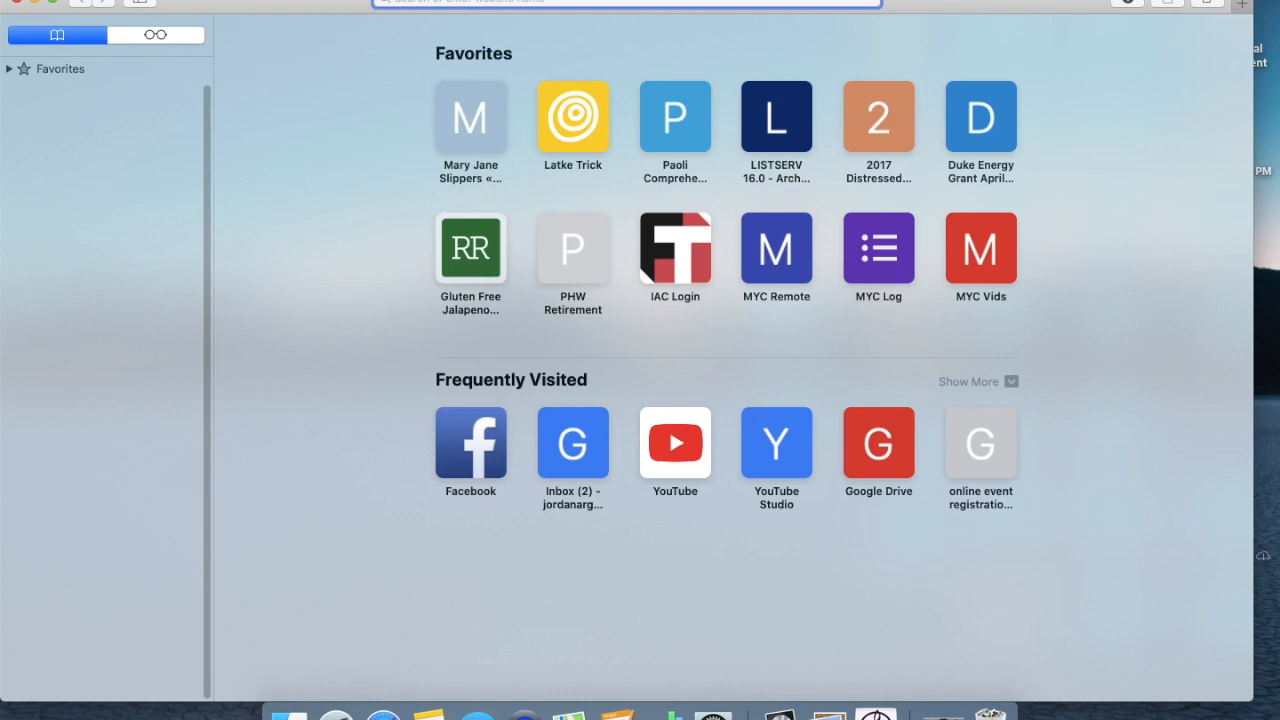
Step: Search 'sibelius', accept avid.com's cookie notice and choose Download under Sibelius | First
type("sibelius")
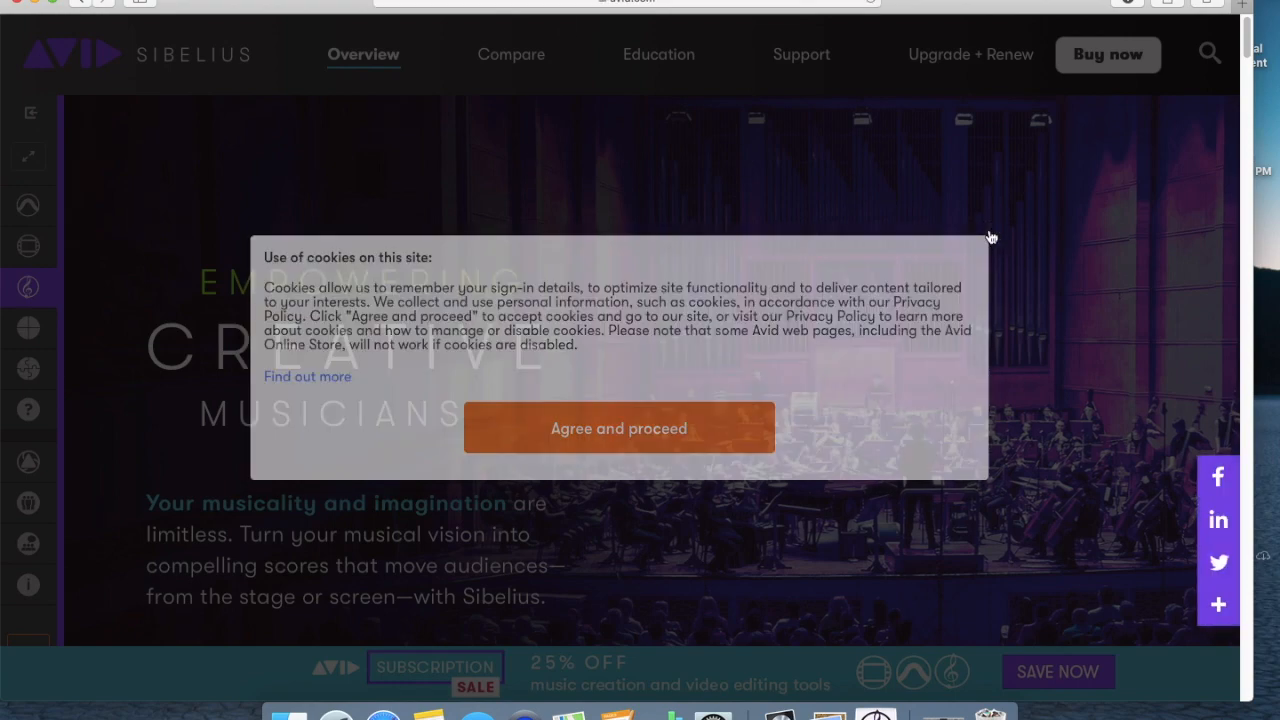
left_click(618, 428)
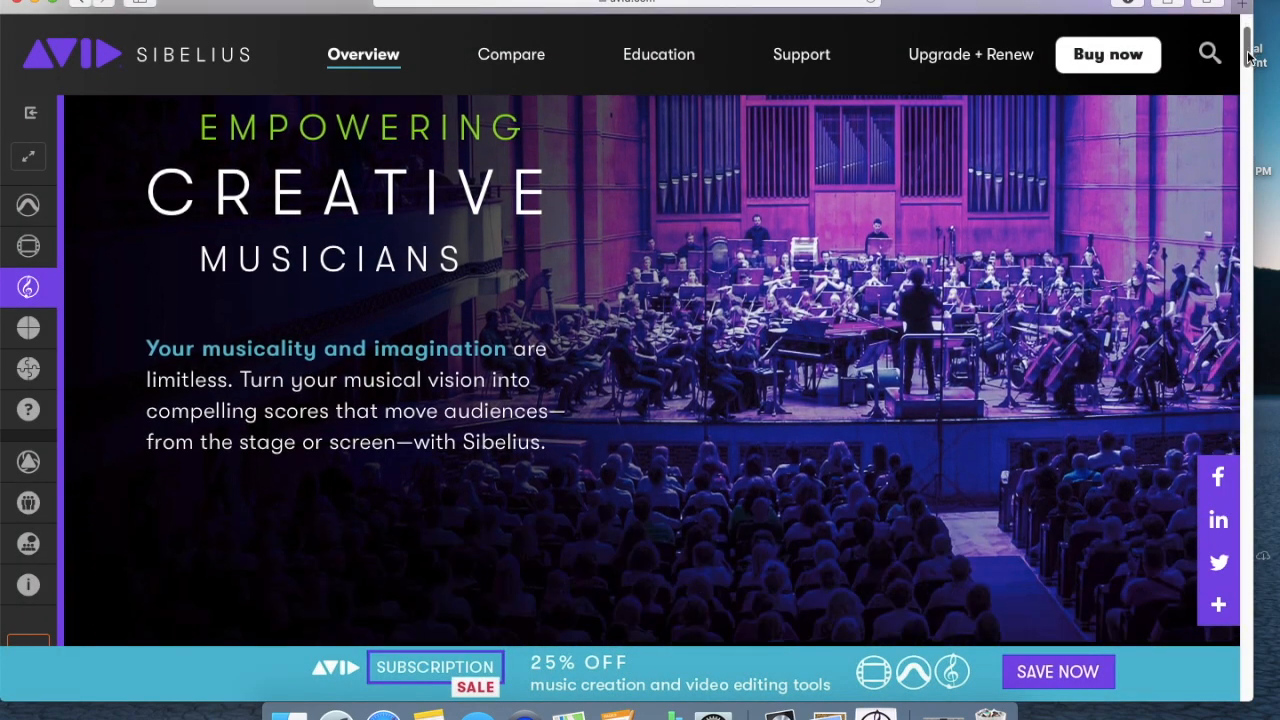
scroll("down", 3)
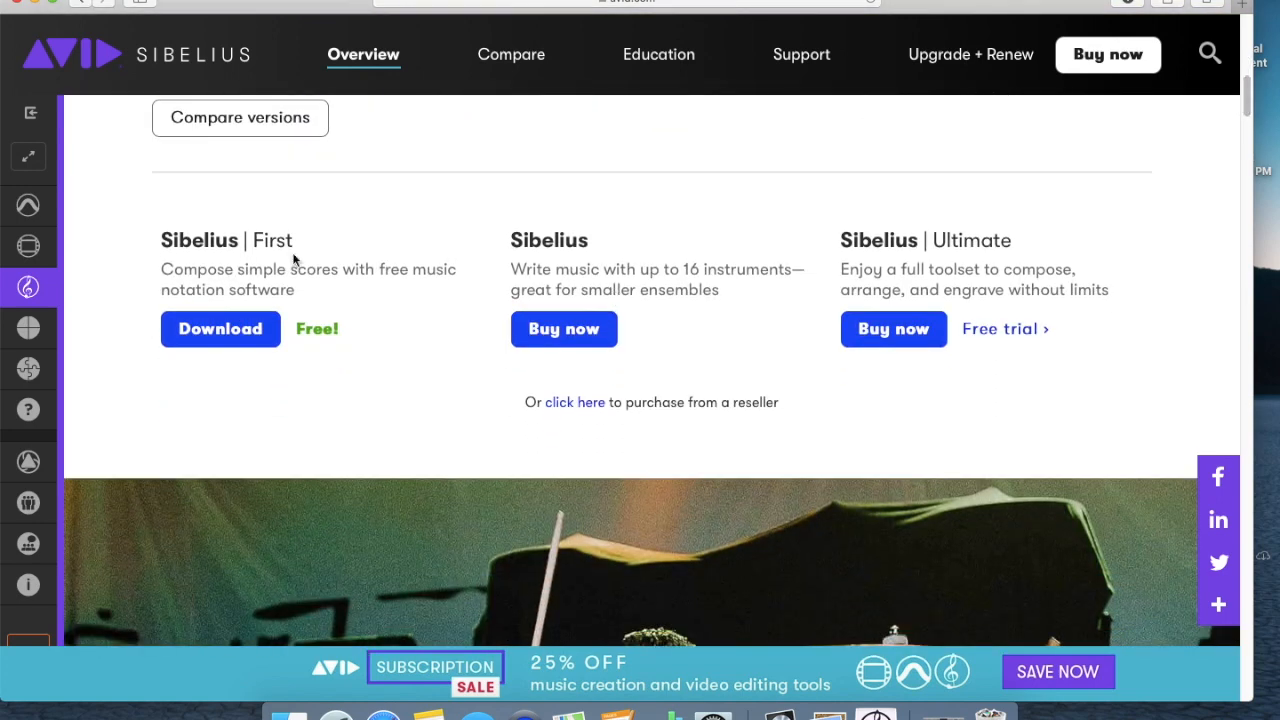
mouse_move(303, 248)
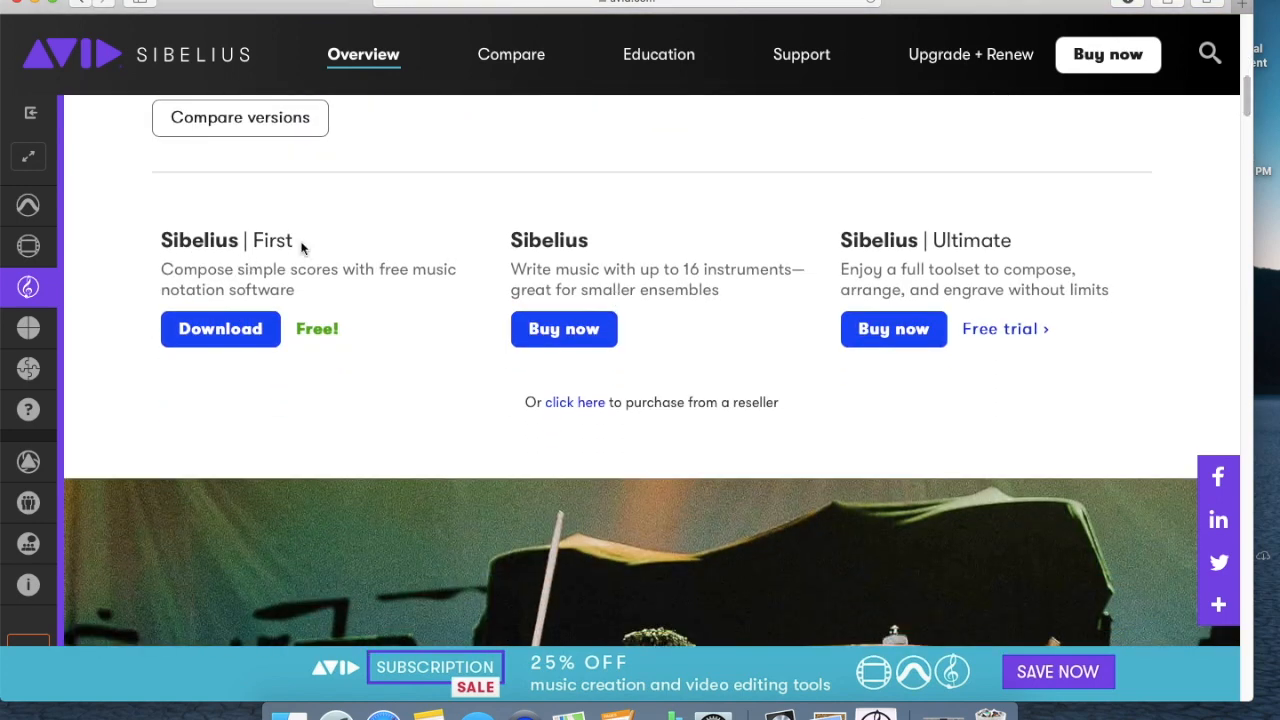
mouse_move(283, 335)
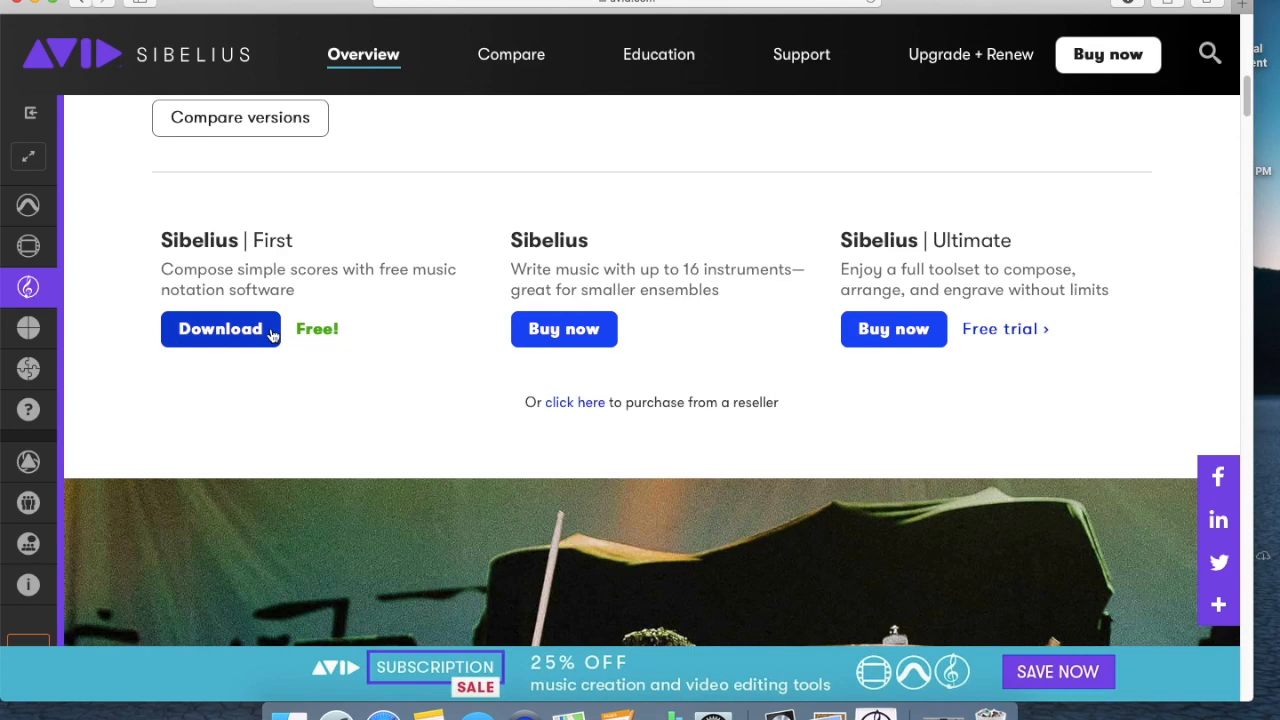
left_click(220, 329)
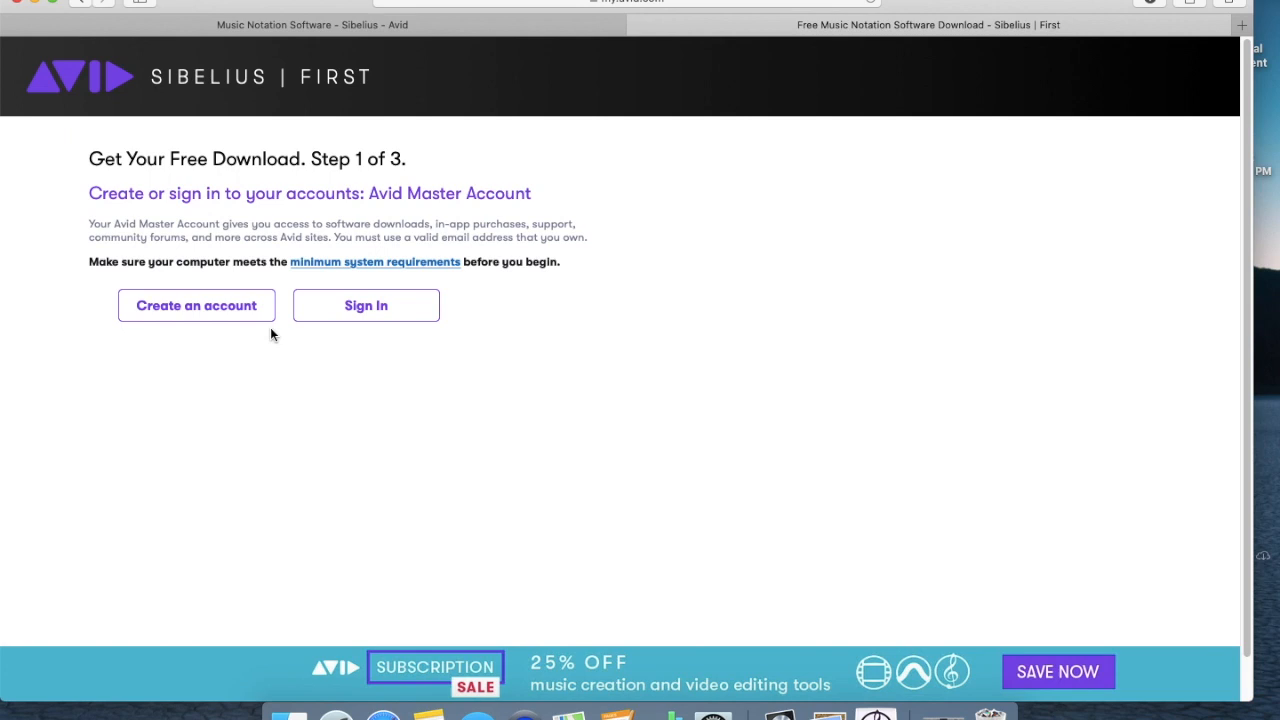
mouse_move(196, 305)
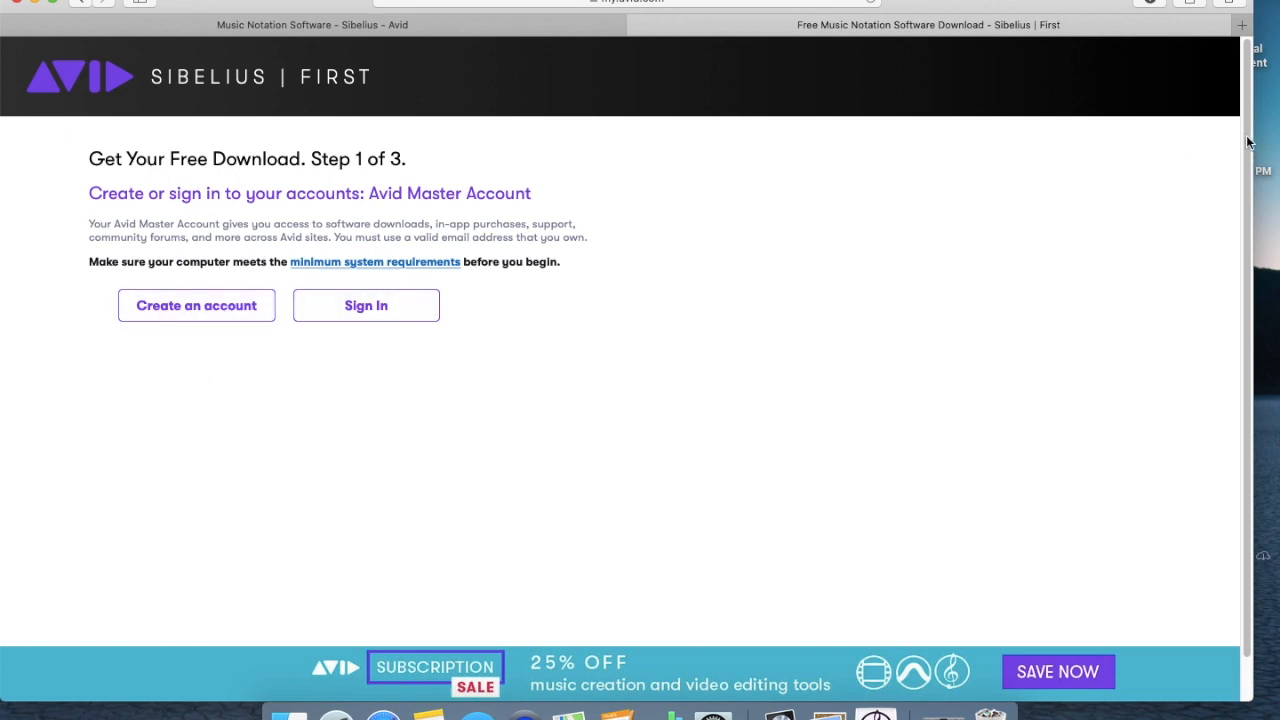
Step: Scroll the 'Get Your Free Download' page showing Create an account and Sign In
scroll("down", 3)
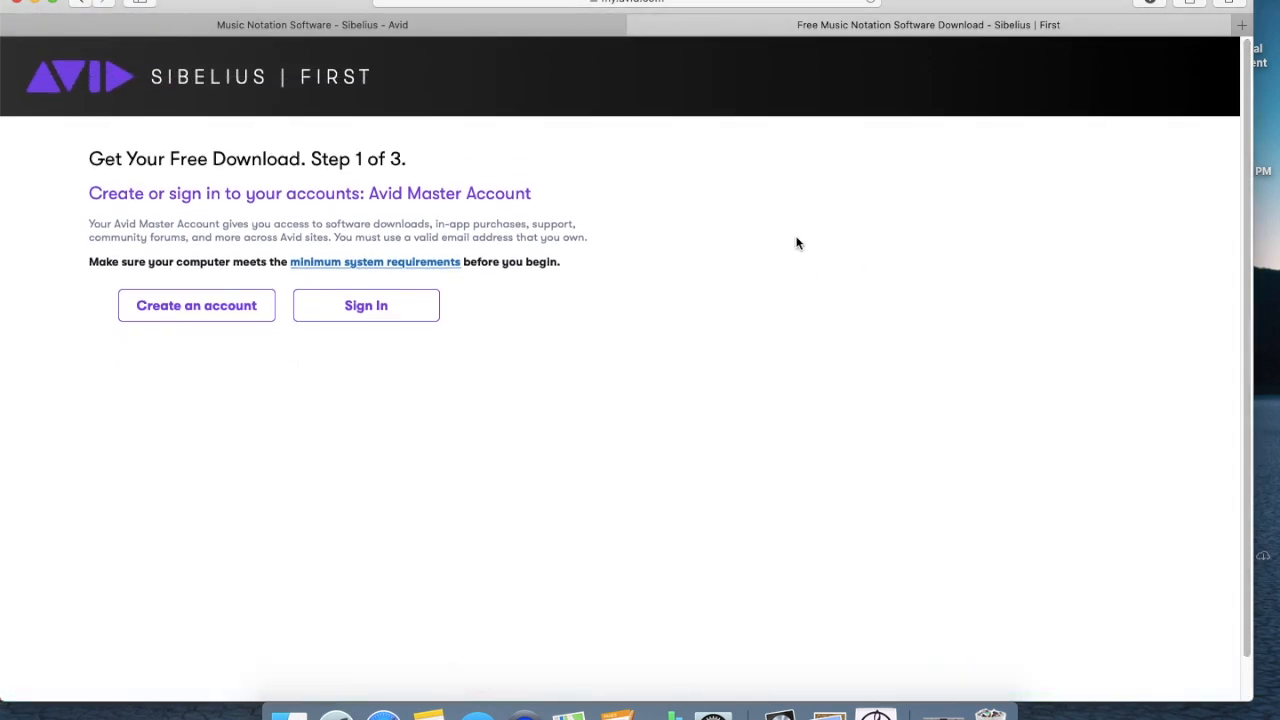
mouse_move(685, 183)
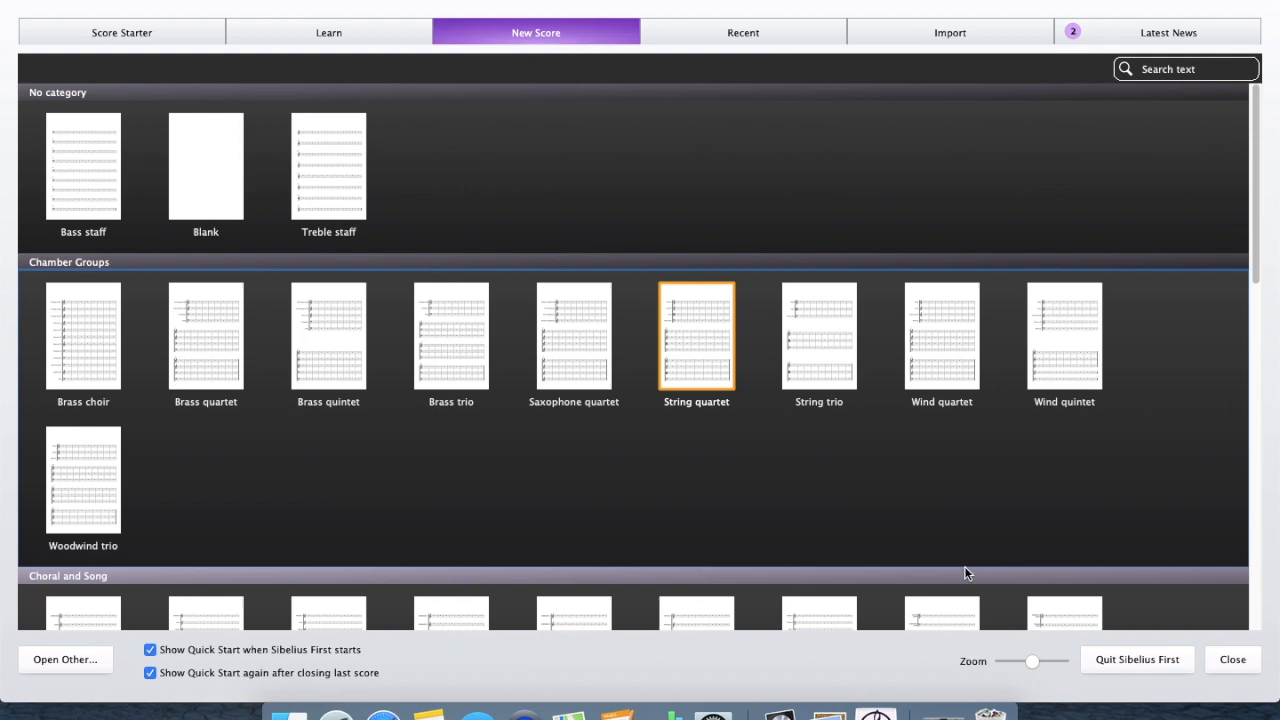
mouse_move(561, 63)
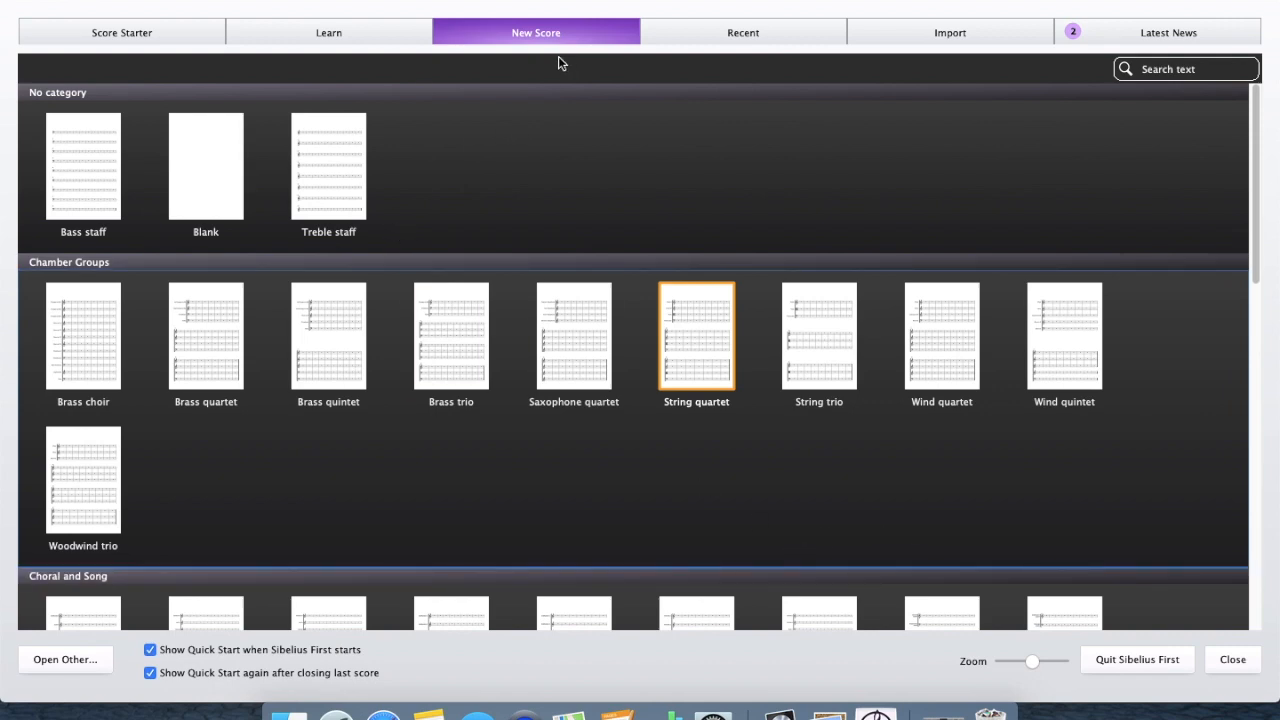
Step: Browse the New Score template gallery down to the Chamber Groups section
left_click(328, 166)
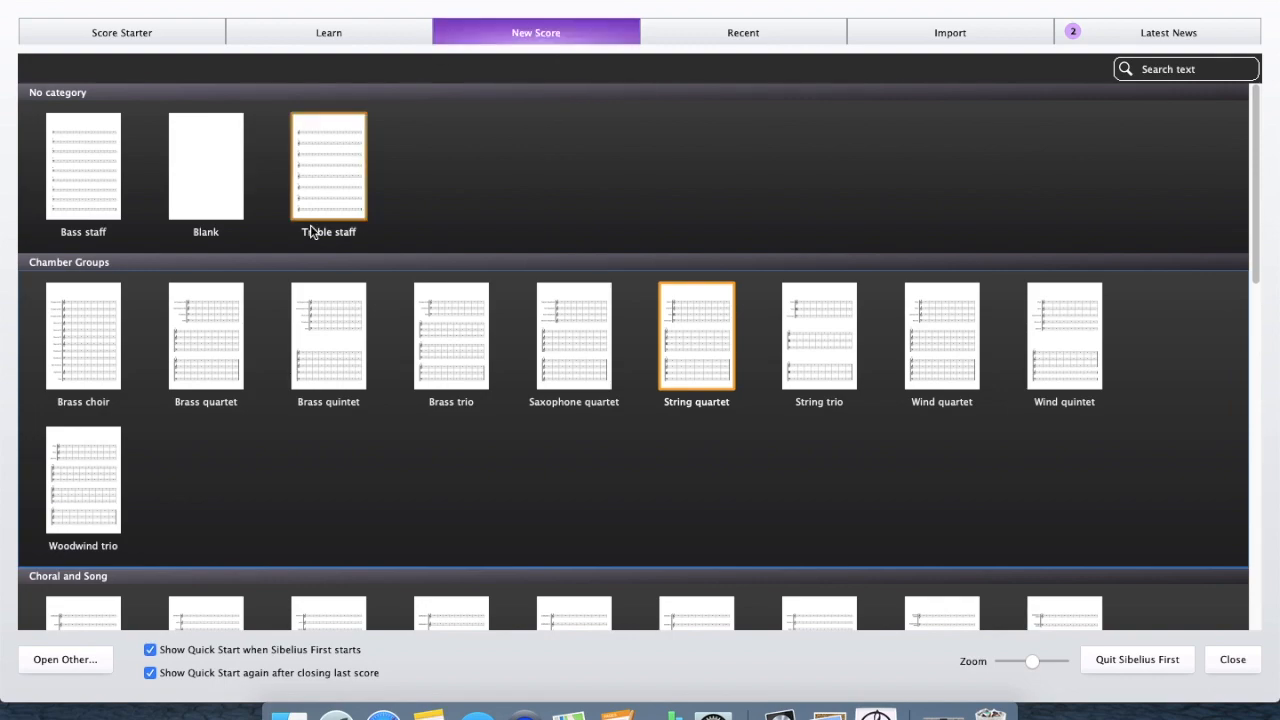
scroll("down", 3)
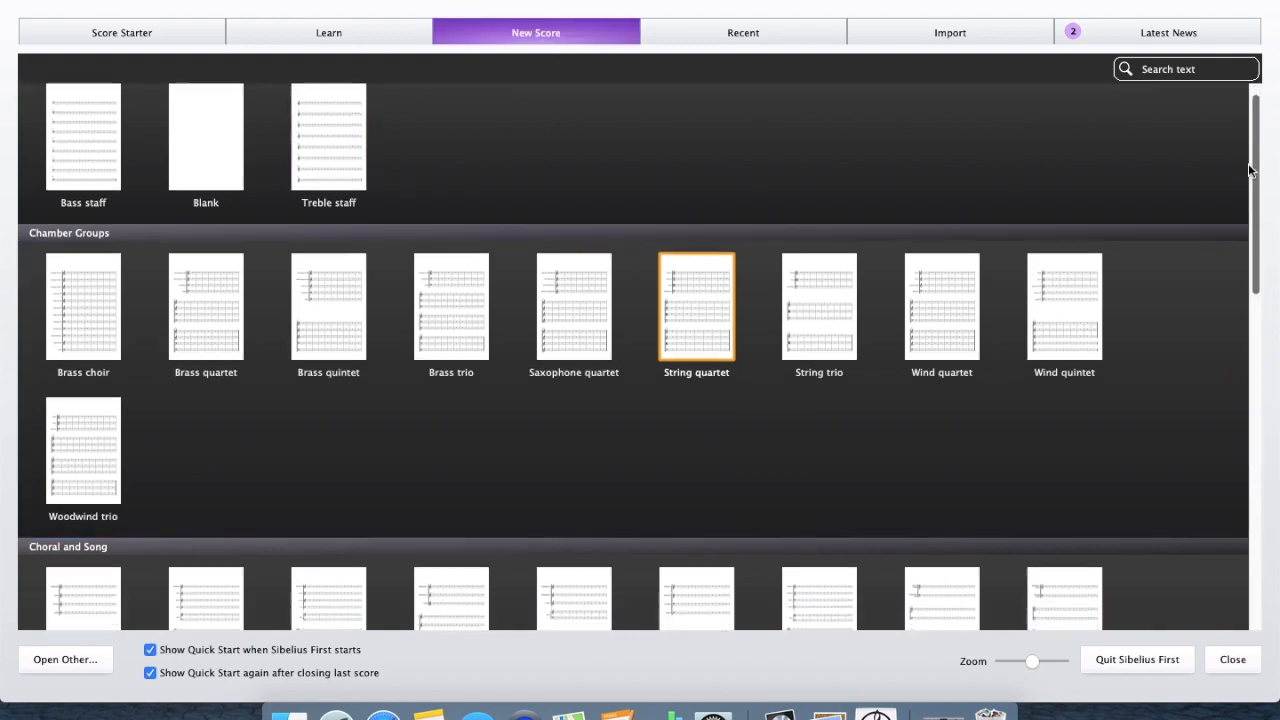
scroll("down", 3)
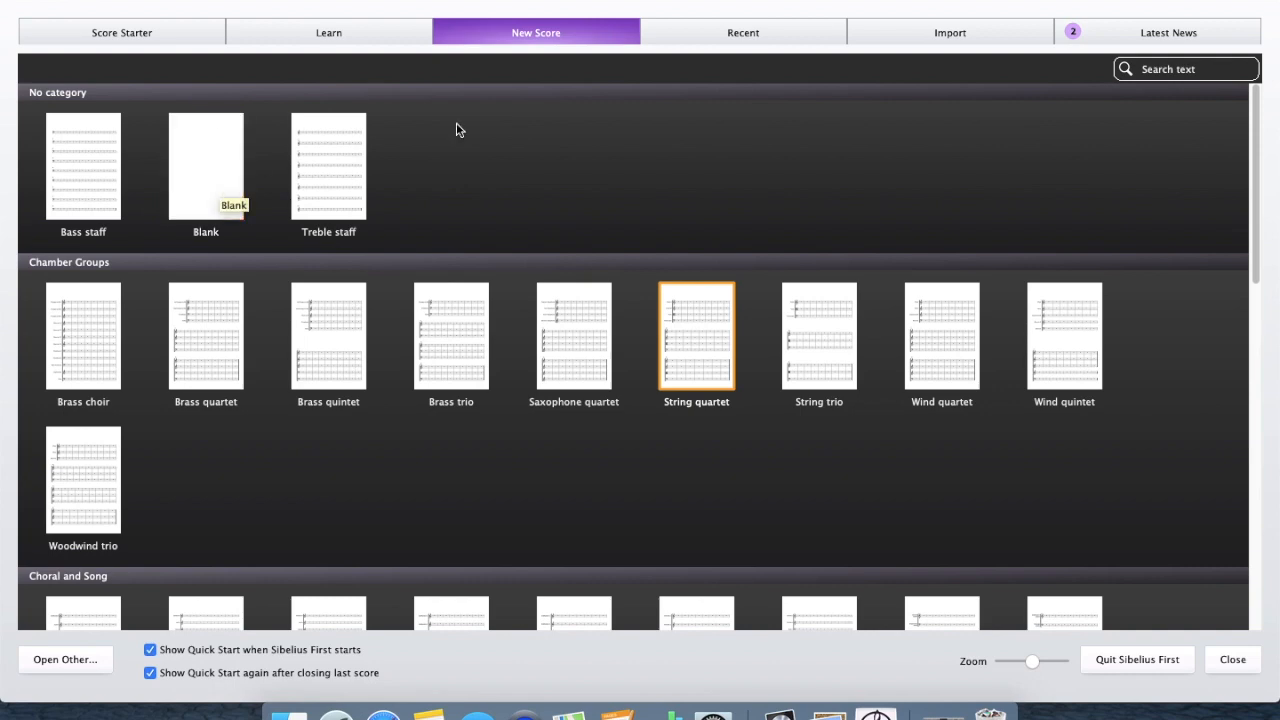
mouse_move(703, 367)
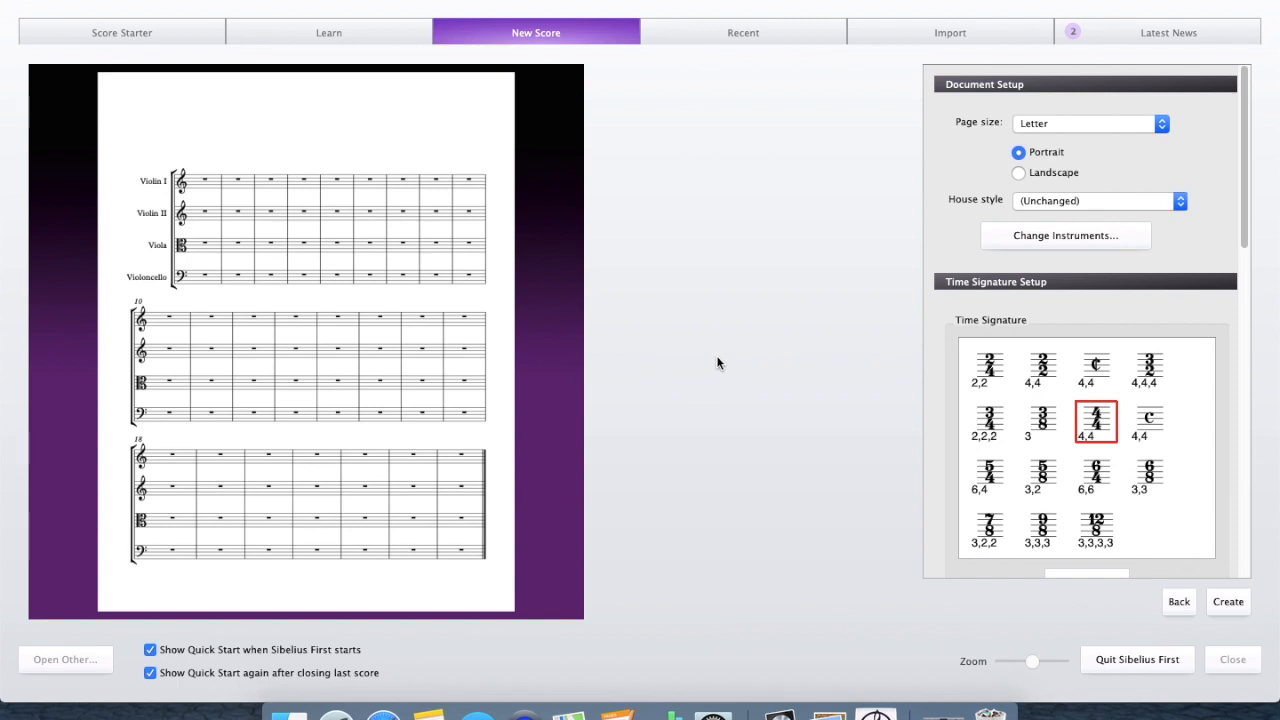
mouse_move(996, 188)
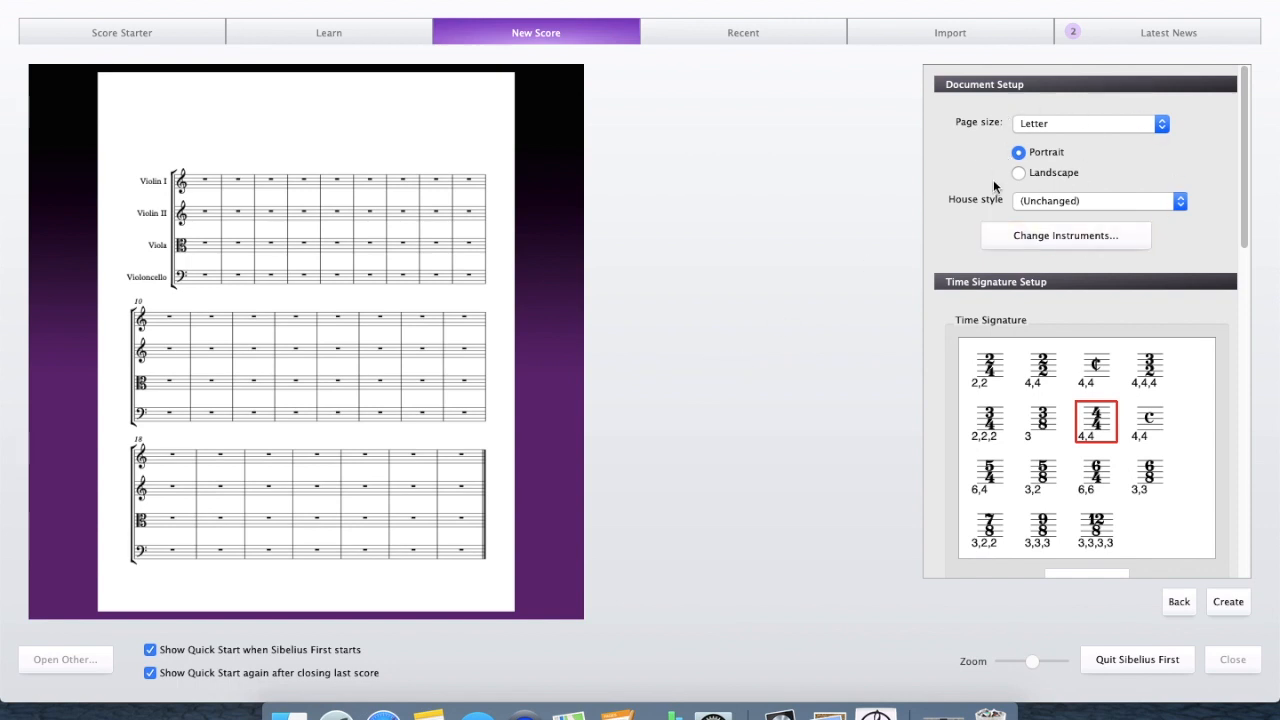
mouse_move(1105, 124)
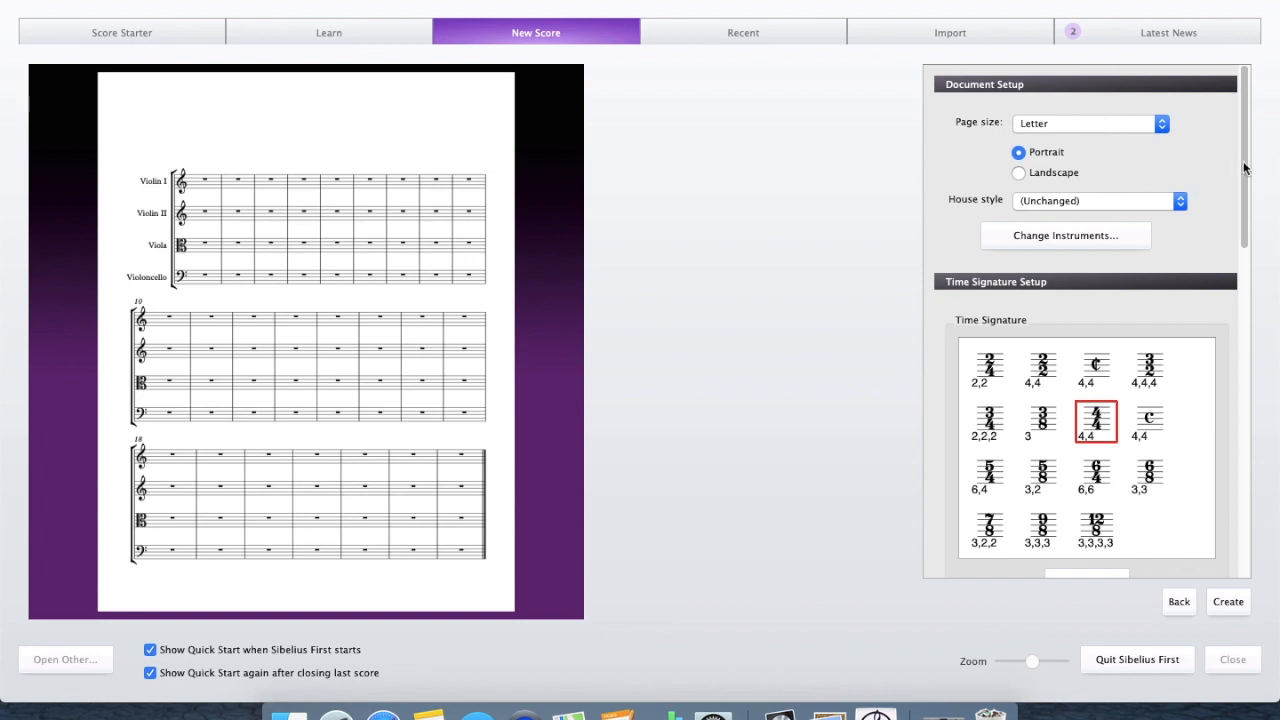
Step: Keep the 4/4 time signature after trying 6/8 and enter 'Allegro' as tempo text
scroll("down", 3)
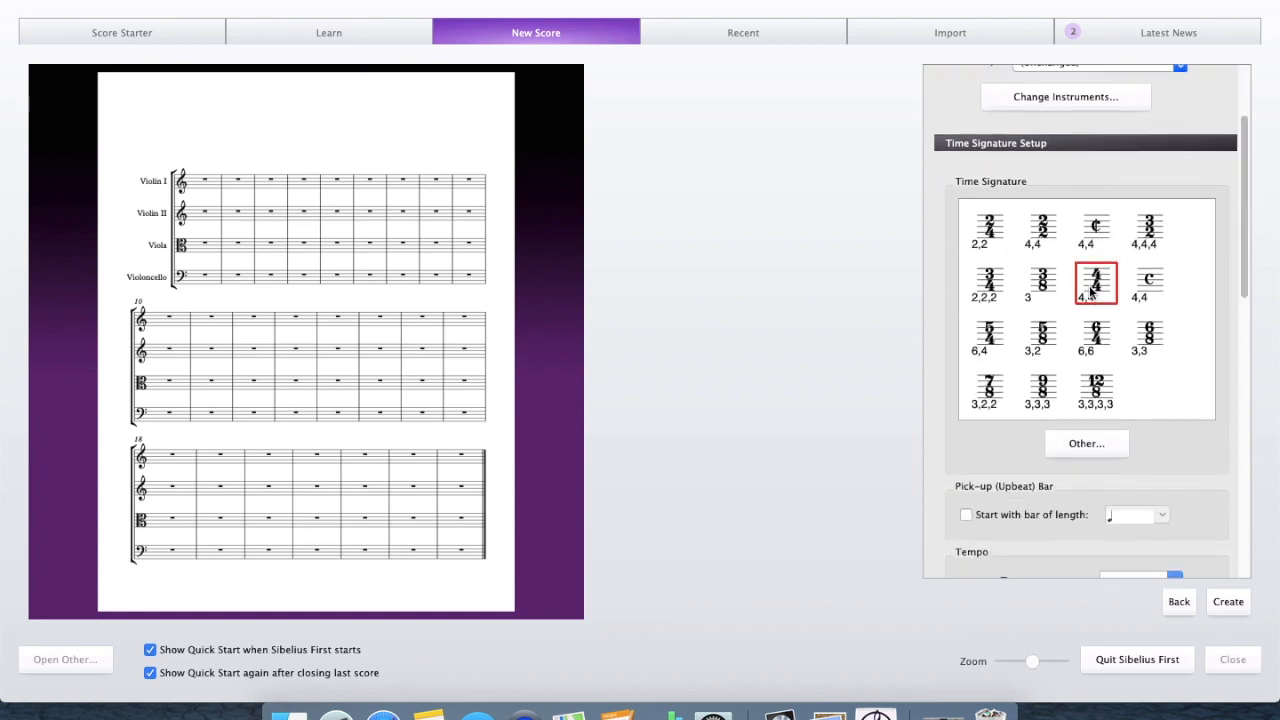
mouse_move(1050, 325)
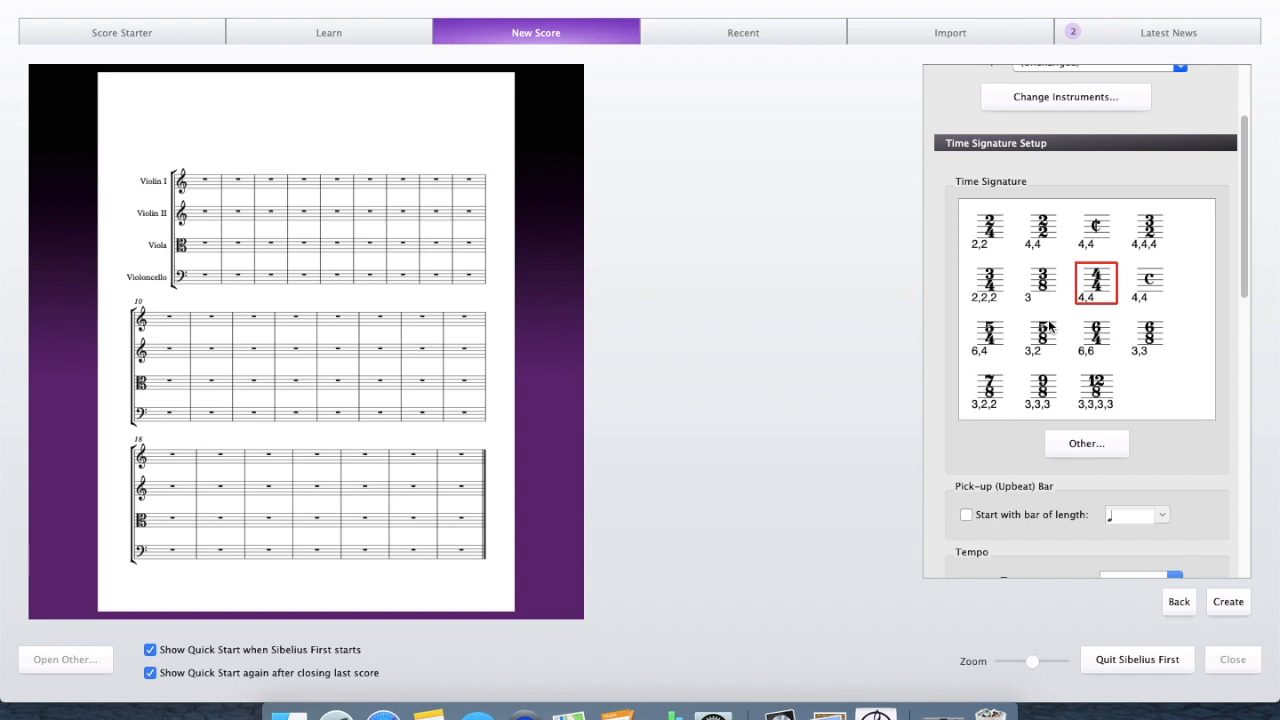
left_click(1149, 337)
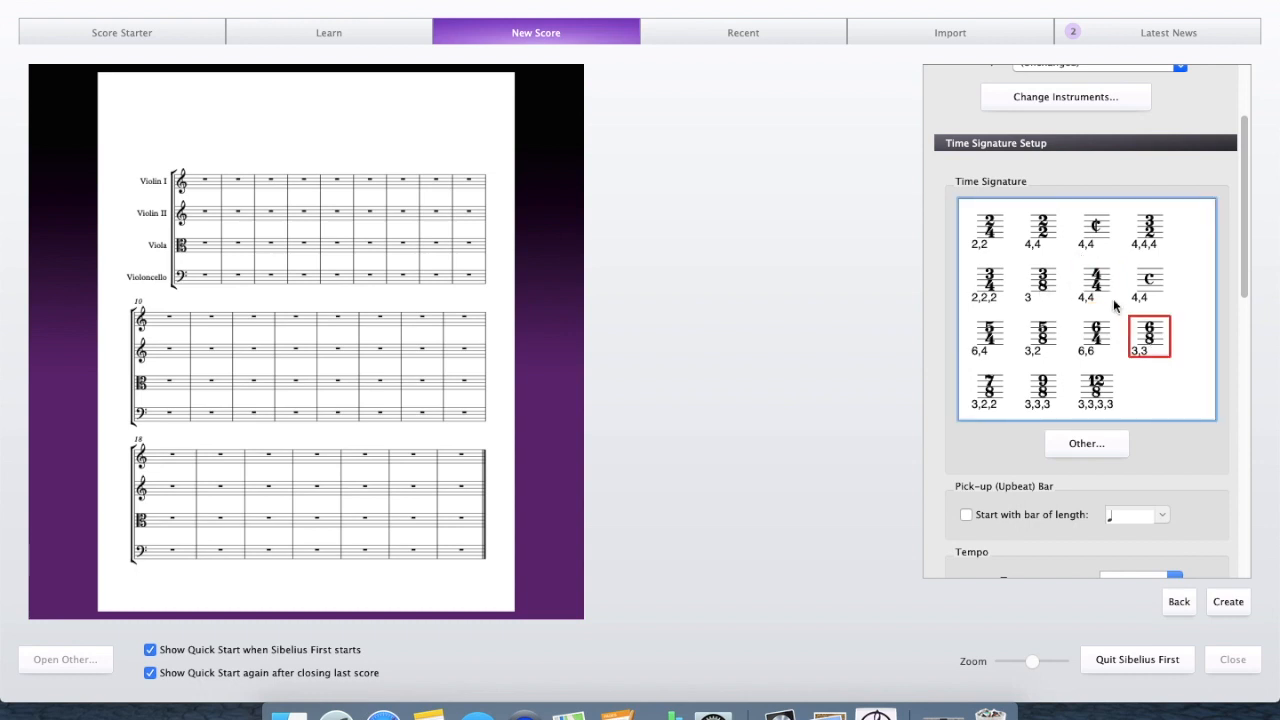
left_click(1095, 278)
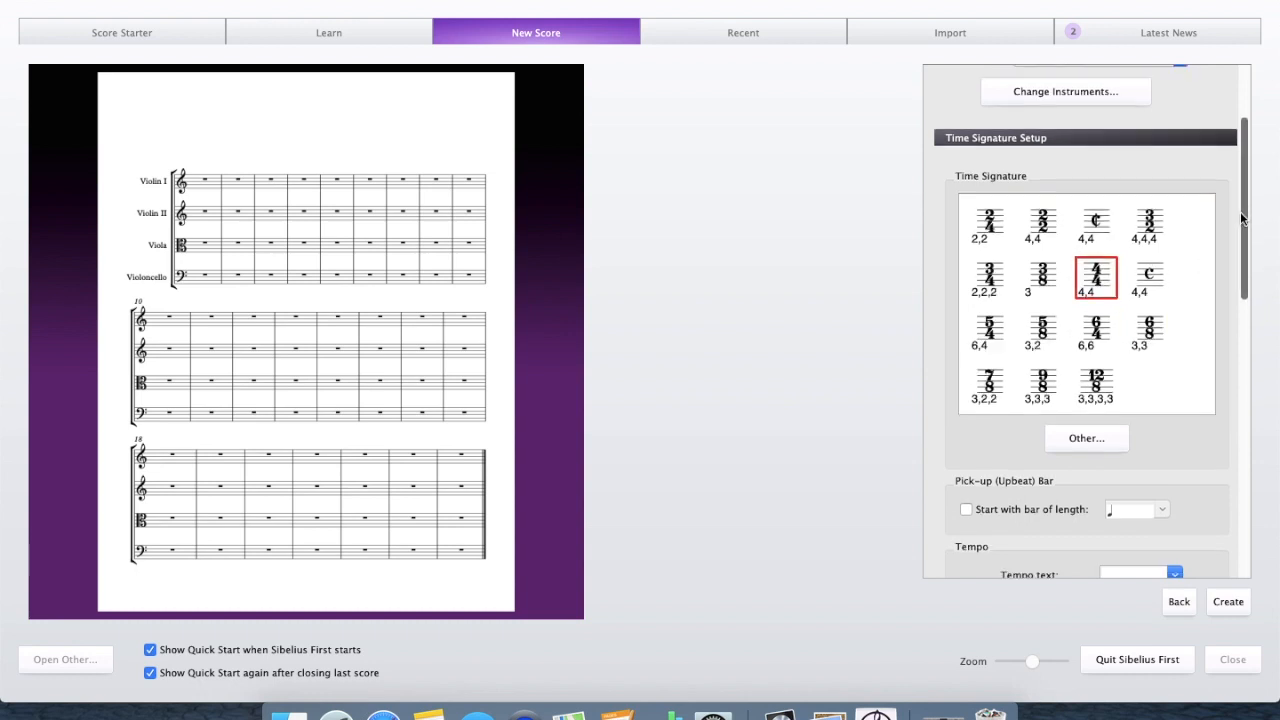
scroll("down", 3)
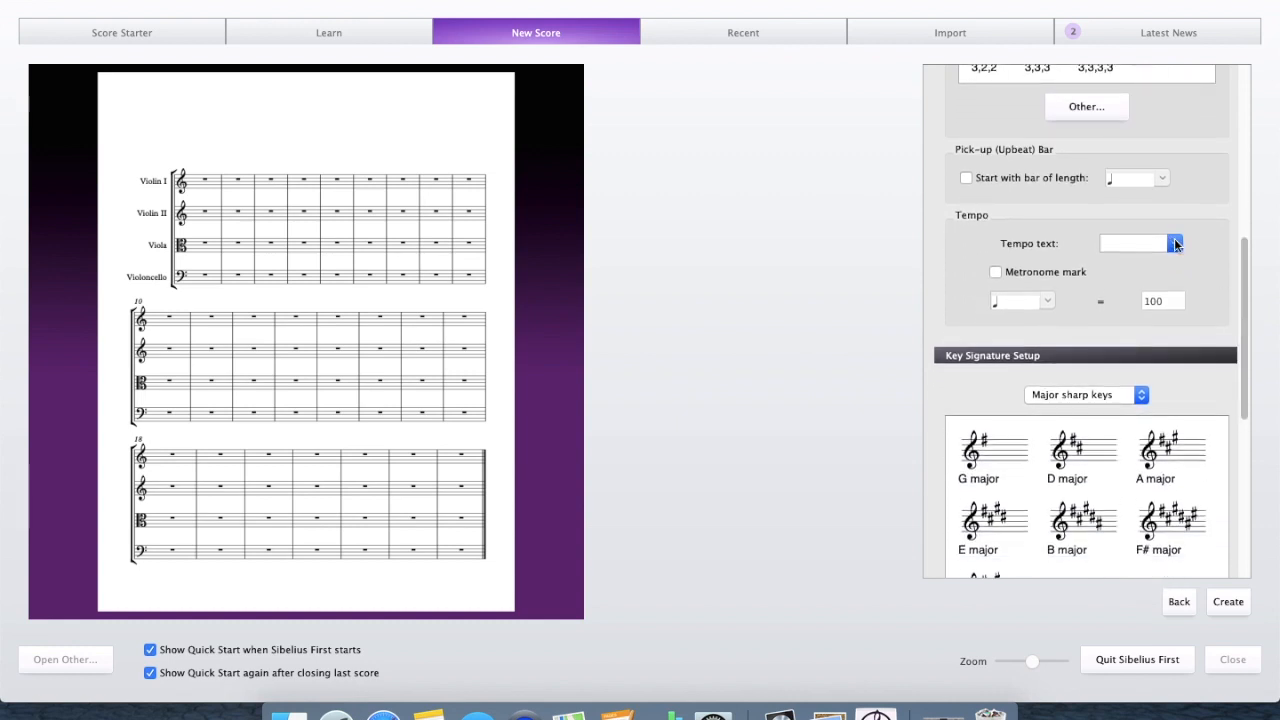
type("Allegro")
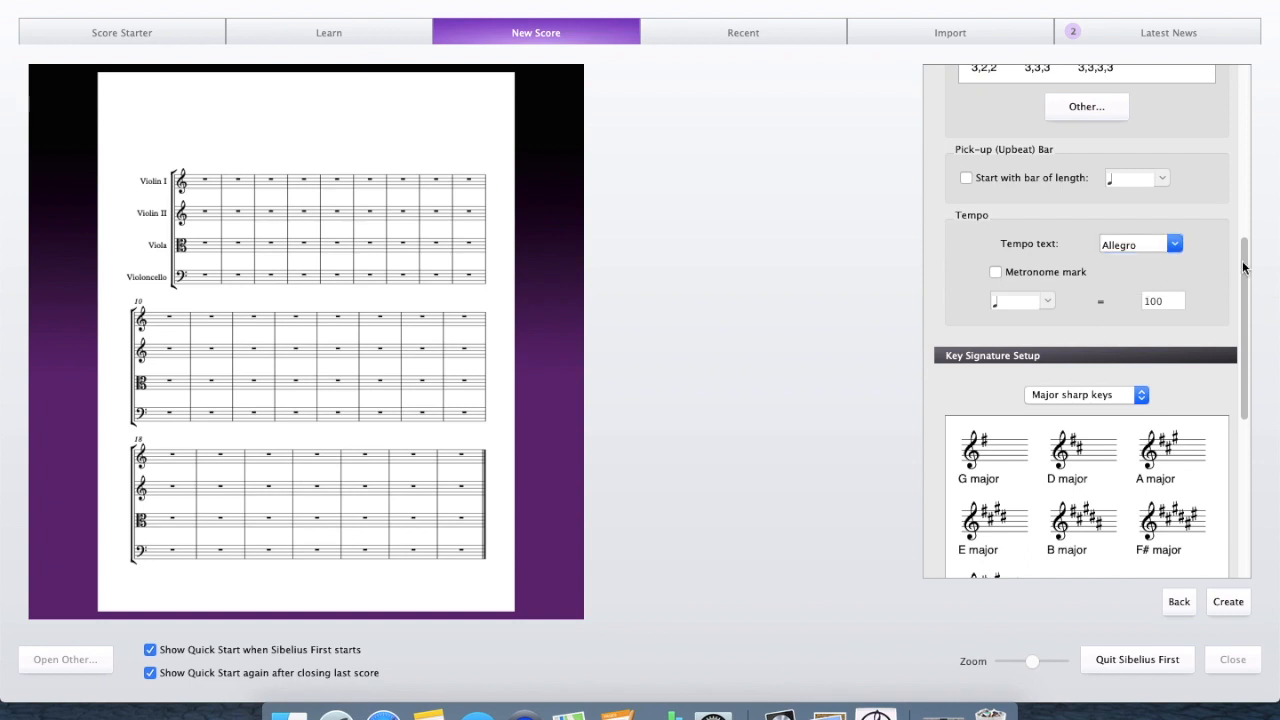
Step: Show the minor sharp key signatures and pick E minor
scroll("down", 3)
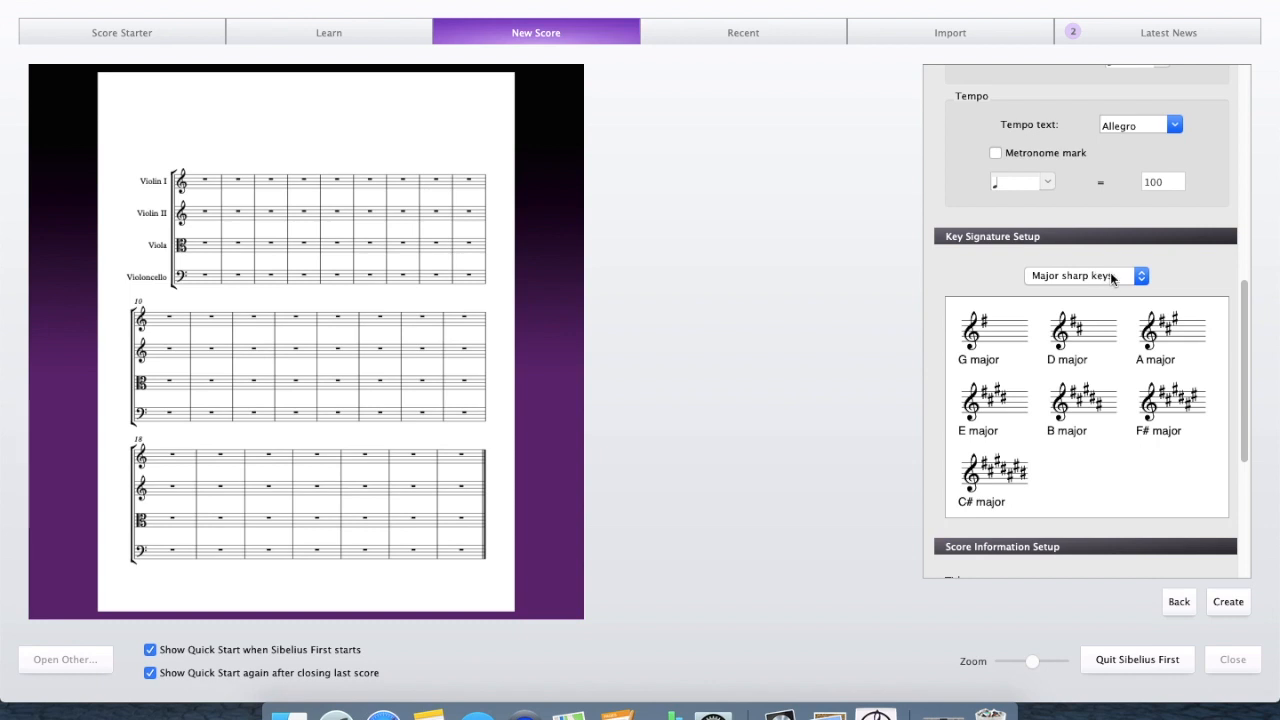
mouse_move(1118, 285)
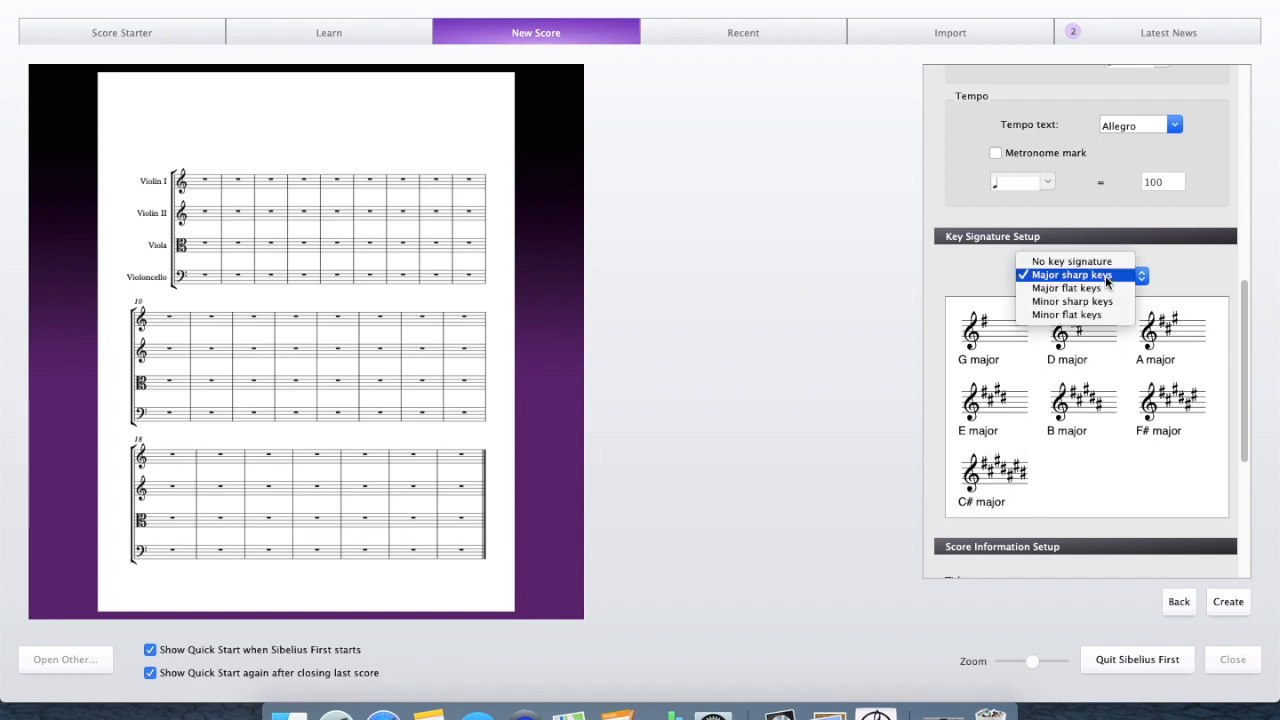
left_click(1071, 301)
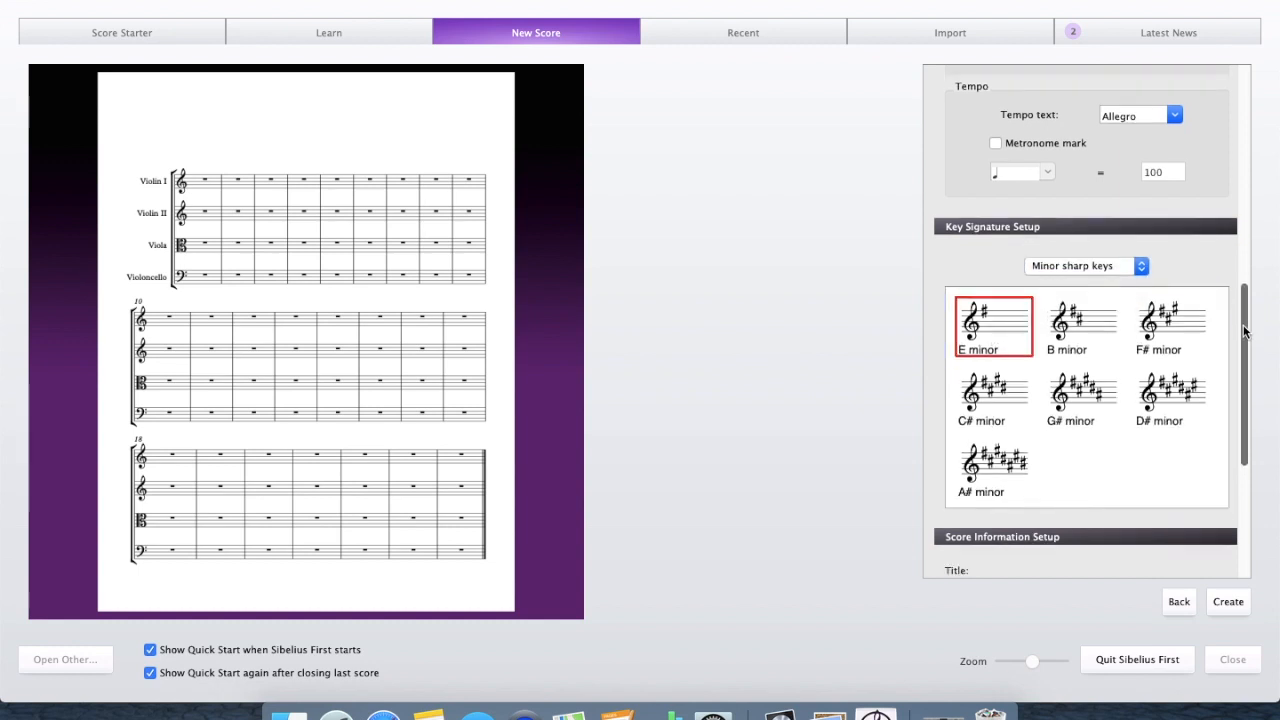
scroll("down", 3)
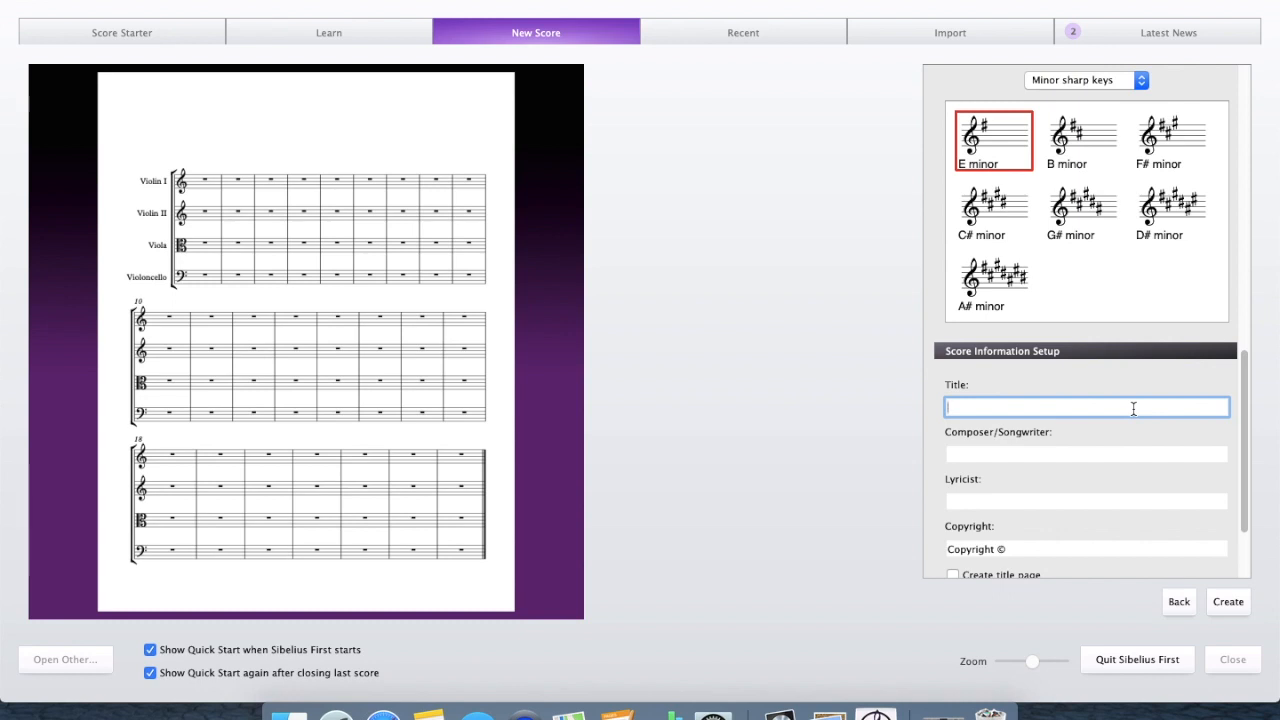
Step: Title the score 'Leonard and G', credit composer 'Jordana Green' and create the quartet score
type("Leonard and Glenda")
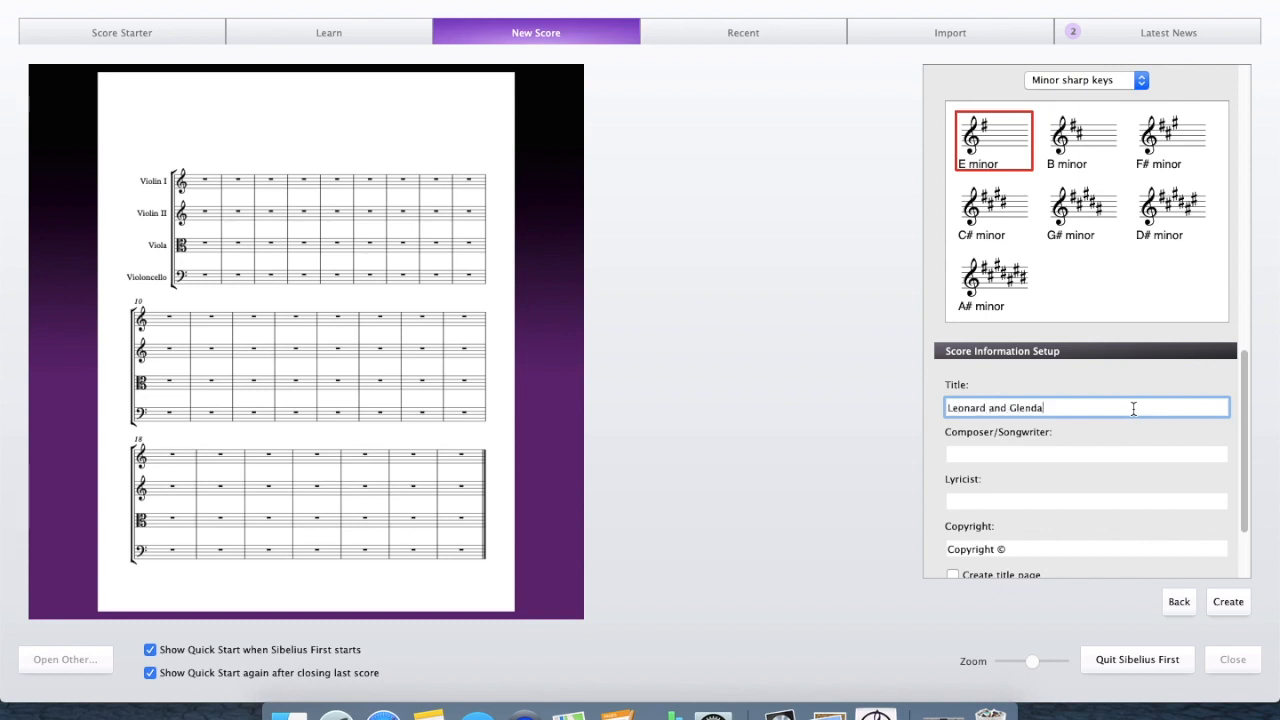
left_click(1086, 453)
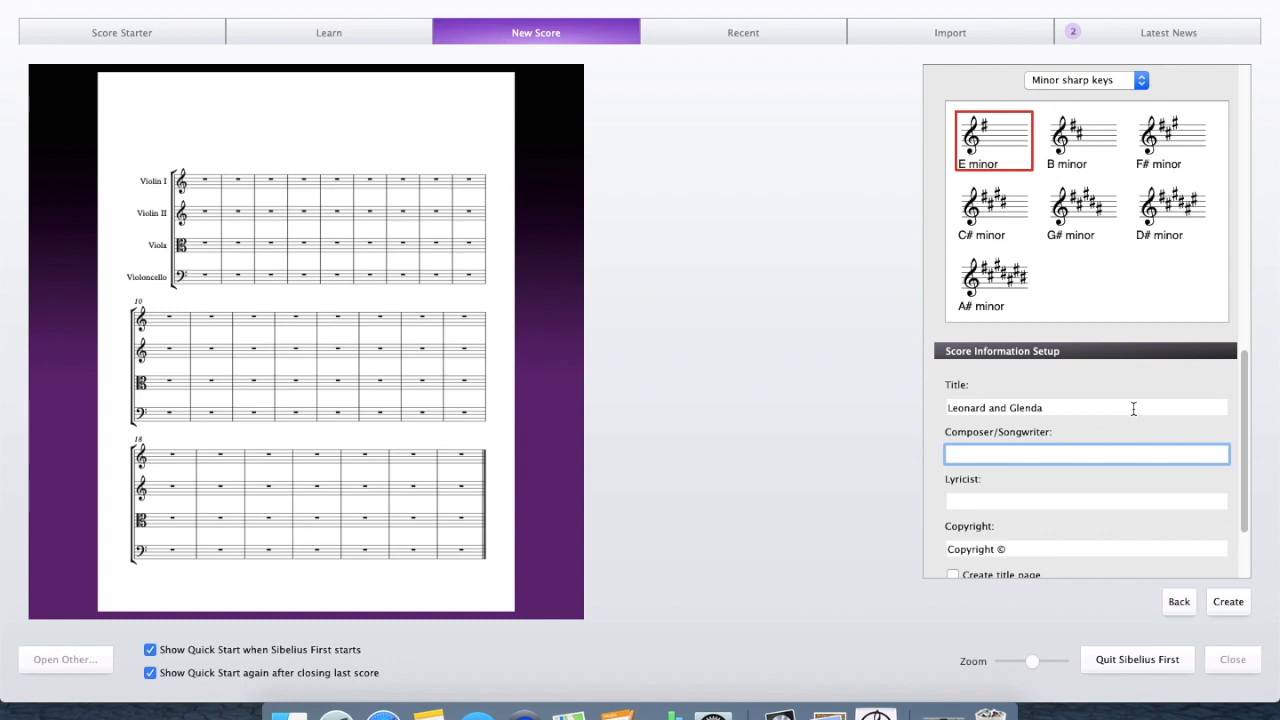
type("Jordana Greenberg")
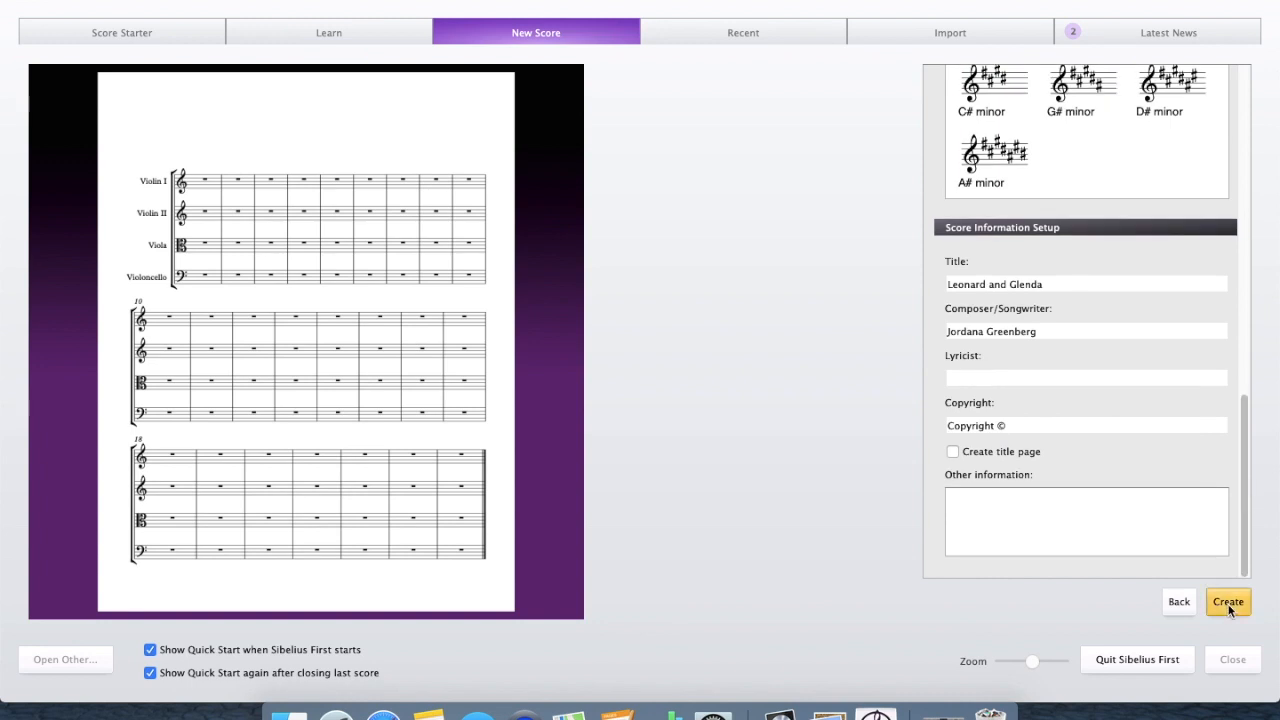
left_click(1228, 601)
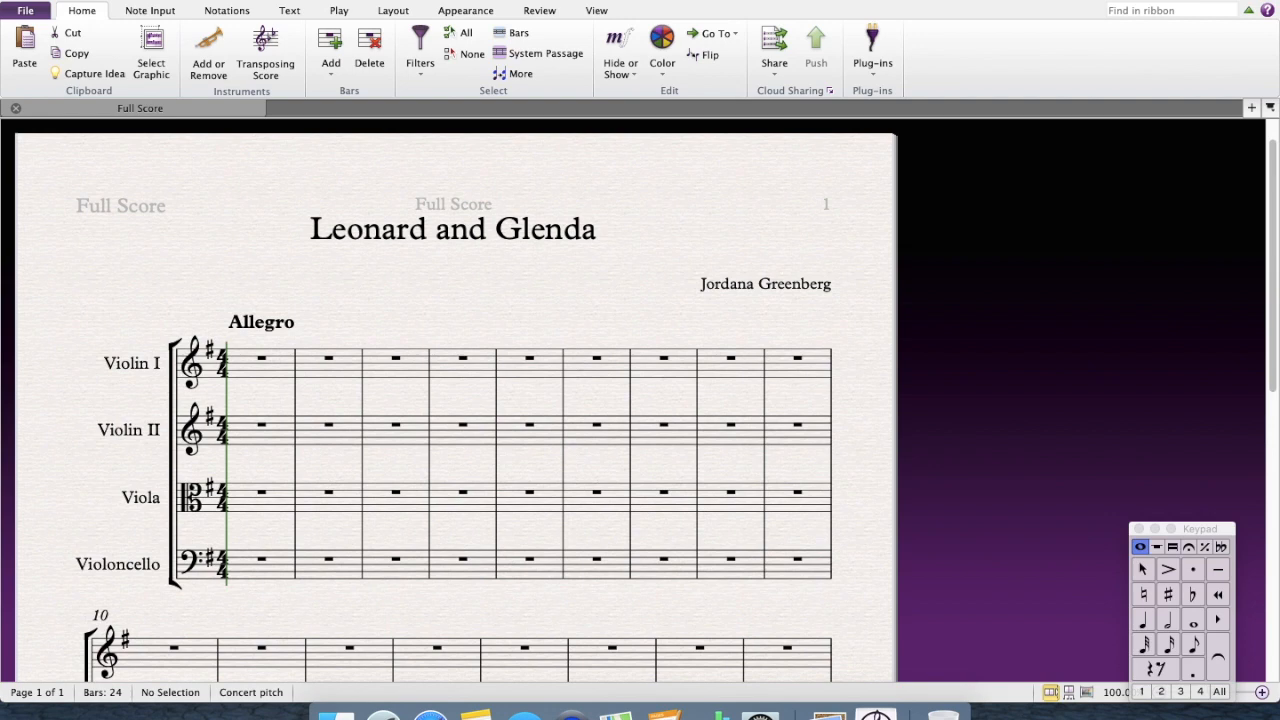
mouse_move(940, 403)
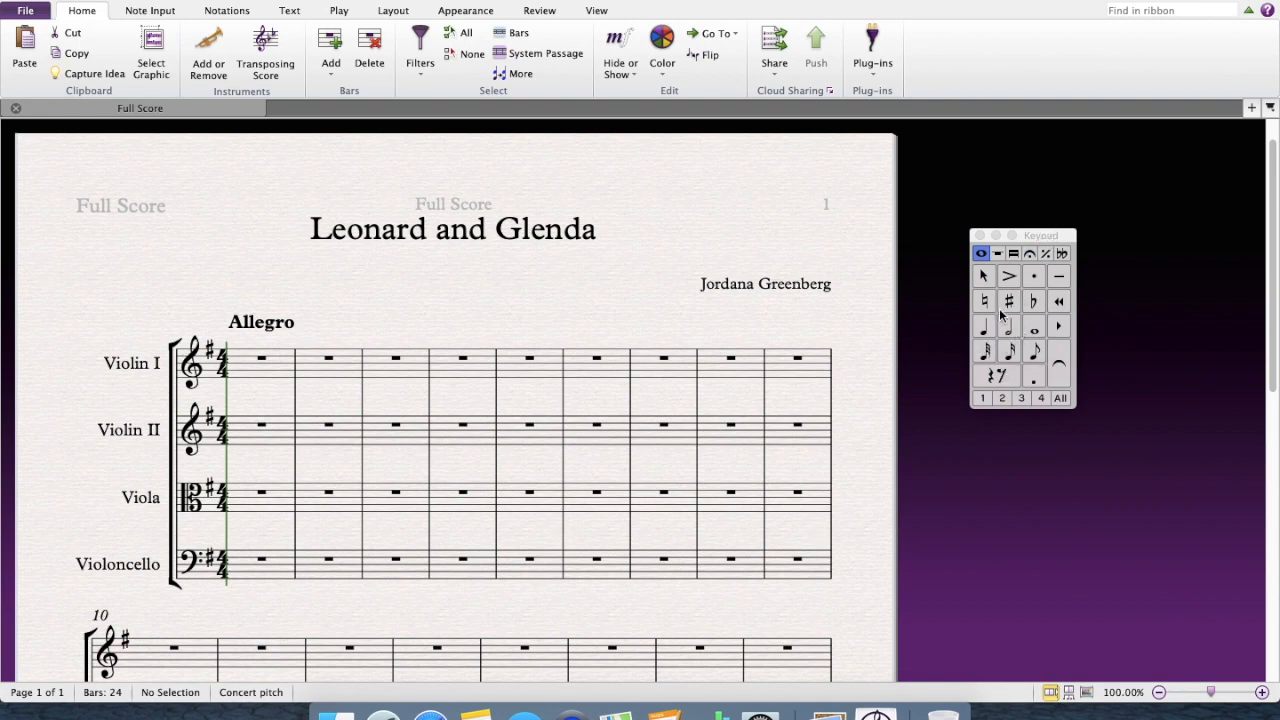
left_click(997, 253)
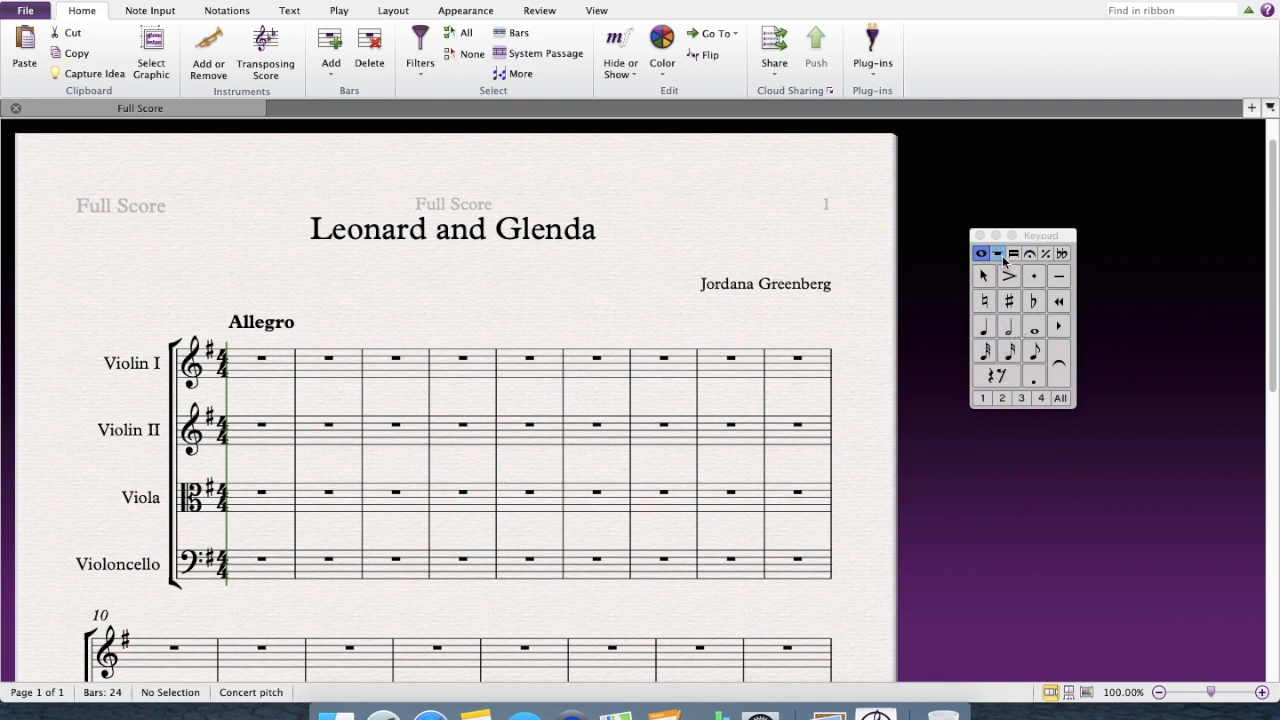
left_click(1028, 253)
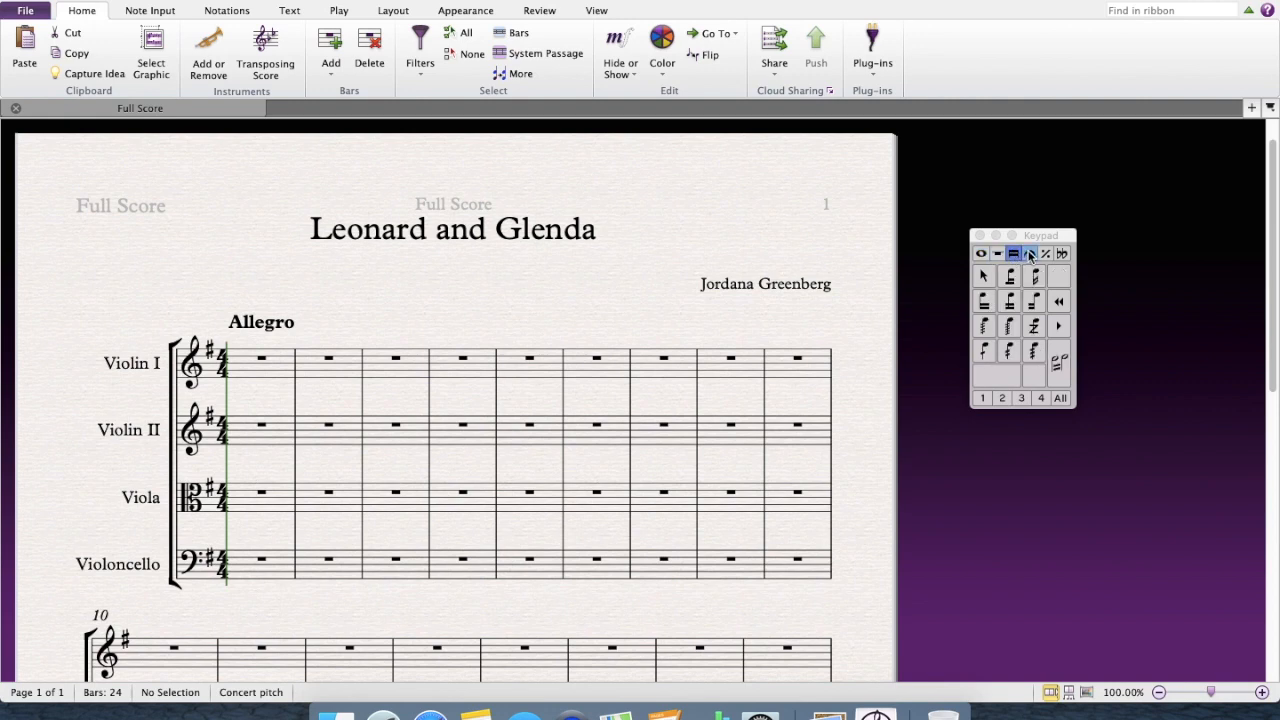
left_click(1046, 253)
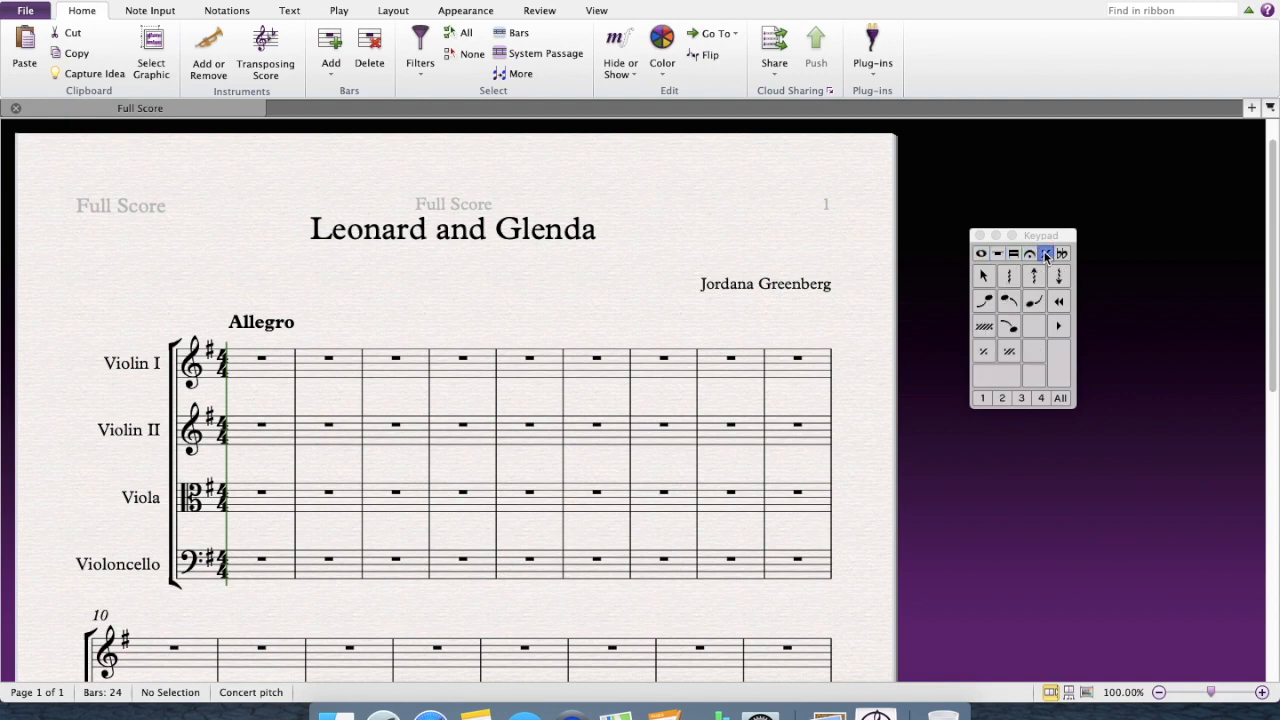
left_click(982, 253)
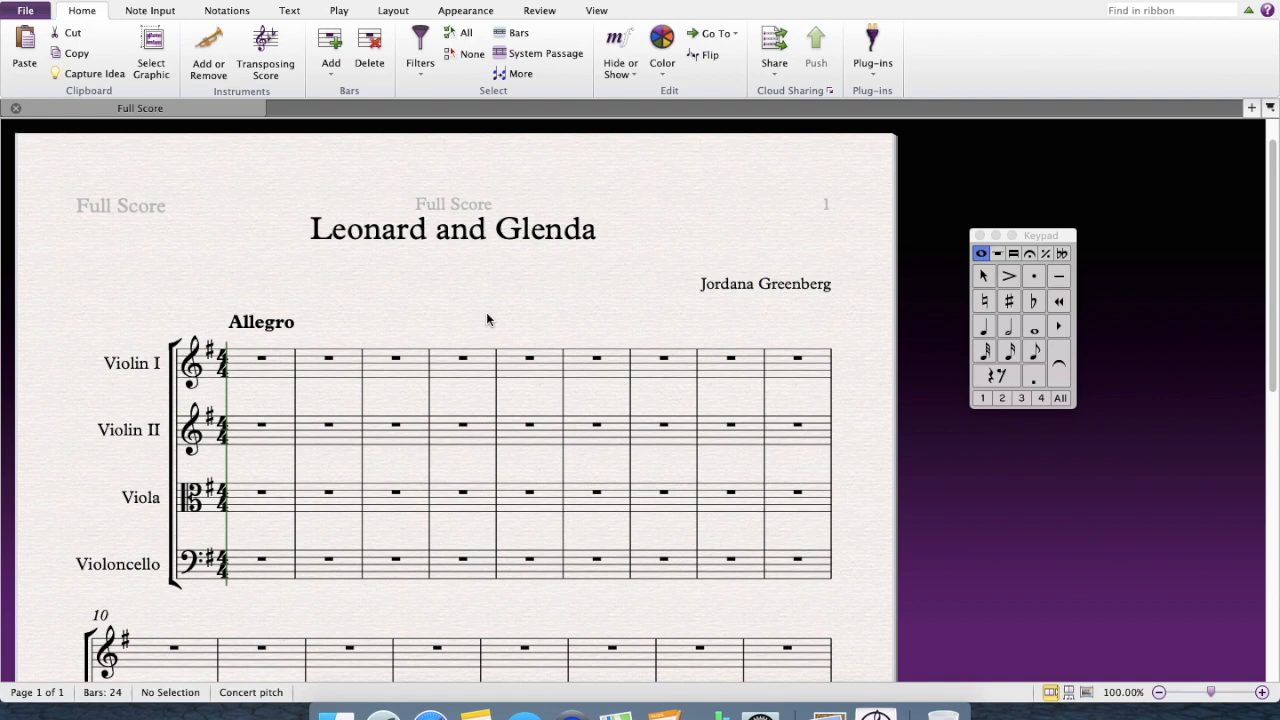
mouse_move(263, 398)
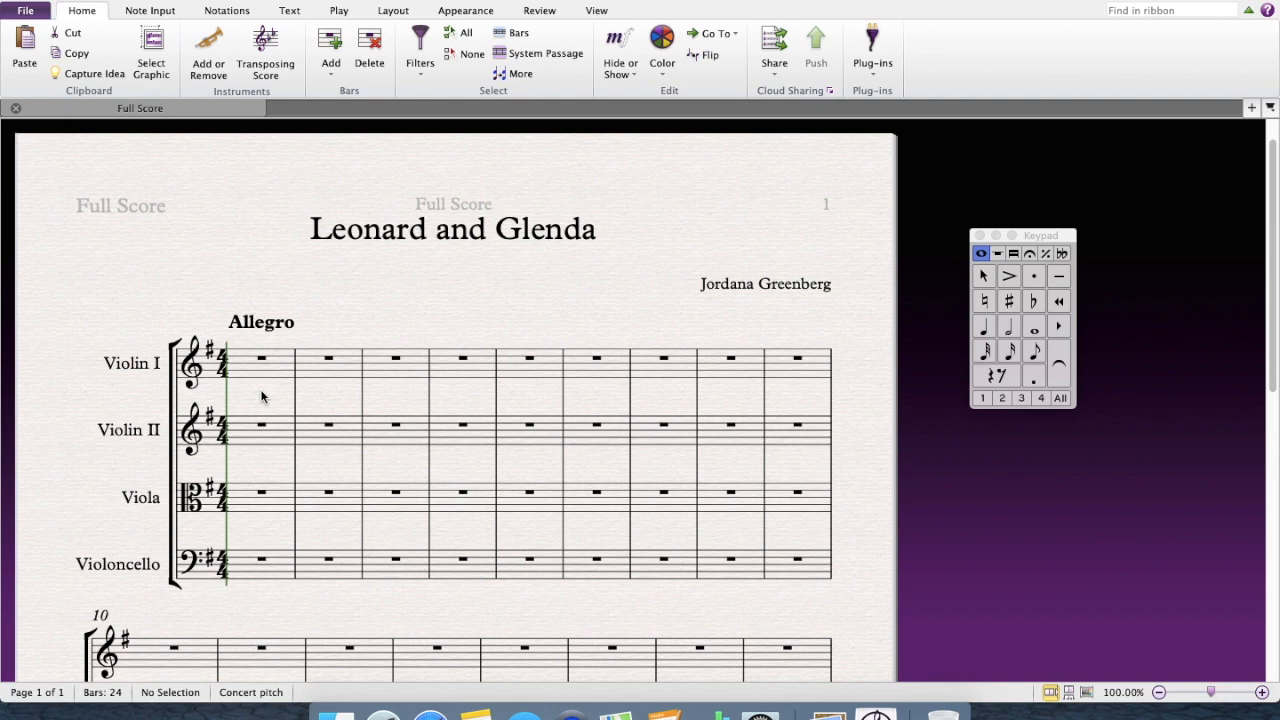
mouse_move(267, 400)
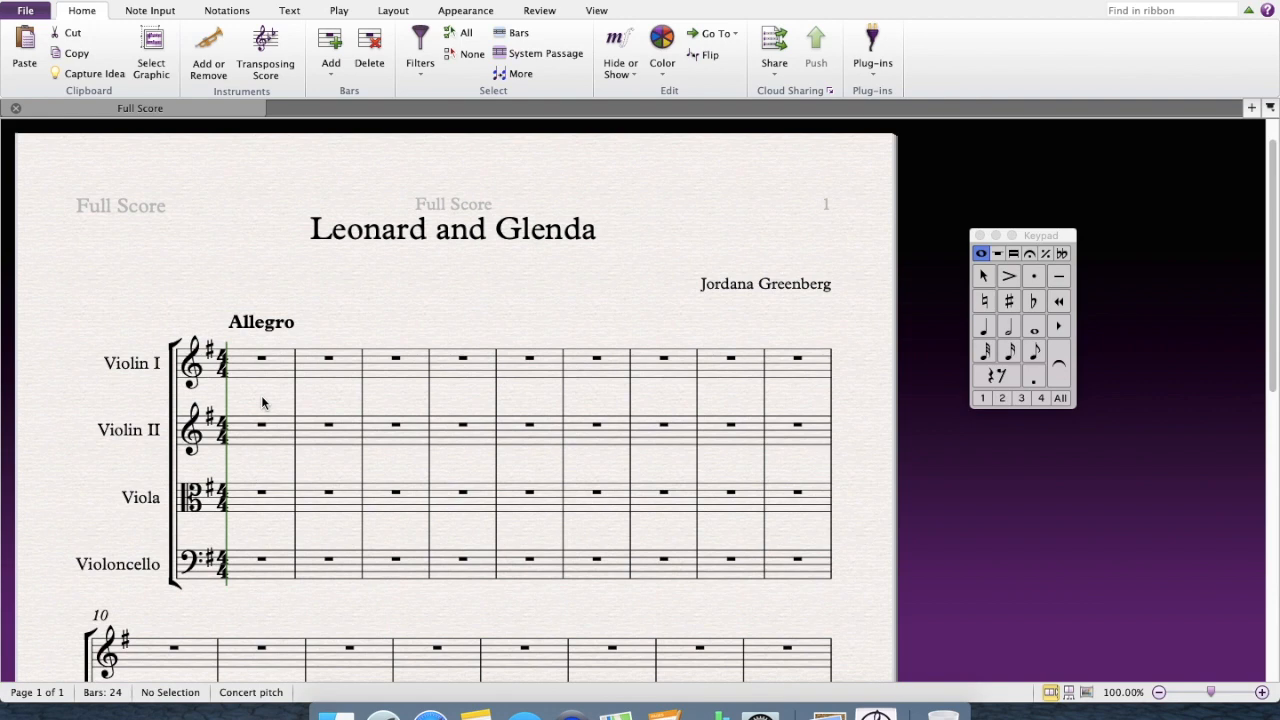
mouse_move(298, 318)
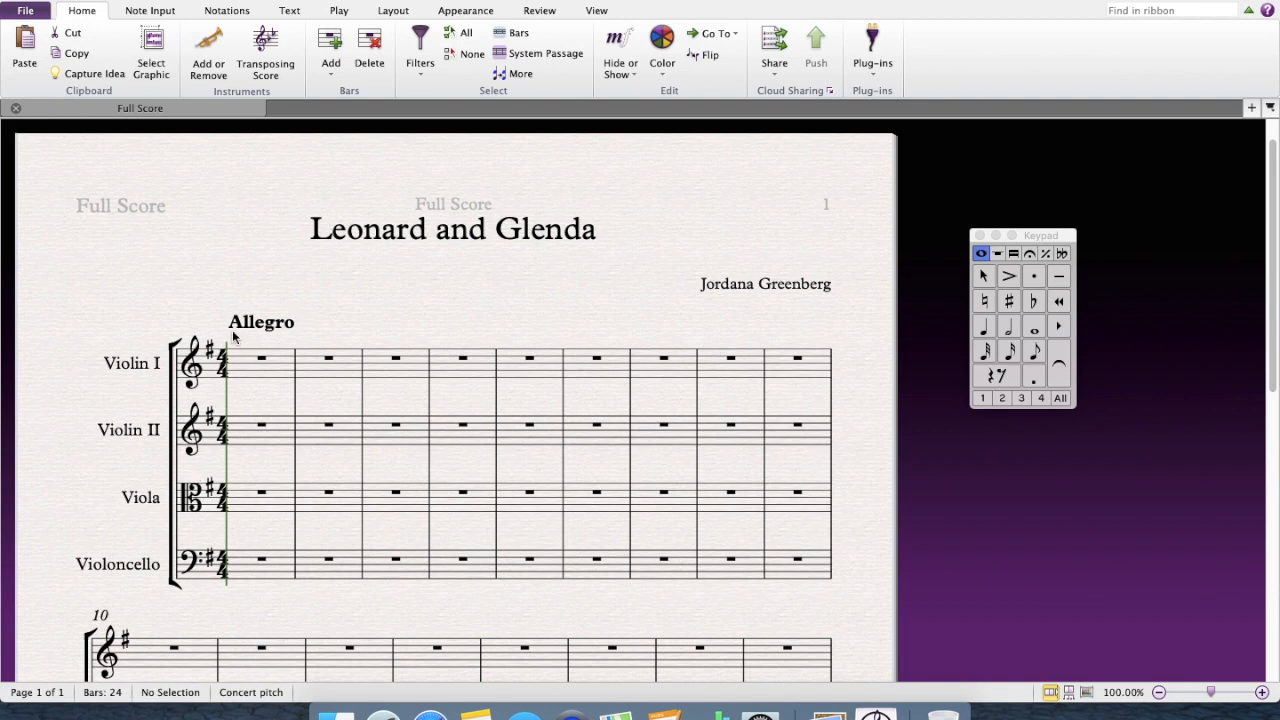
mouse_move(215, 348)
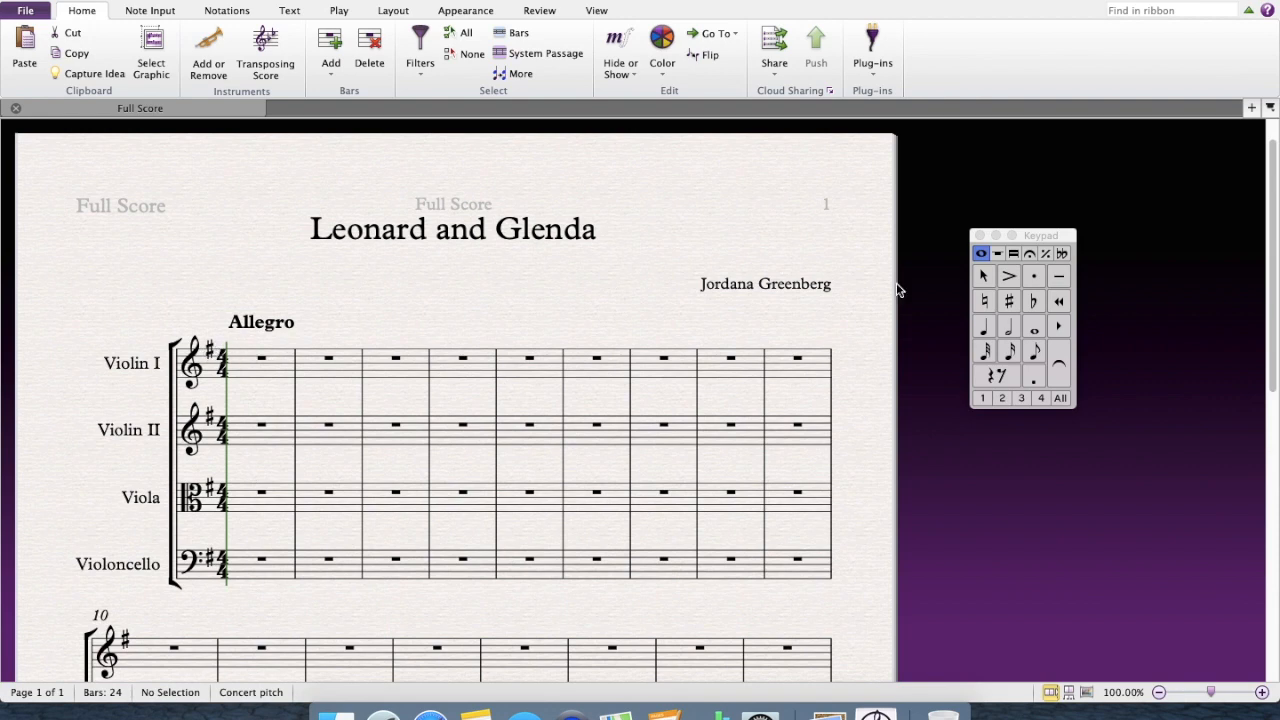
Step: With half notes selected, enter the opening cello and viola notes in bar 1
left_click(1009, 326)
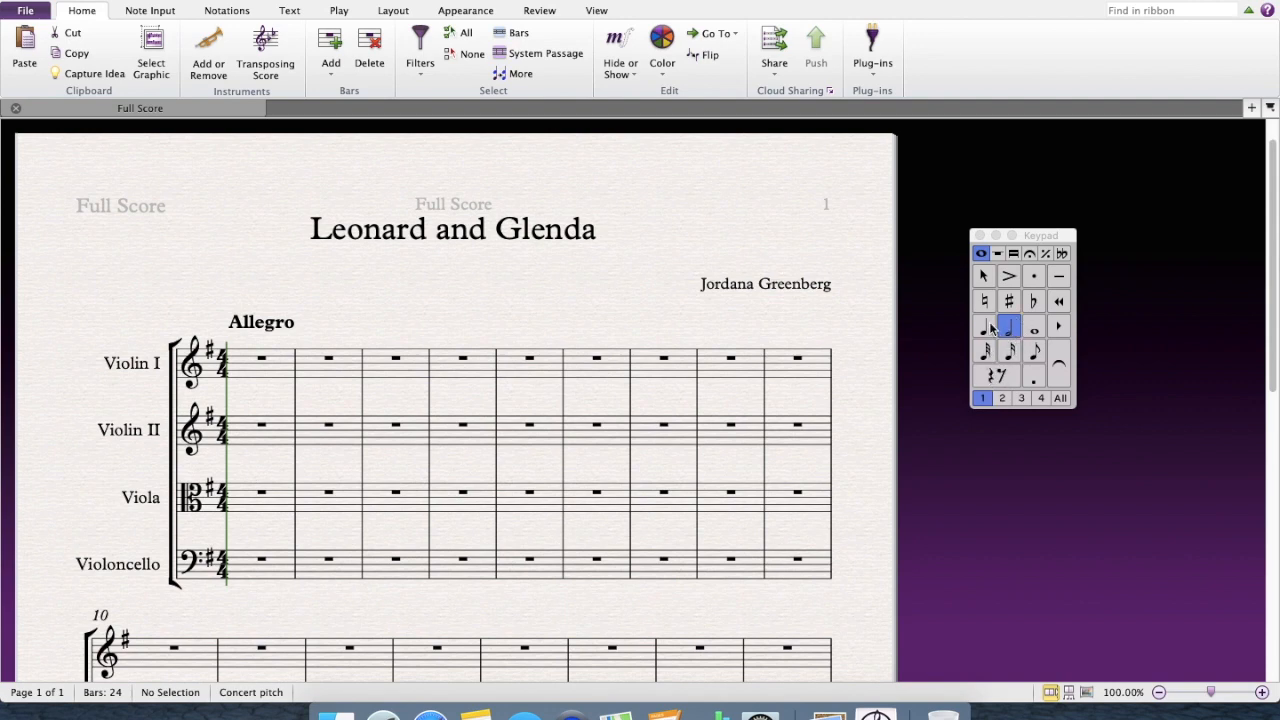
mouse_move(1009, 327)
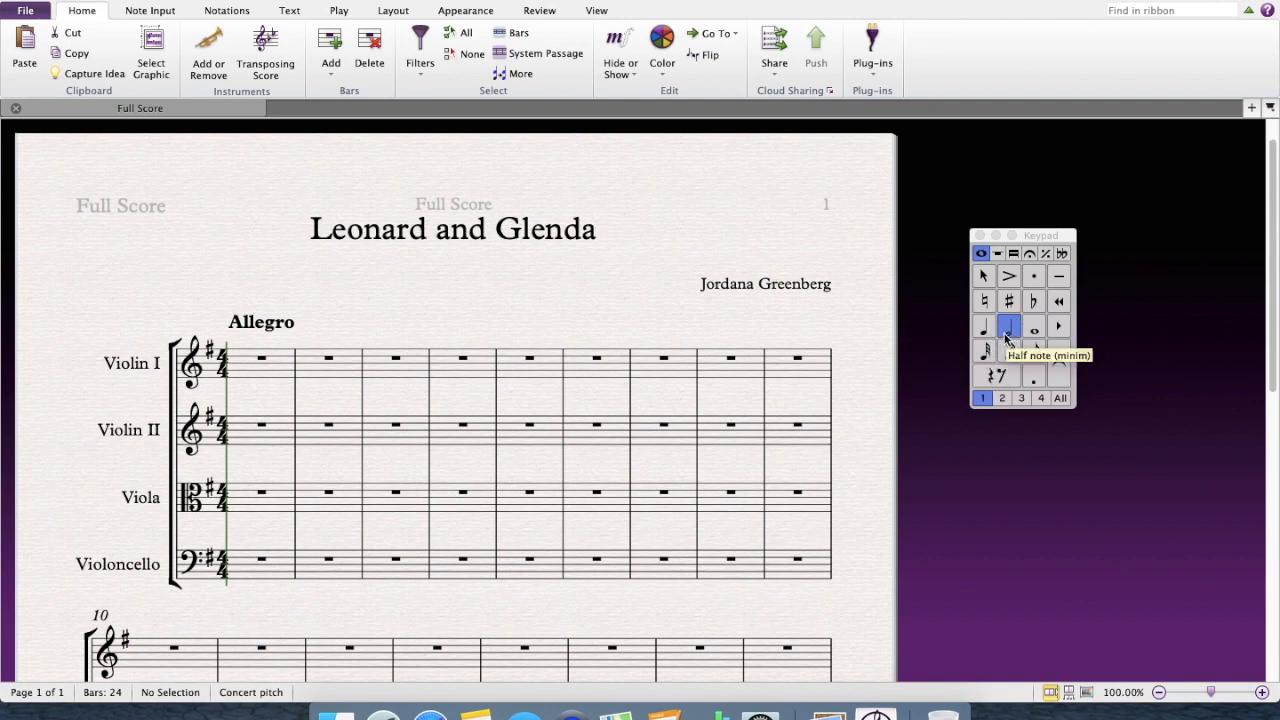
mouse_move(853, 353)
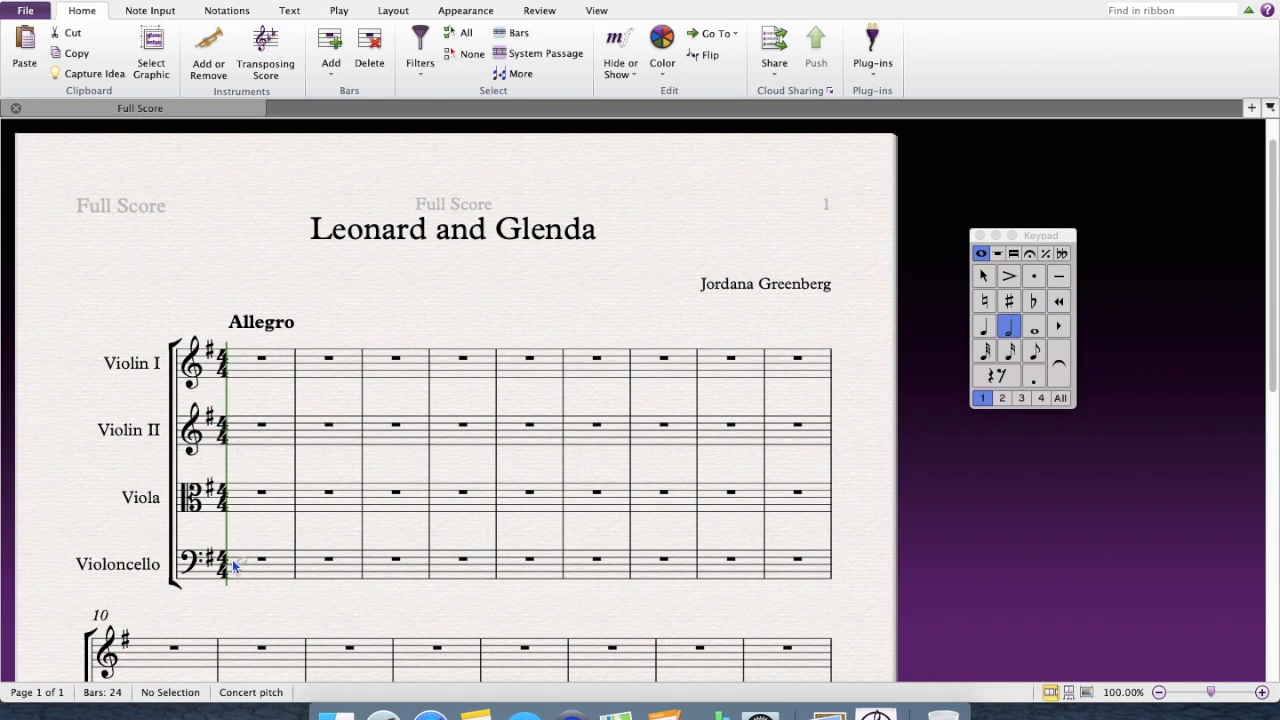
left_click(240, 566)
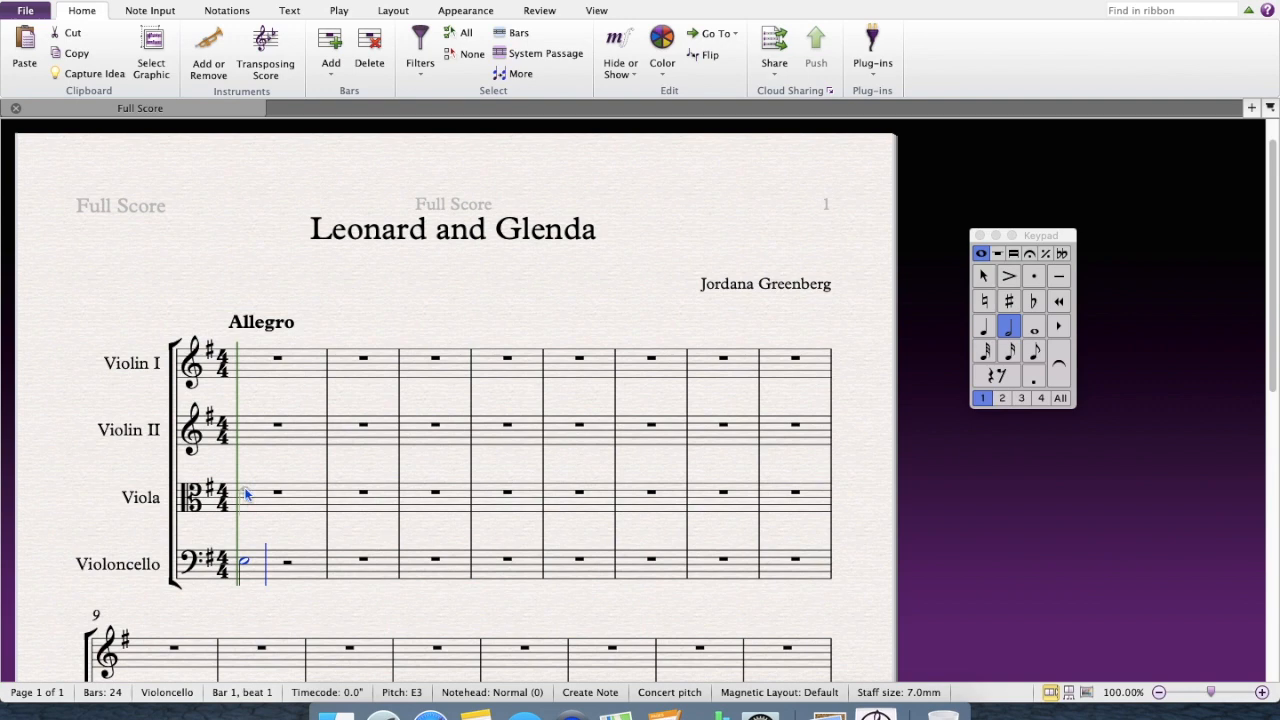
left_click(245, 495)
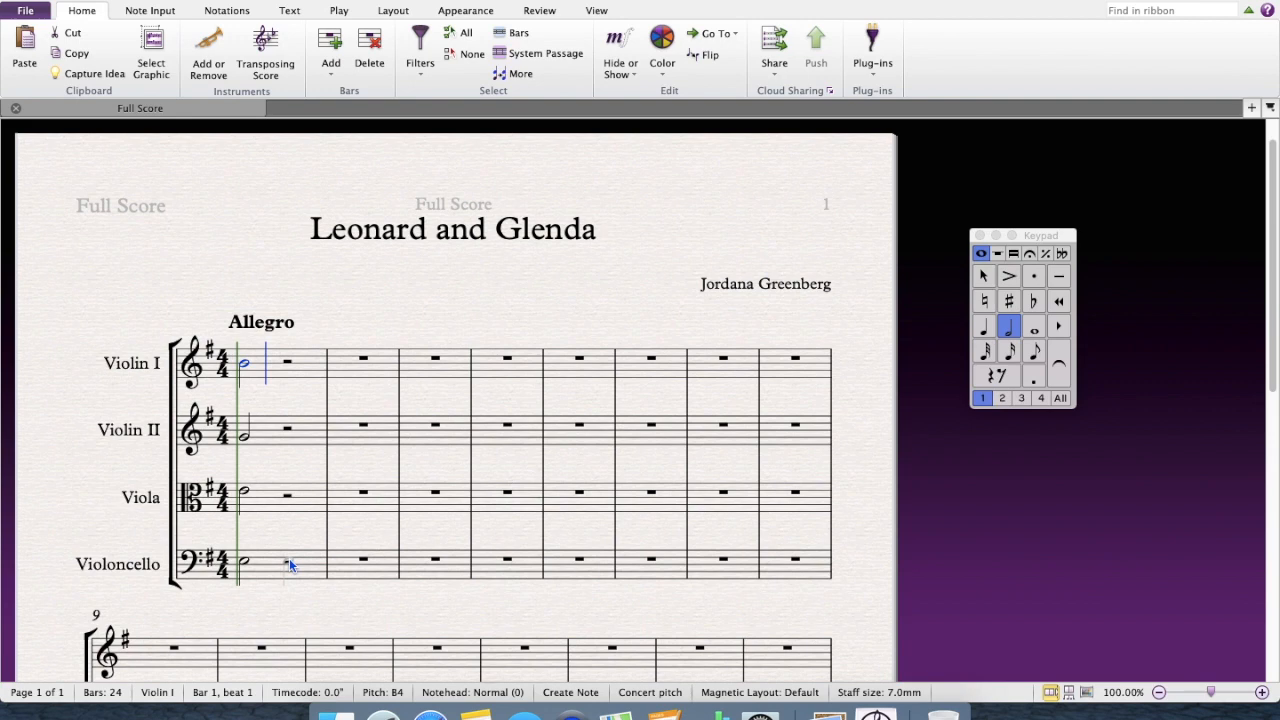
left_click(288, 560)
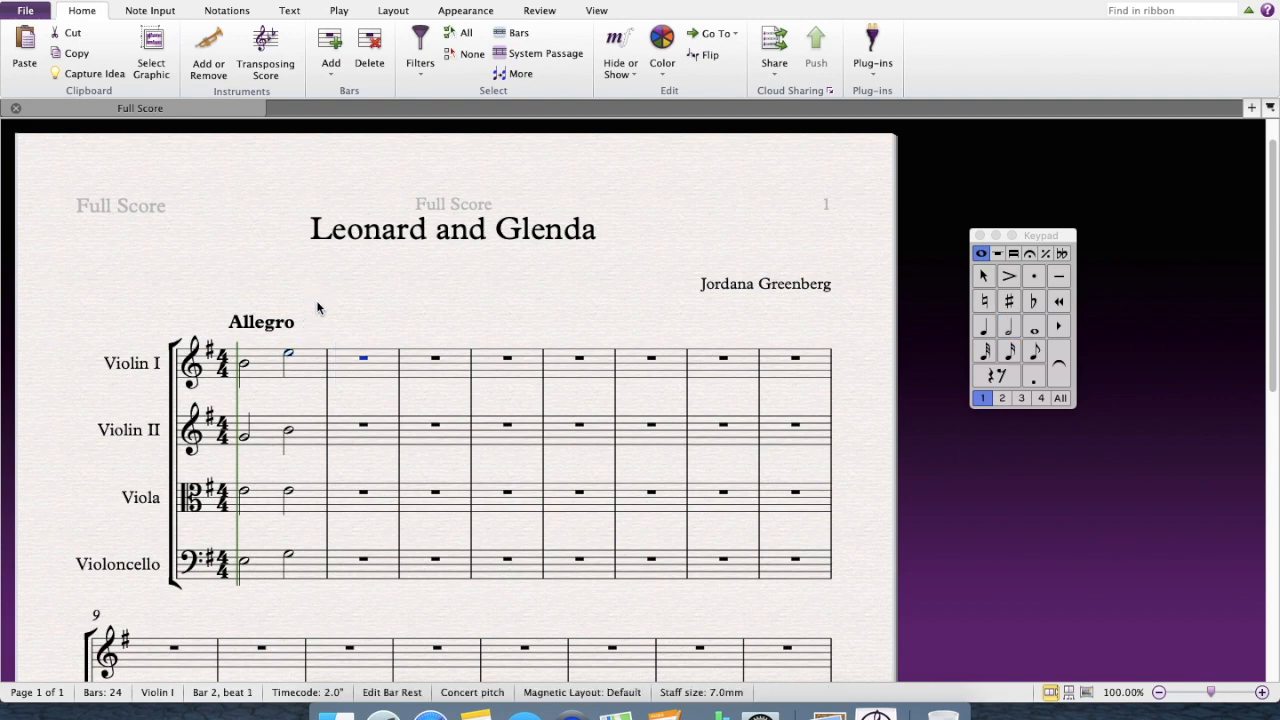
mouse_move(286, 395)
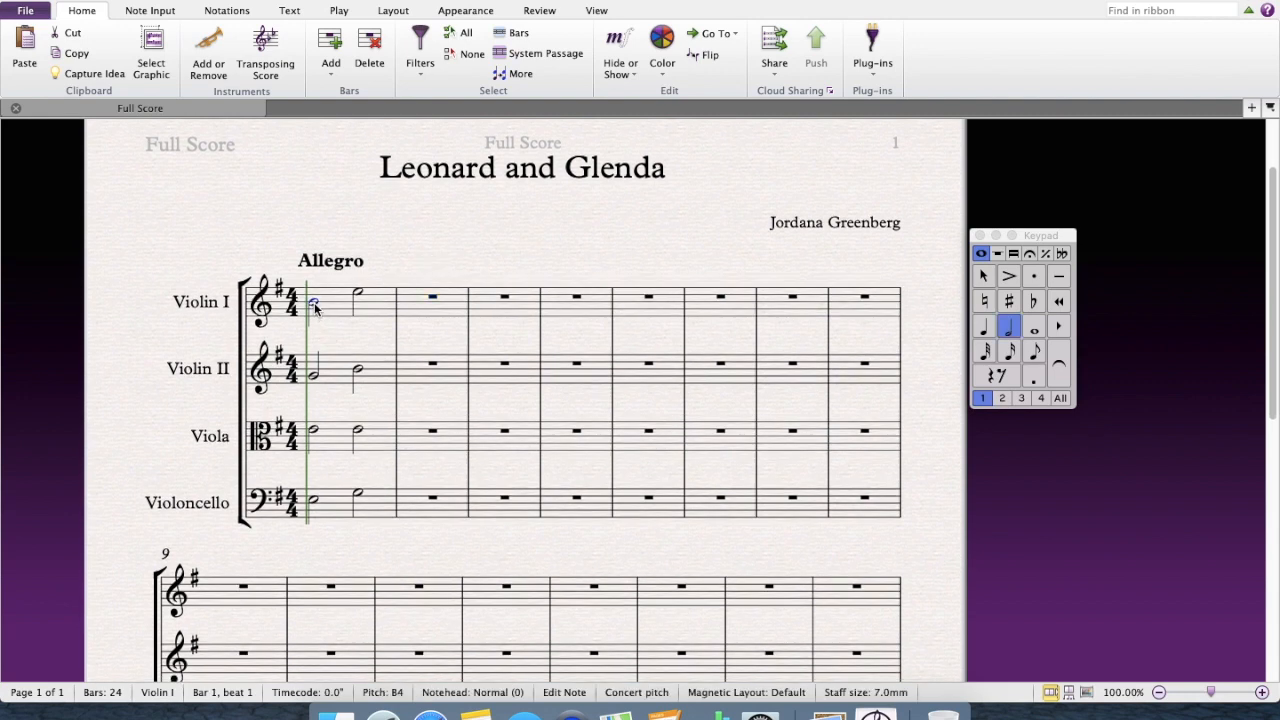
Step: Select Violin I's first note to check its pitch
left_click(313, 373)
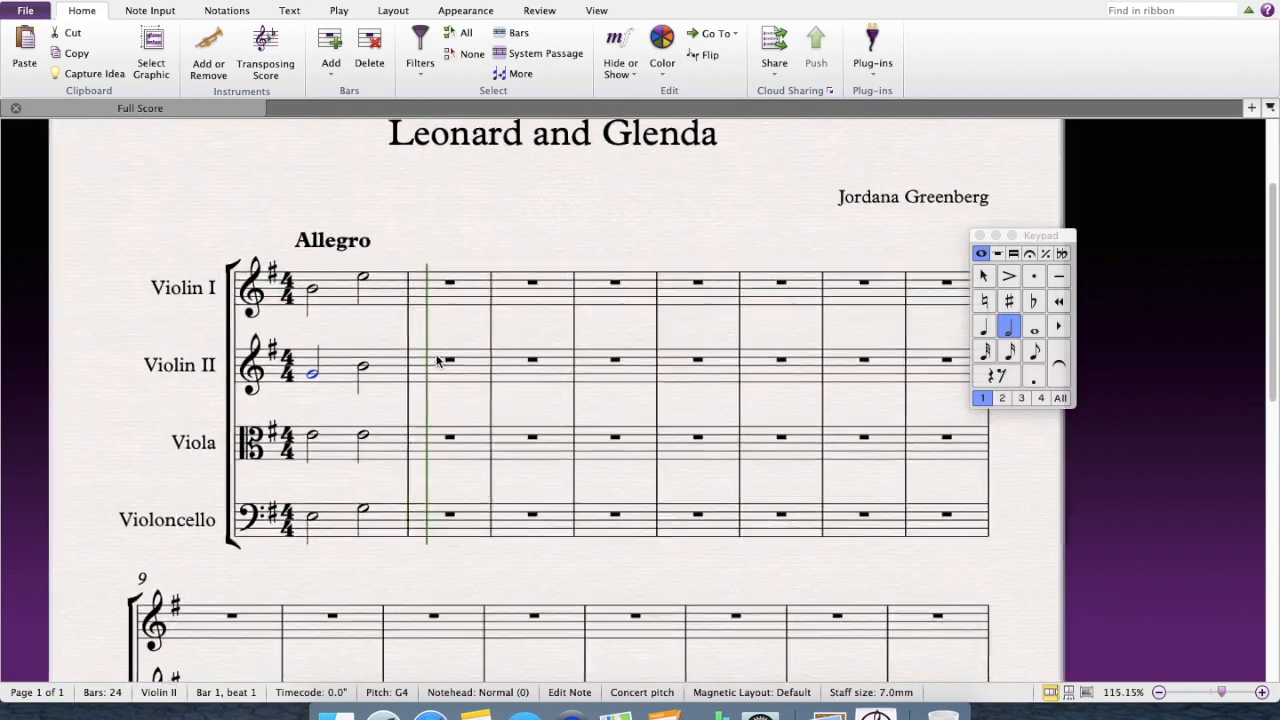
scroll("down", 3)
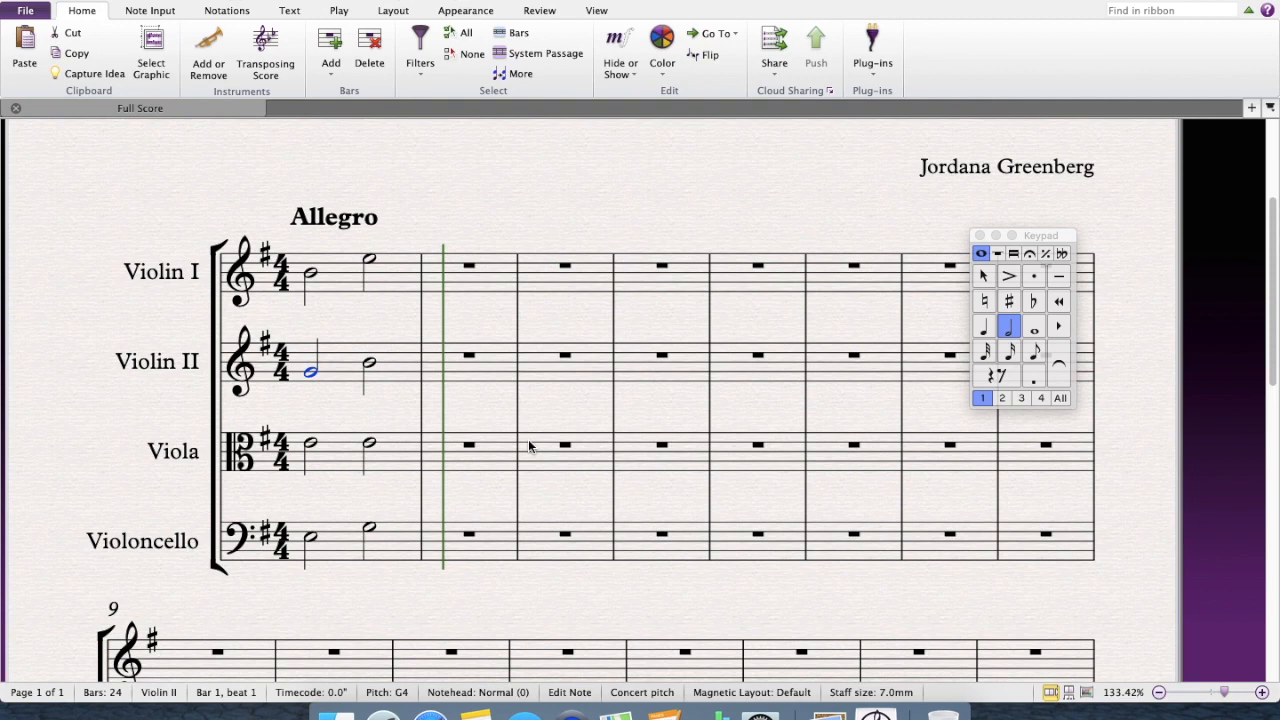
mouse_move(1036, 346)
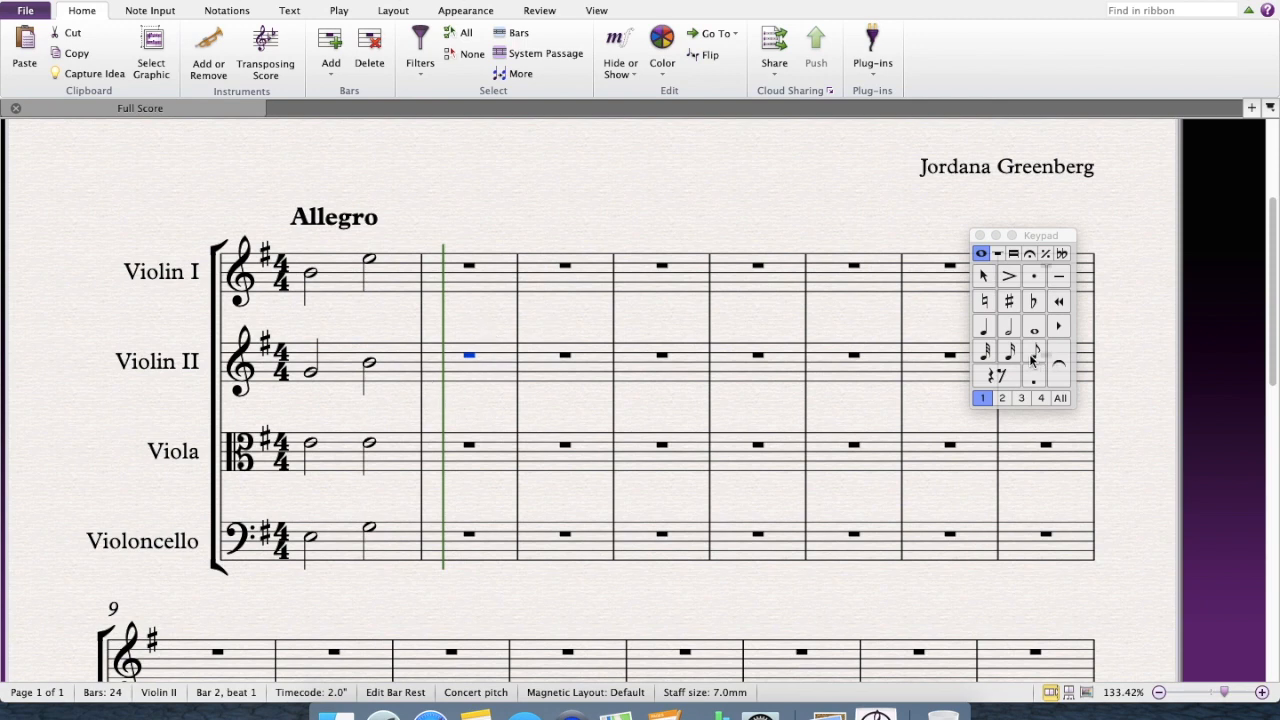
mouse_move(1033, 352)
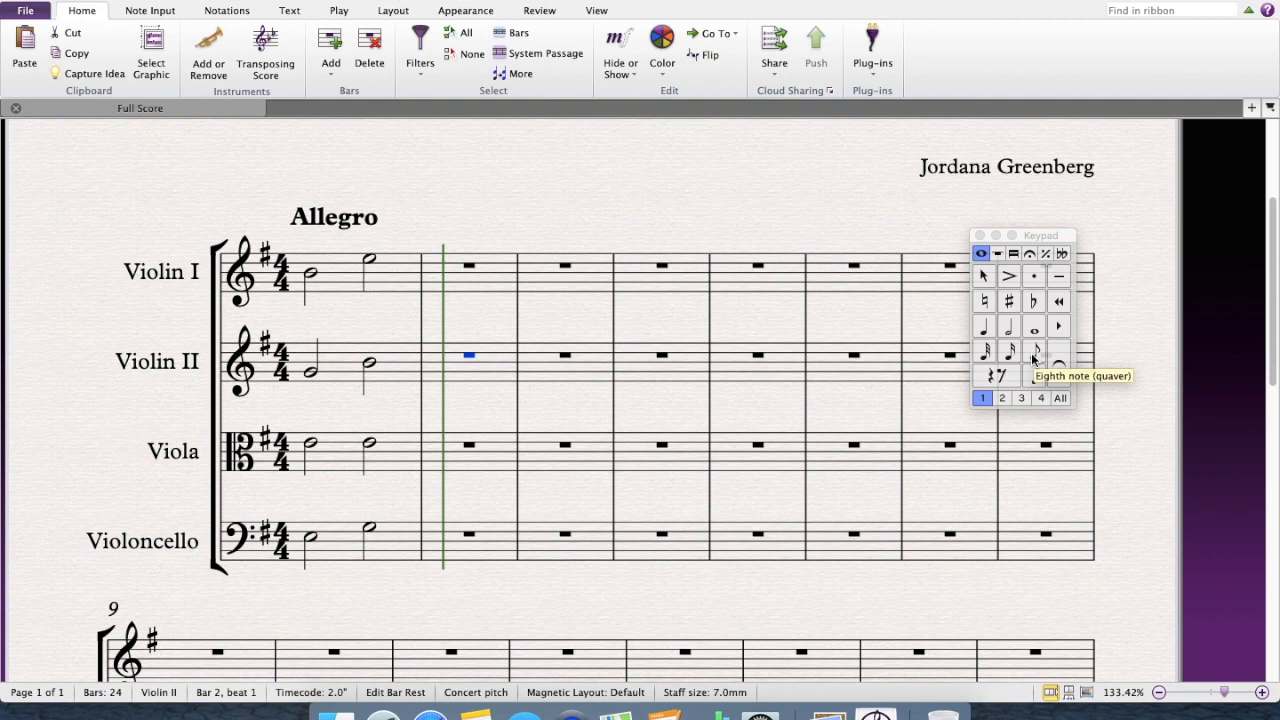
left_click(1035, 351)
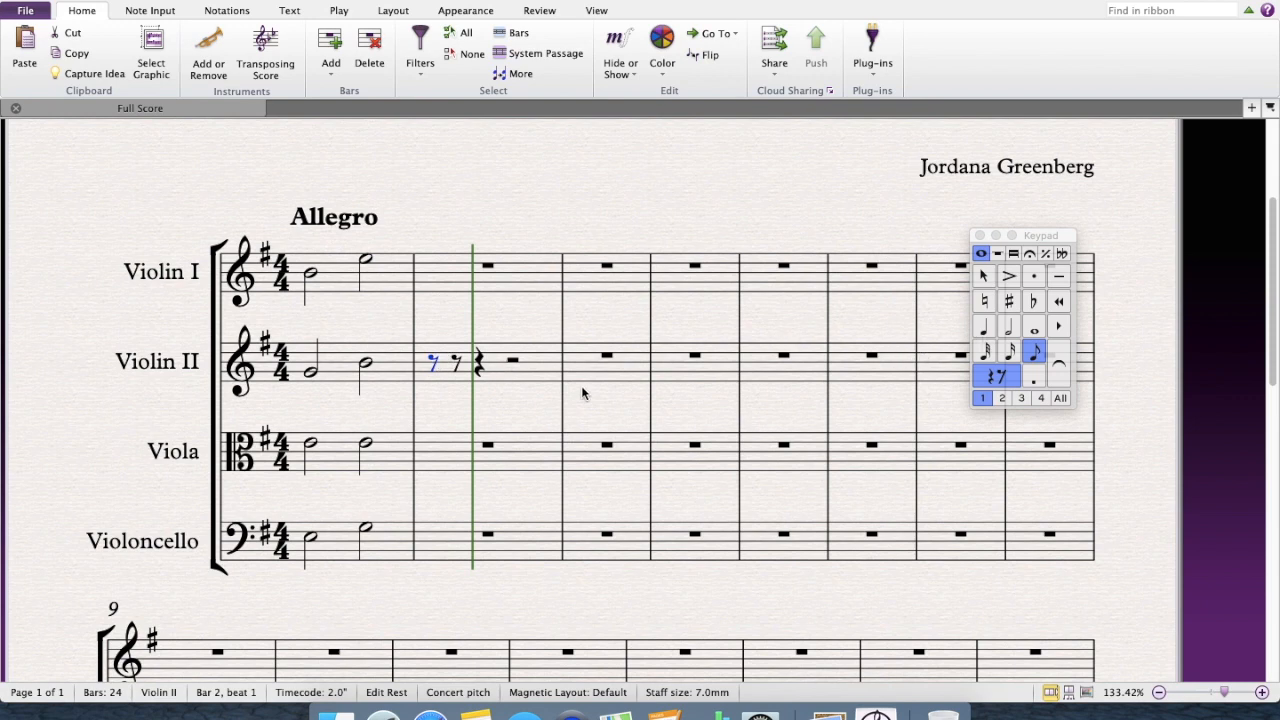
mouse_move(435, 372)
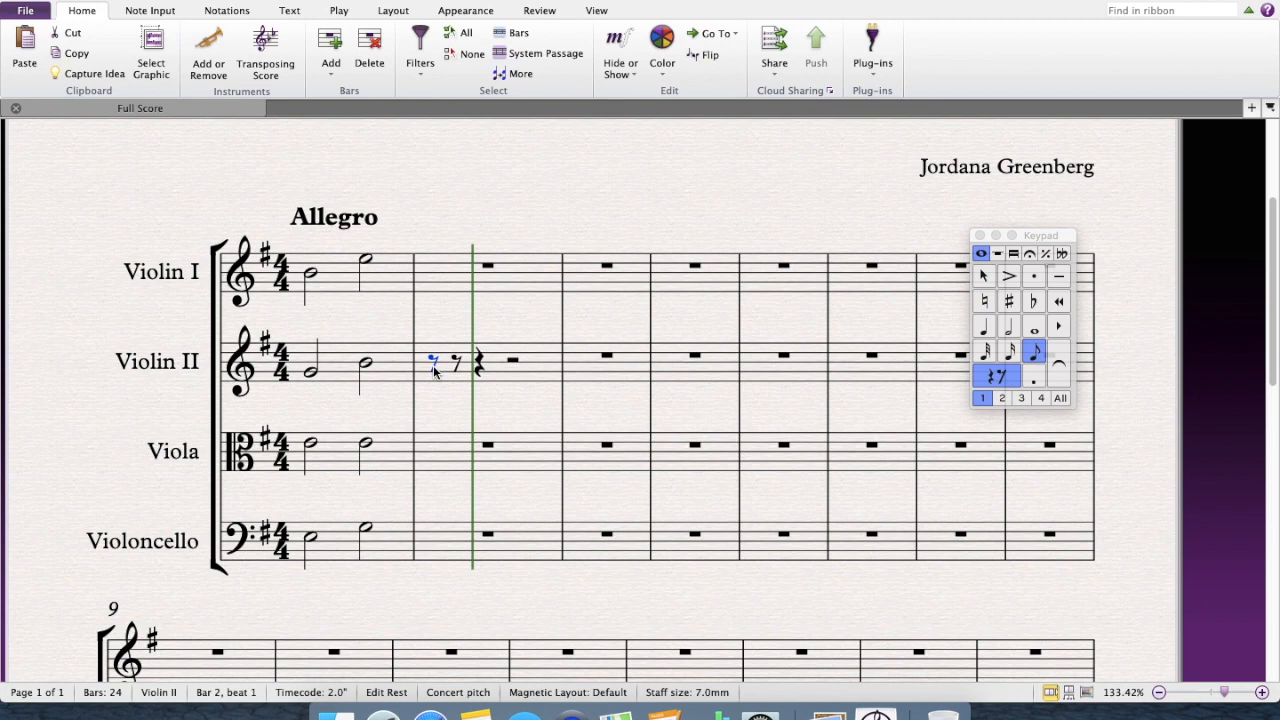
mouse_move(435, 365)
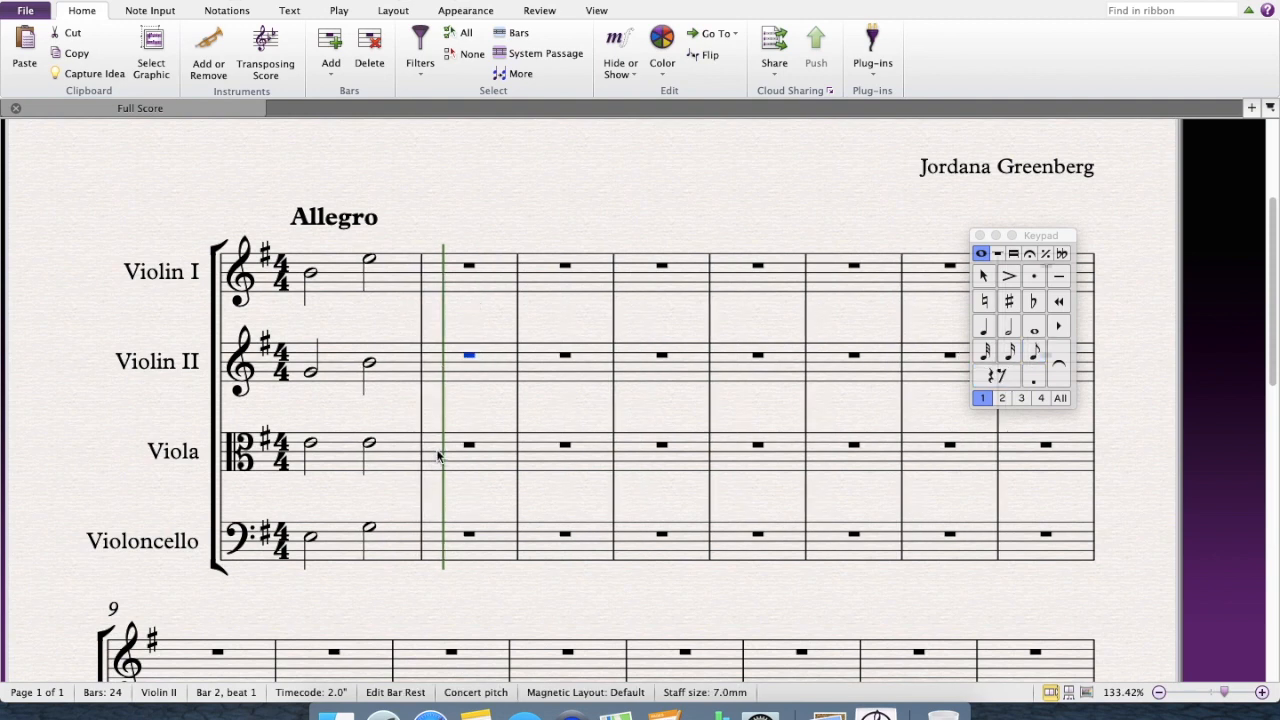
left_click(469, 445)
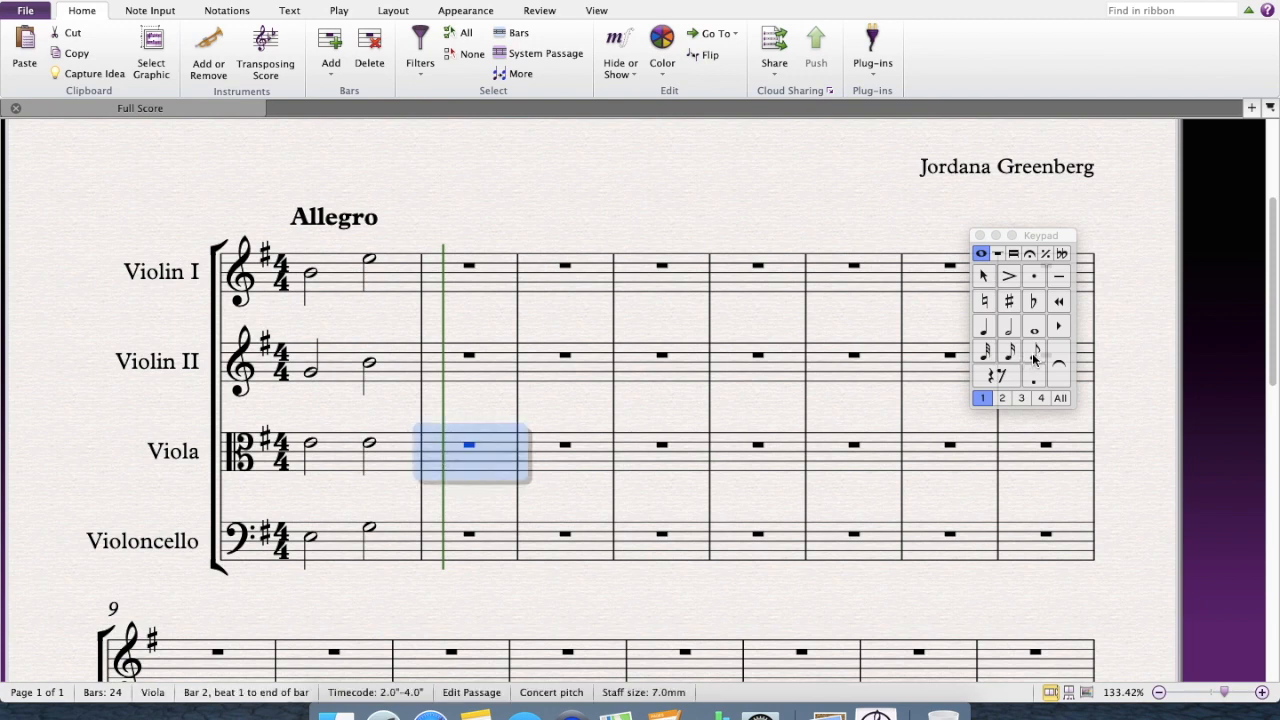
Step: Enter four eighth notes in viola bar 2, then finish it with quarter notes
left_click(996, 375)
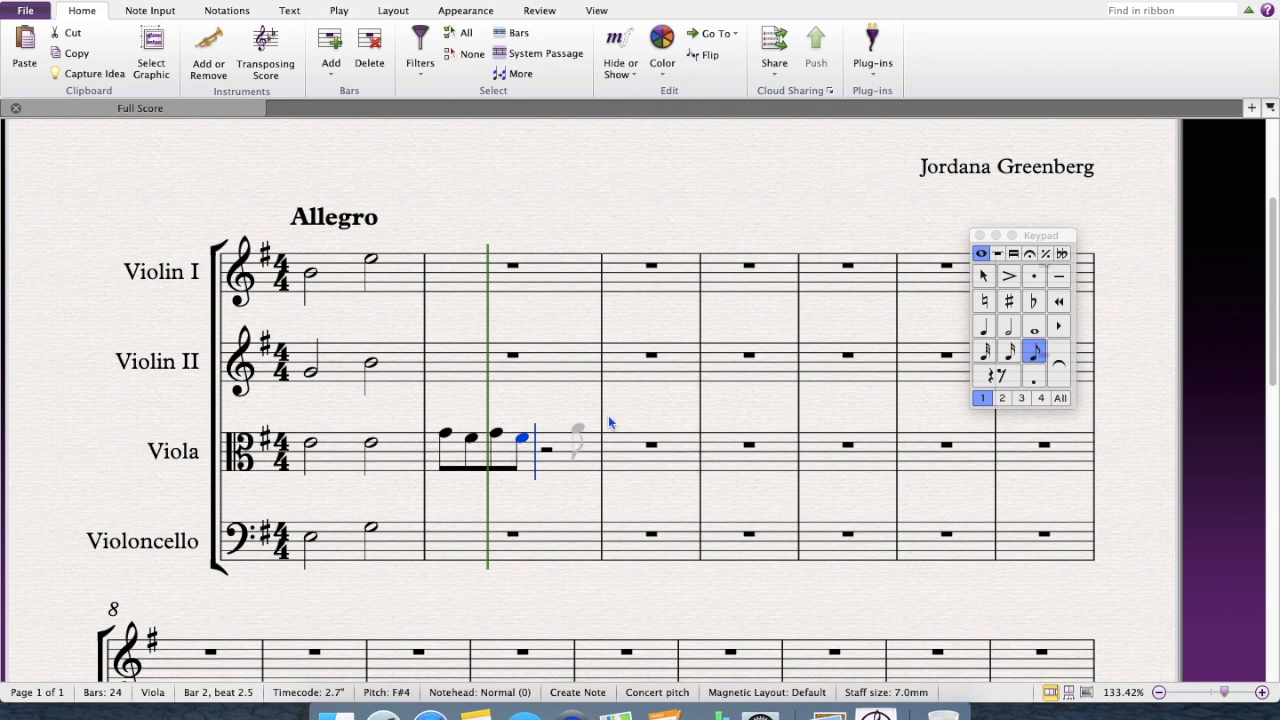
left_click(983, 327)
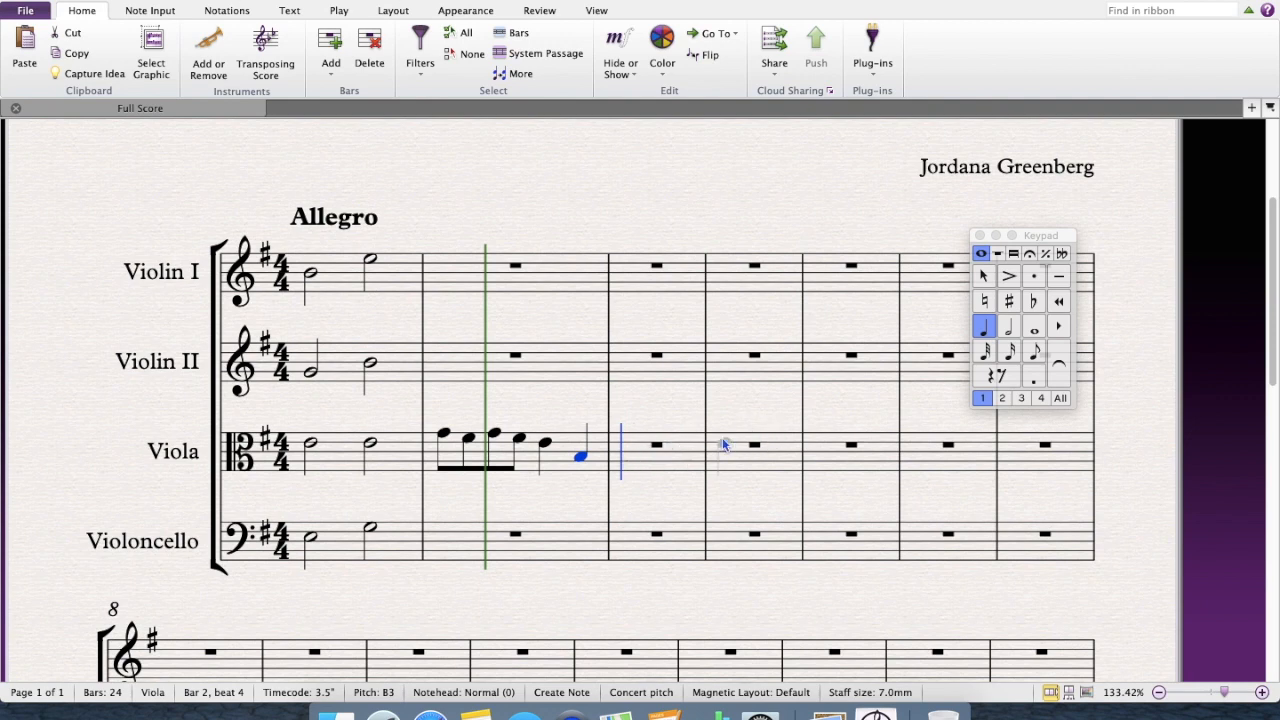
mouse_move(620, 465)
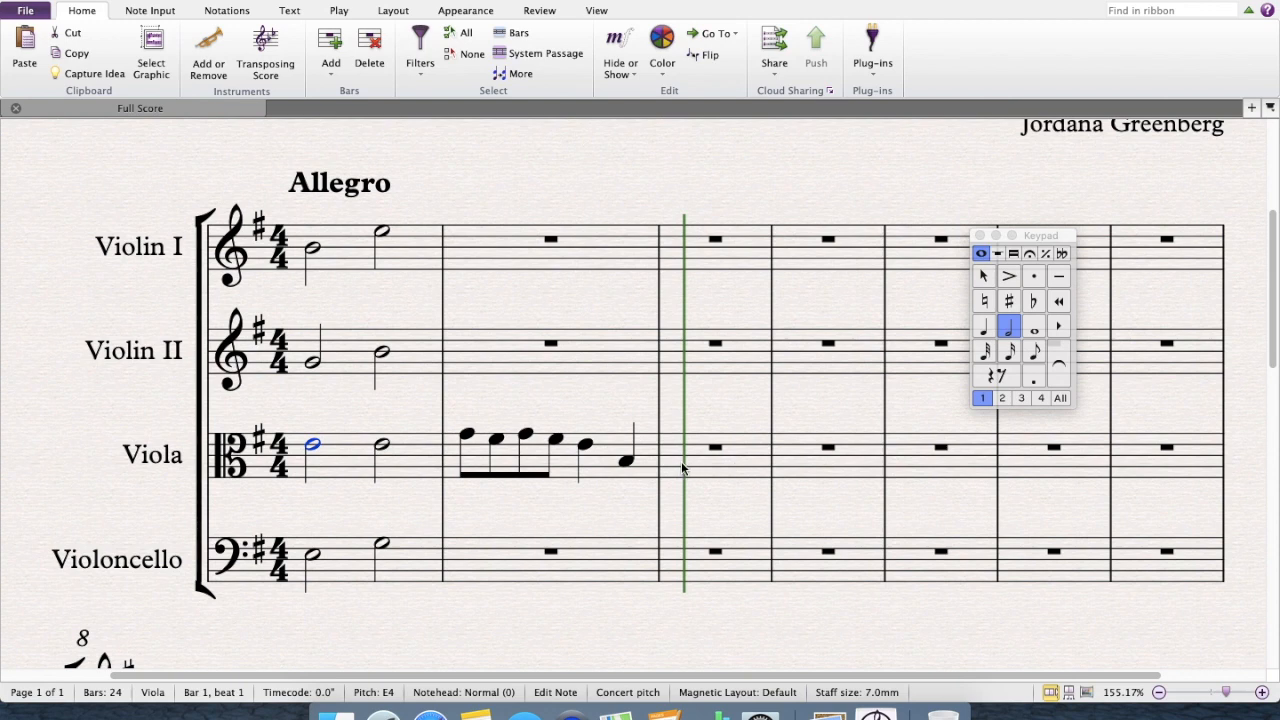
Step: Select viola bar 3 and enter its two opening quarter notes
left_click(715, 455)
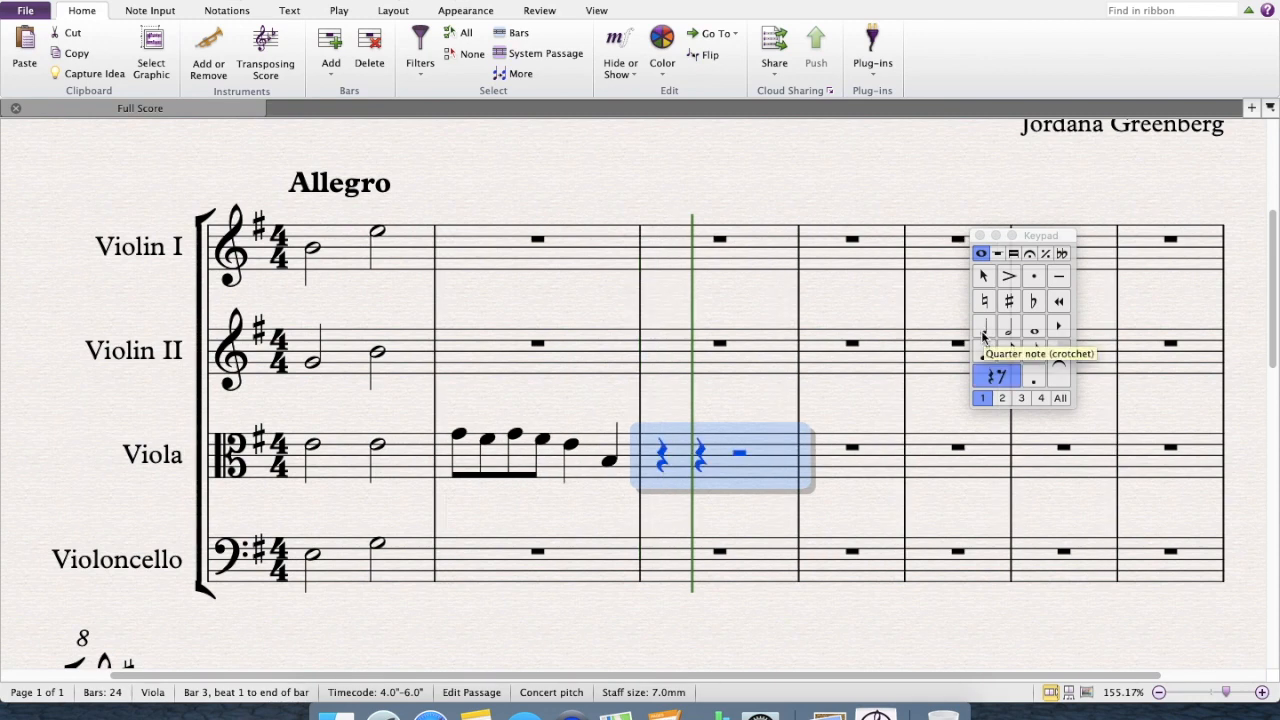
left_click(983, 332)
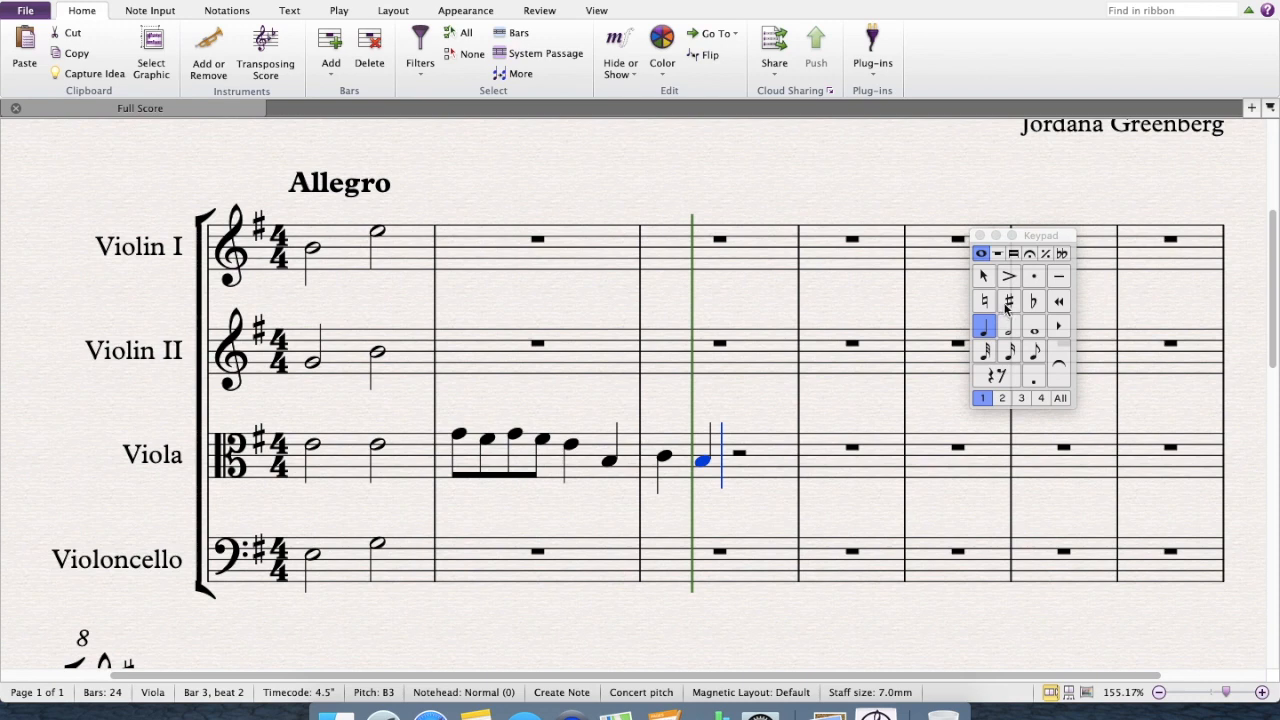
mouse_move(1009, 302)
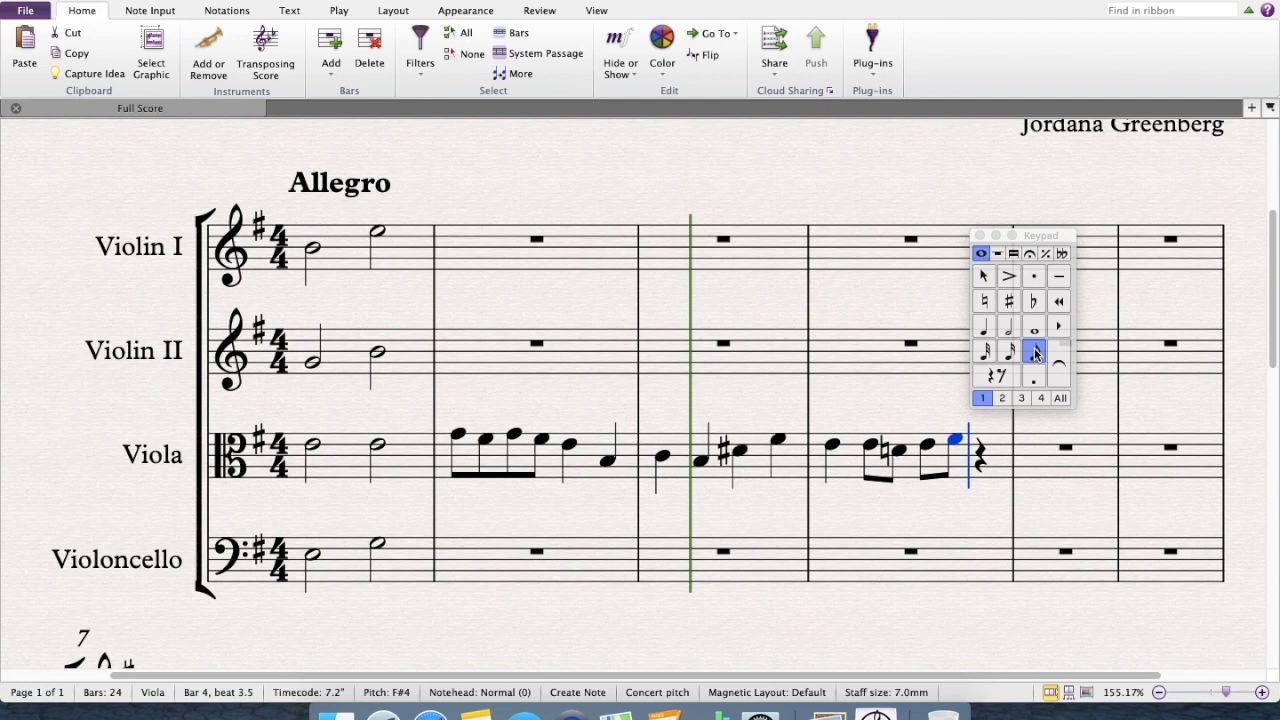
mouse_move(1033, 350)
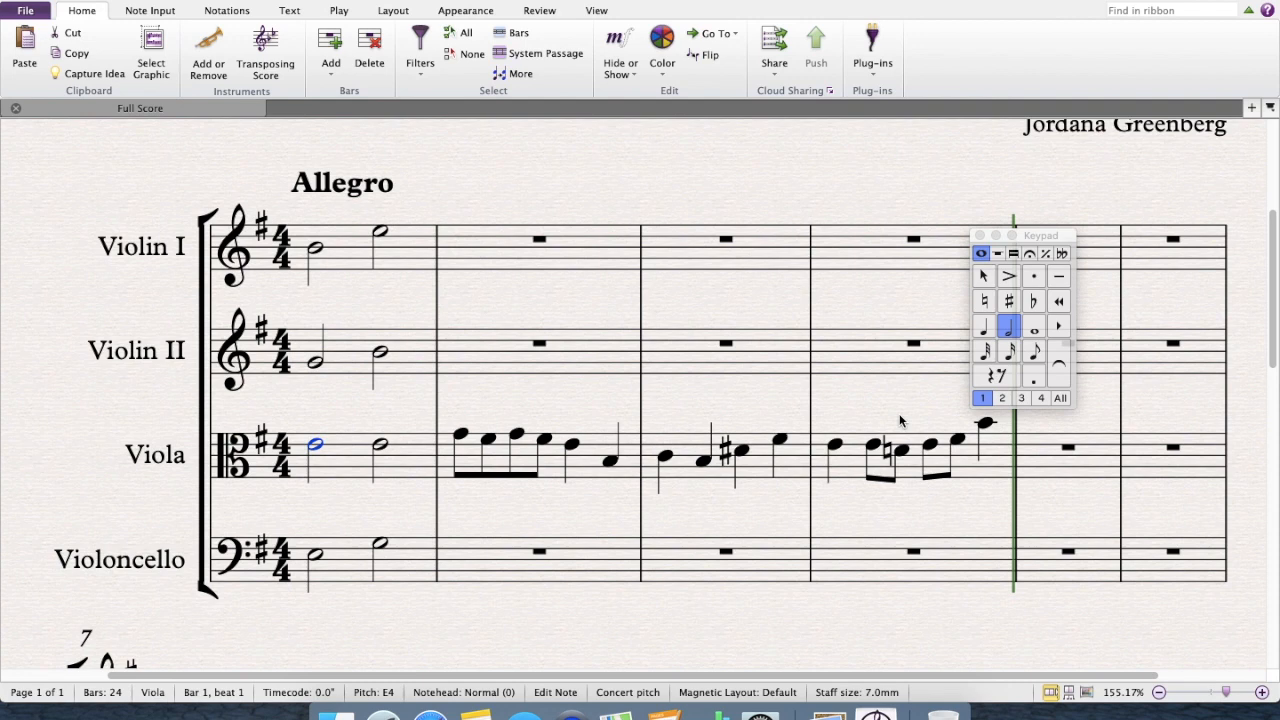
mouse_move(537, 537)
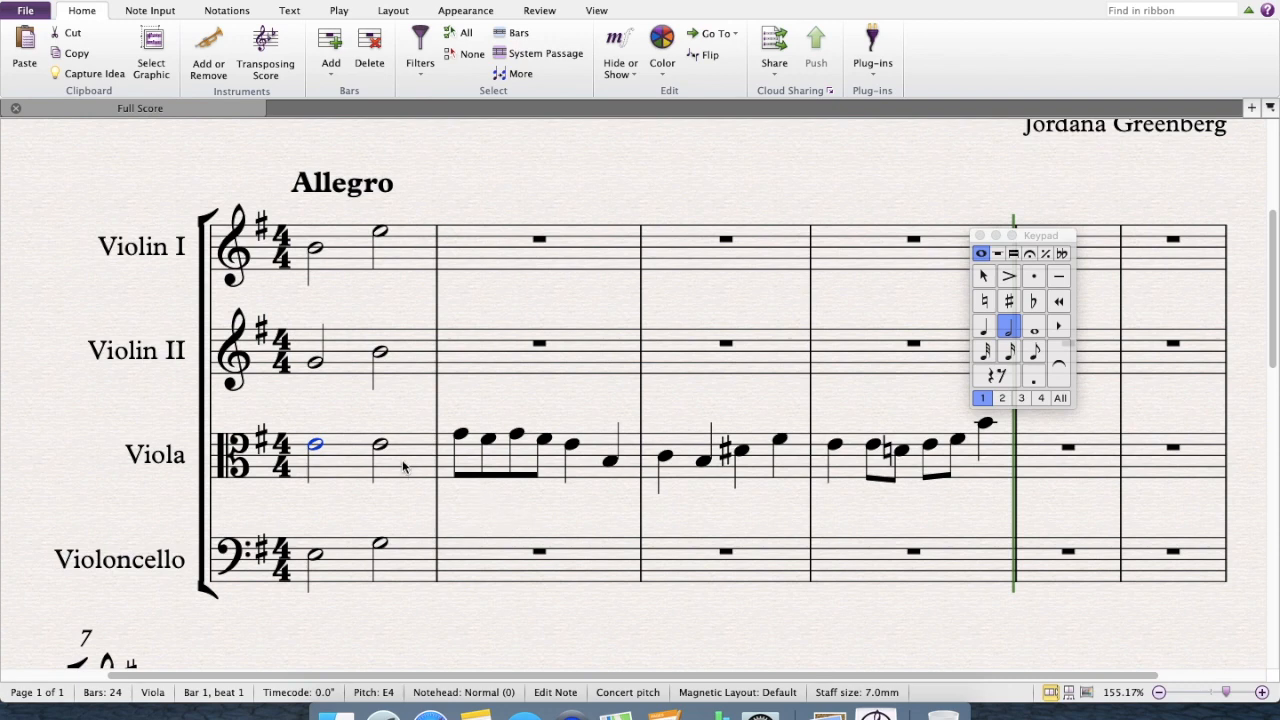
mouse_move(360, 463)
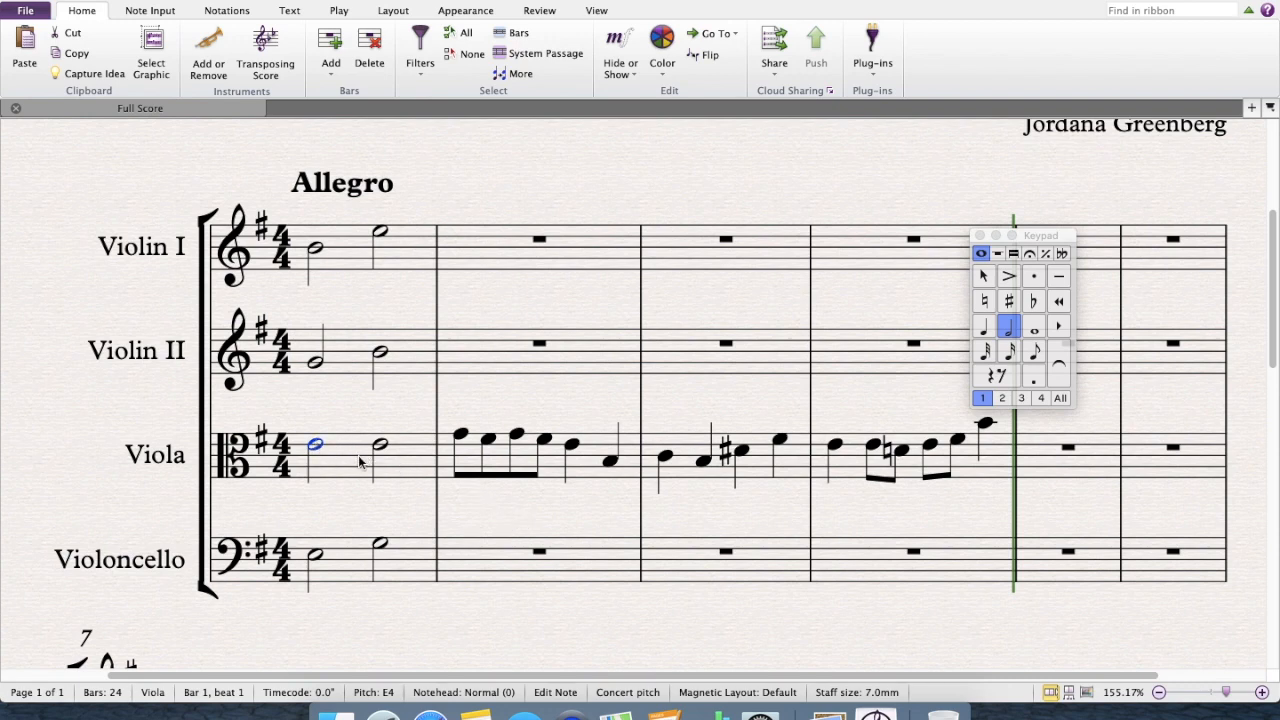
mouse_move(460, 443)
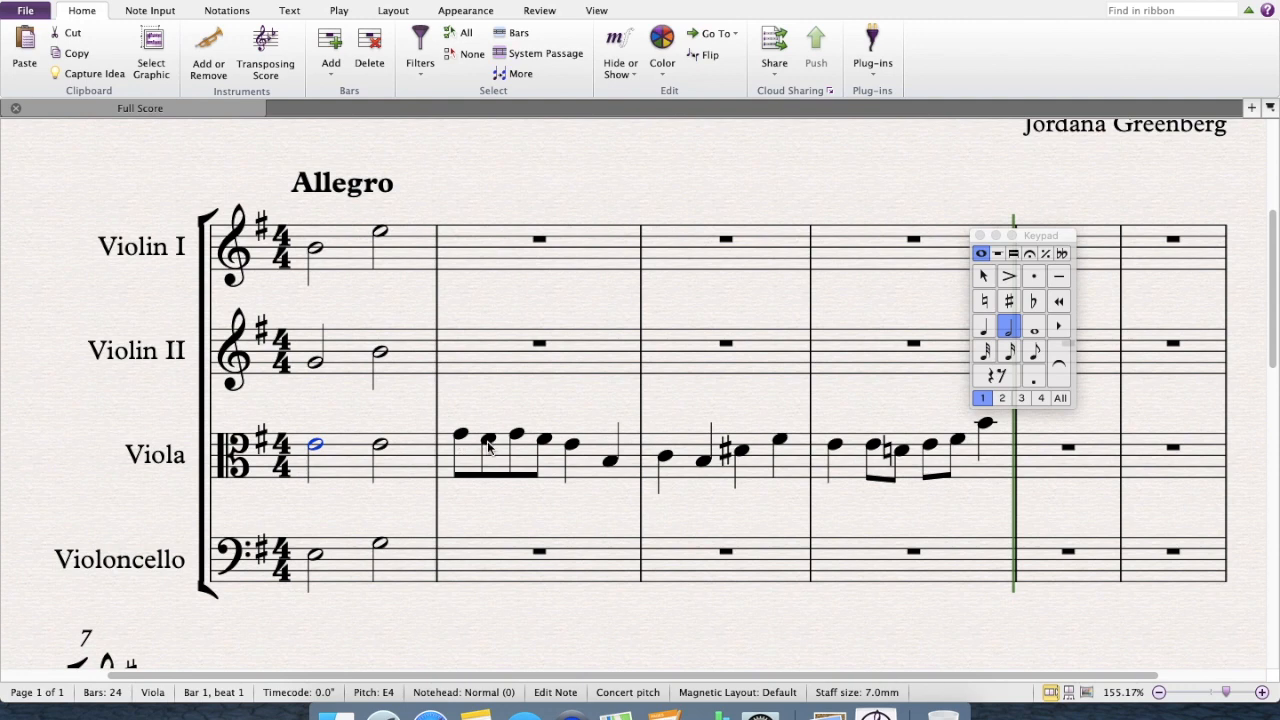
mouse_move(563, 447)
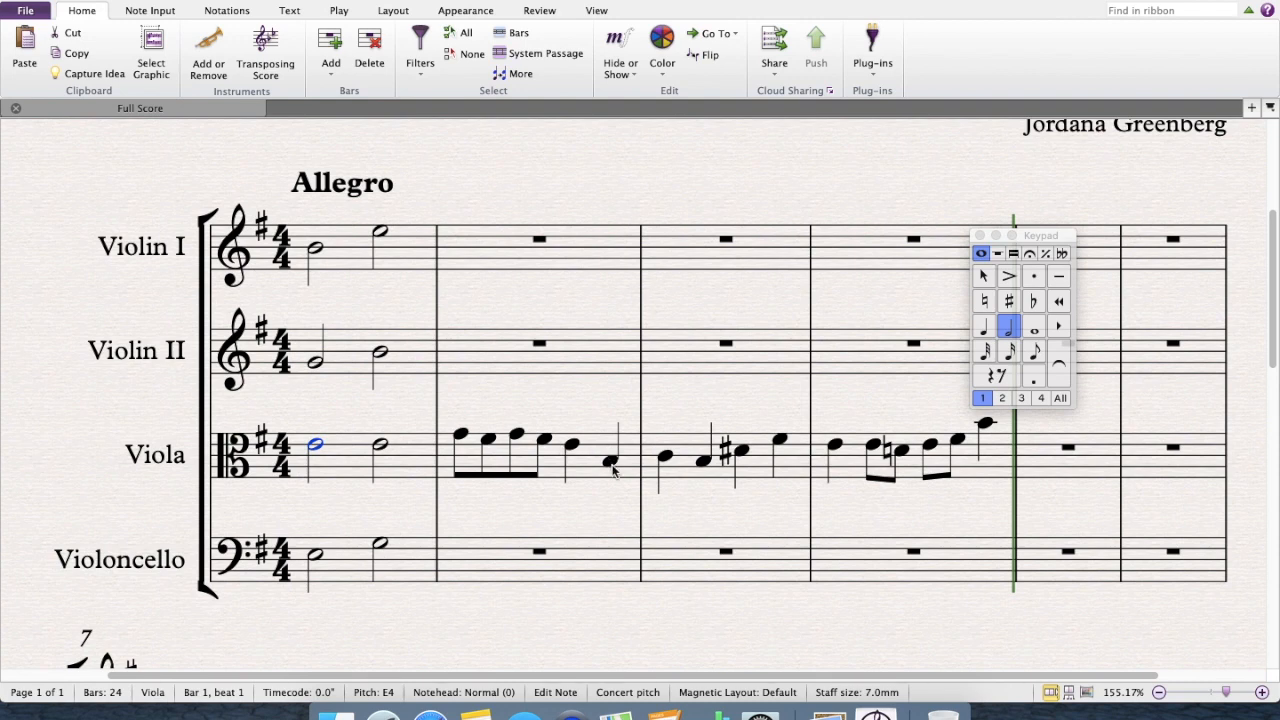
mouse_move(560, 481)
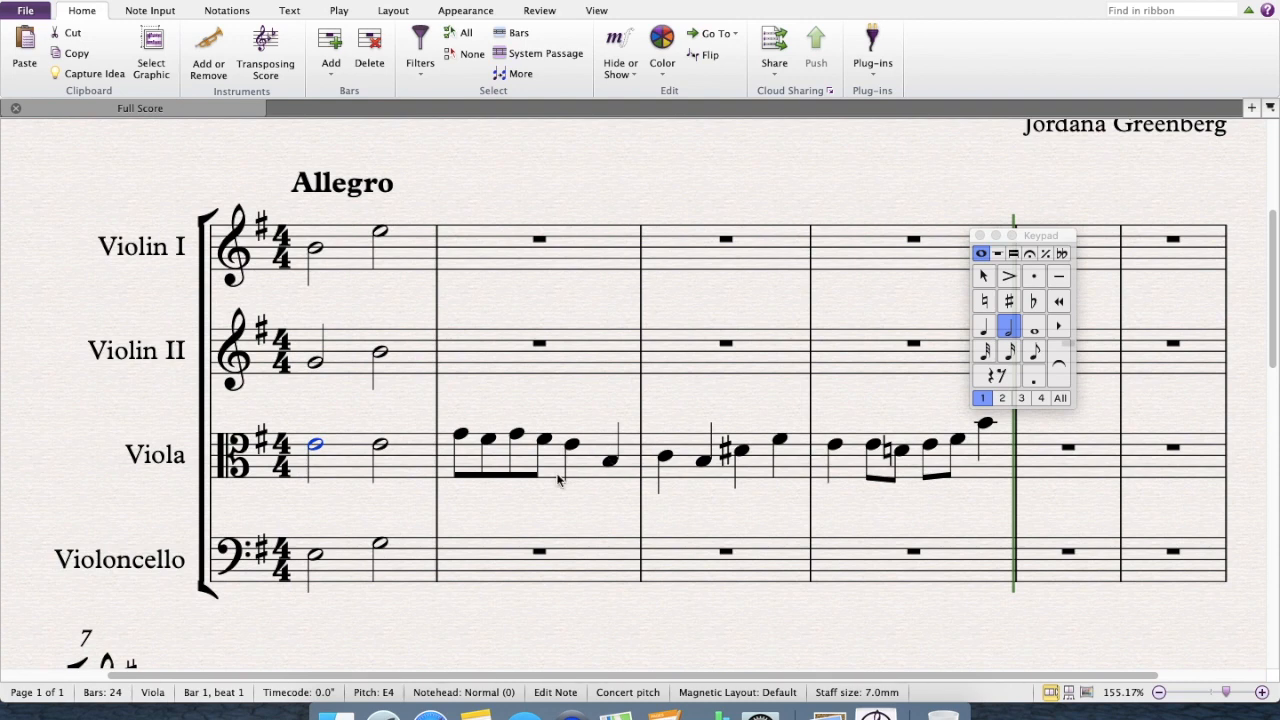
mouse_move(519, 237)
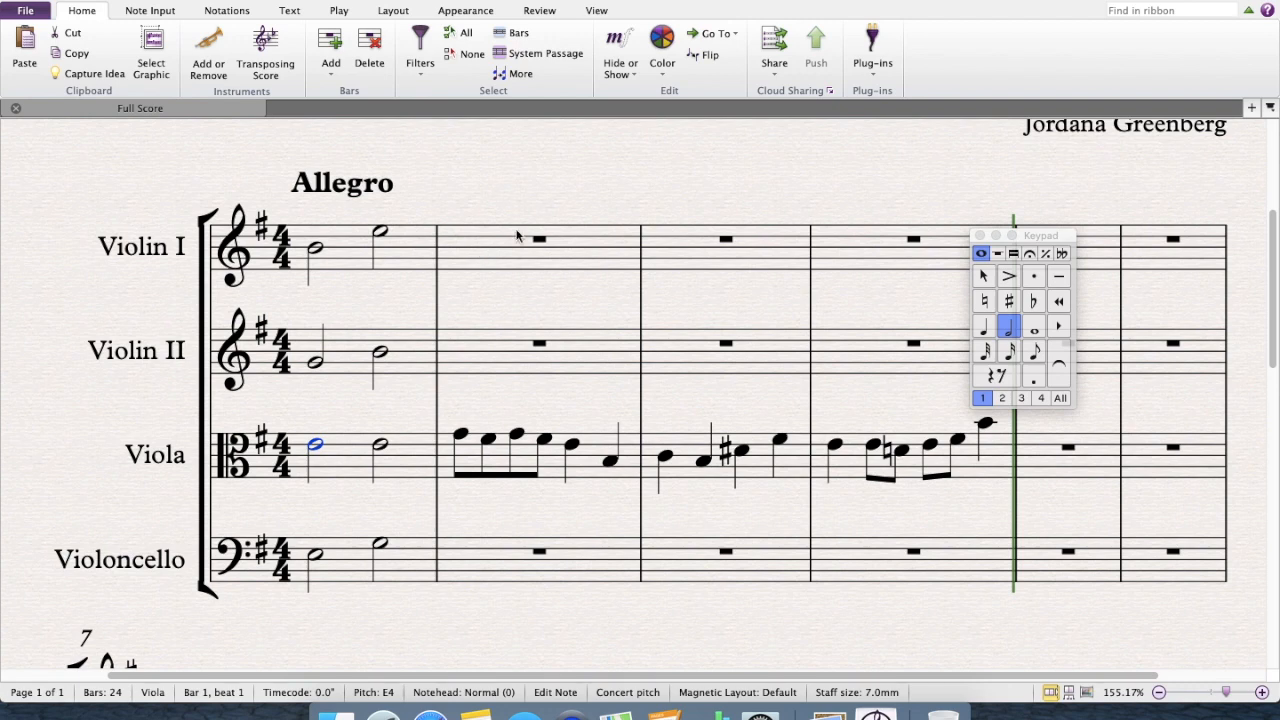
mouse_move(350, 553)
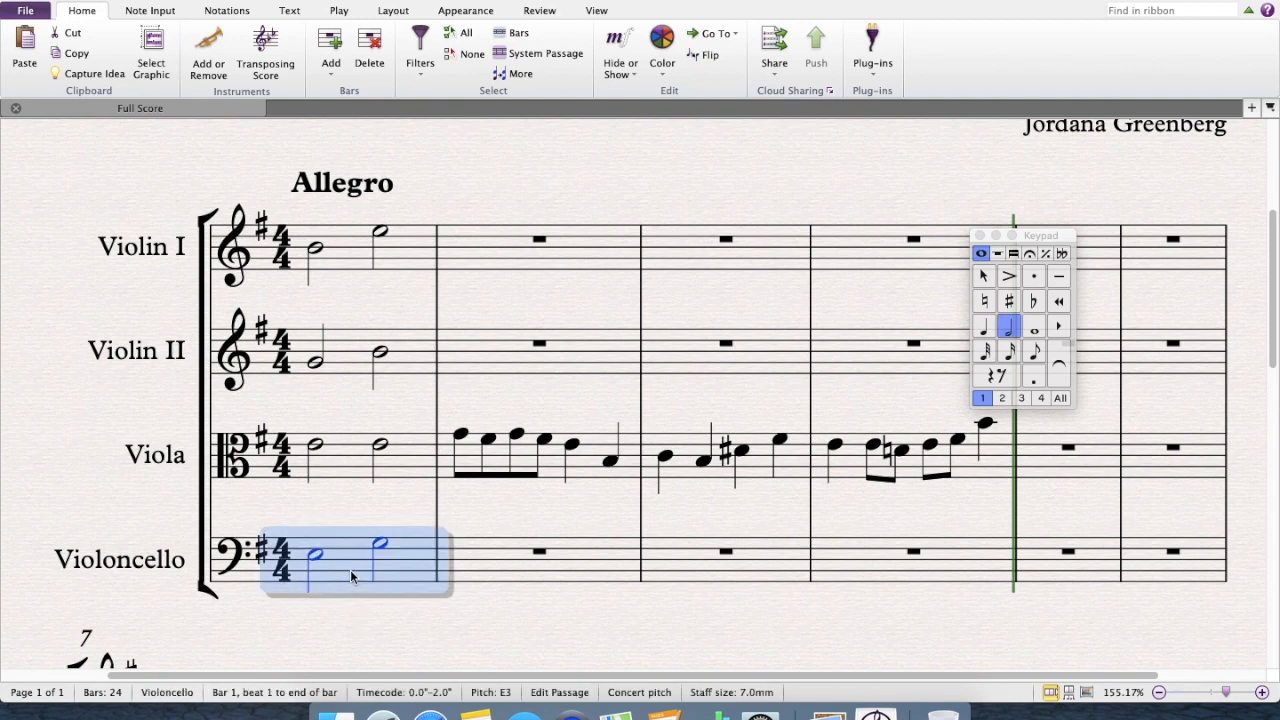
mouse_move(367, 571)
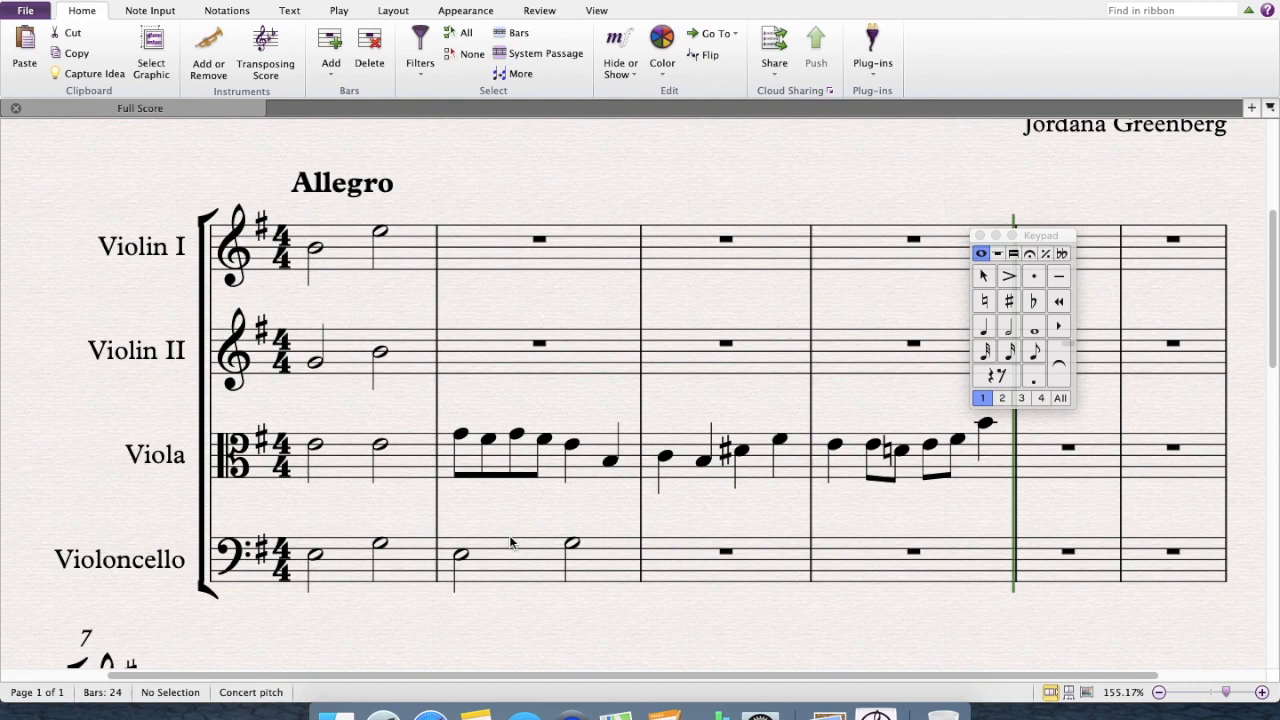
mouse_move(472, 372)
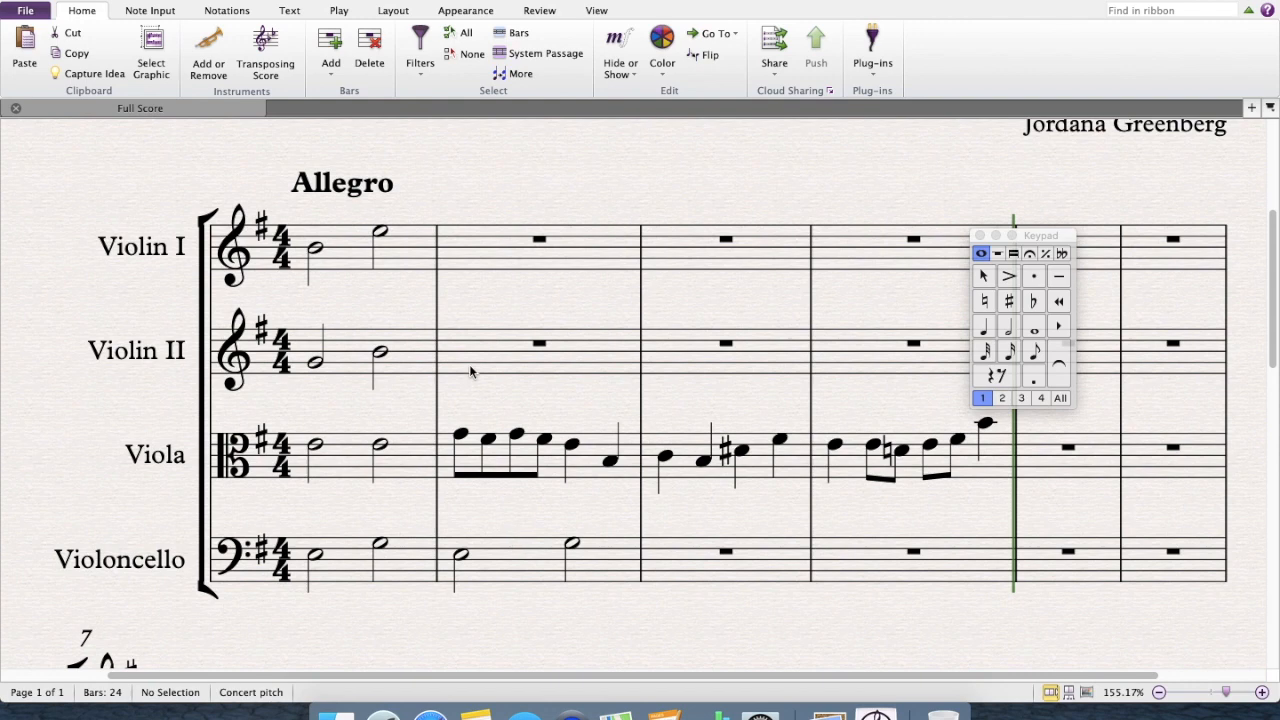
Step: Select violin II's empty bar 2 and begin its quarter rests and double stops
left_click(540, 350)
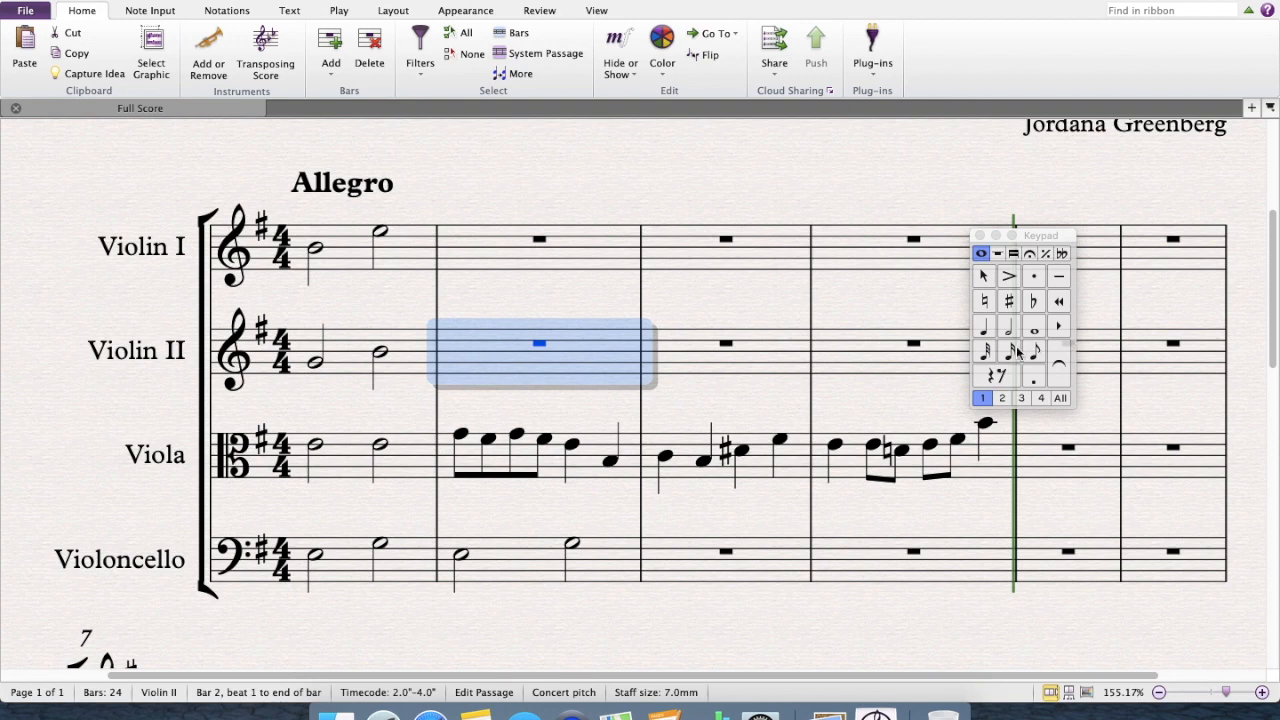
mouse_move(994, 378)
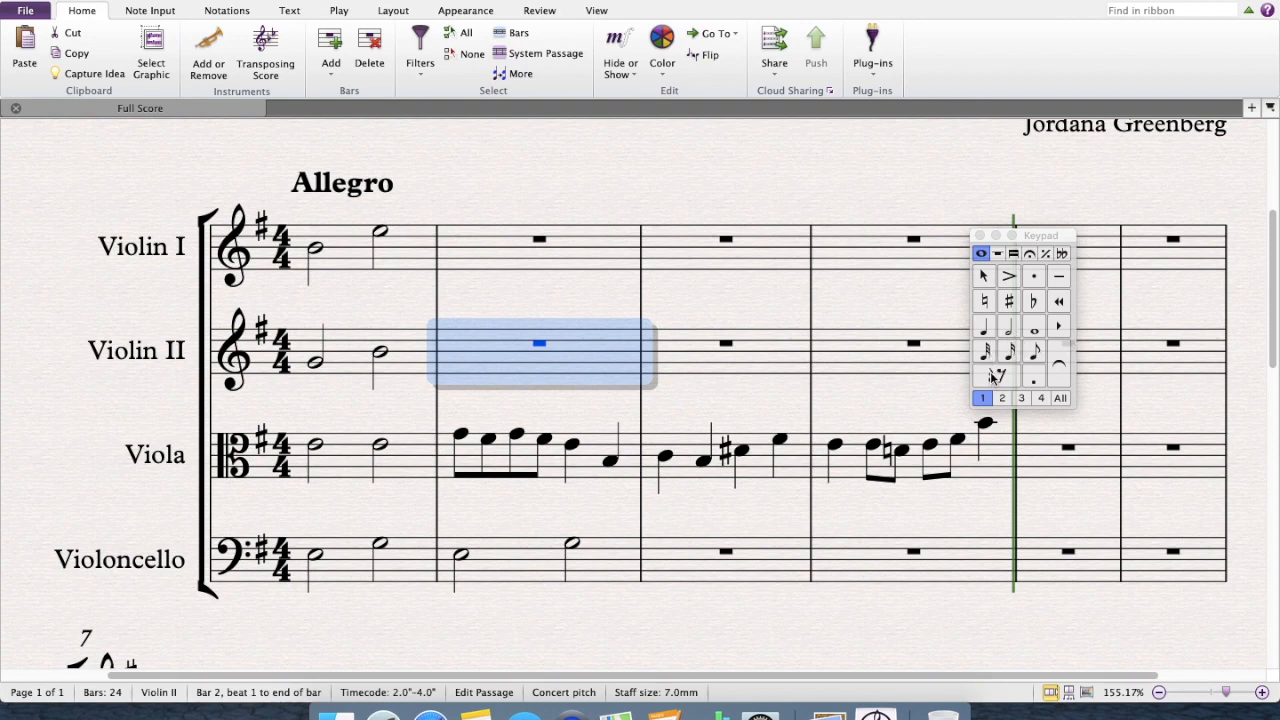
mouse_move(984, 330)
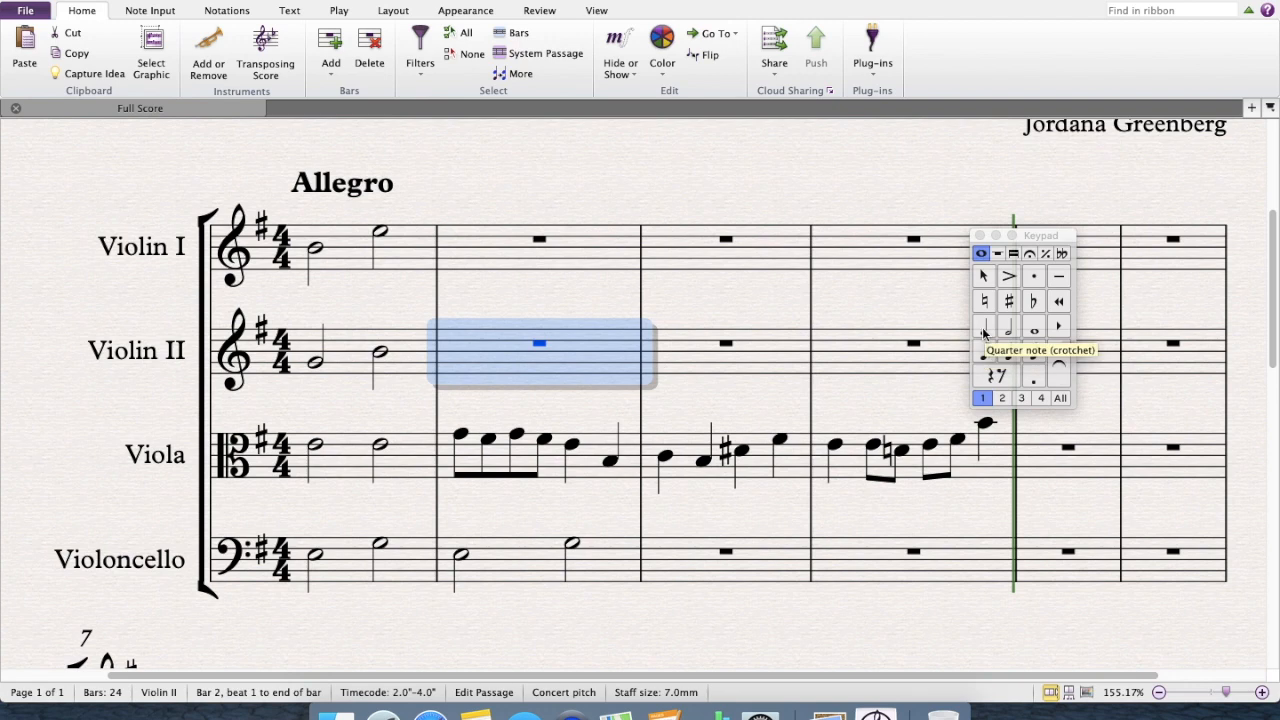
left_click(983, 375)
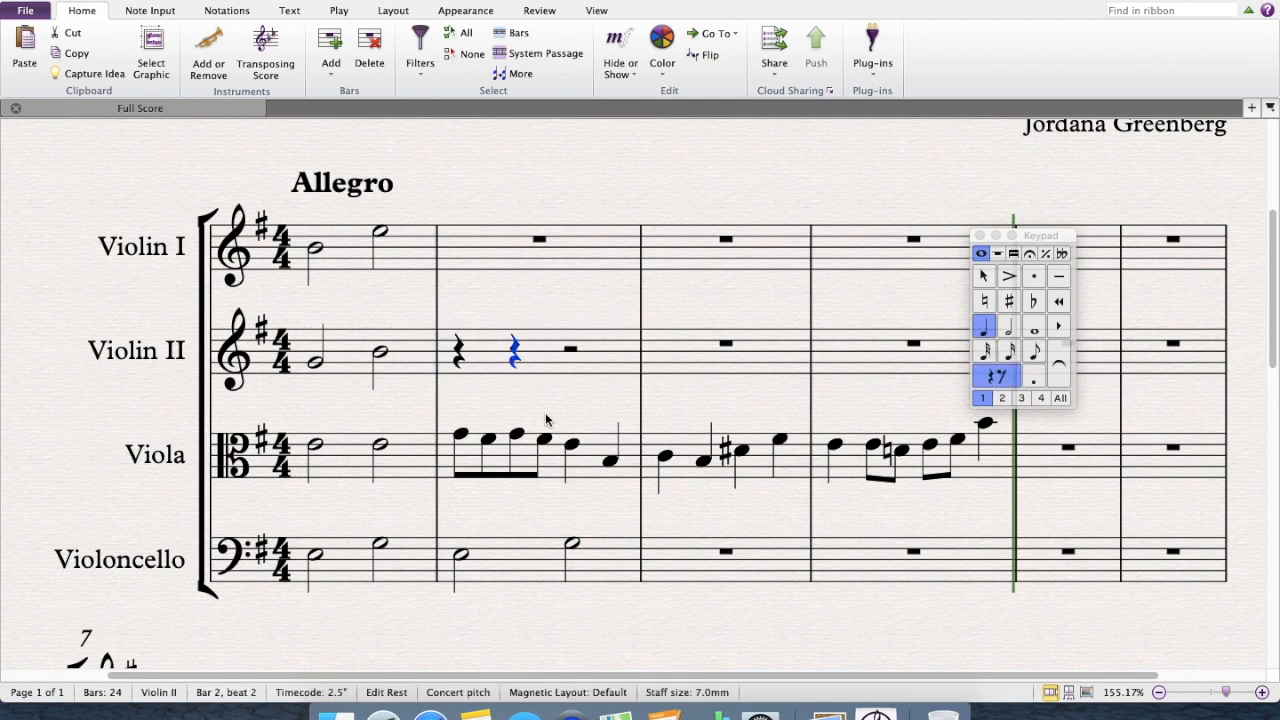
mouse_move(536, 411)
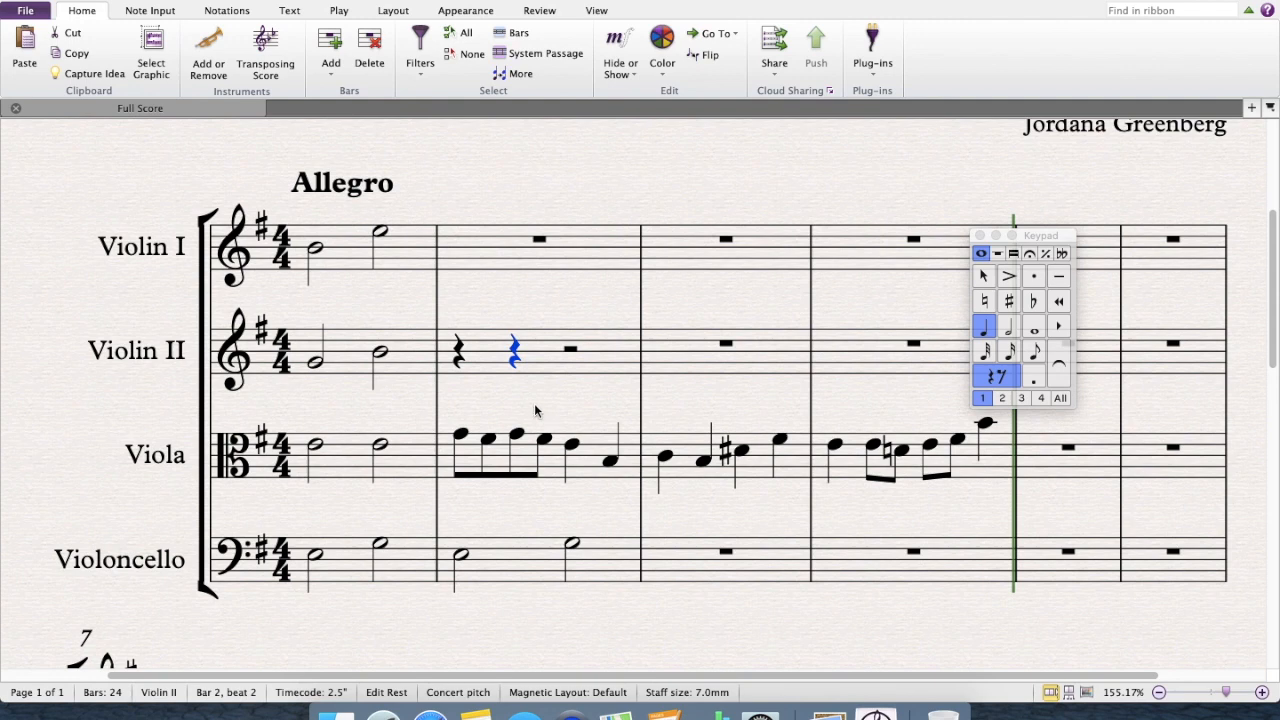
mouse_move(900, 373)
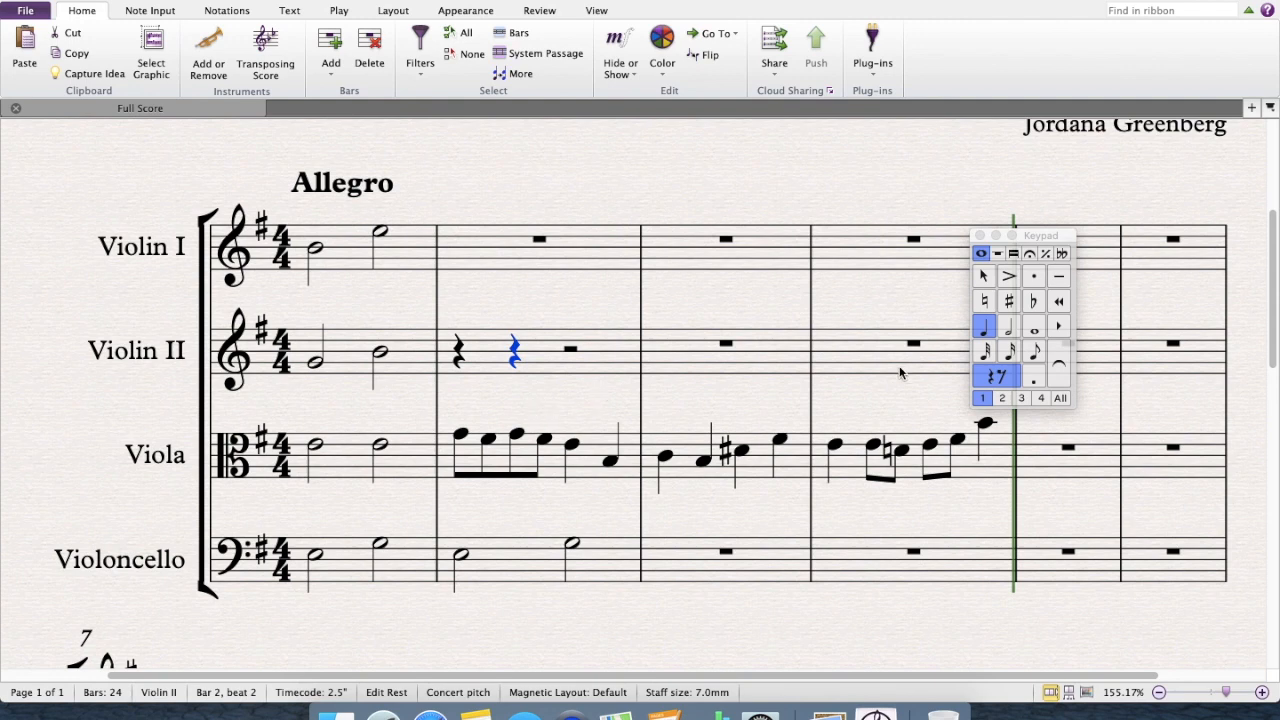
mouse_move(1008, 350)
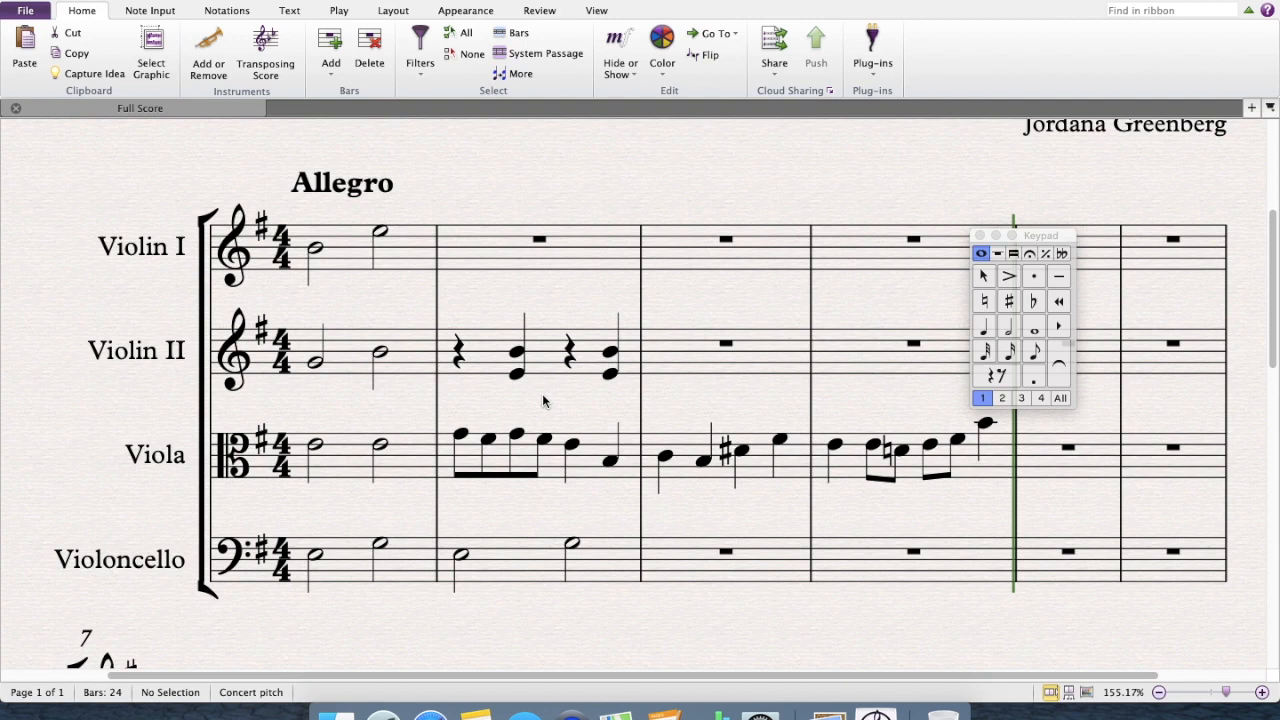
mouse_move(530, 461)
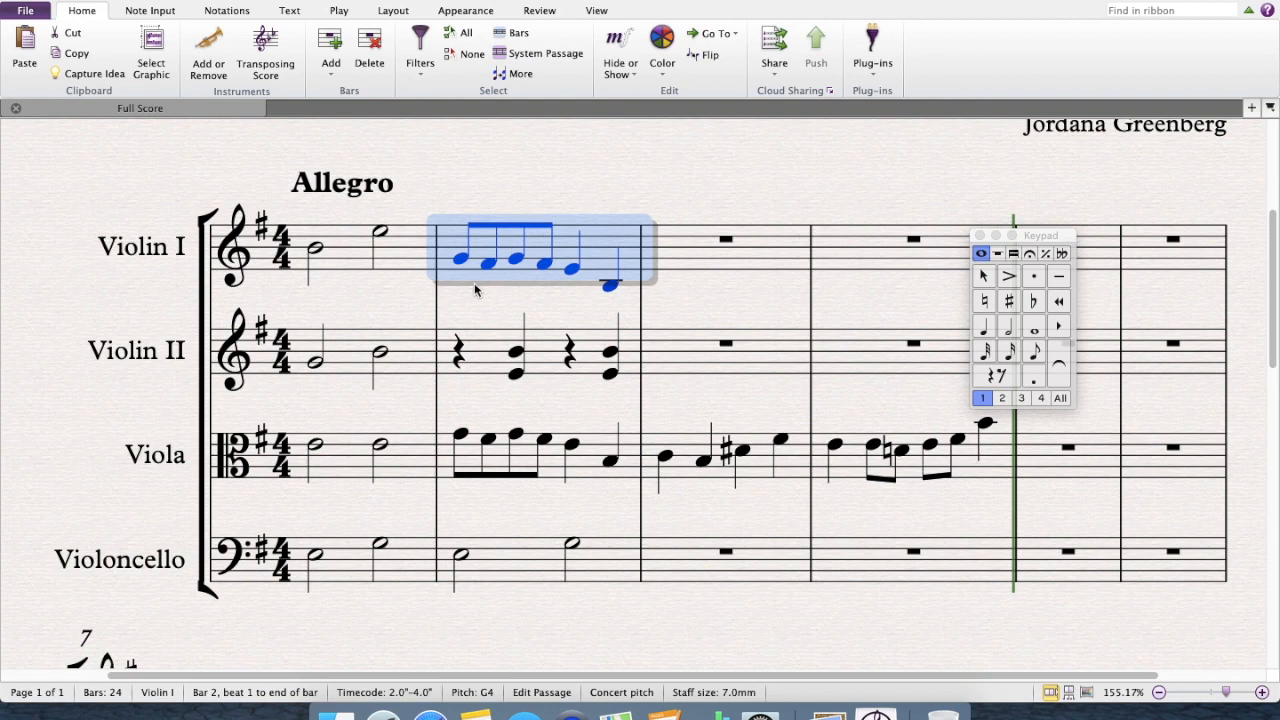
Step: Lower the stray notes in violin I bar 2 so it reads repeated B eighths then a quarter note
left_click(458, 258)
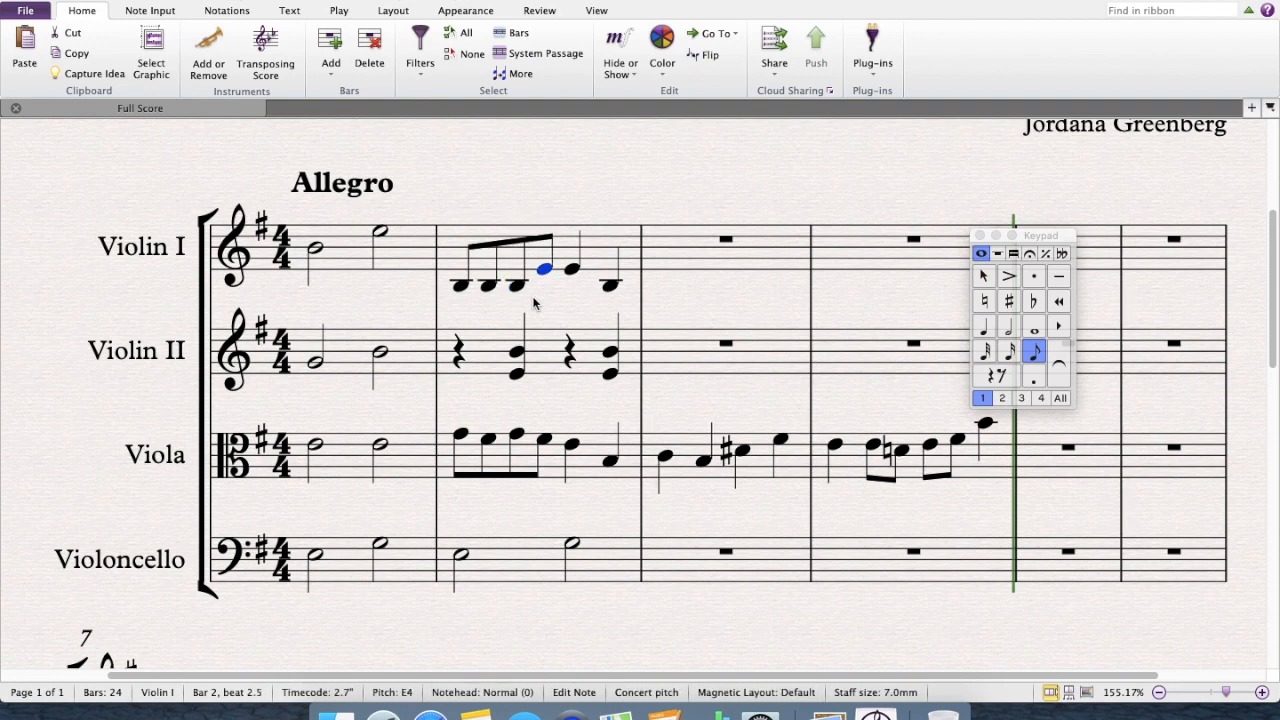
key("Down")
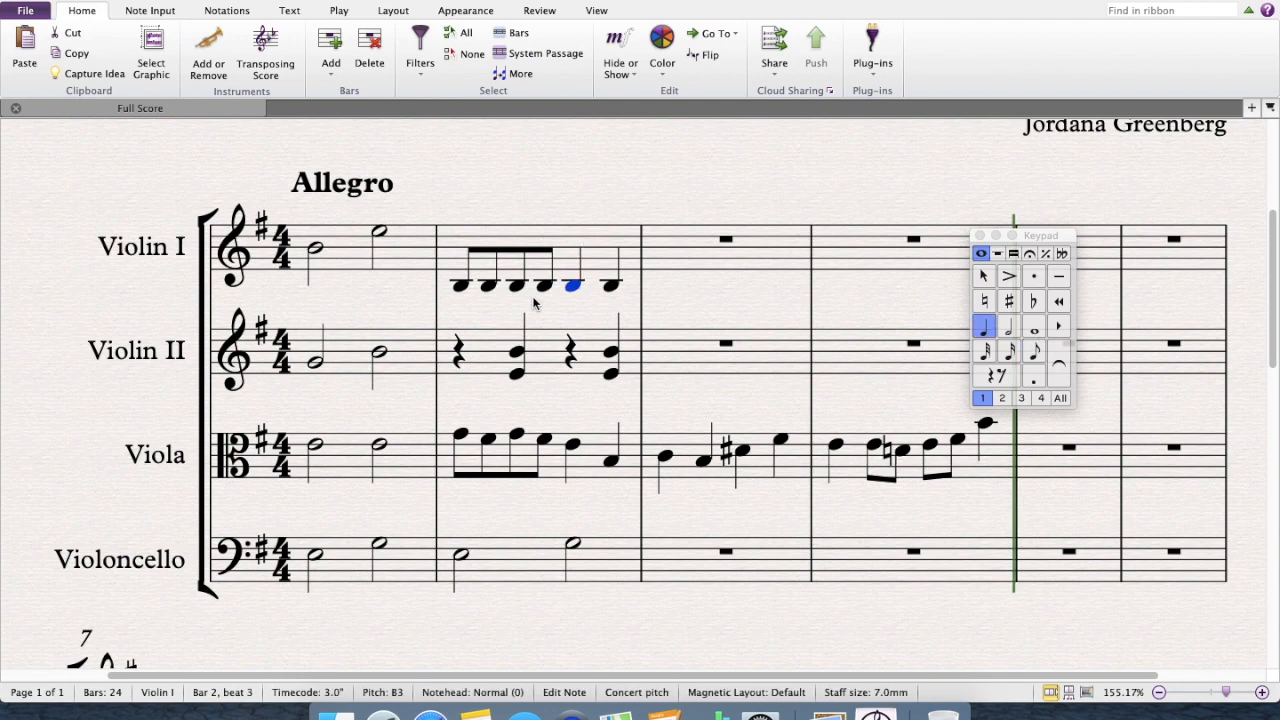
key("Right")
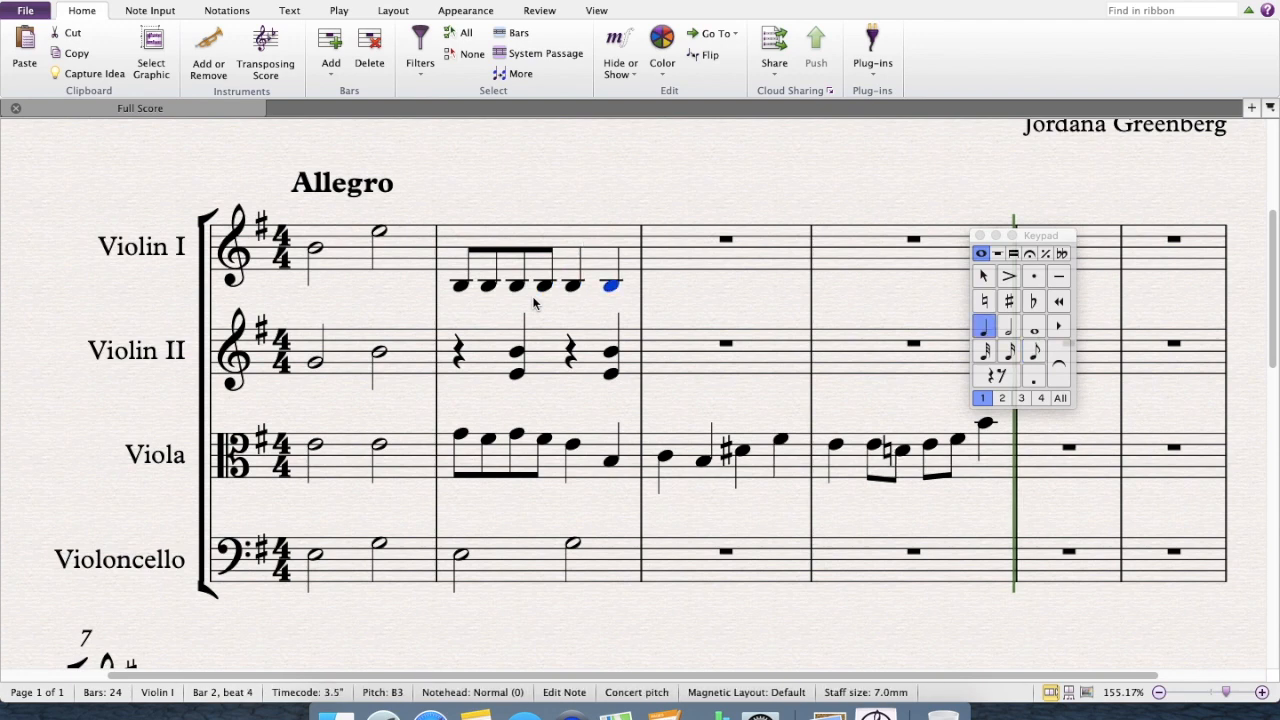
key("up")
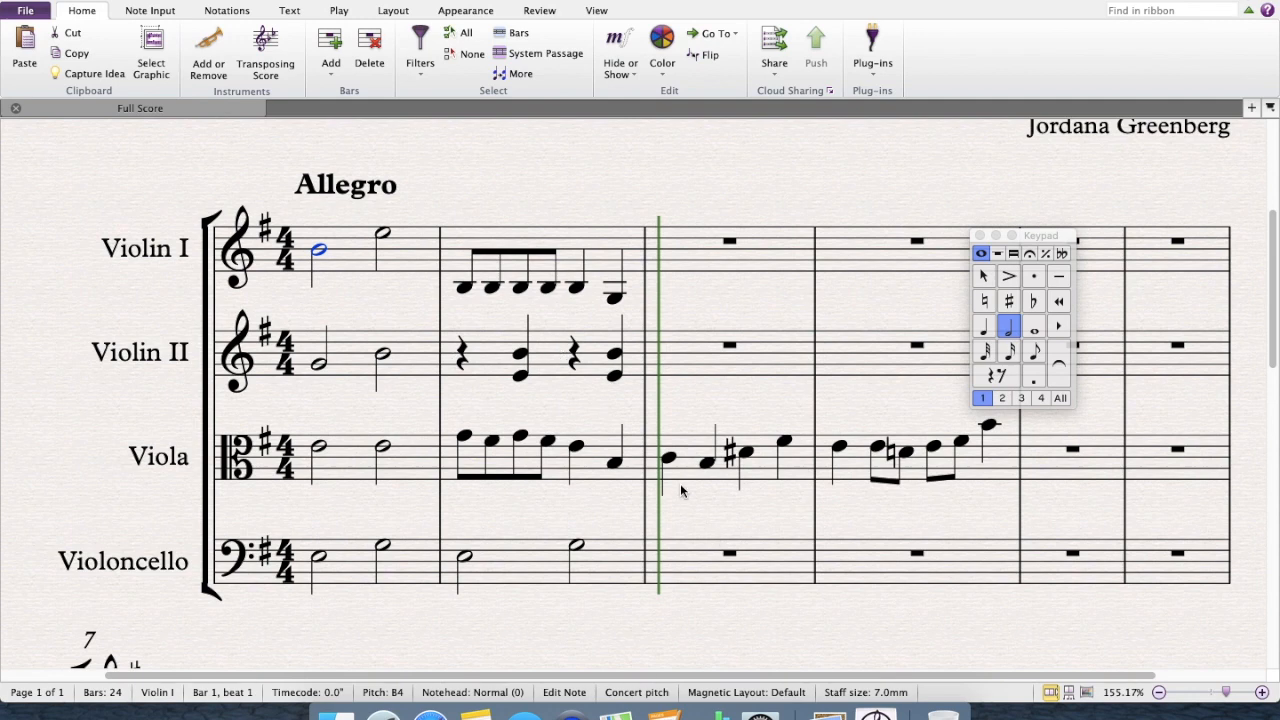
mouse_move(694, 483)
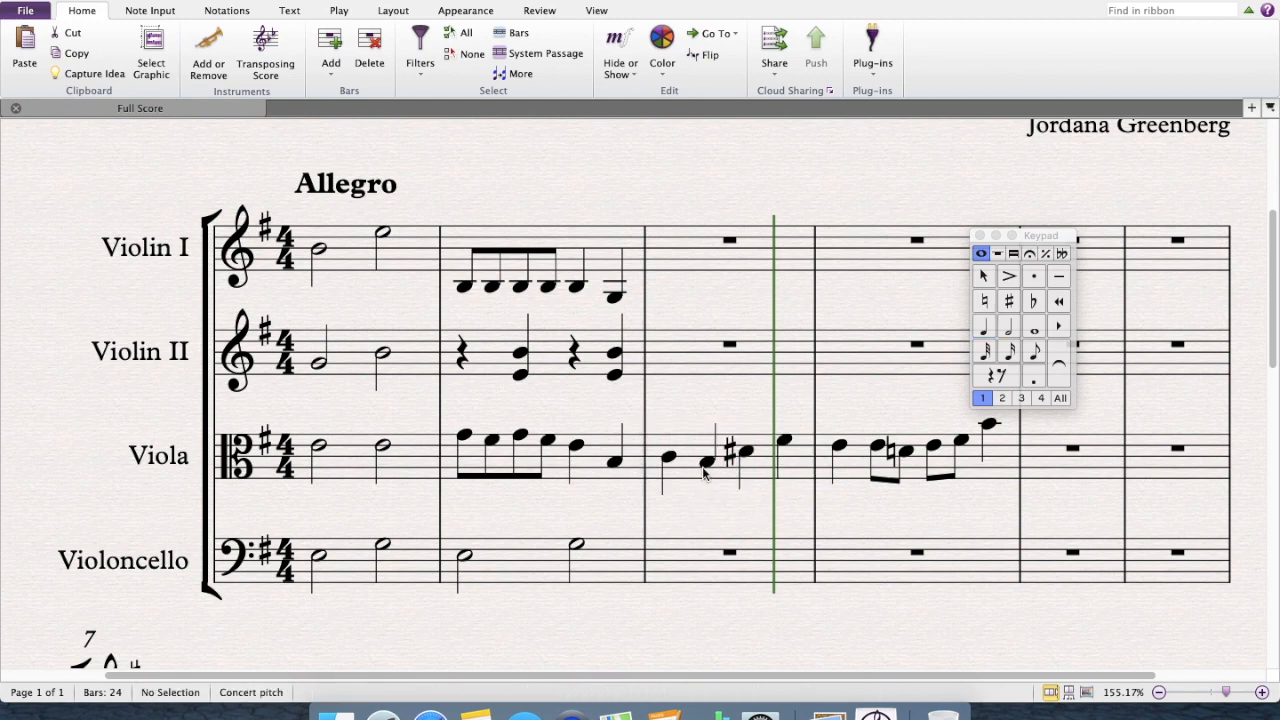
left_click(668, 461)
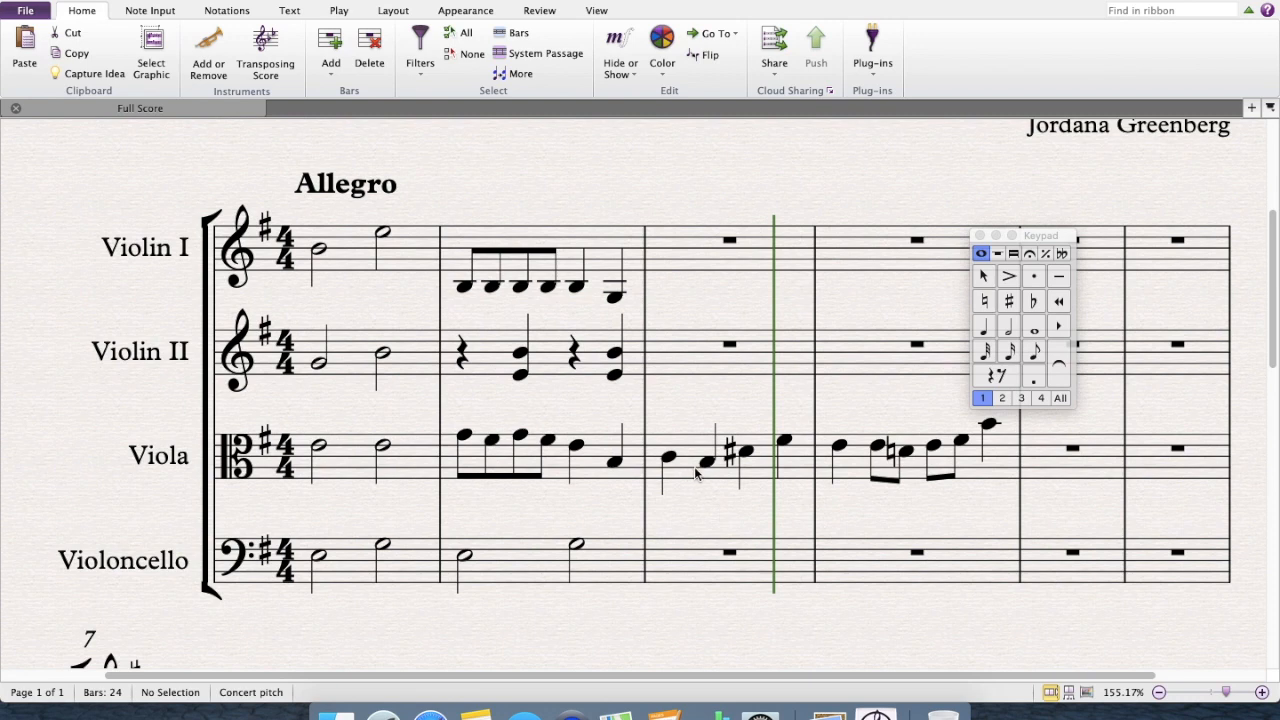
mouse_move(710, 468)
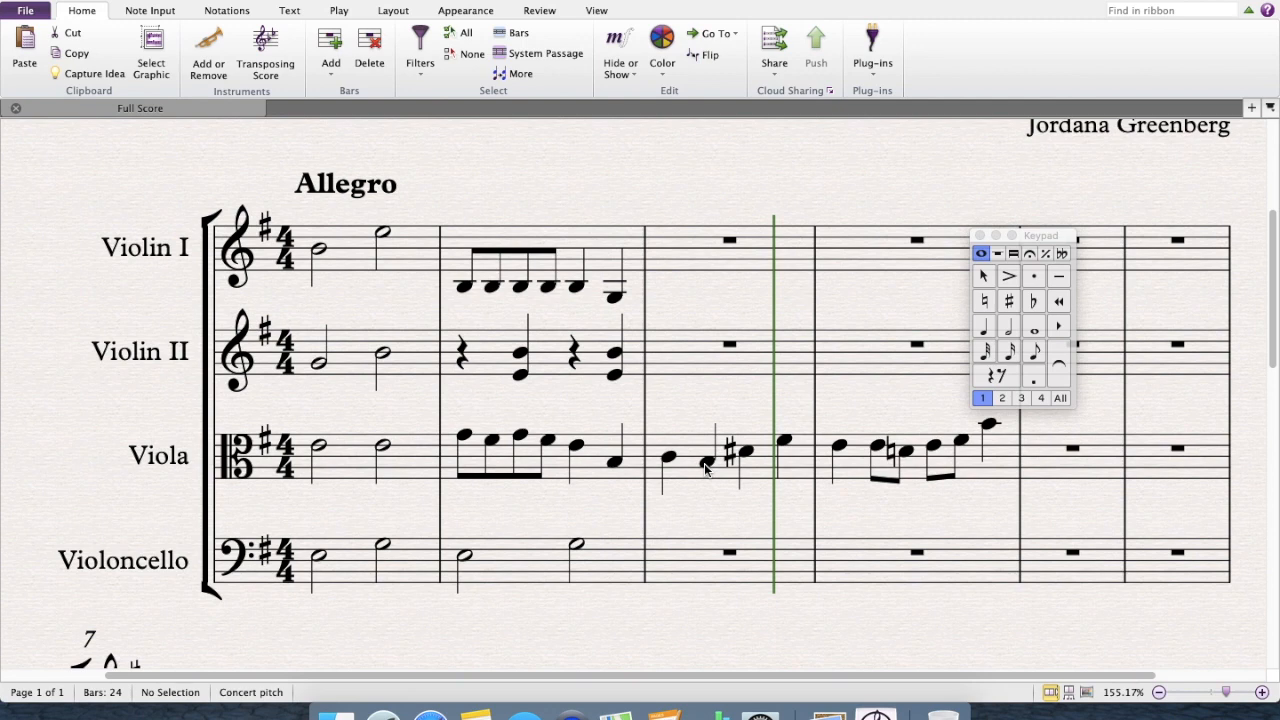
mouse_move(787, 297)
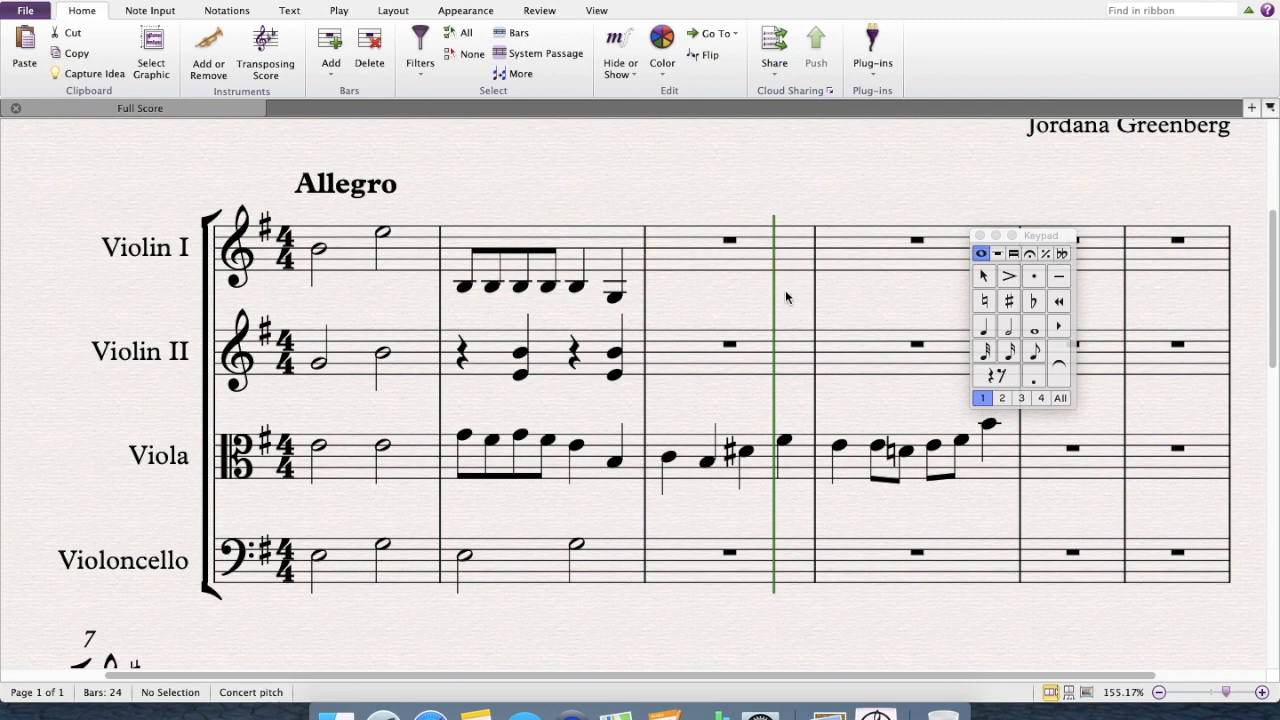
mouse_move(728, 604)
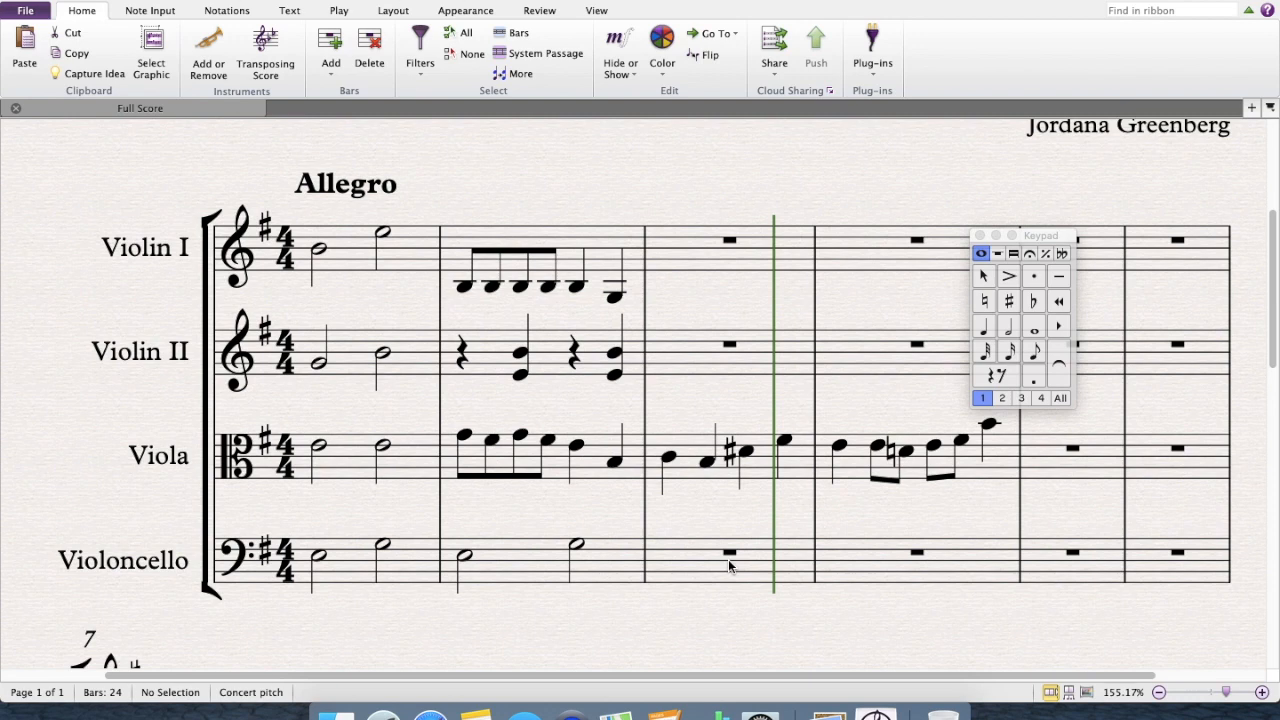
mouse_move(755, 275)
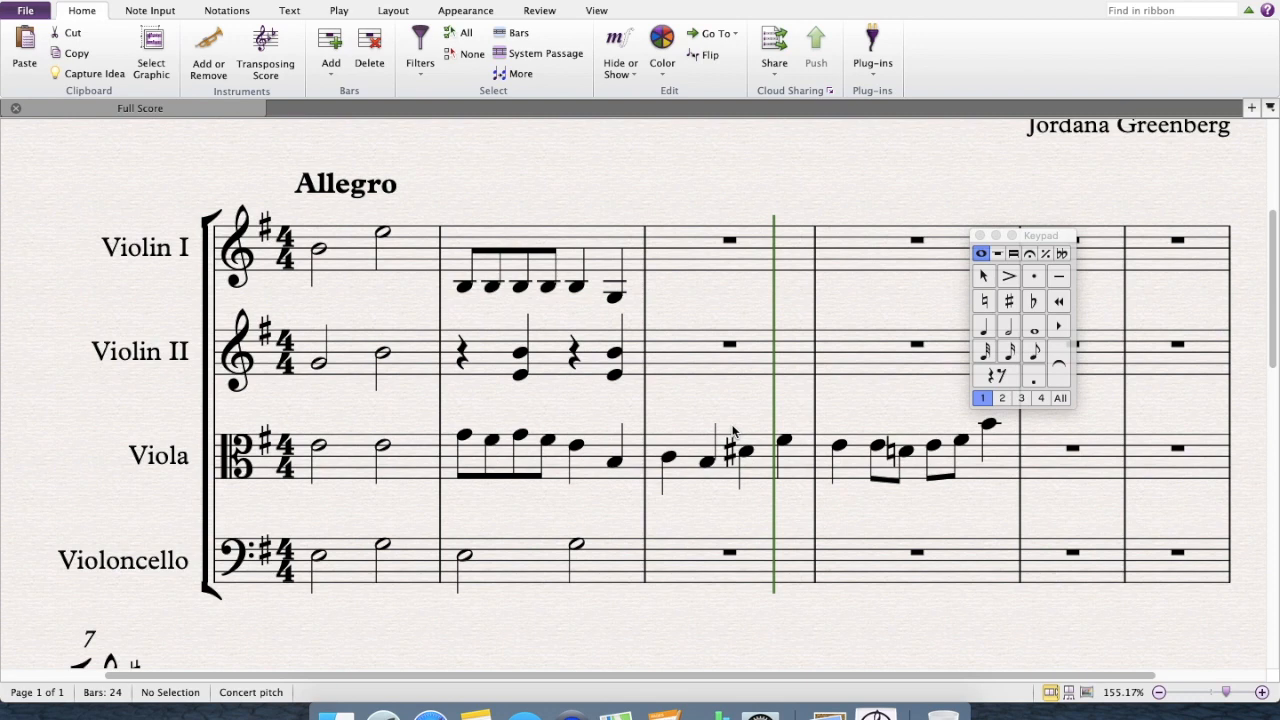
mouse_move(726, 517)
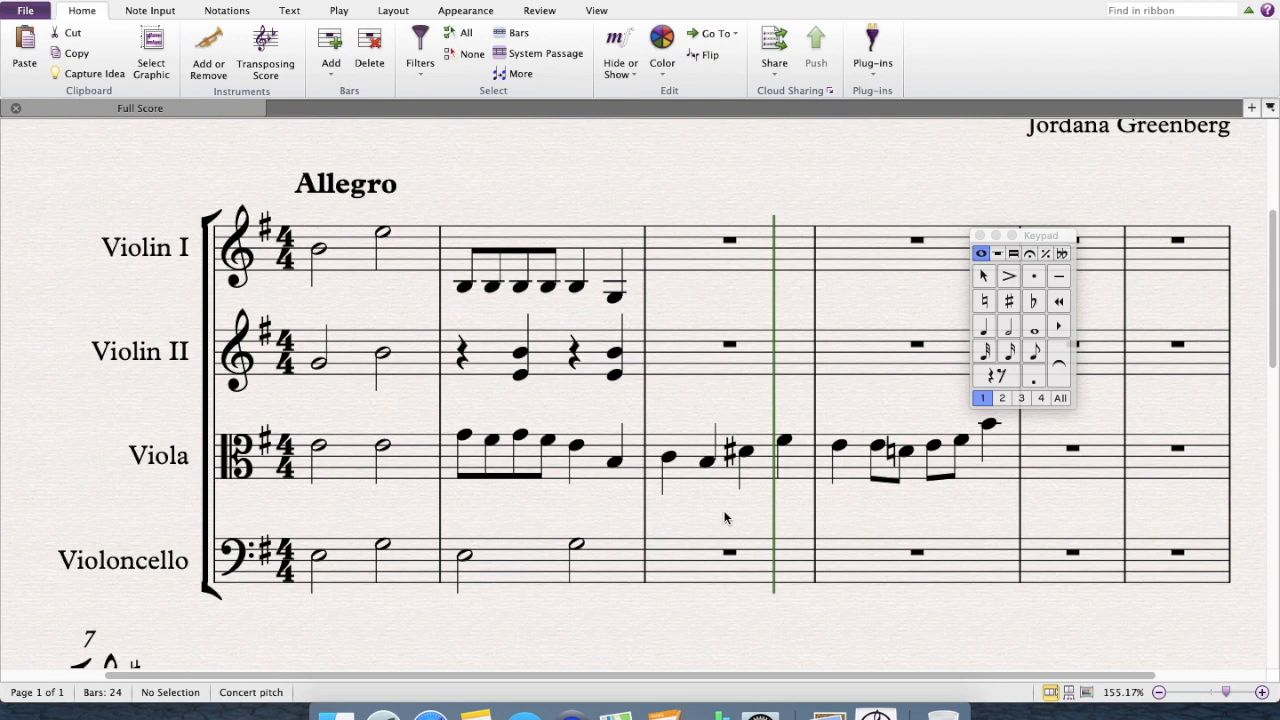
mouse_move(706, 524)
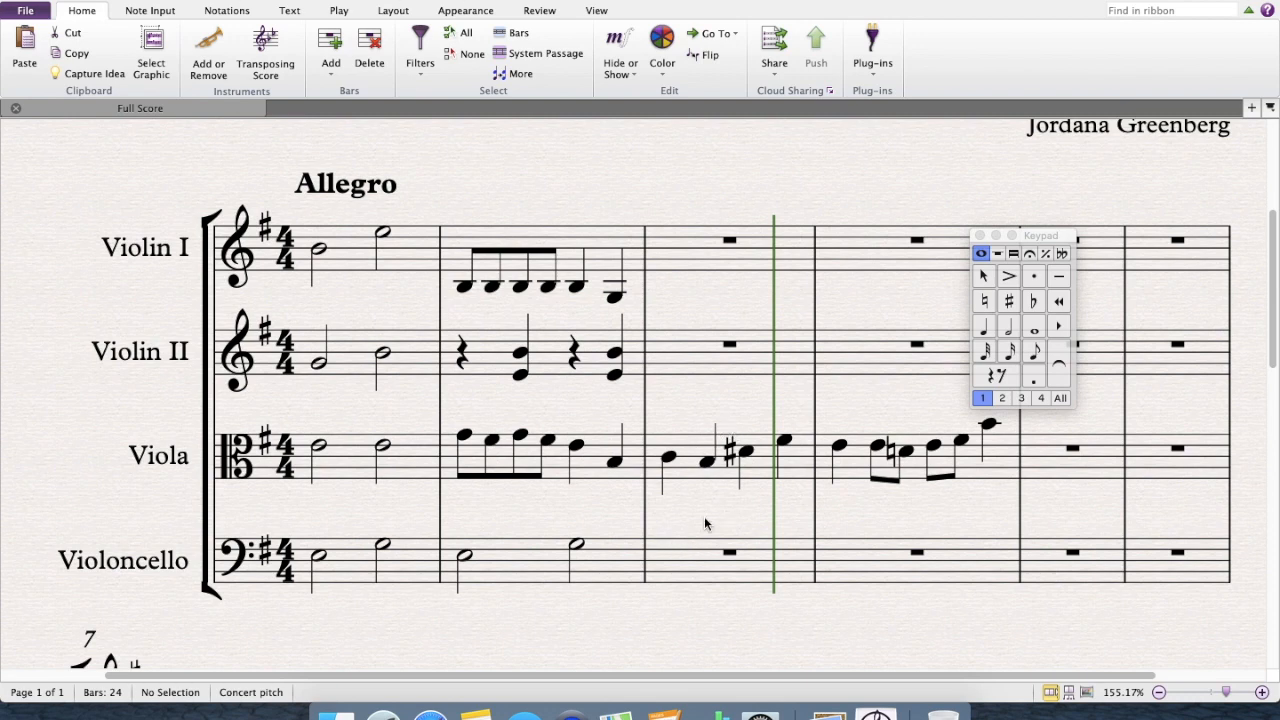
mouse_move(685, 488)
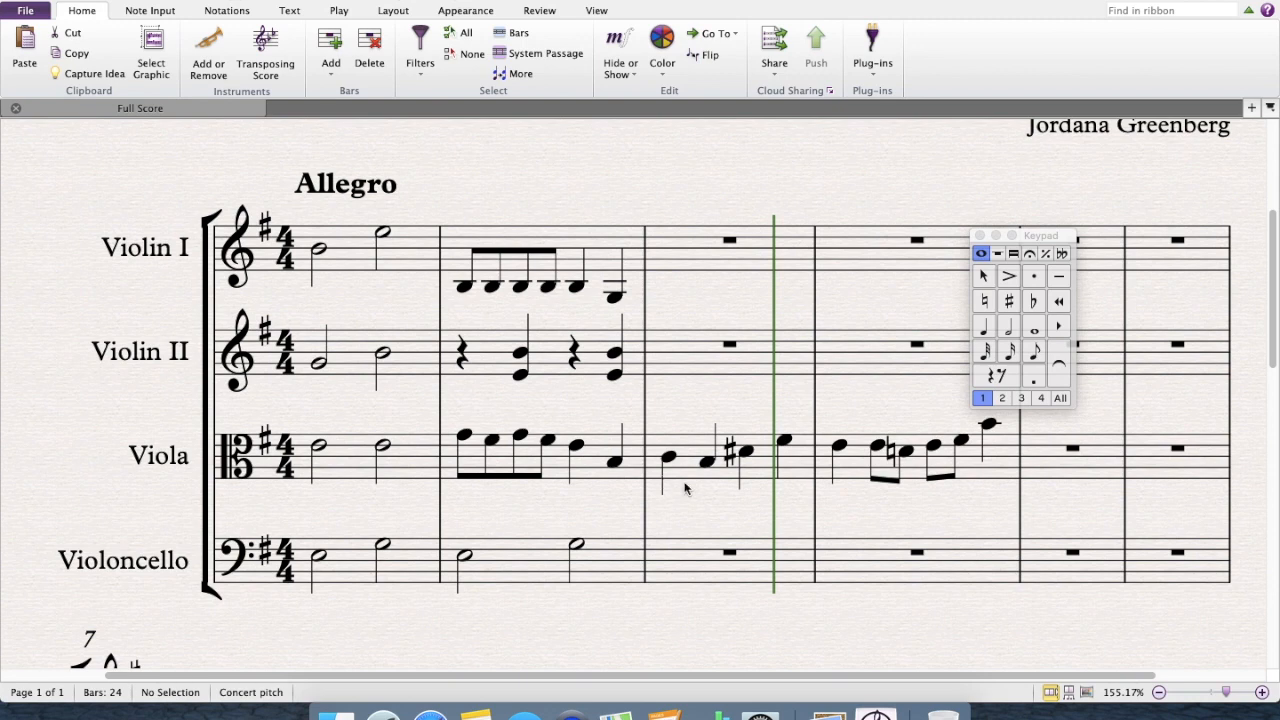
mouse_move(582, 574)
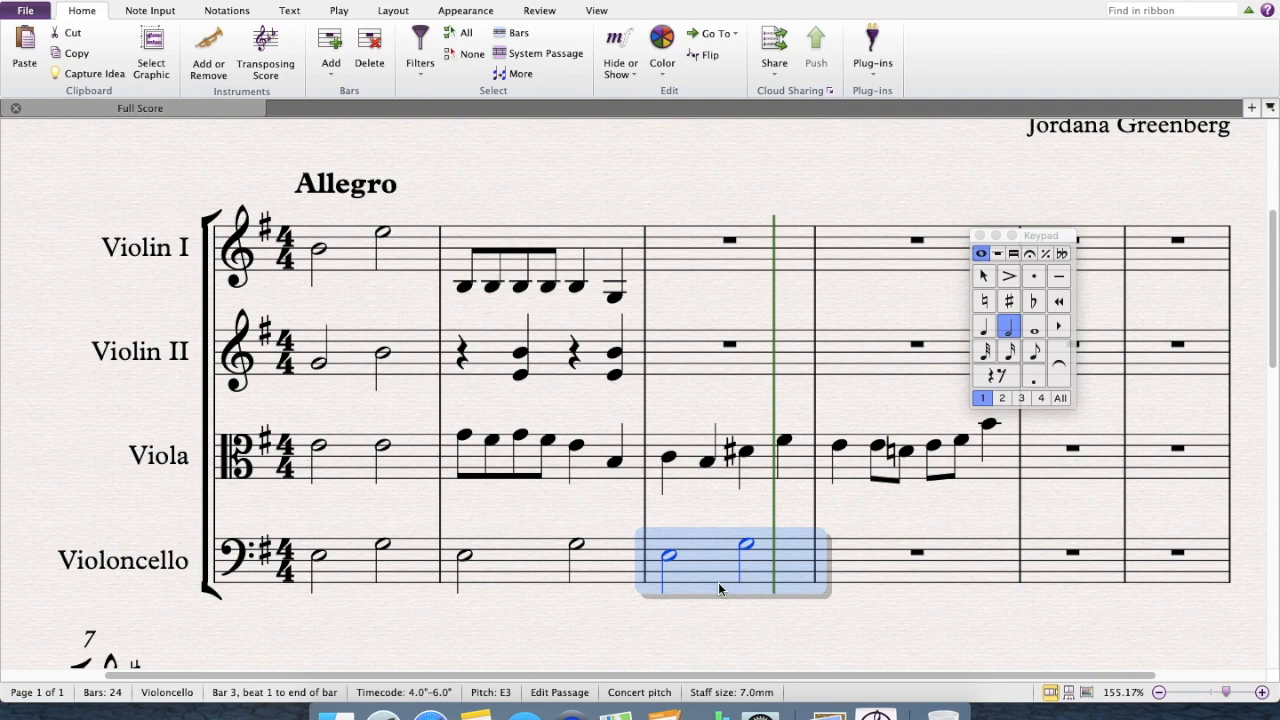
mouse_move(668, 585)
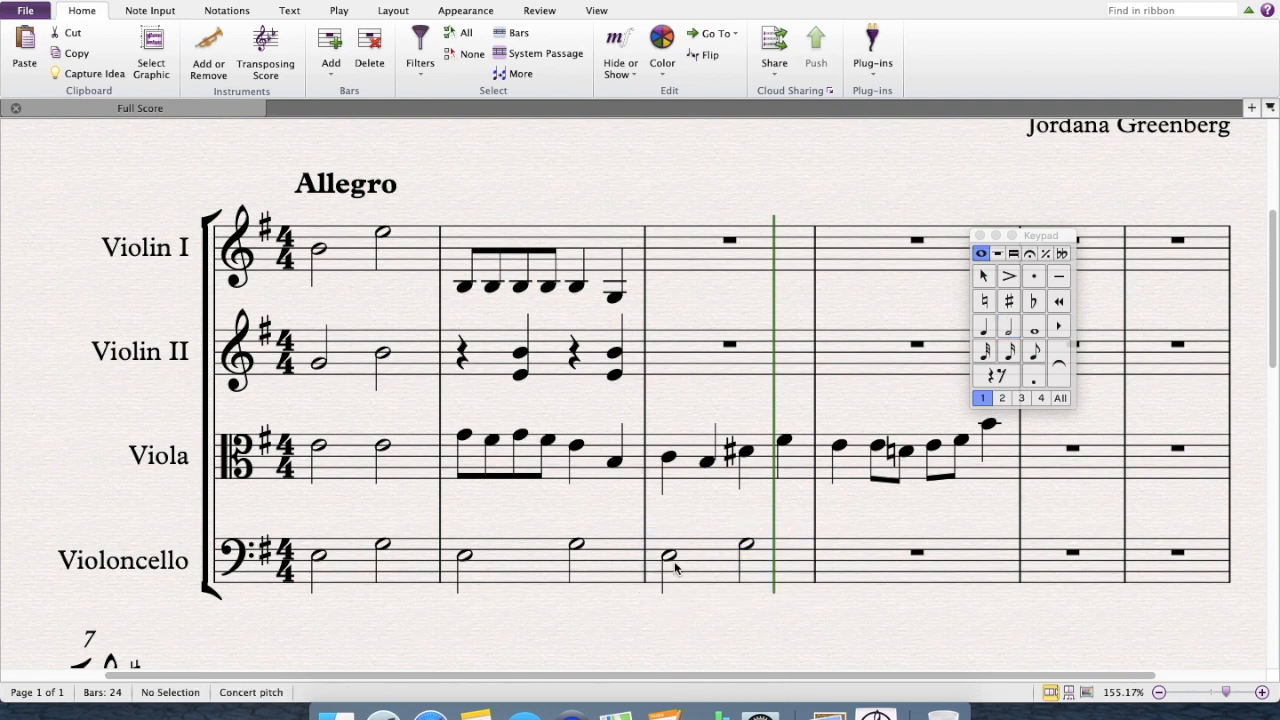
Step: Lower both pasted cello half notes in bar 3 so the bass descends to B2
left_click(668, 557)
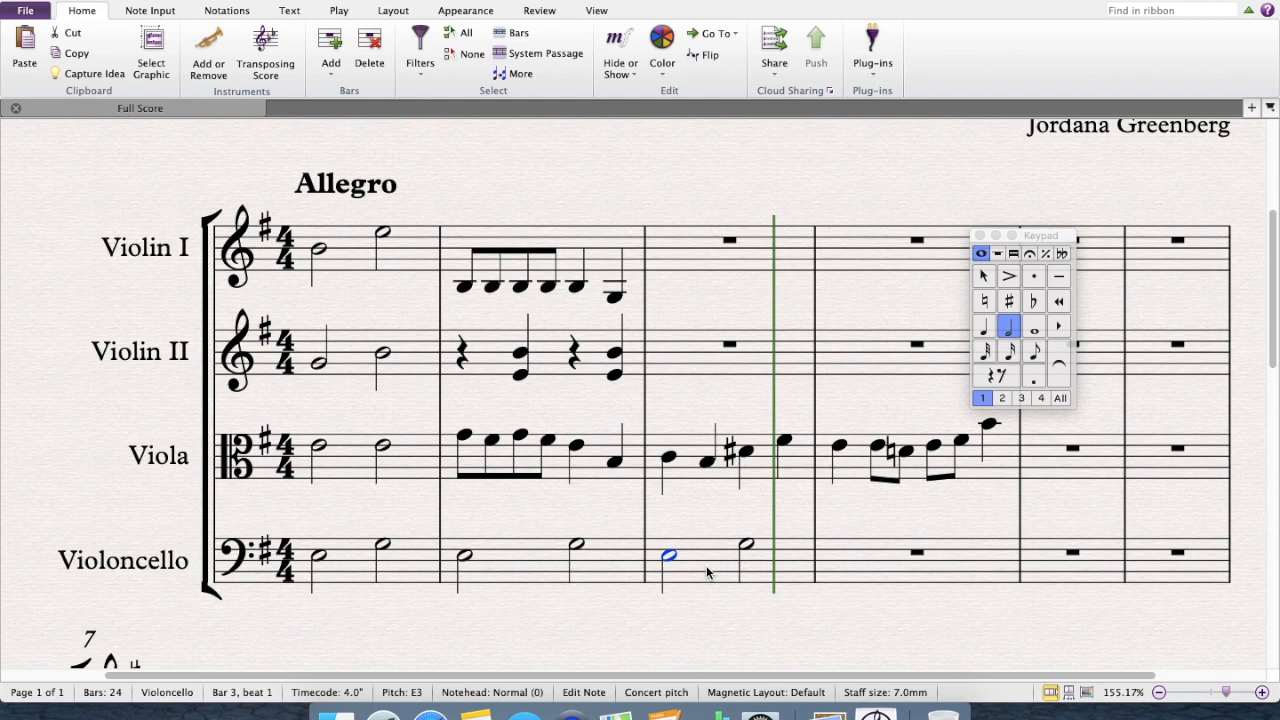
mouse_move(678, 463)
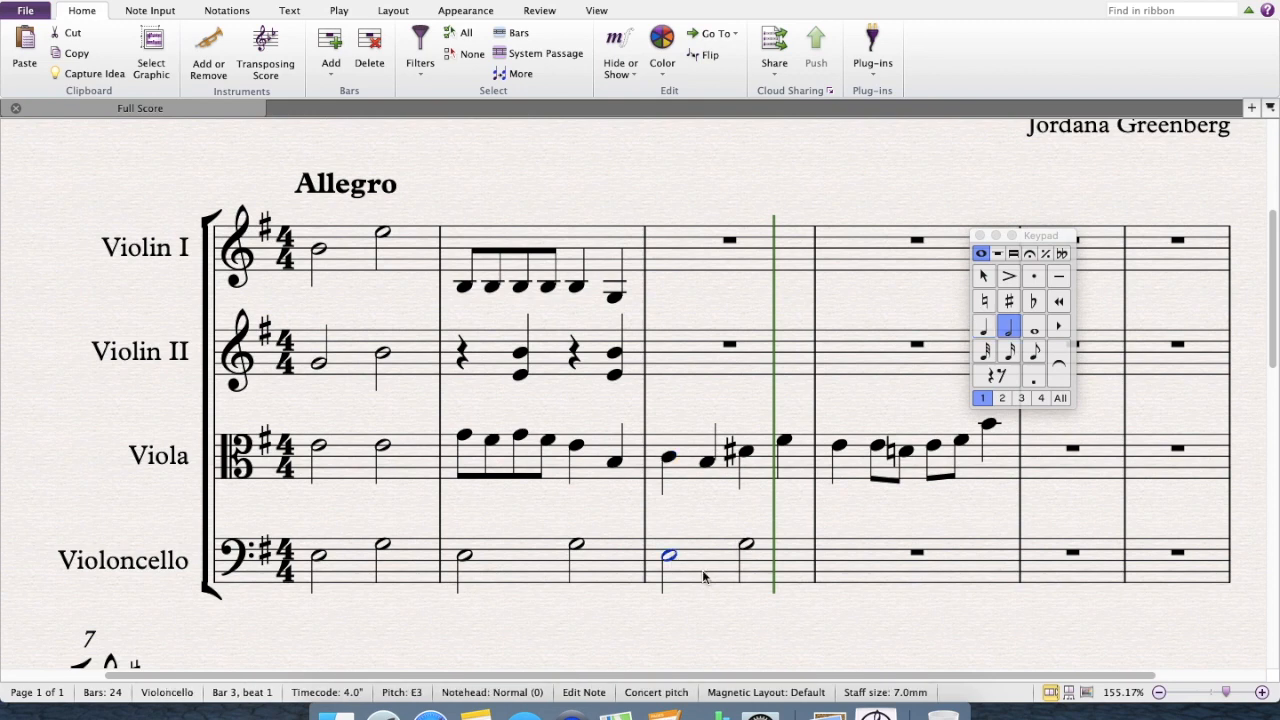
key("Down")
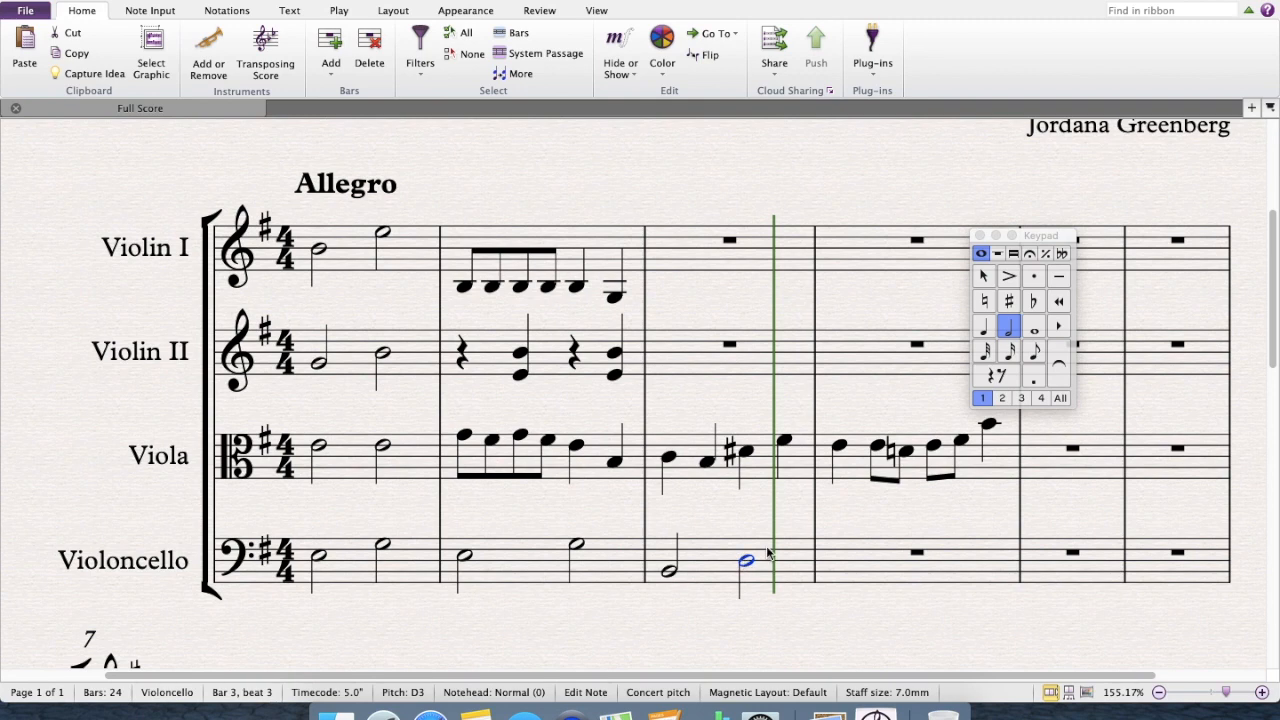
key("Down")
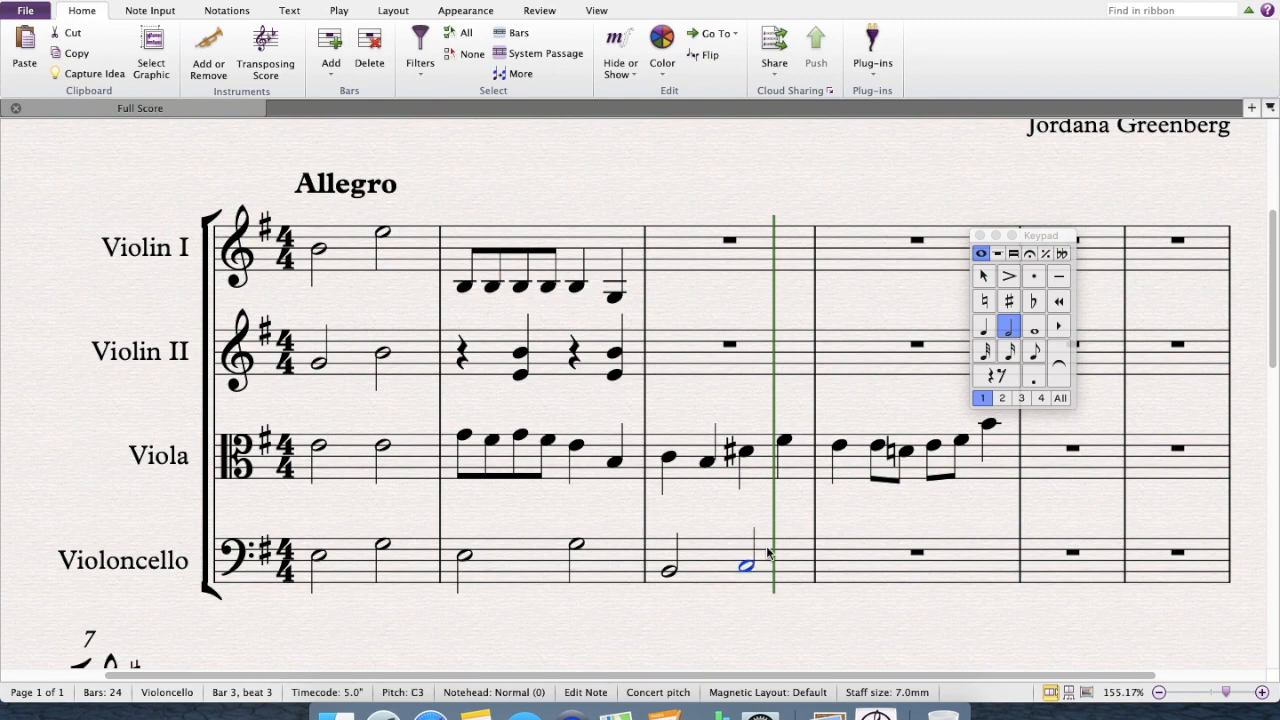
key("down")
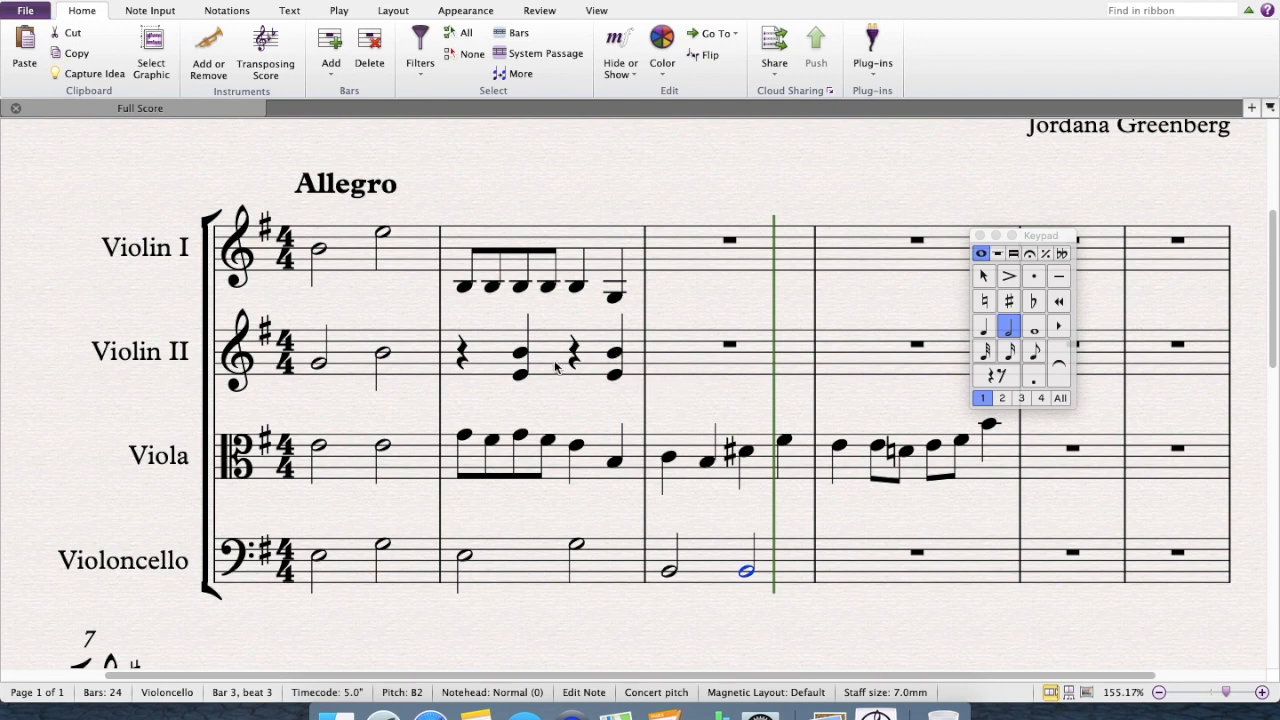
mouse_move(567, 378)
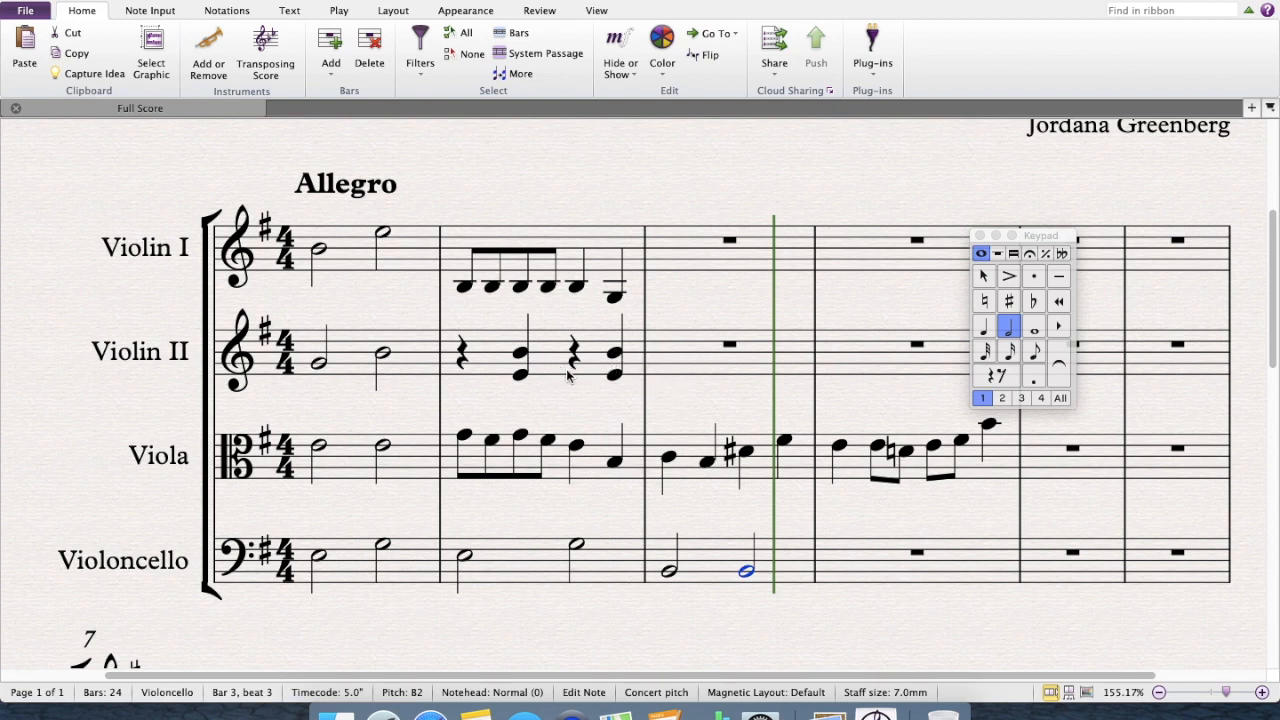
Step: Repeat the rest-and-double-stop pattern in violin II bar 3 and sharpen both lower chord notes to D#
left_click(540, 355)
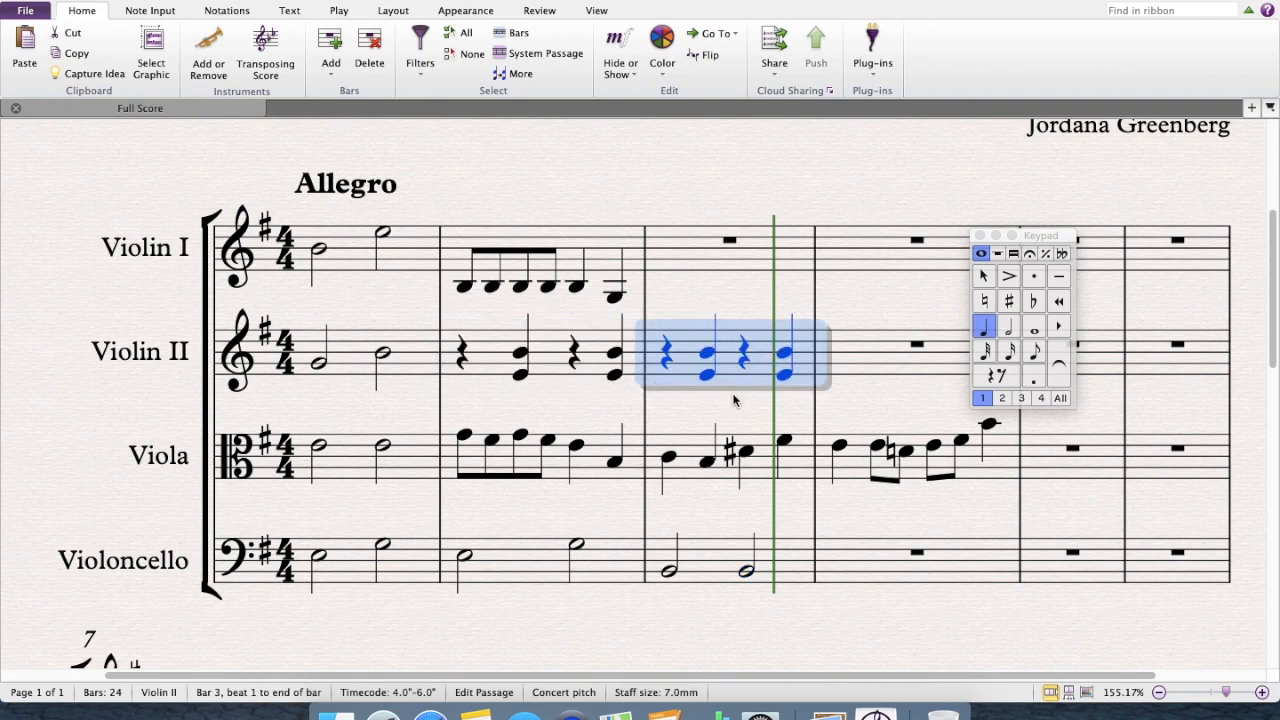
mouse_move(724, 395)
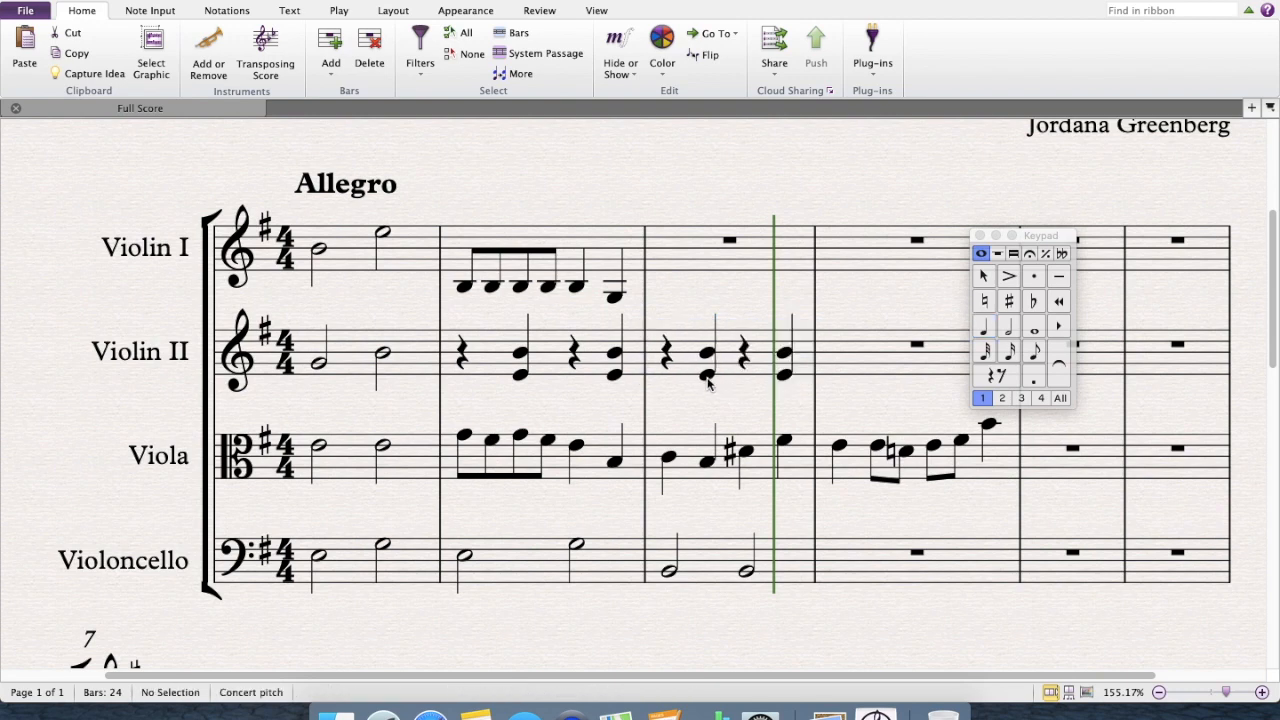
left_click(707, 352)
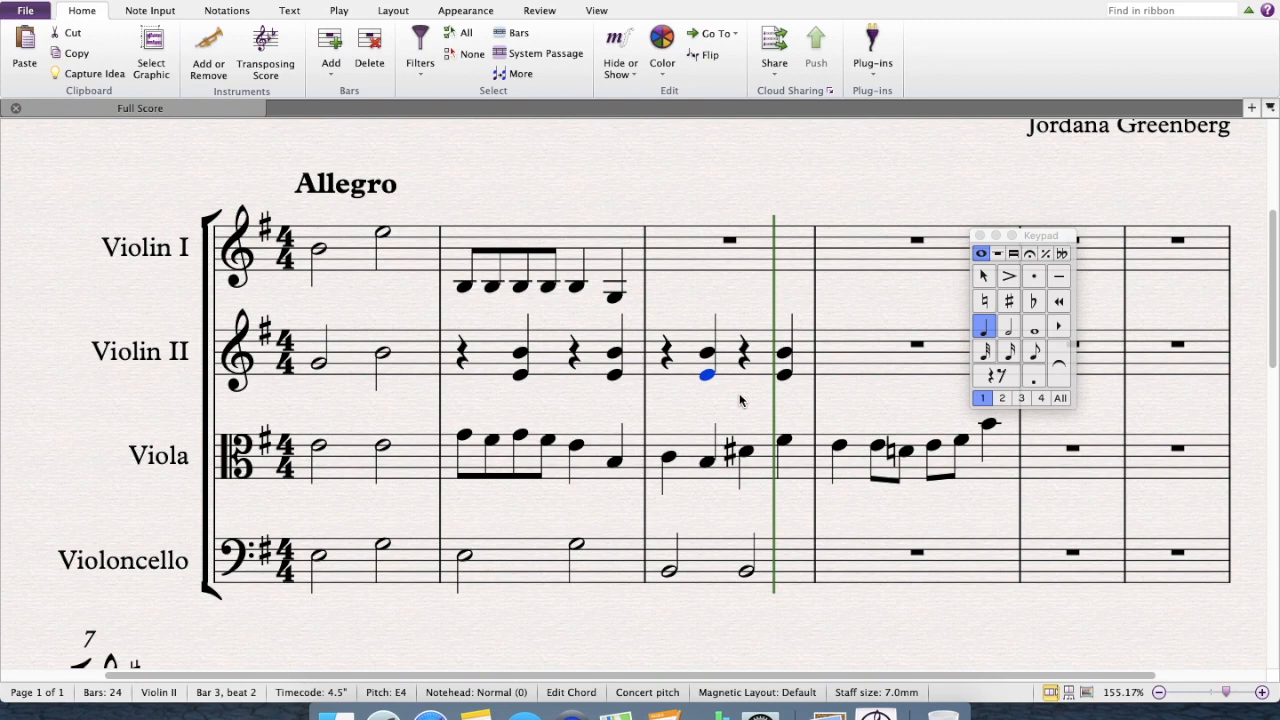
left_click(1008, 300)
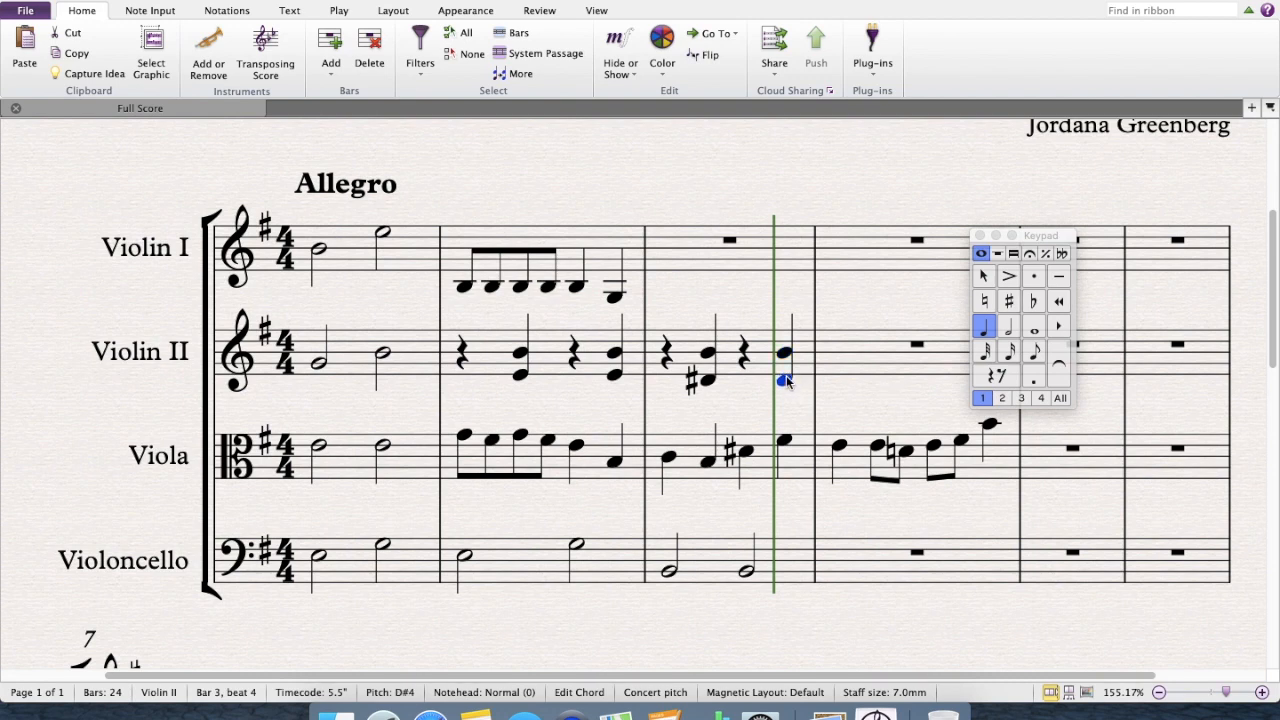
left_click(1008, 301)
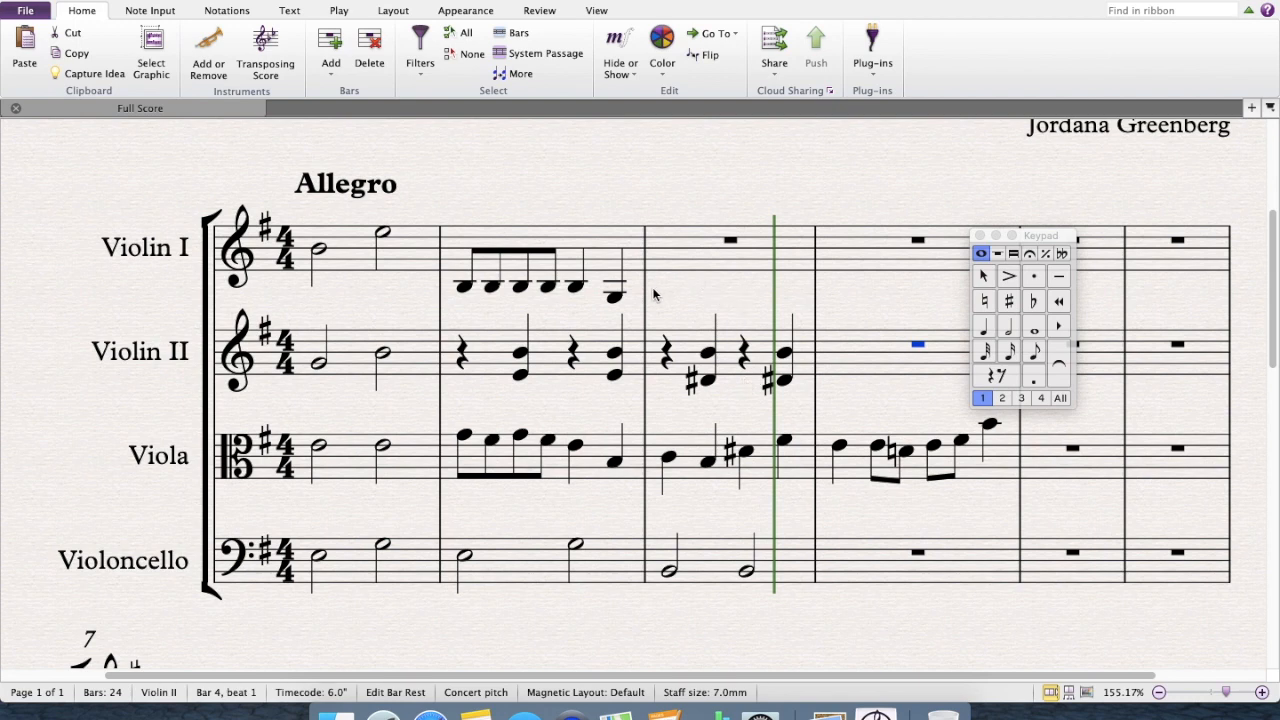
mouse_move(672, 333)
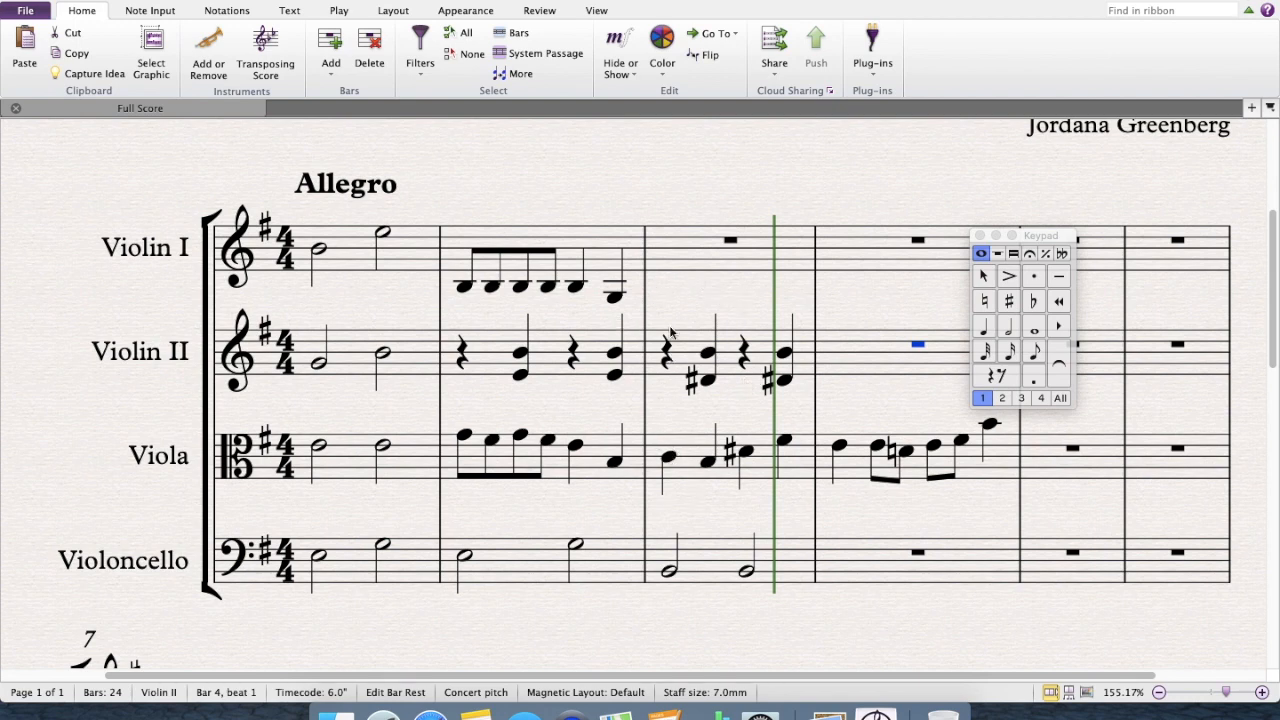
mouse_move(765, 405)
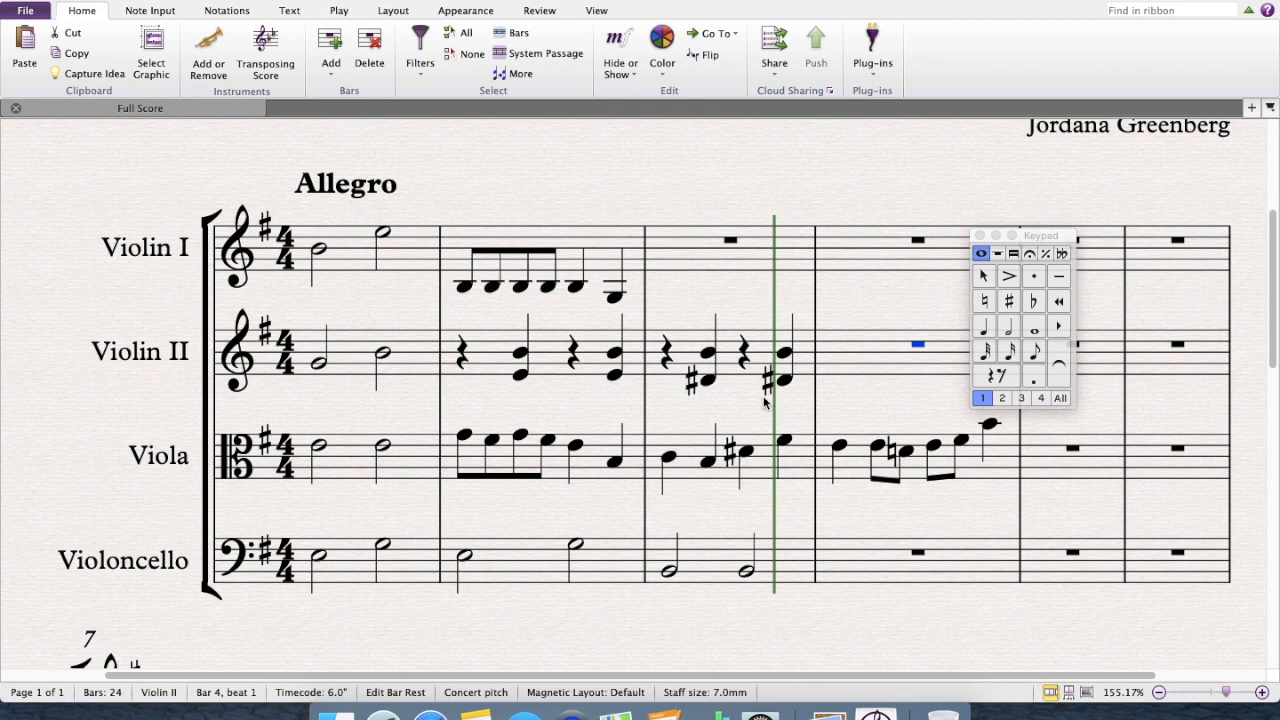
mouse_move(697, 490)
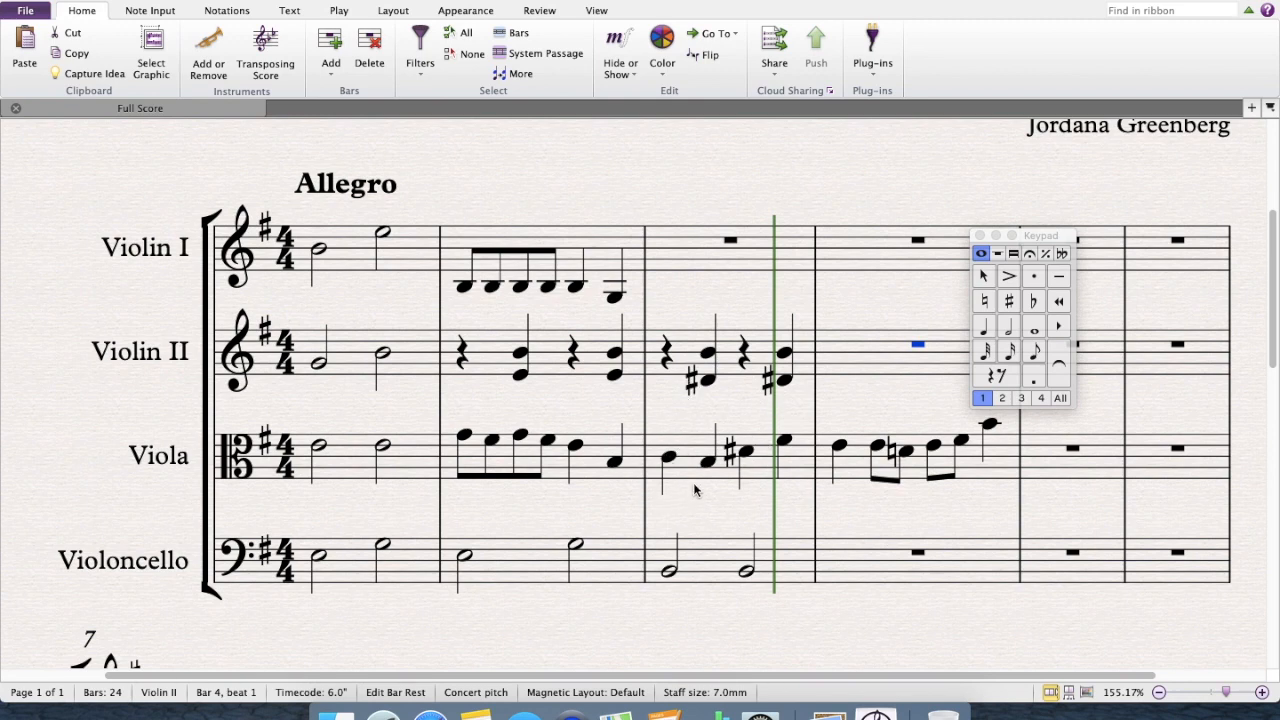
mouse_move(705, 467)
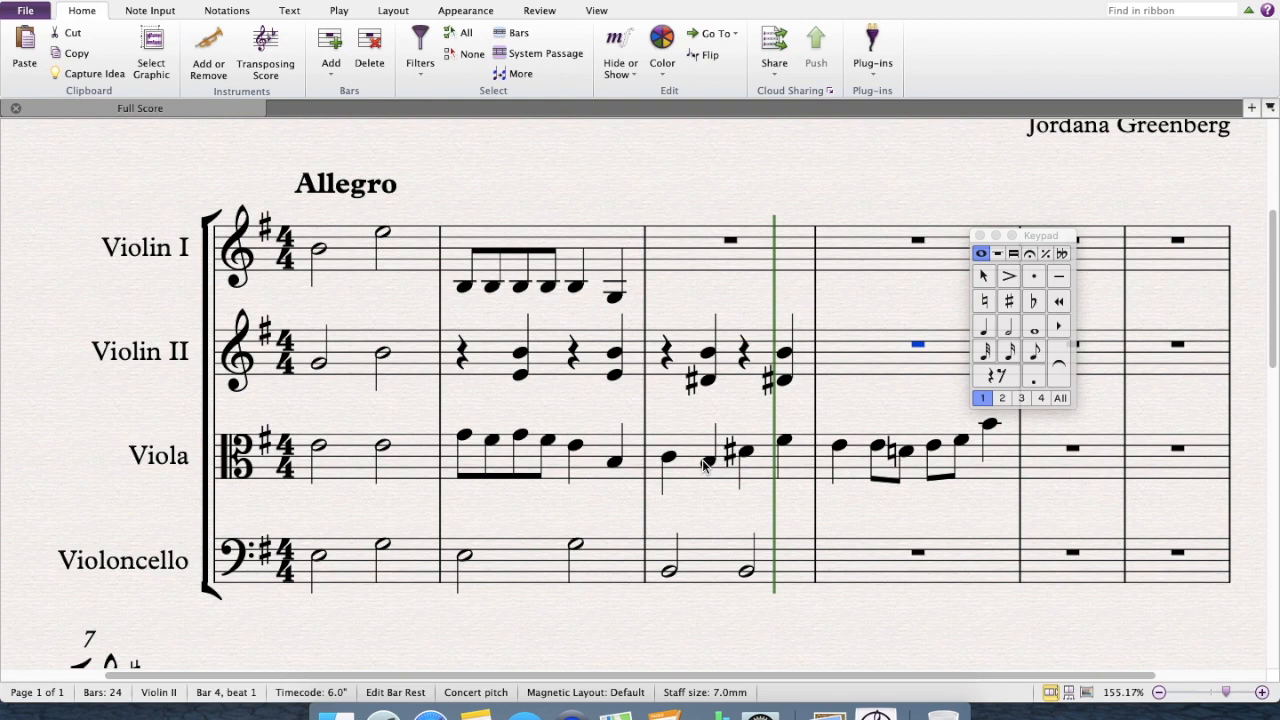
mouse_move(725, 257)
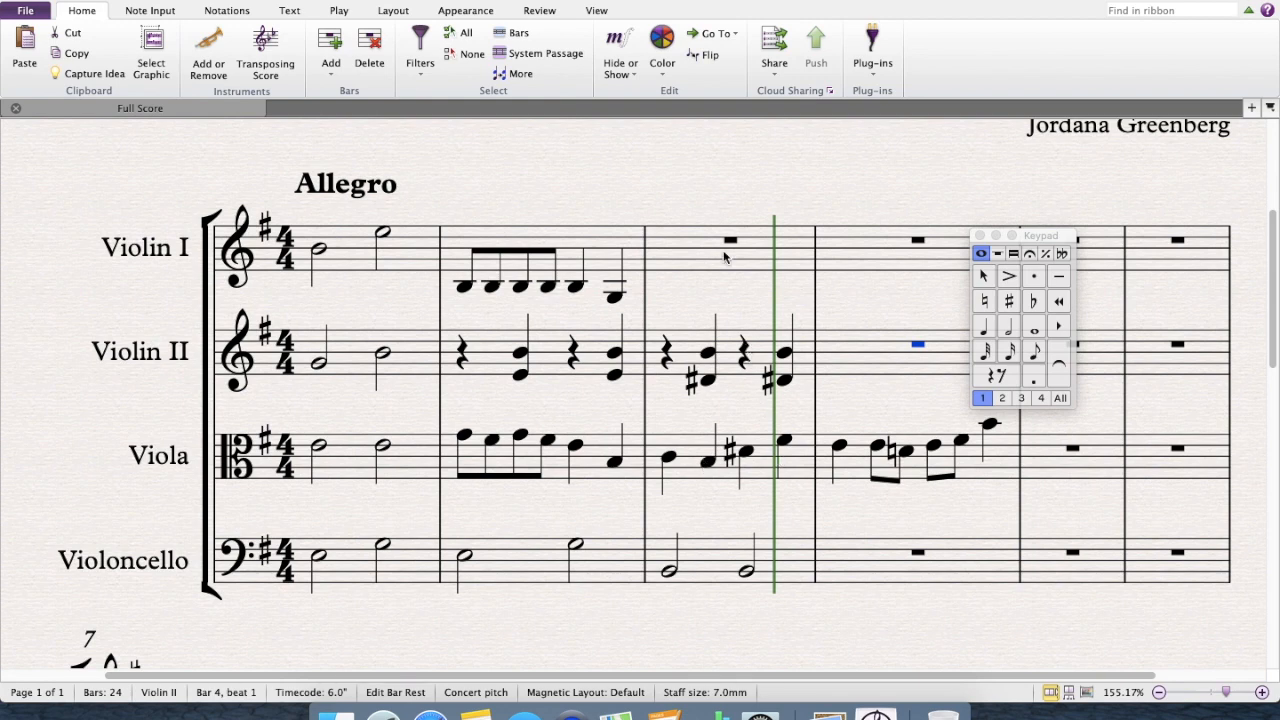
mouse_move(722, 250)
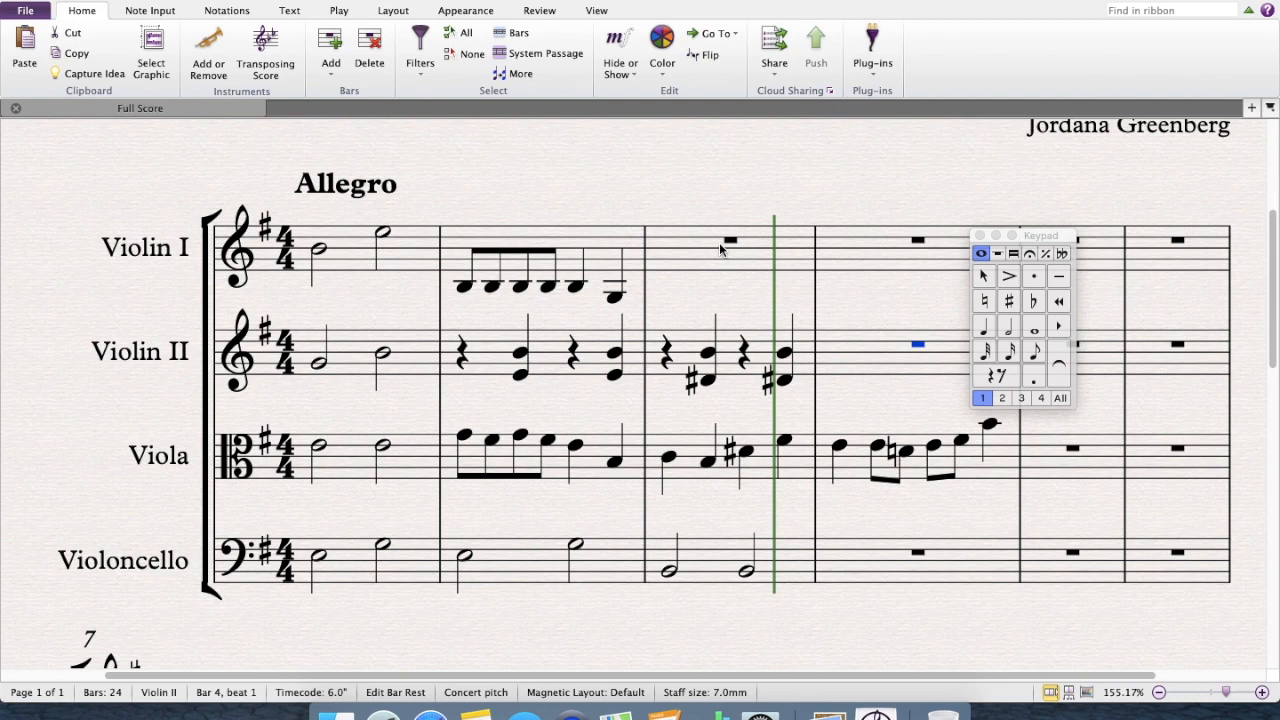
mouse_move(722, 574)
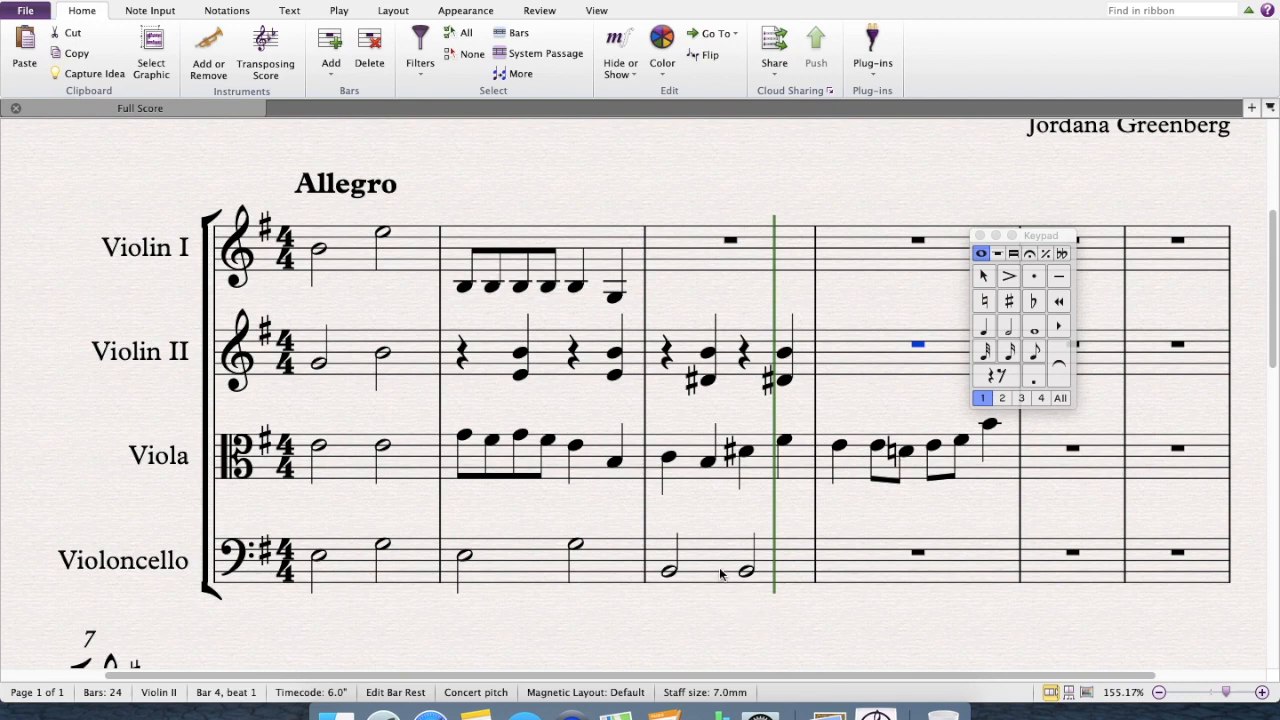
mouse_move(718, 570)
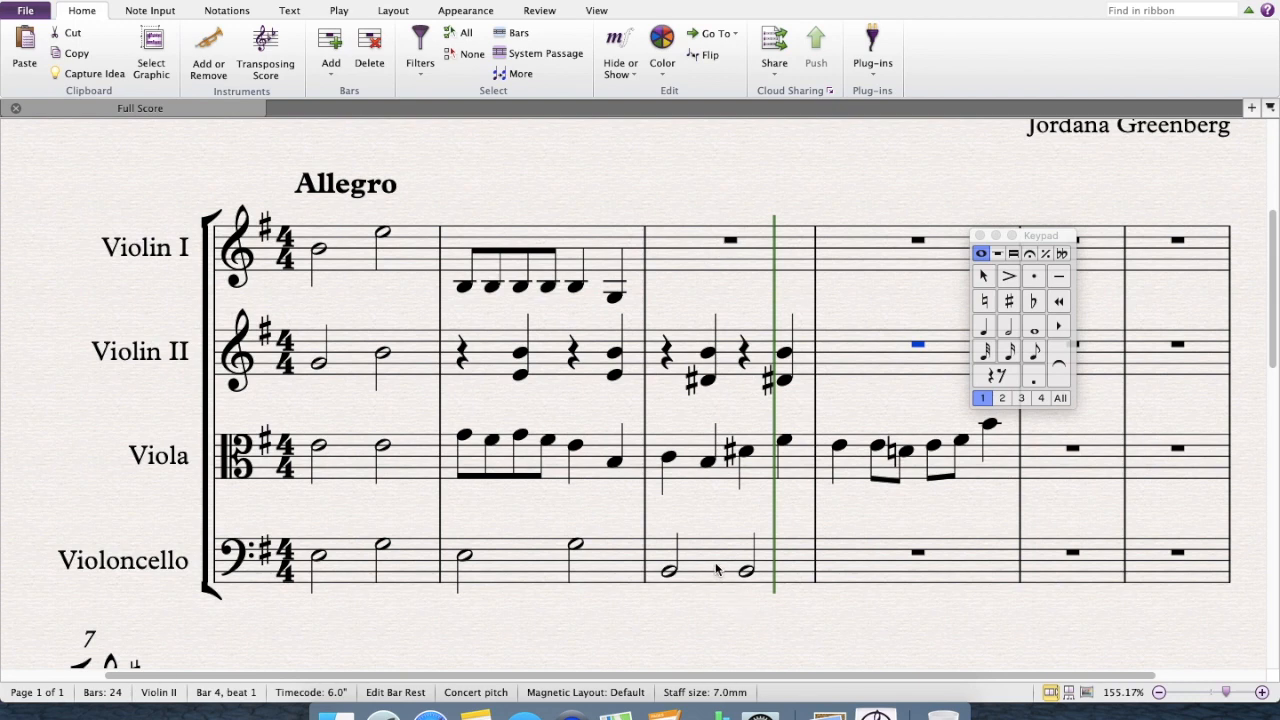
left_click(670, 570)
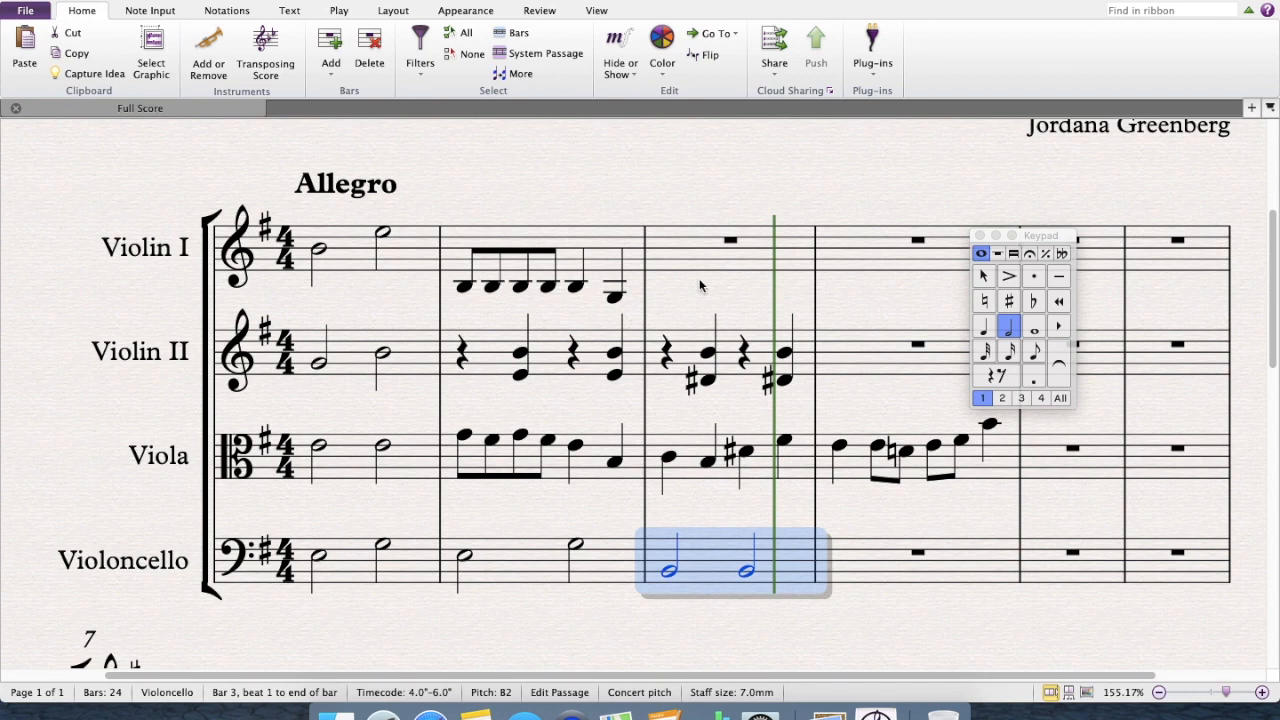
left_click(318, 250)
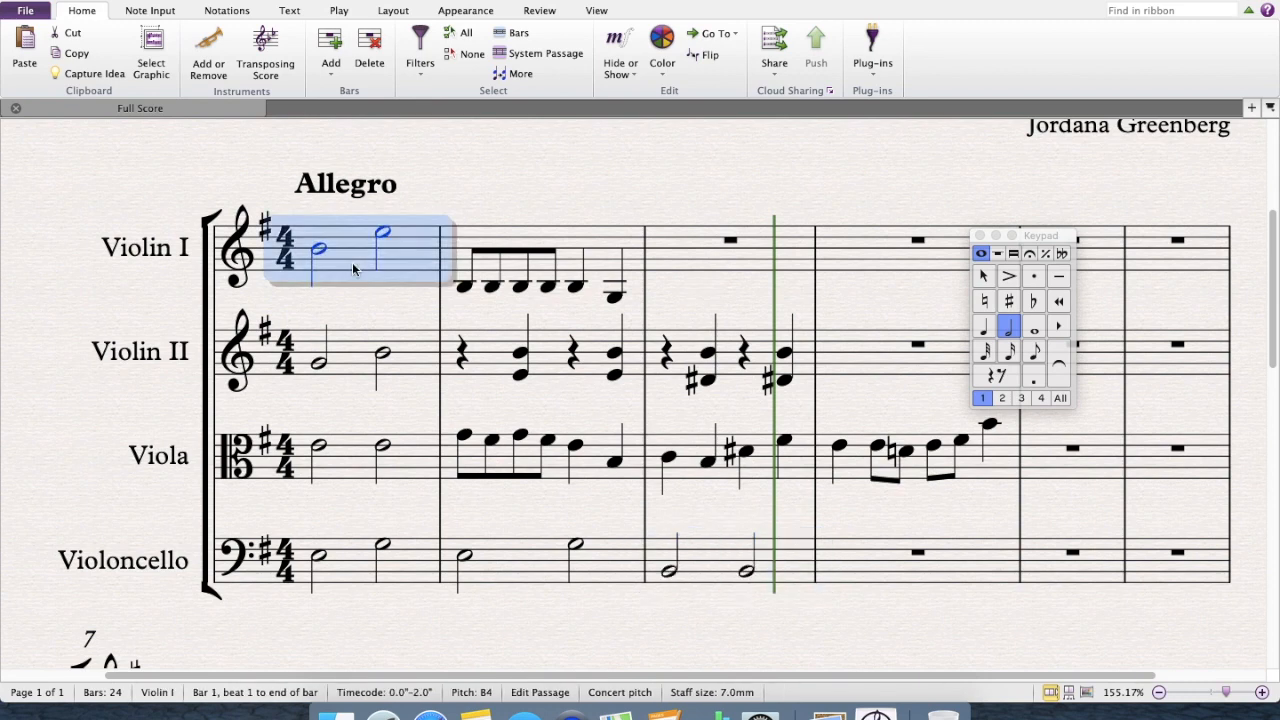
left_click(730, 245)
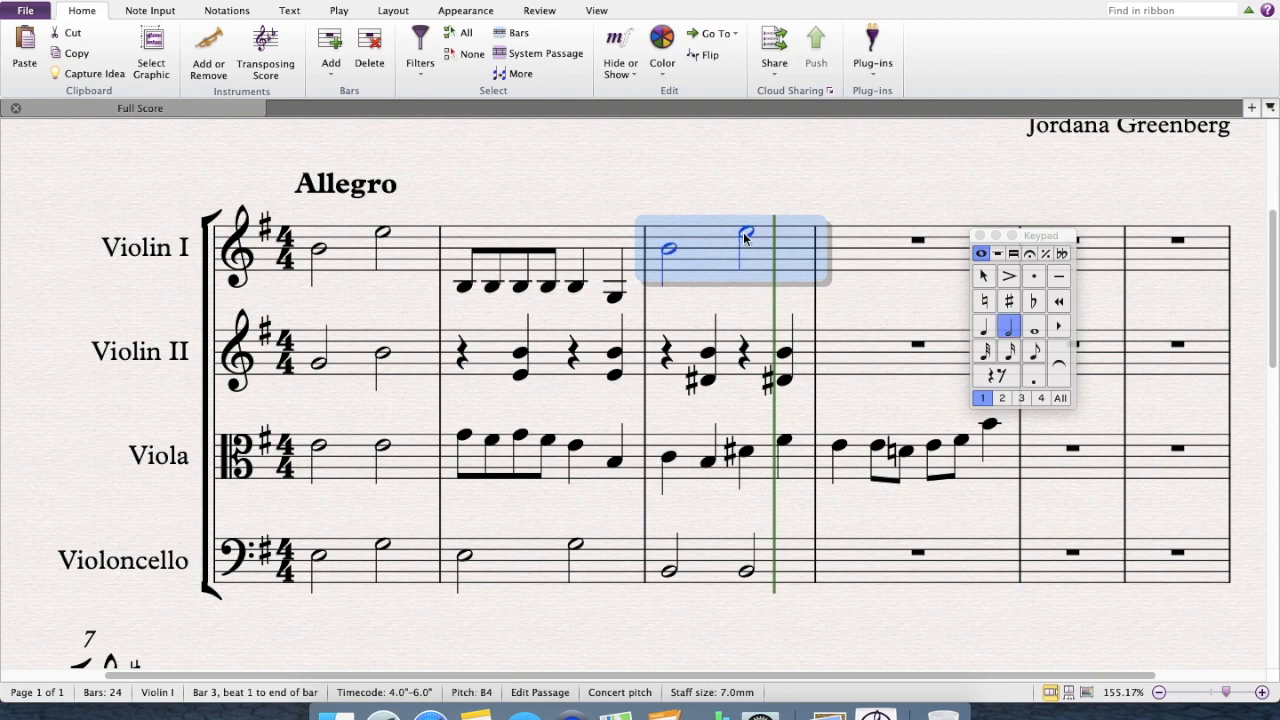
left_click(668, 248)
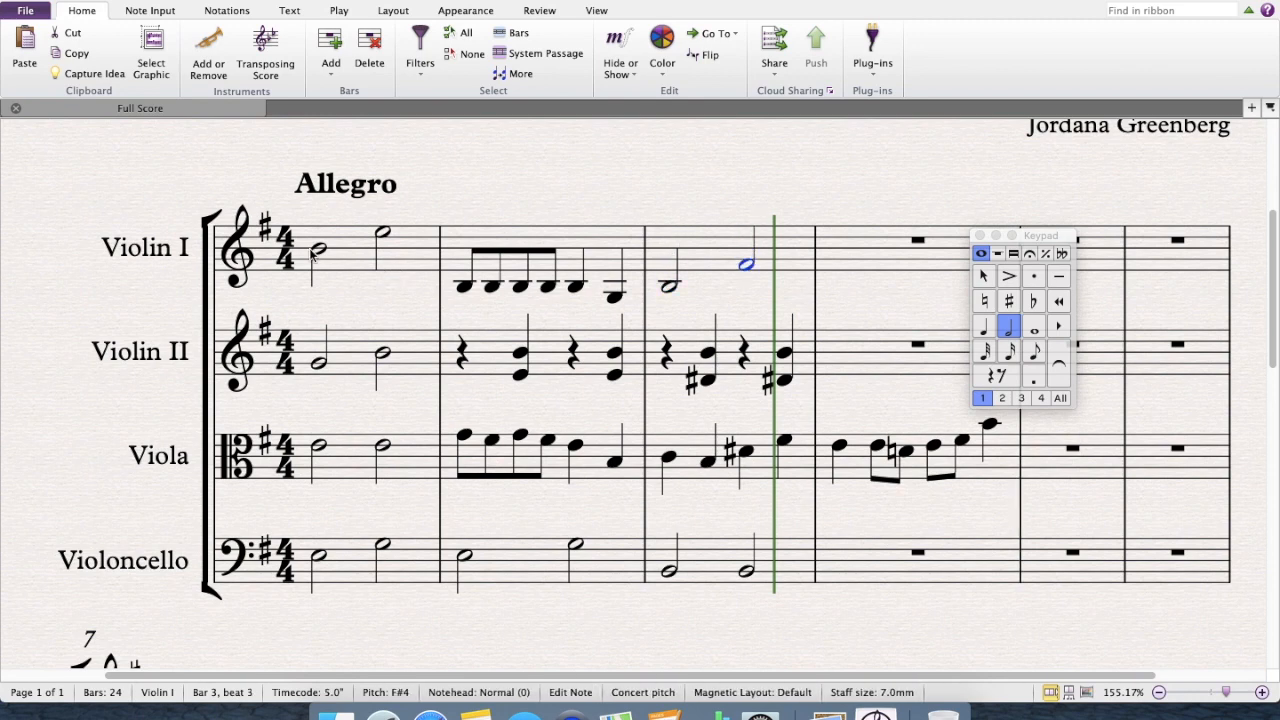
left_click(380, 238)
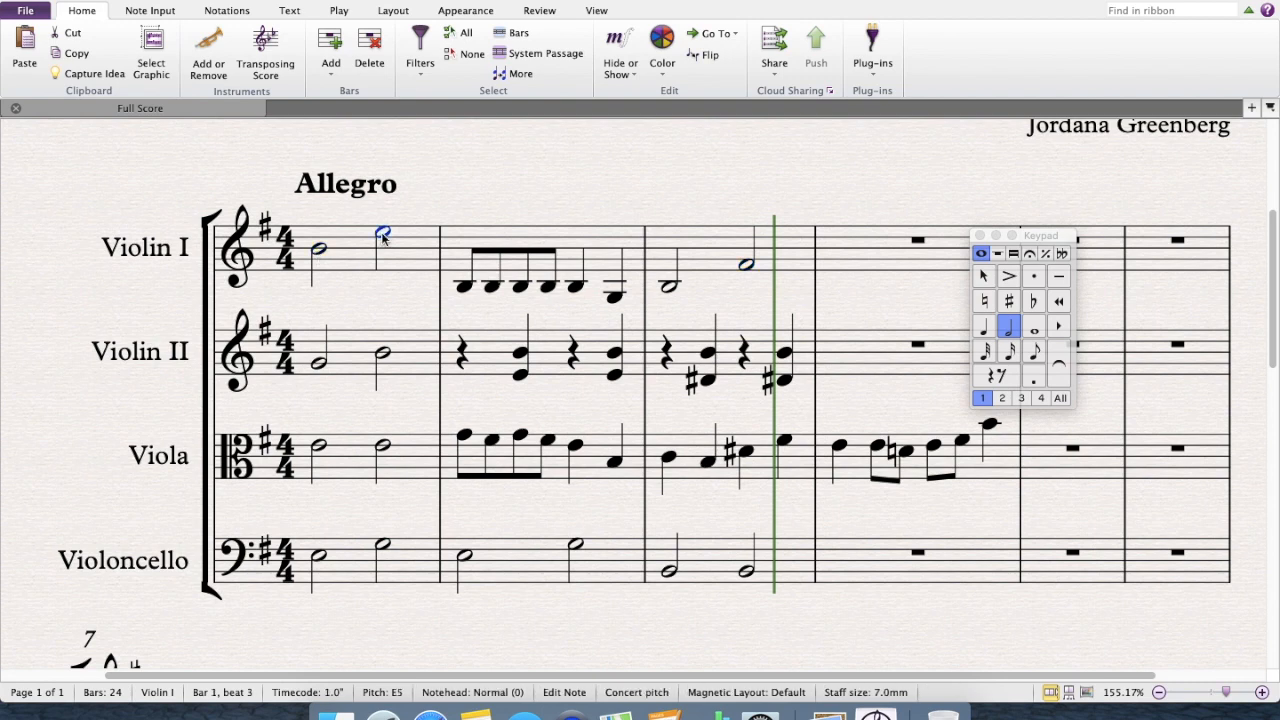
left_click(748, 267)
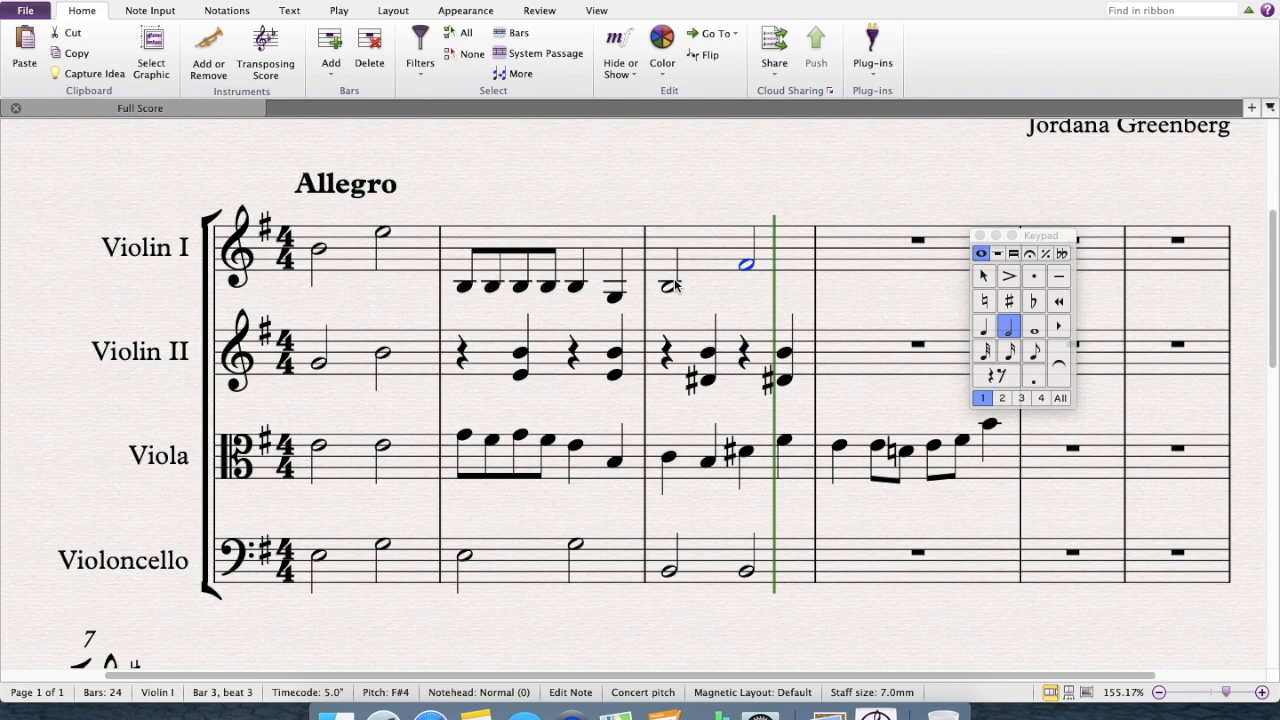
left_click(318, 248)
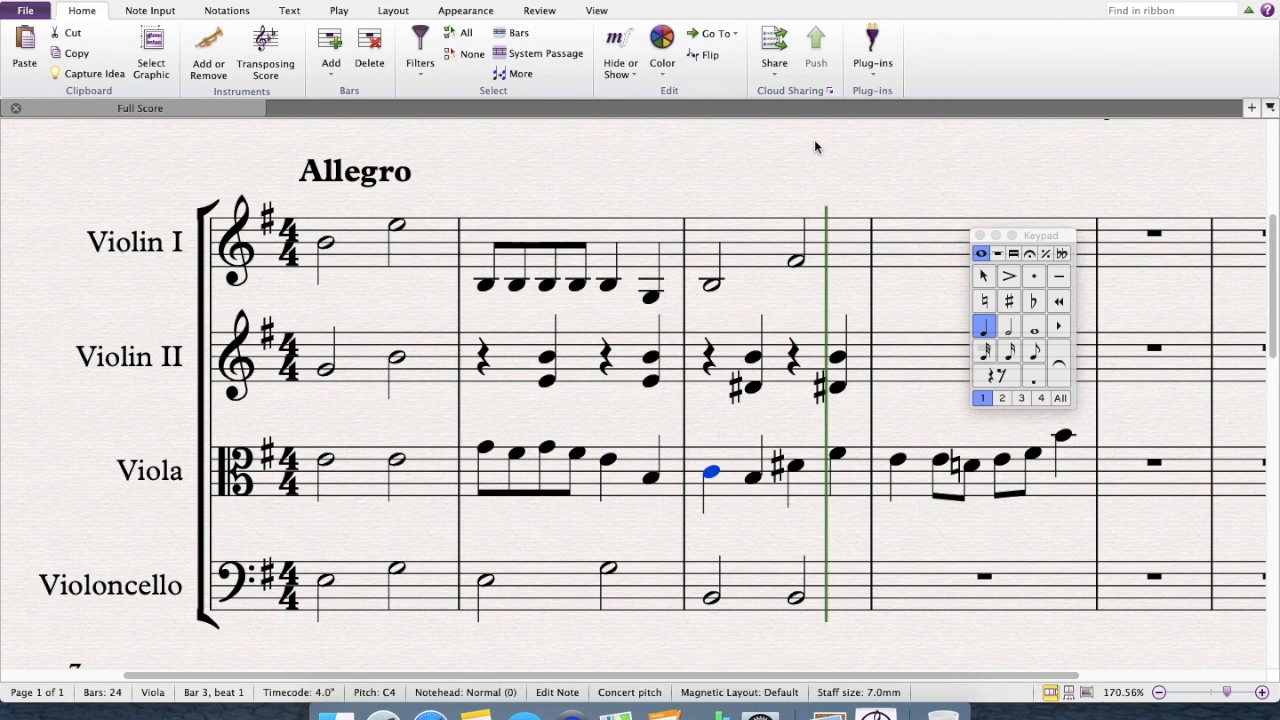
mouse_move(715, 480)
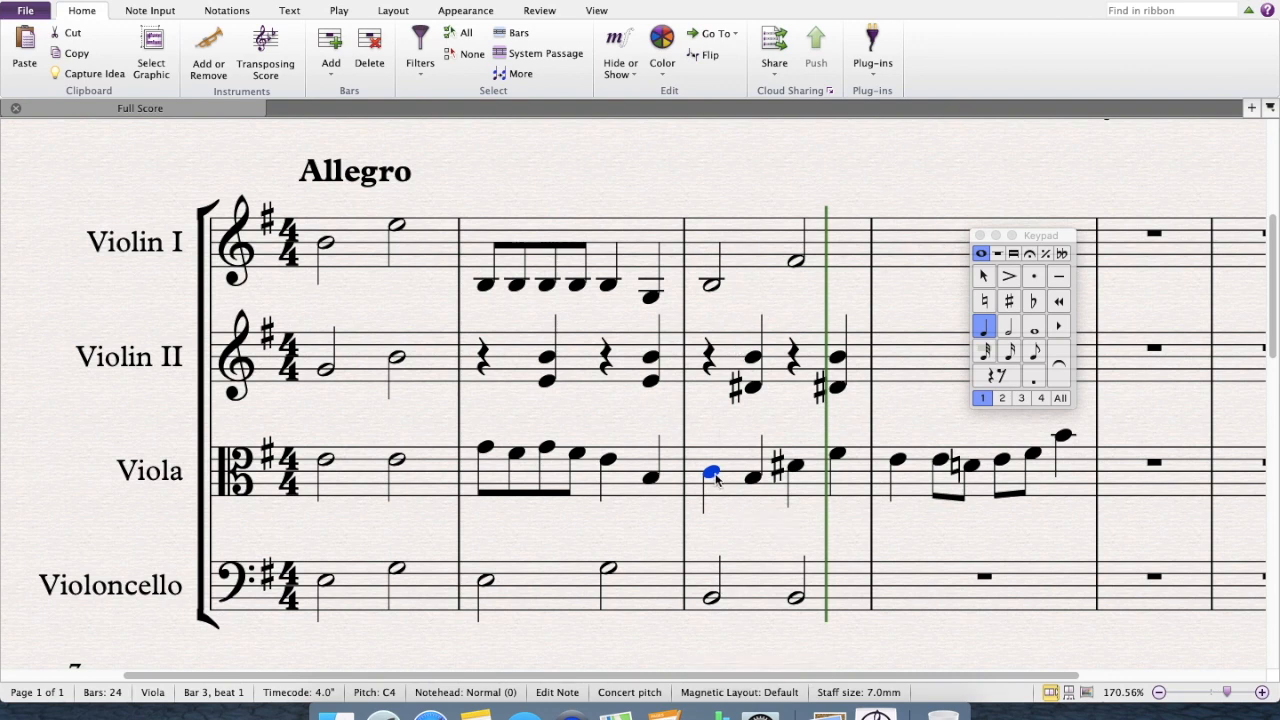
Step: Check the viola notes in bars 3 and 4 one by one without changing them
left_click(912, 536)
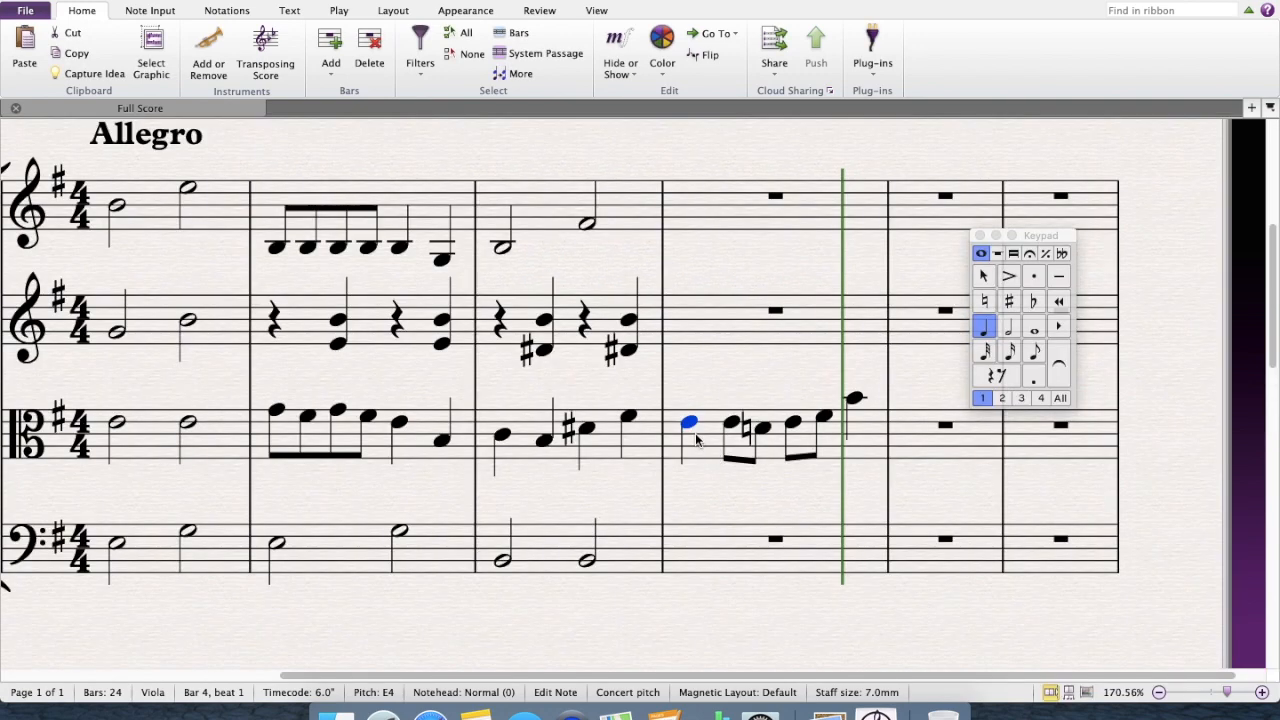
mouse_move(790, 444)
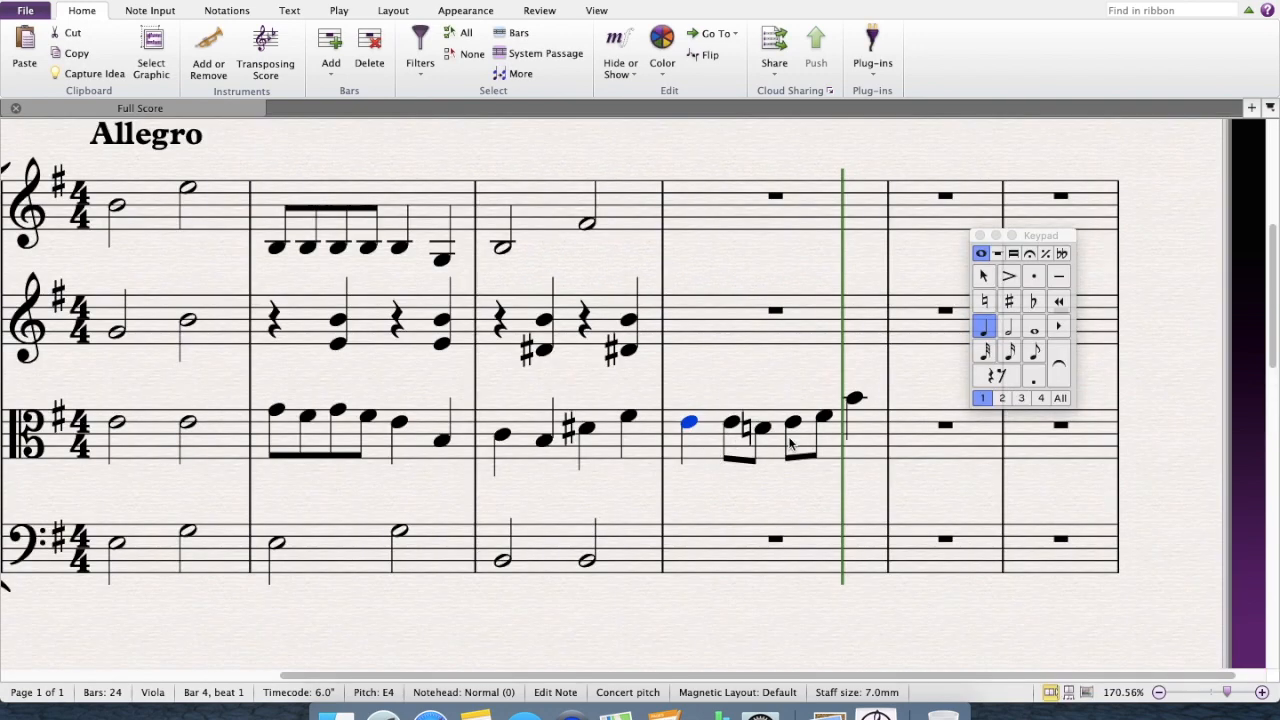
mouse_move(855, 405)
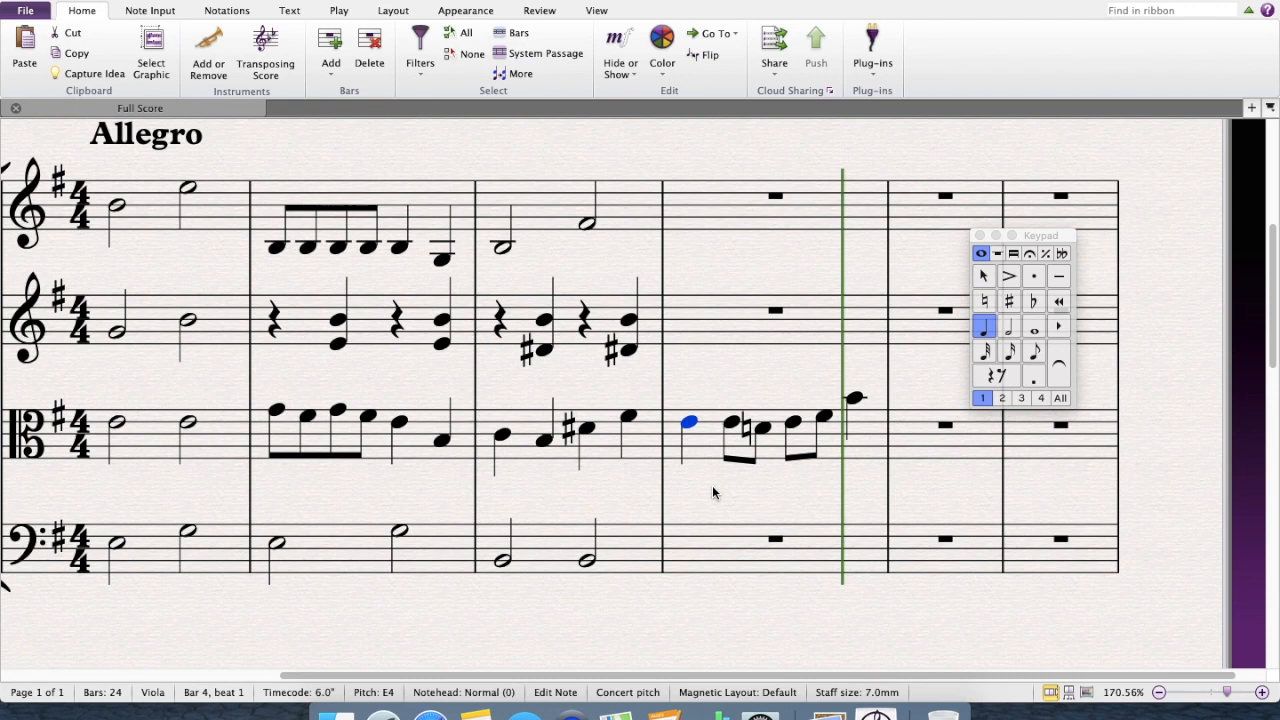
mouse_move(709, 507)
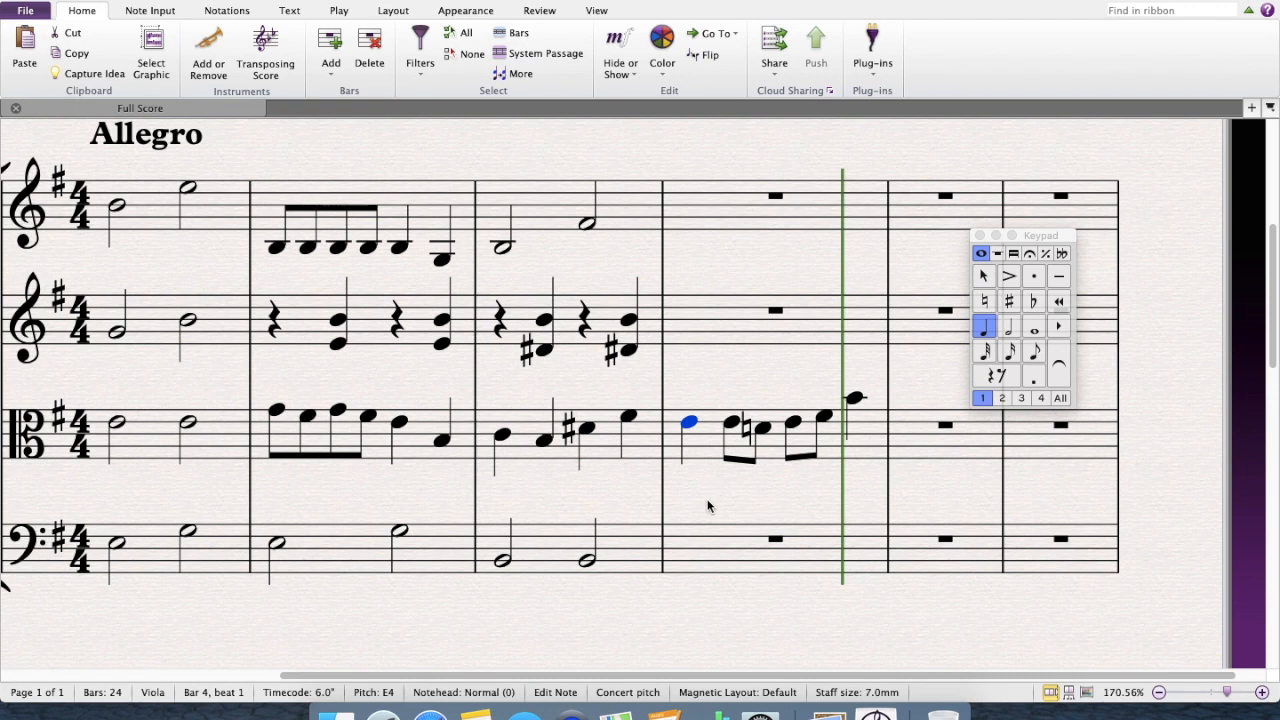
mouse_move(762, 461)
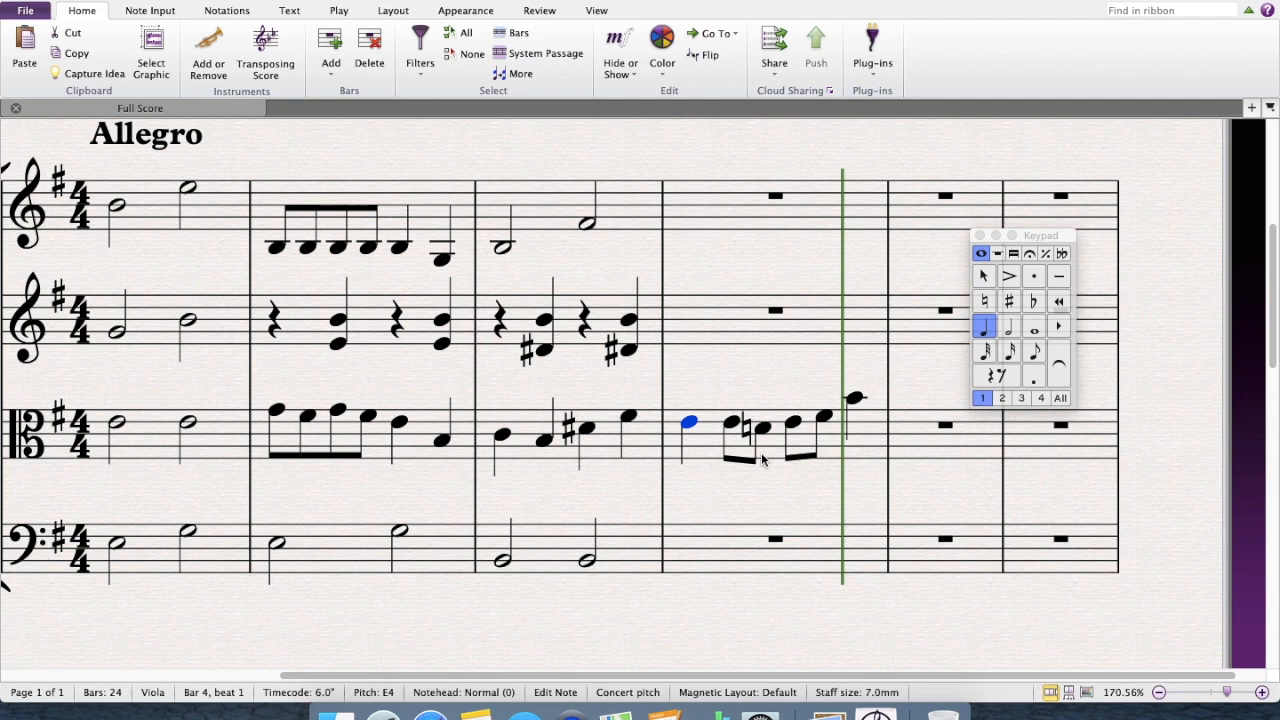
mouse_move(754, 212)
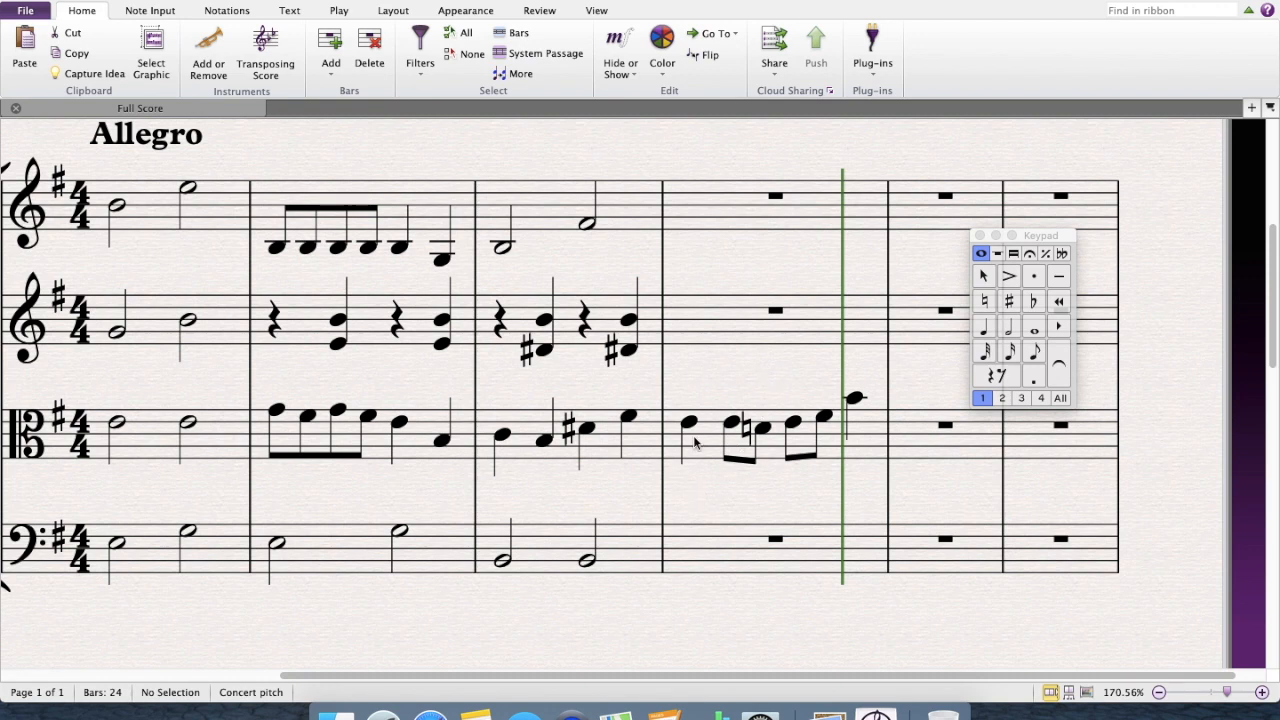
left_click(689, 422)
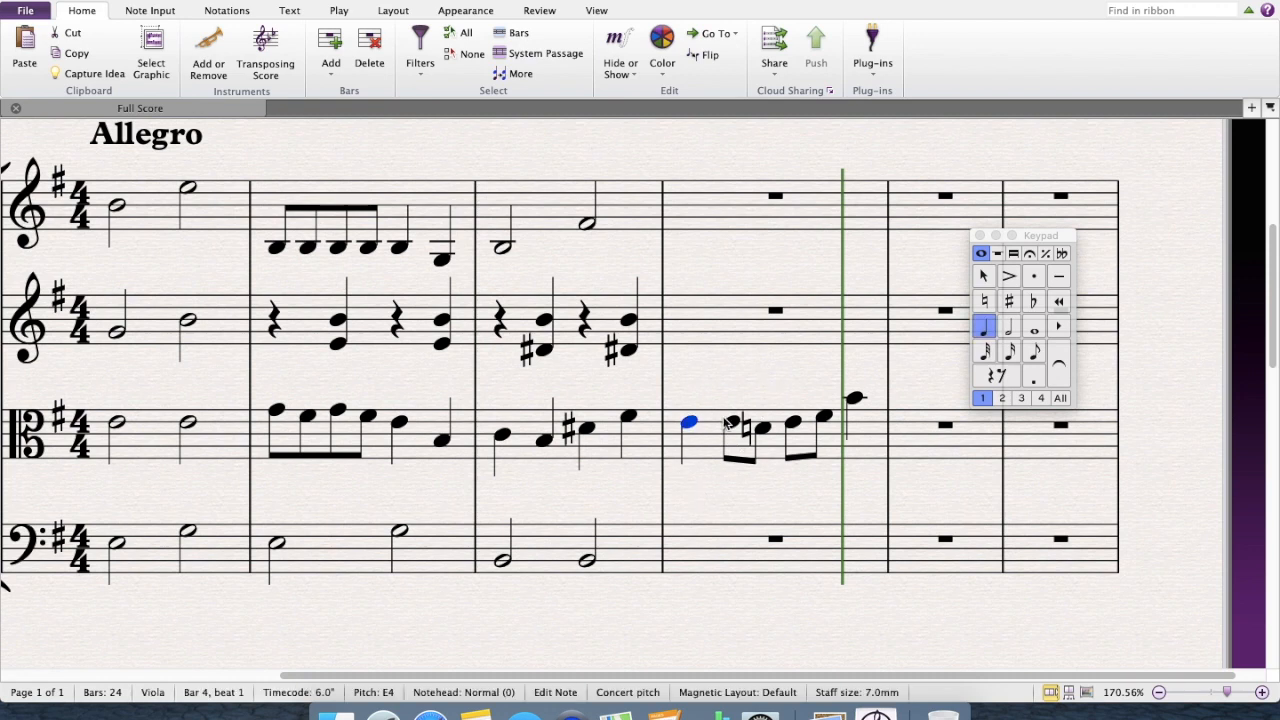
left_click(762, 428)
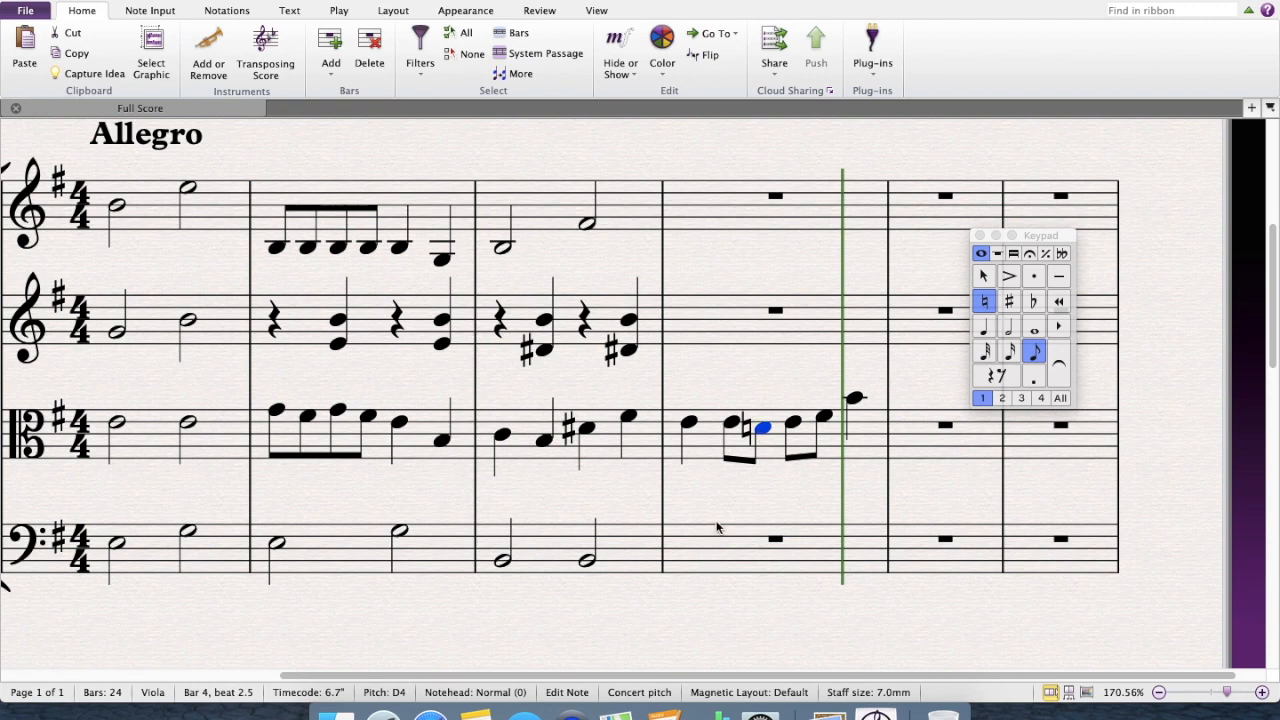
mouse_move(748, 408)
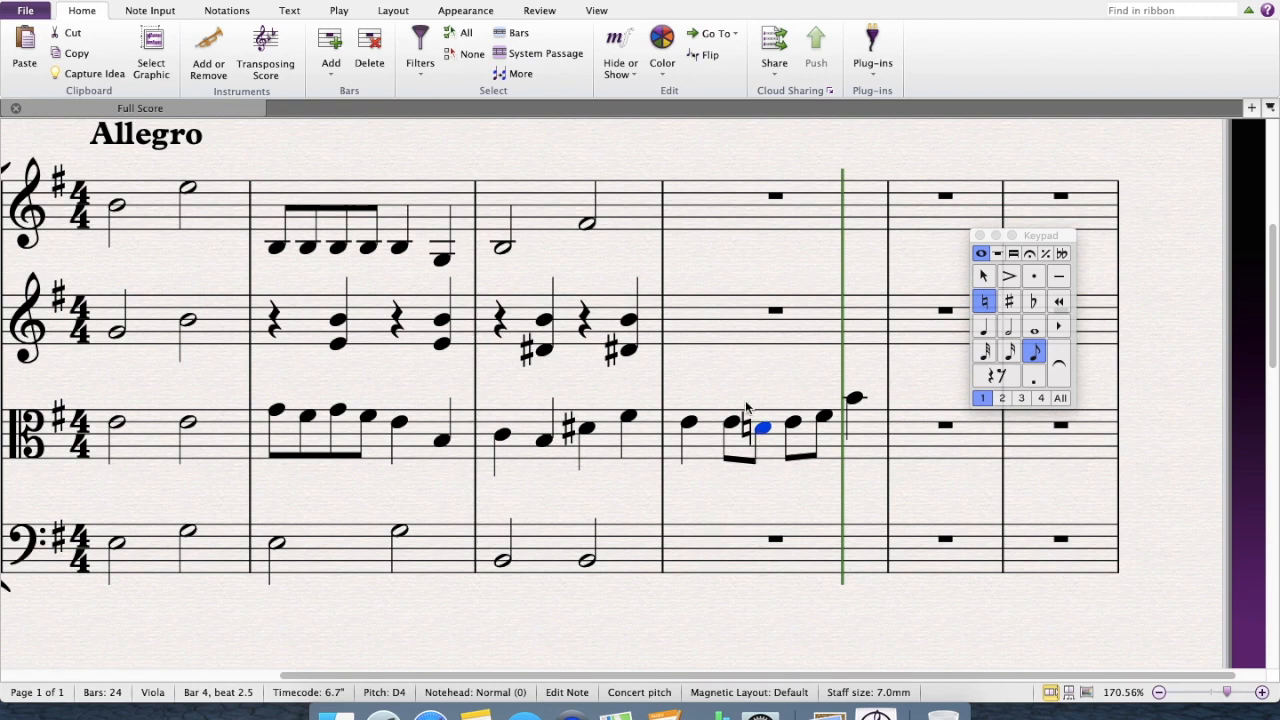
mouse_move(685, 433)
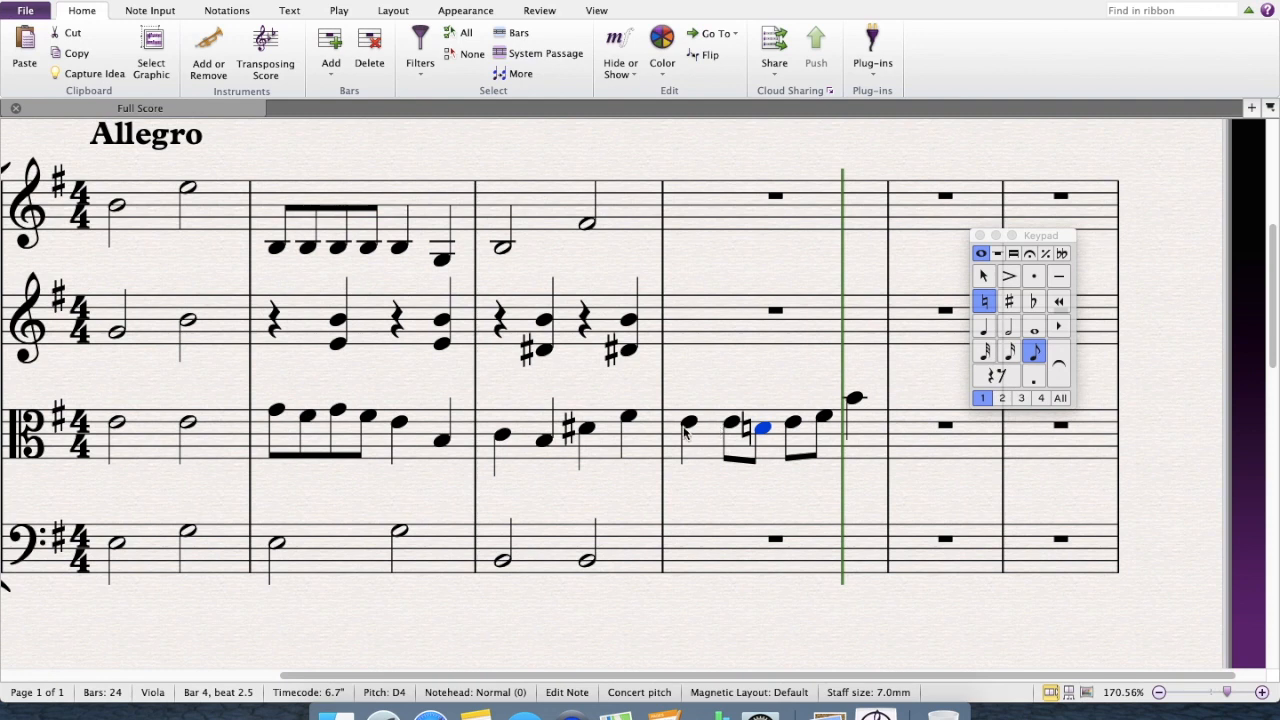
mouse_move(692, 467)
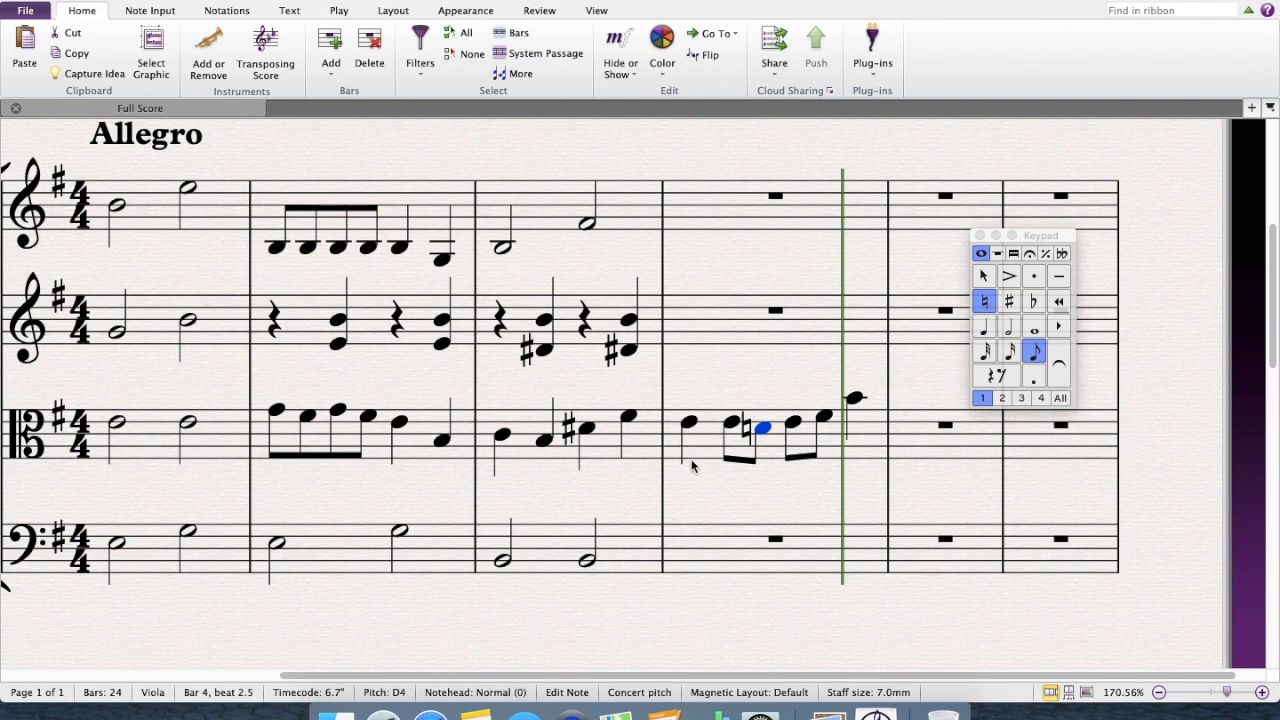
mouse_move(748, 468)
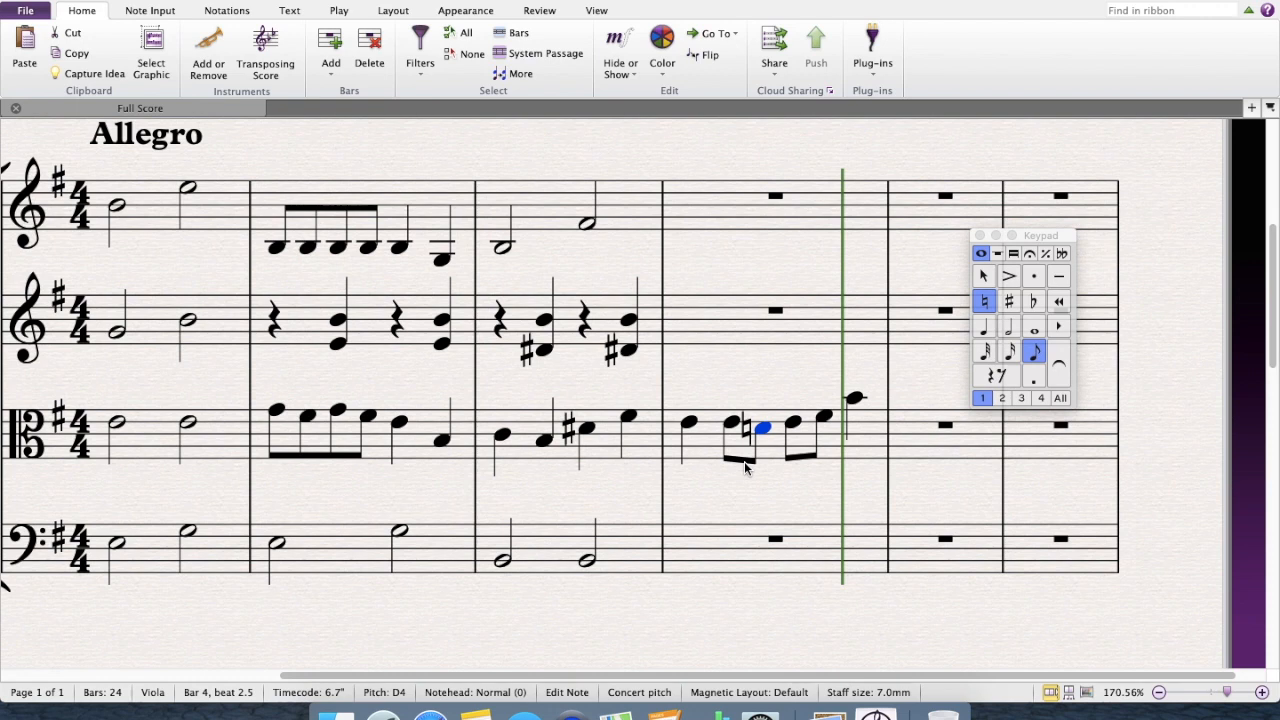
mouse_move(674, 433)
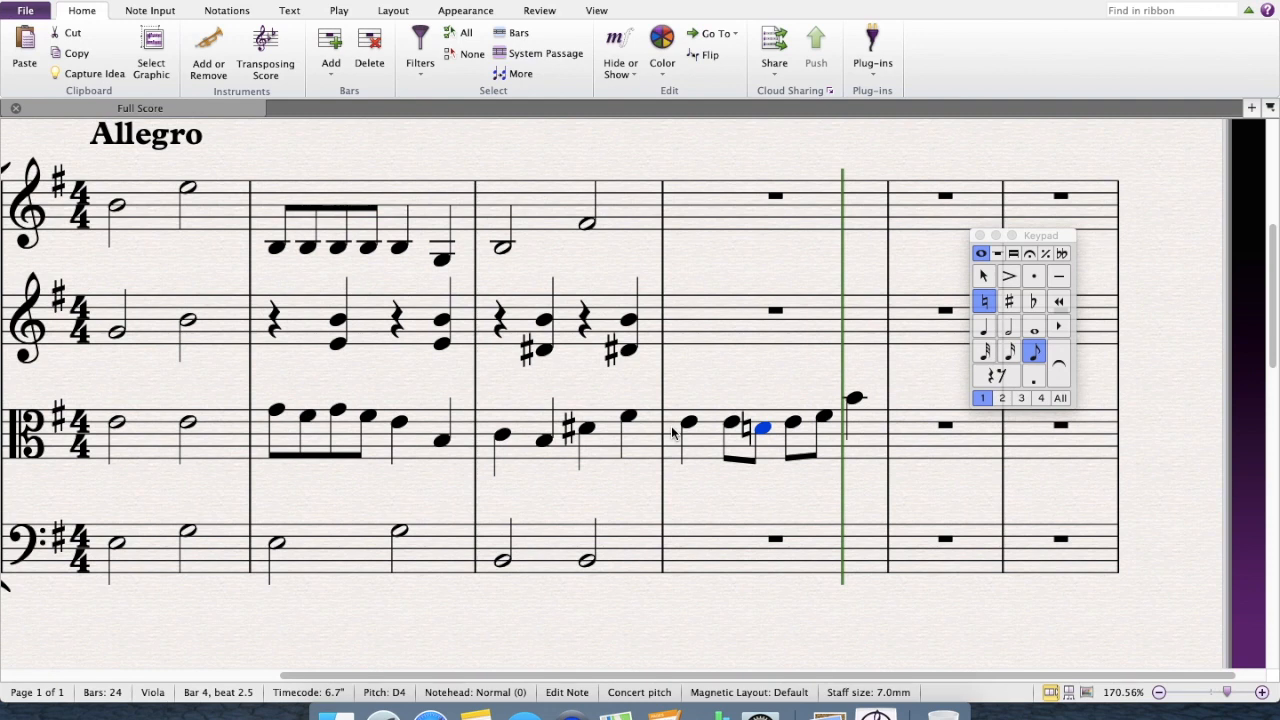
mouse_move(846, 177)
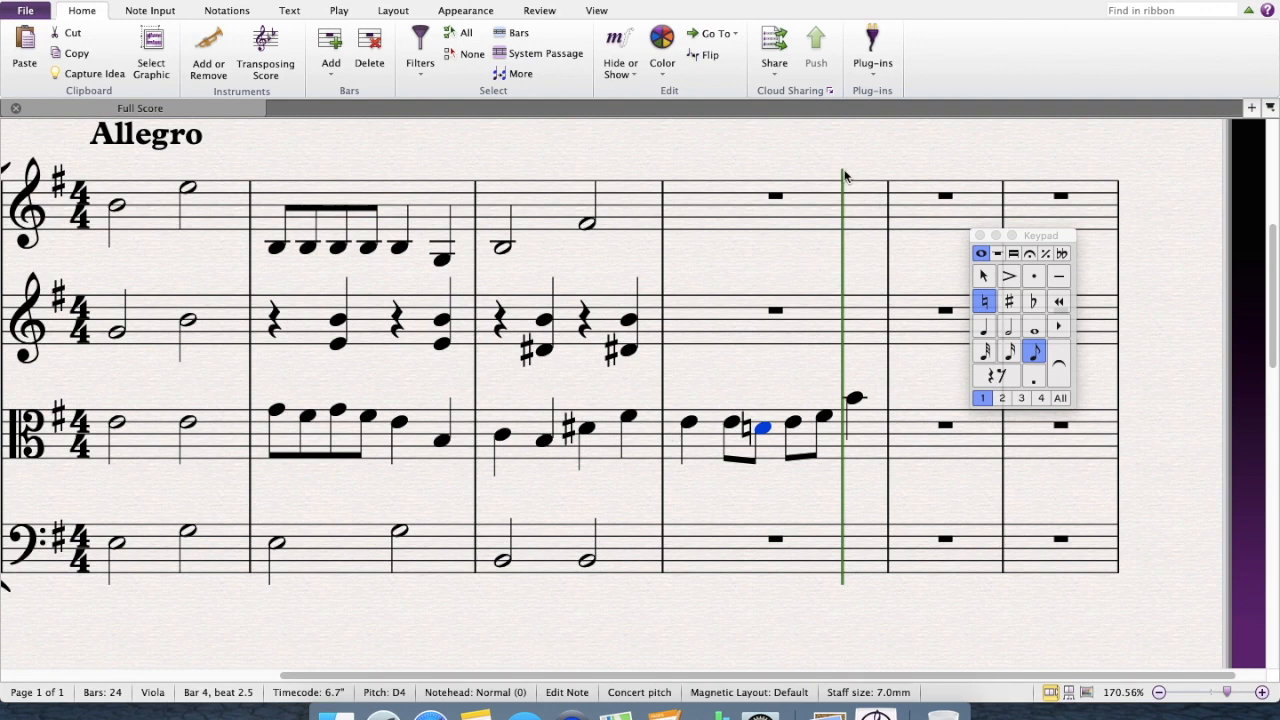
mouse_move(614, 489)
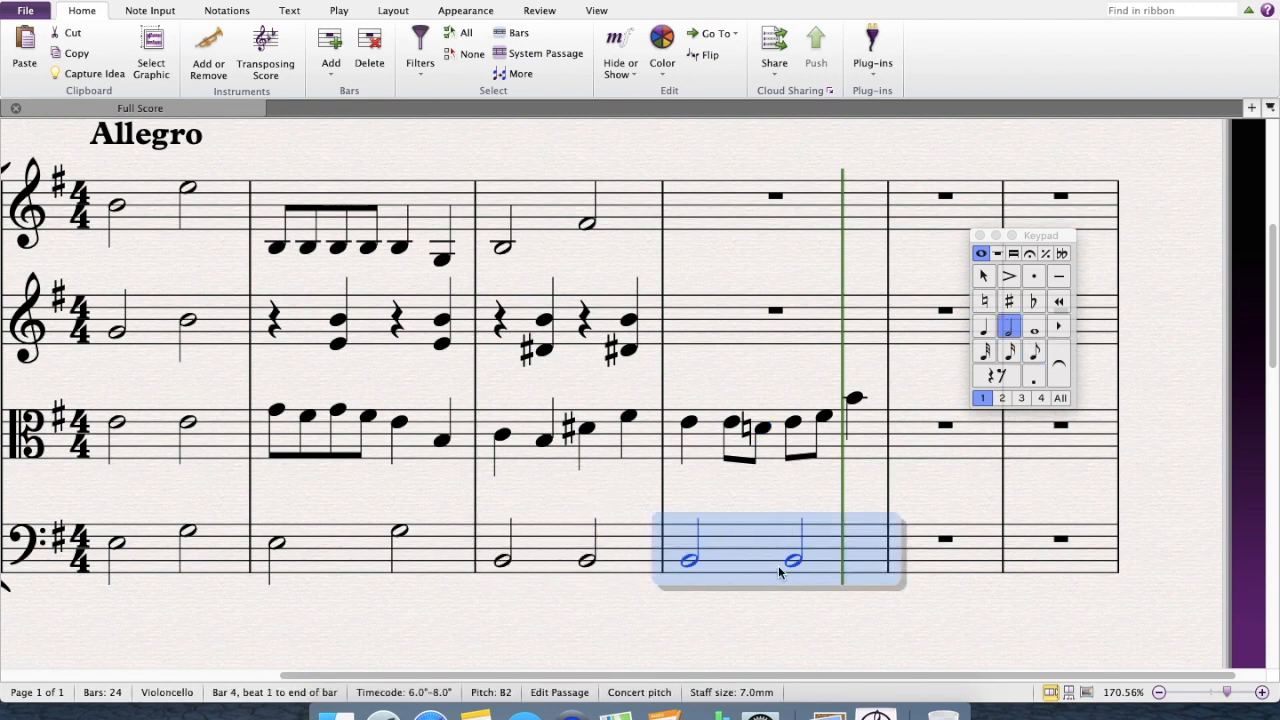
mouse_move(787, 598)
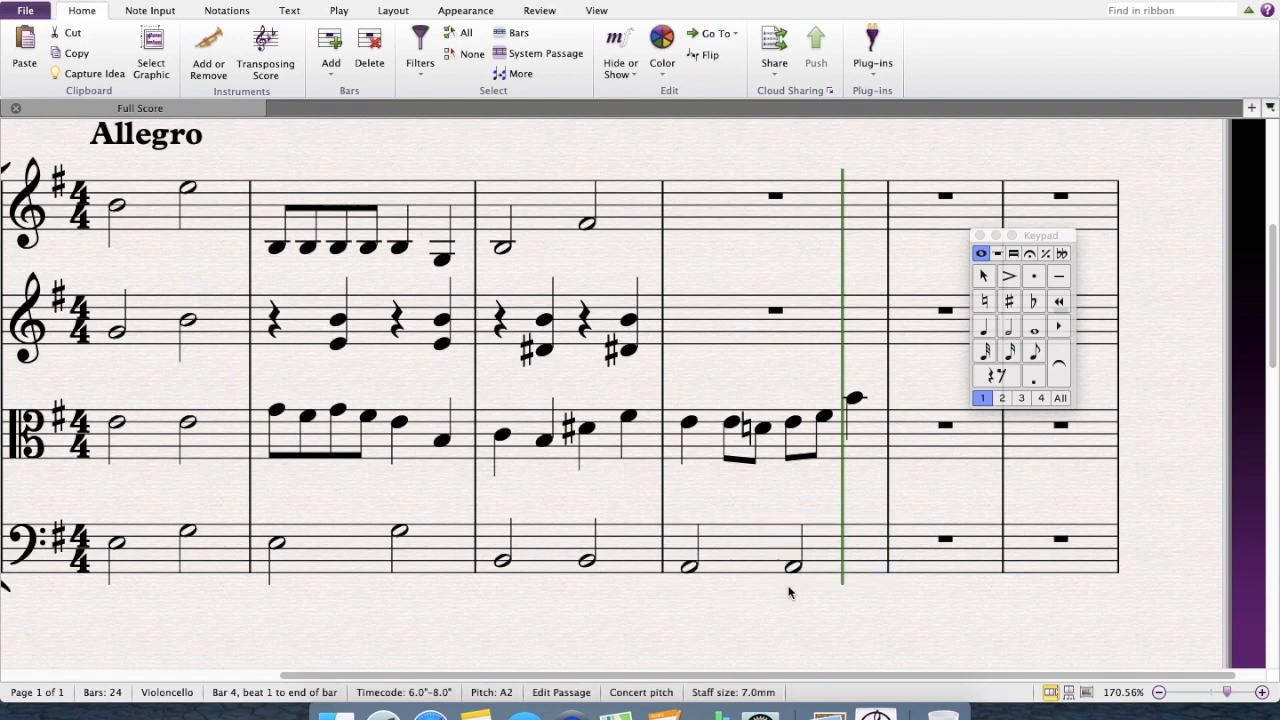
Step: Lower the cello's second half note in bar 4 toward the low E
left_click(688, 566)
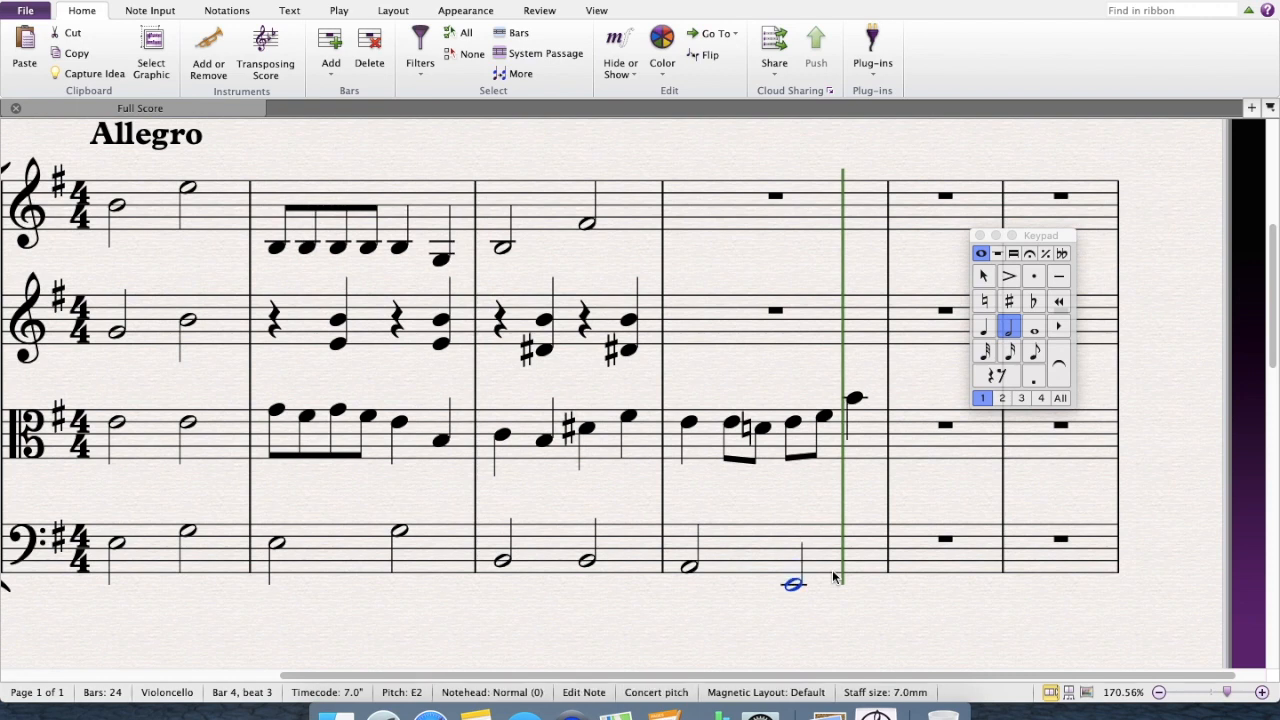
mouse_move(710, 620)
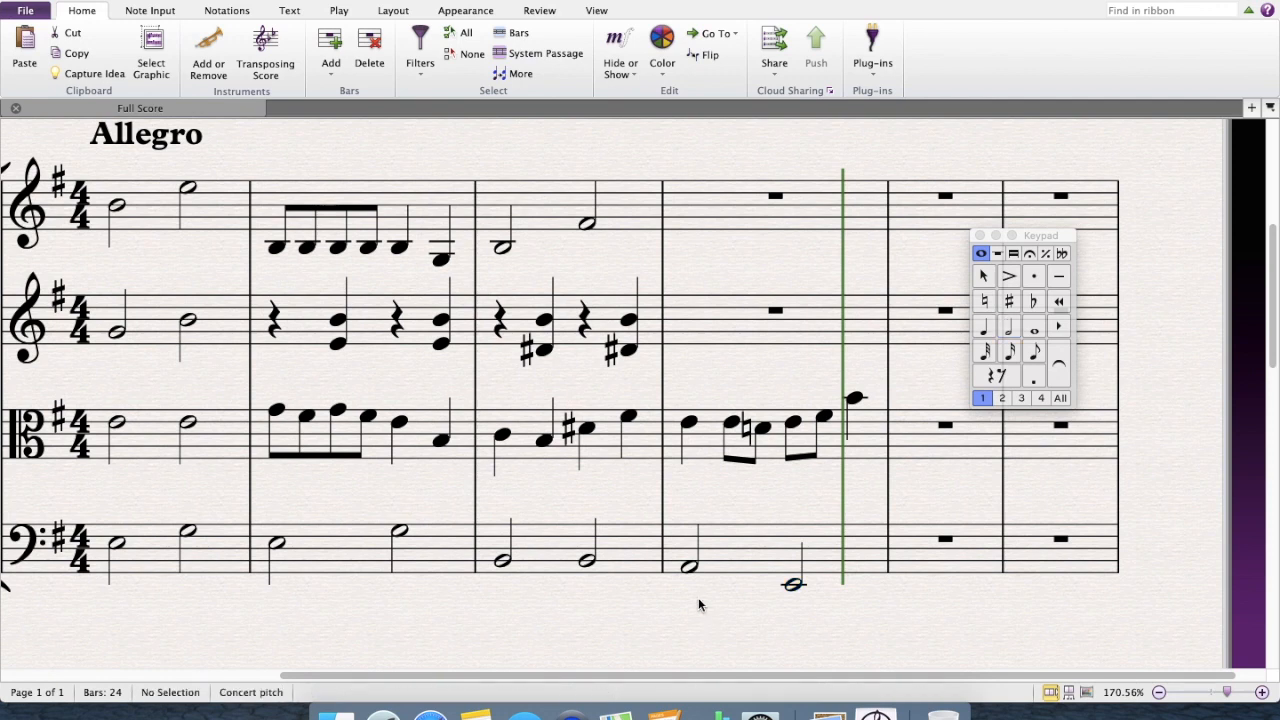
left_click(775, 320)
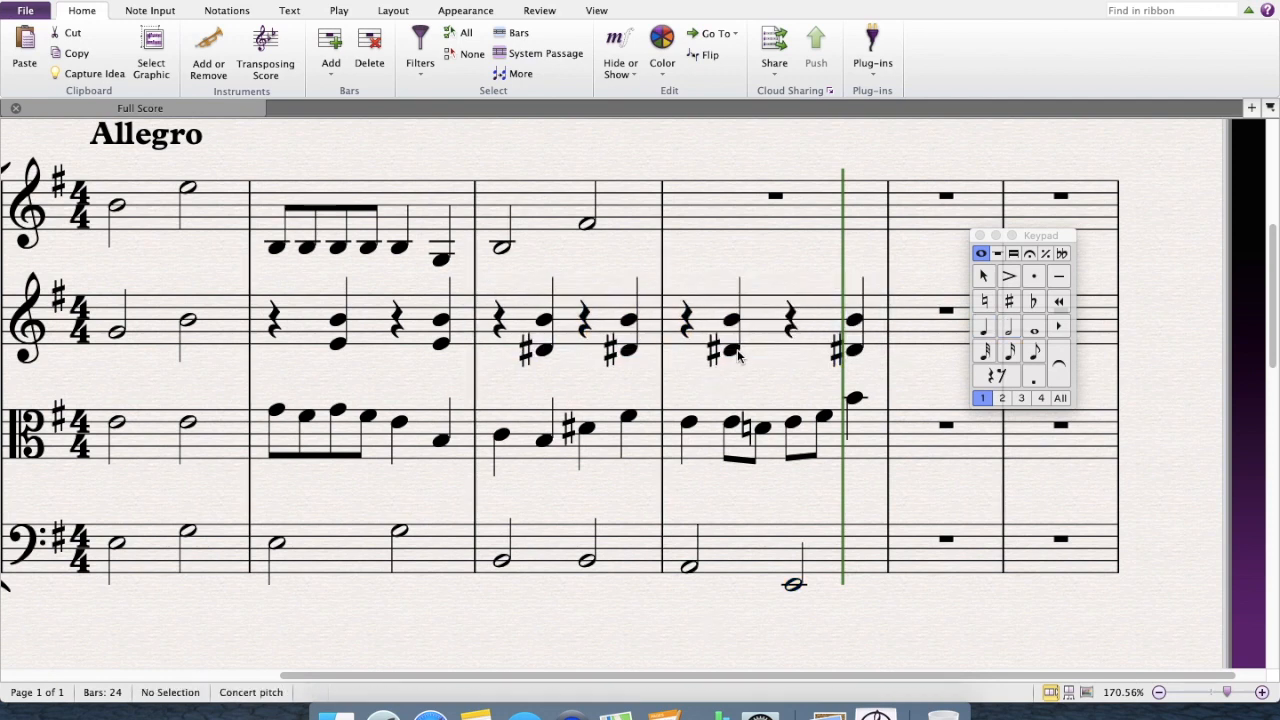
Step: Adjust violin II's double-stop chord pitches in bar 4, removing the sharps
left_click(730, 350)
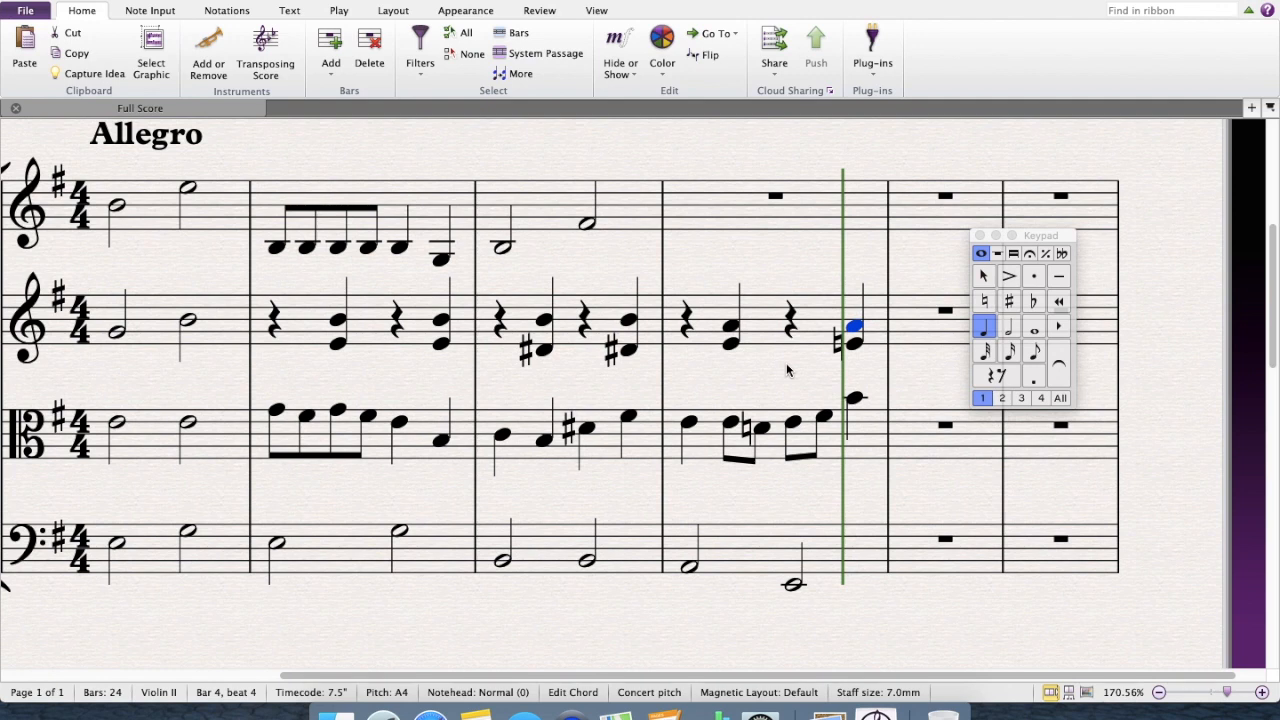
mouse_move(775, 373)
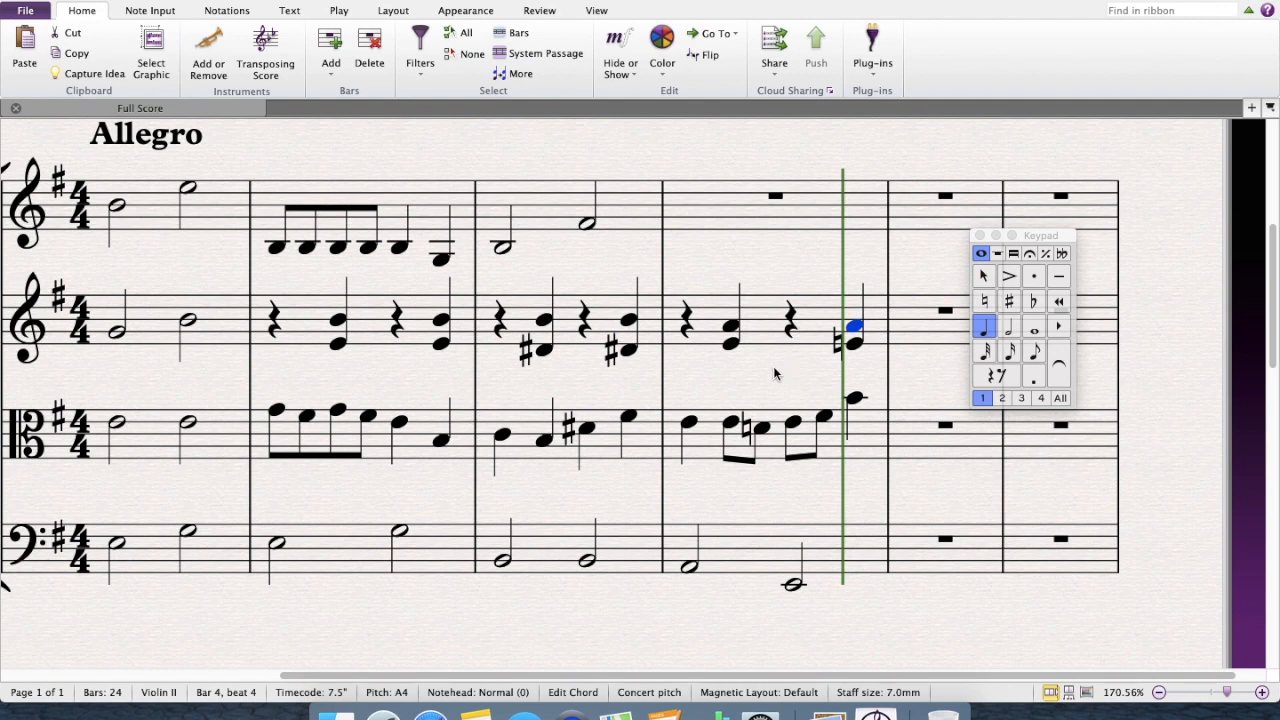
mouse_move(697, 457)
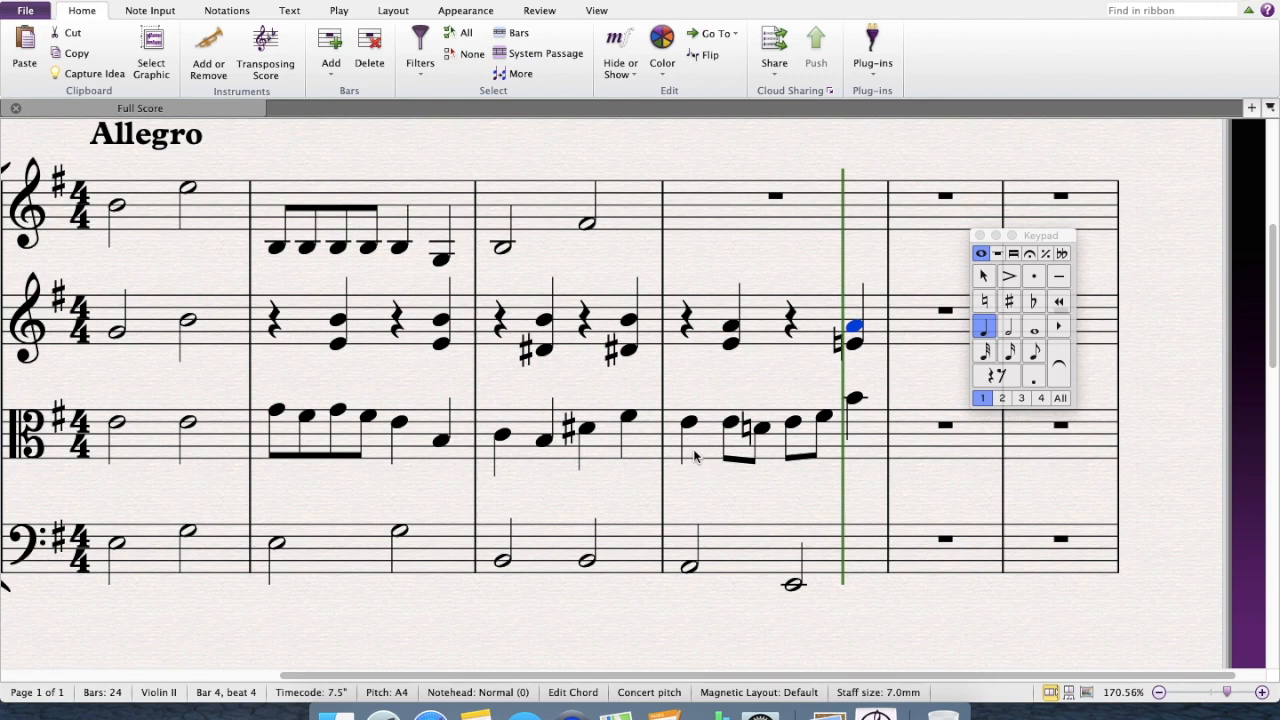
mouse_move(710, 185)
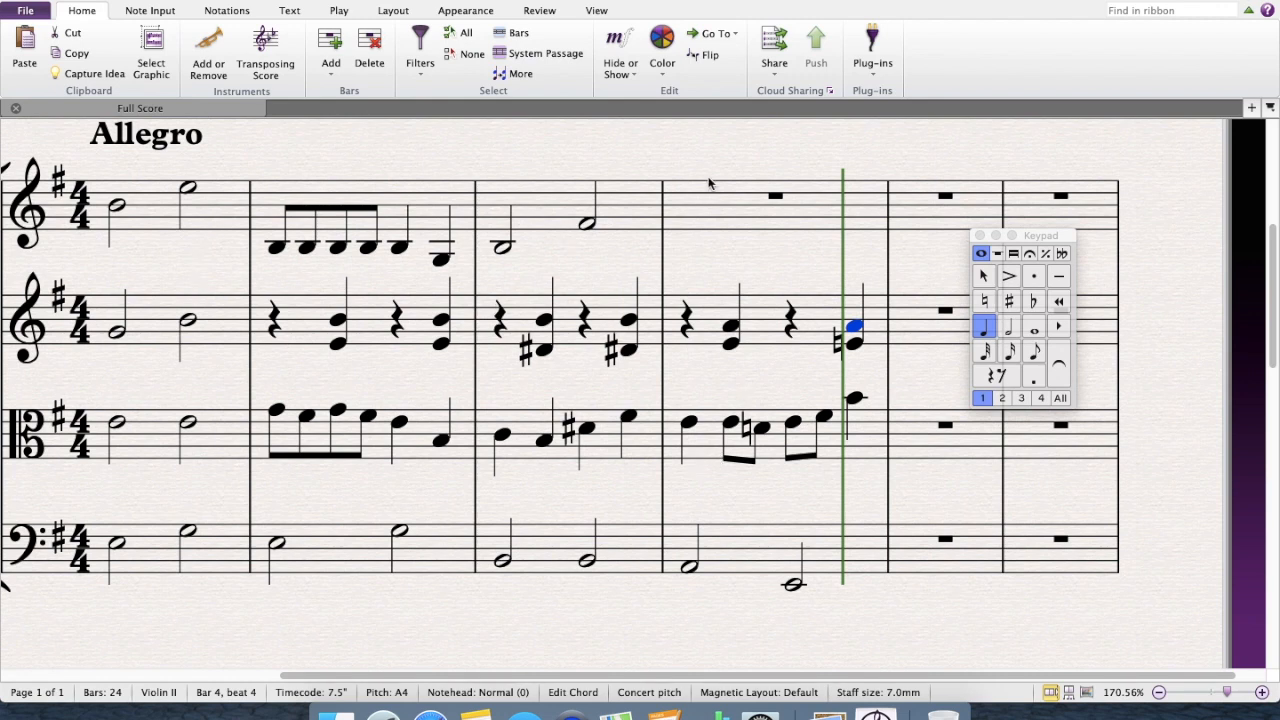
mouse_move(768, 452)
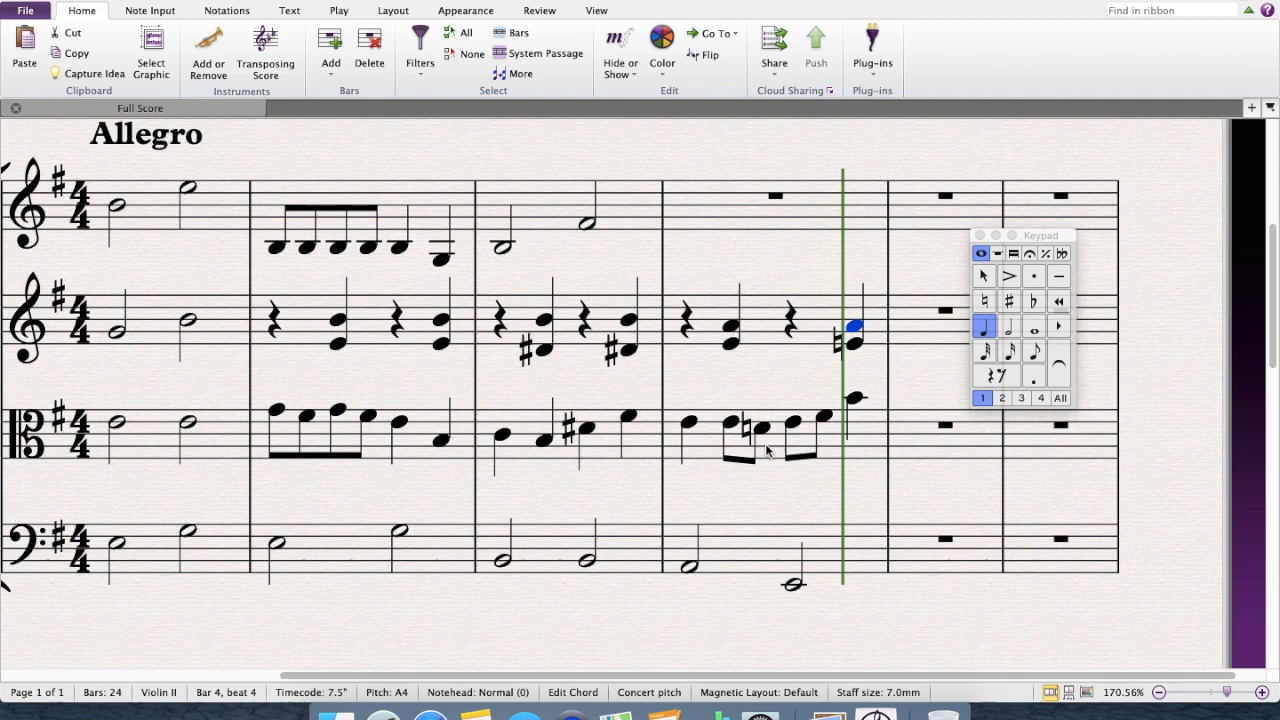
left_click(775, 196)
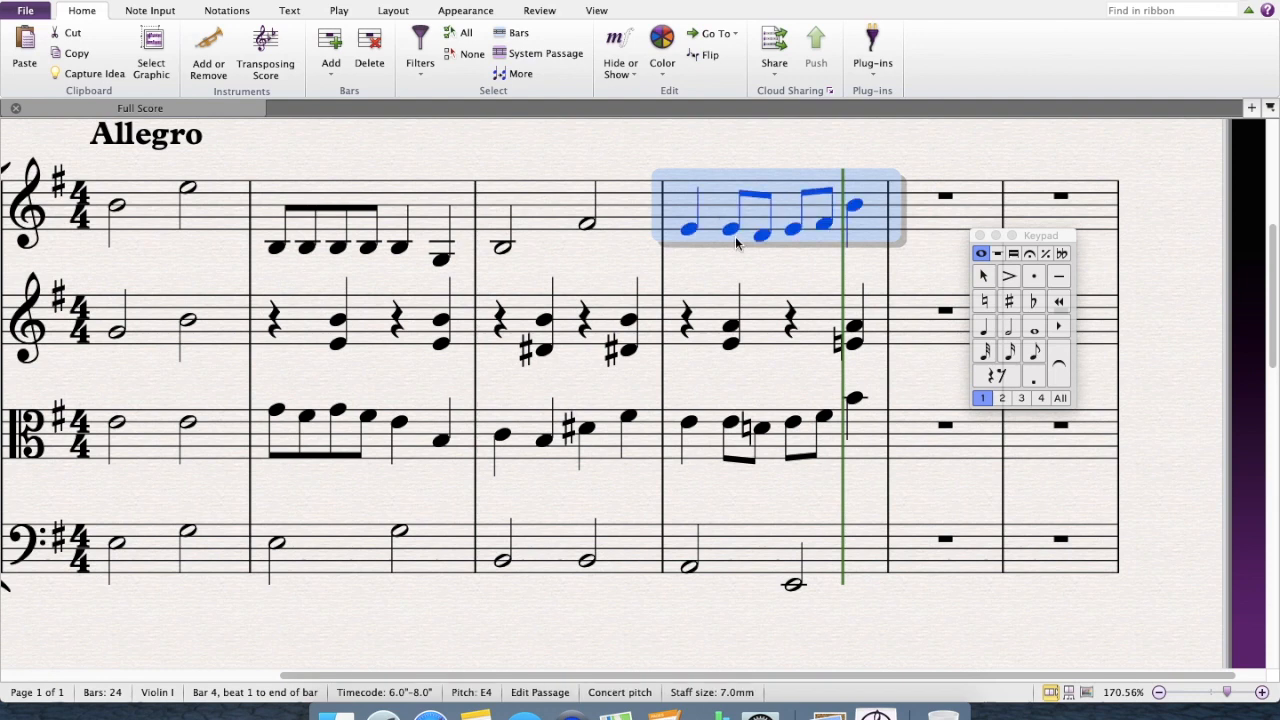
mouse_move(697, 237)
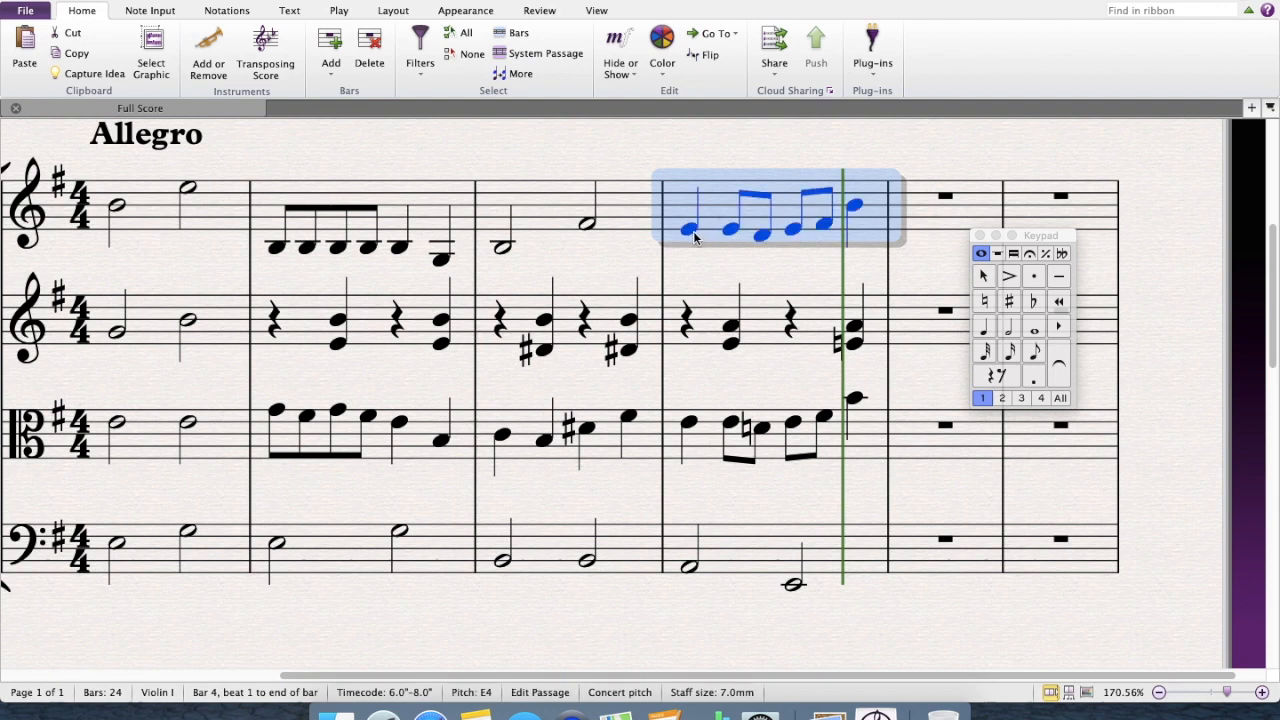
Step: Set Violin I bar 4 to open on C sharp, dip and rise in eighths, then deselect
left_click(690, 228)
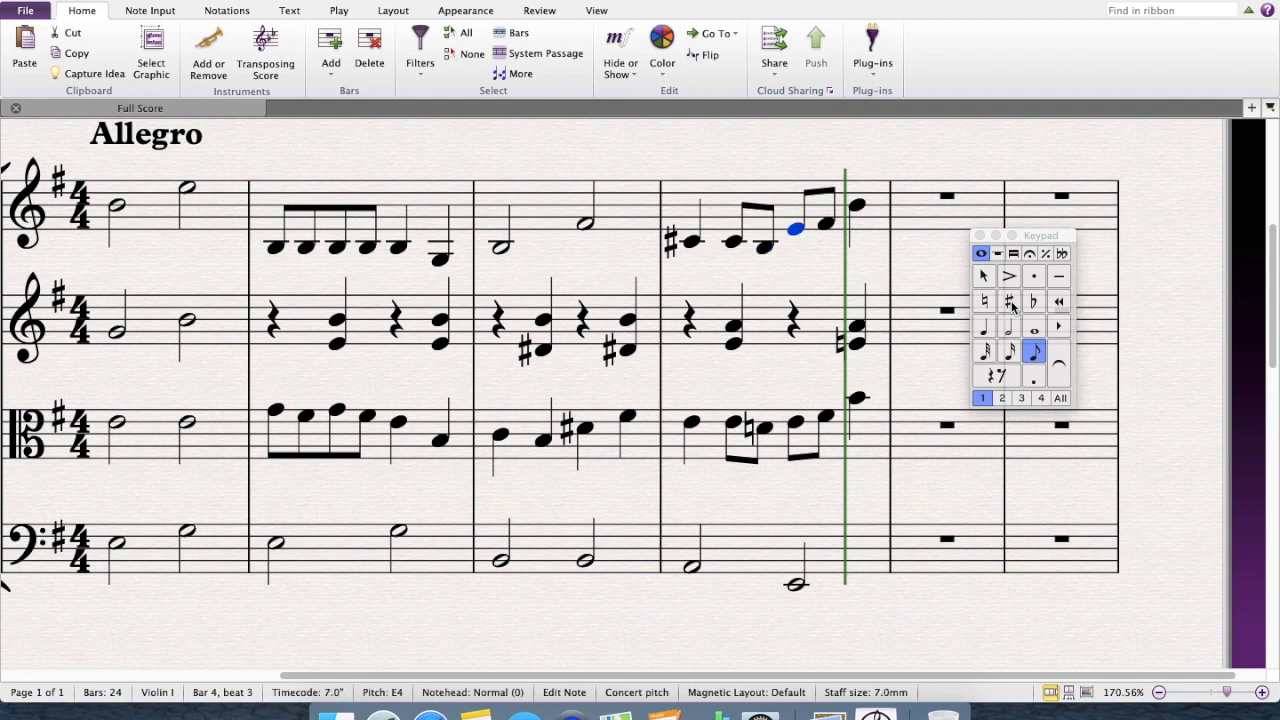
key("Down")
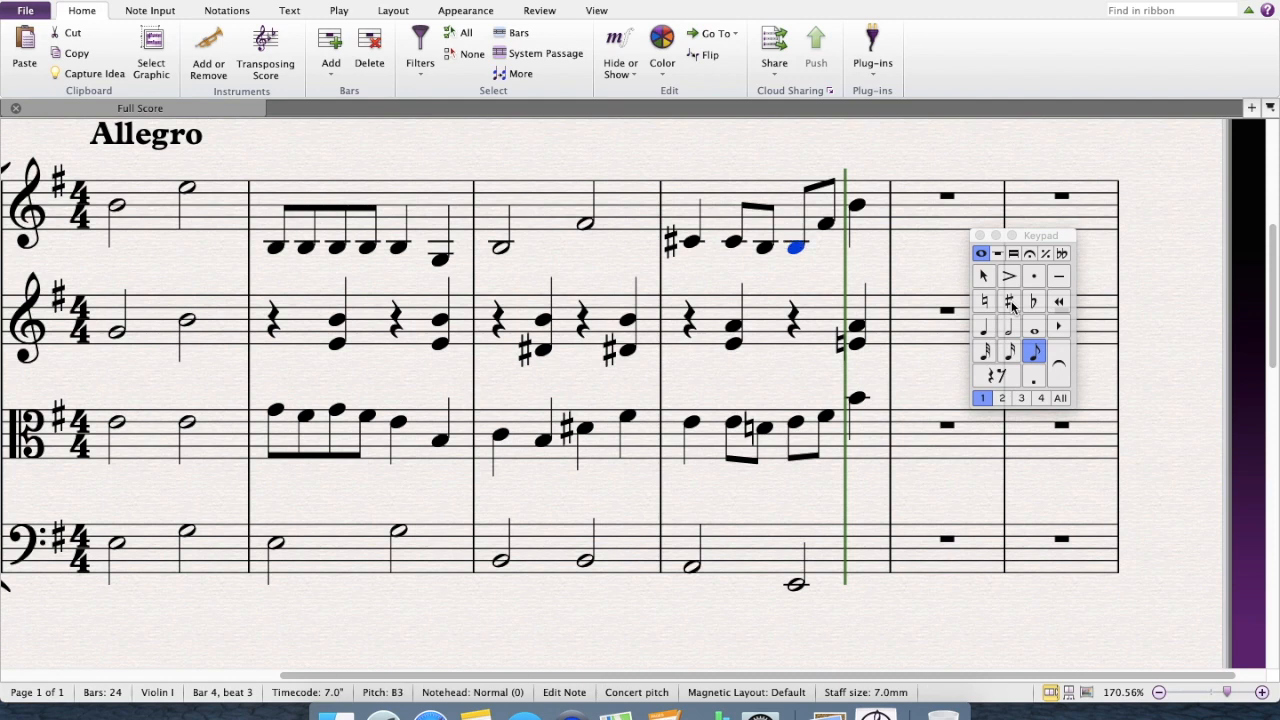
key("Up")
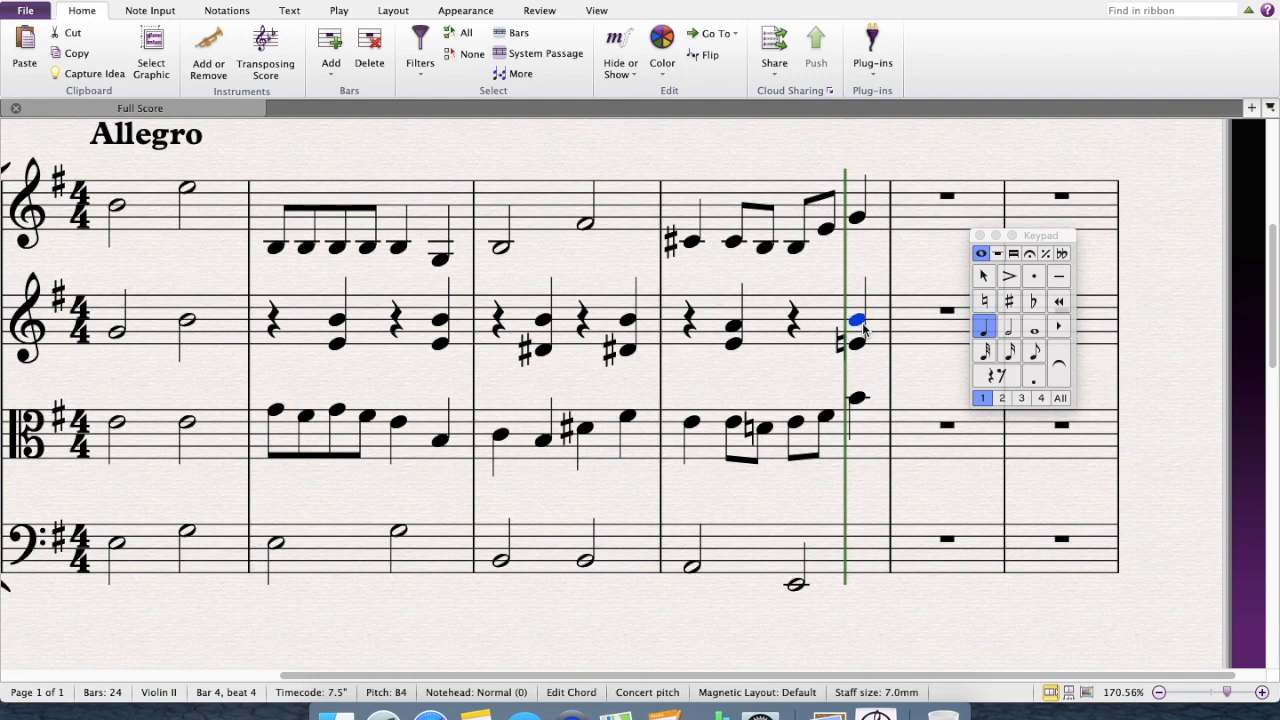
left_click(805, 388)
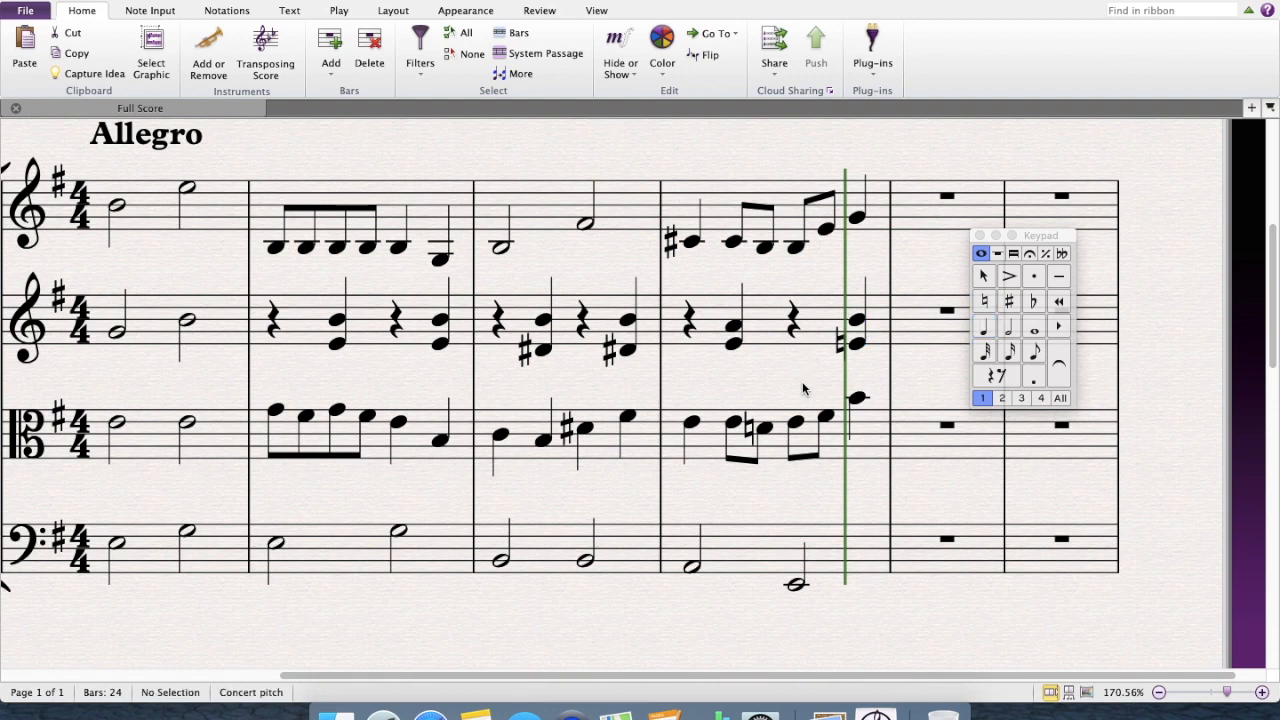
mouse_move(118, 210)
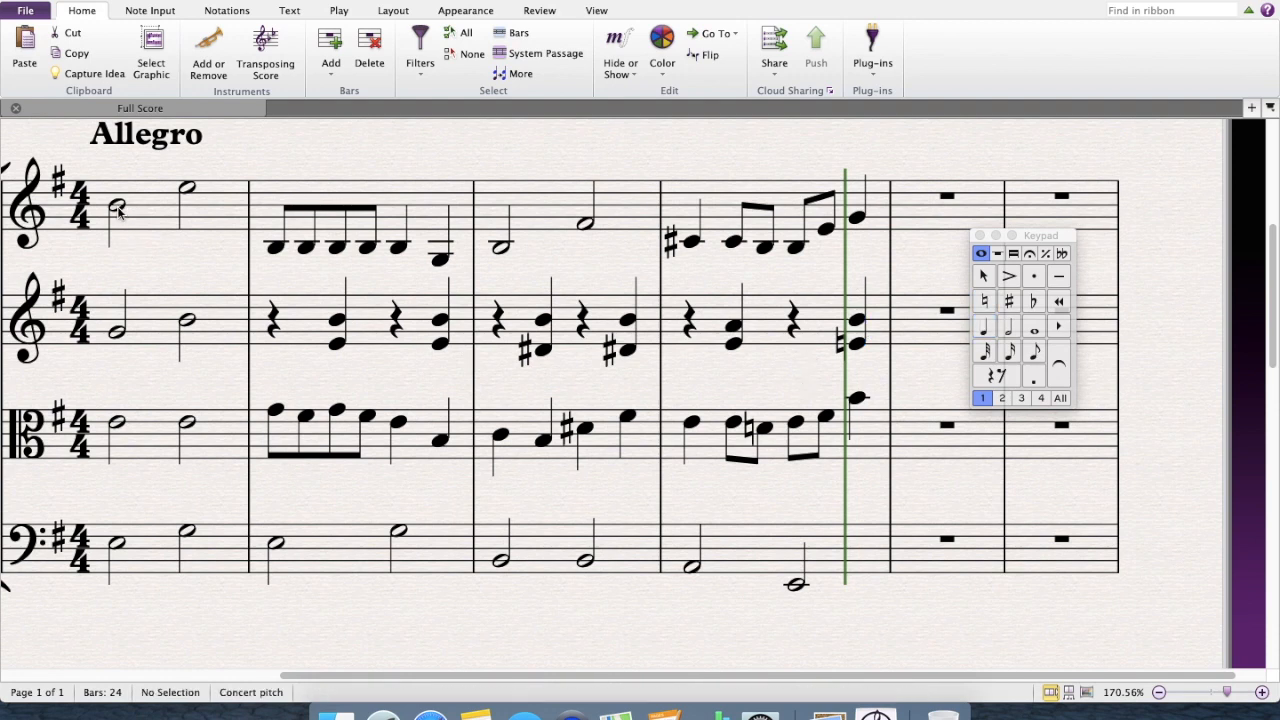
left_click(117, 207)
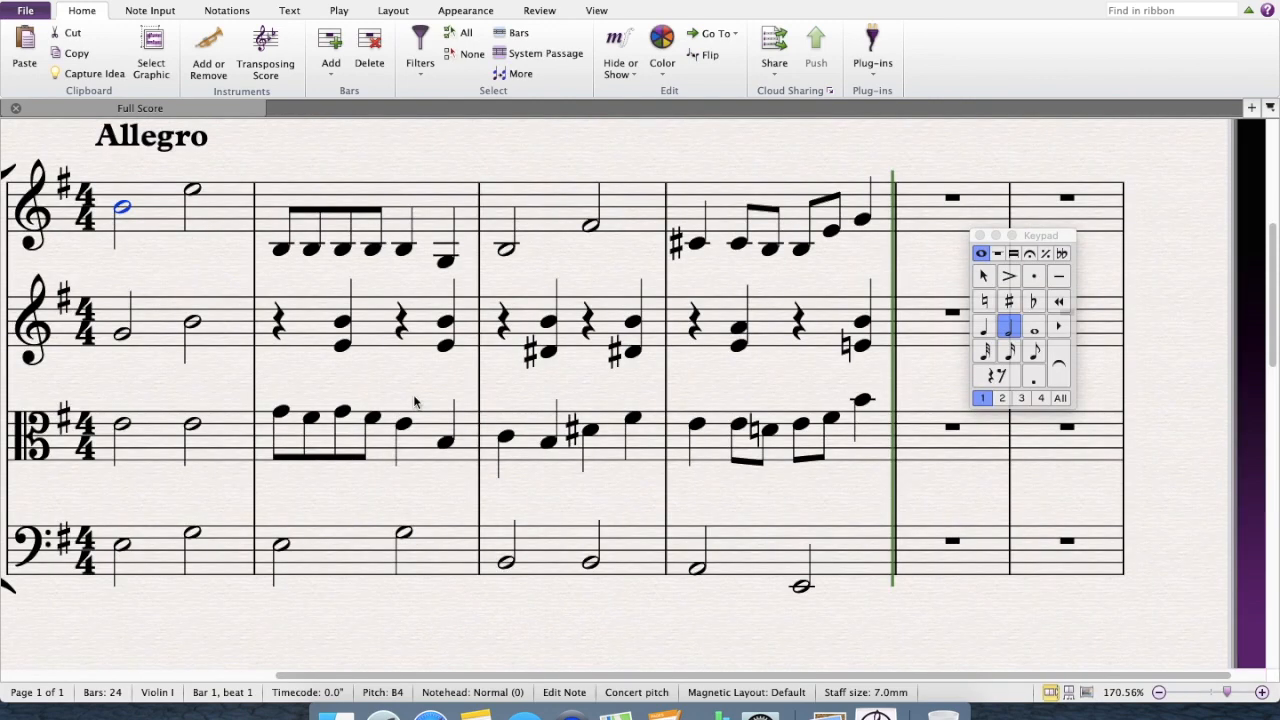
mouse_move(613, 526)
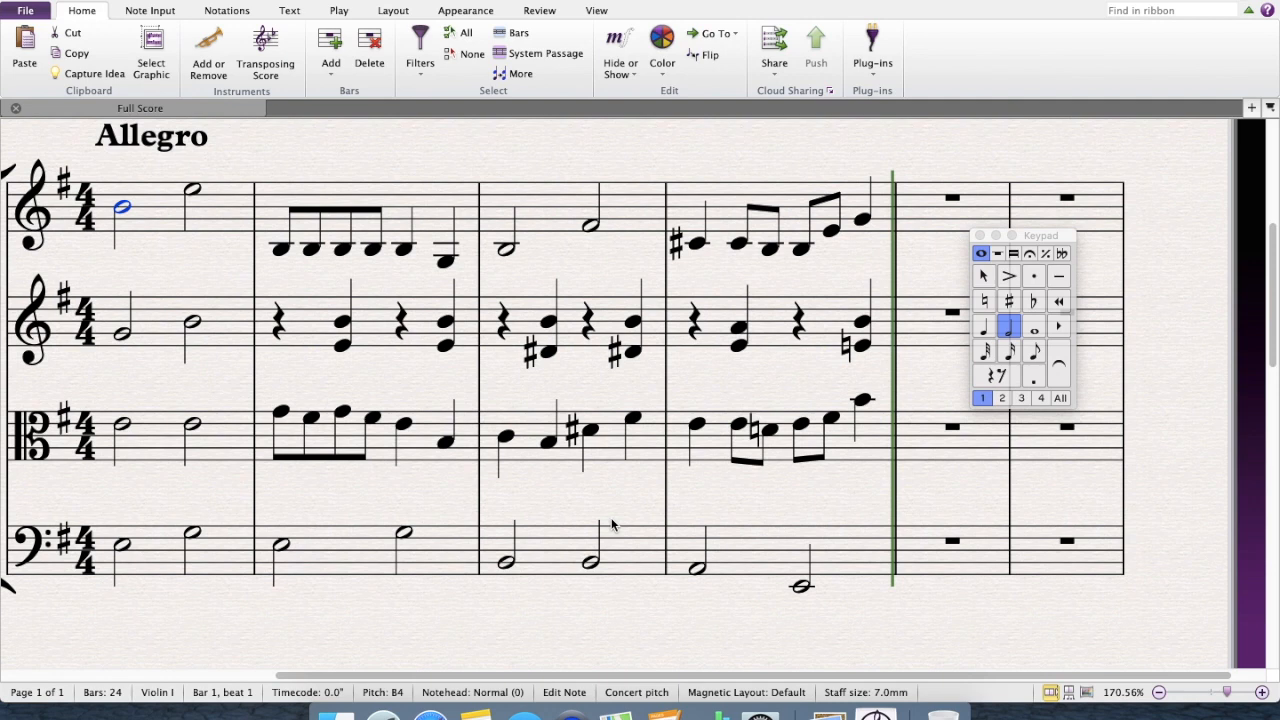
mouse_move(528, 518)
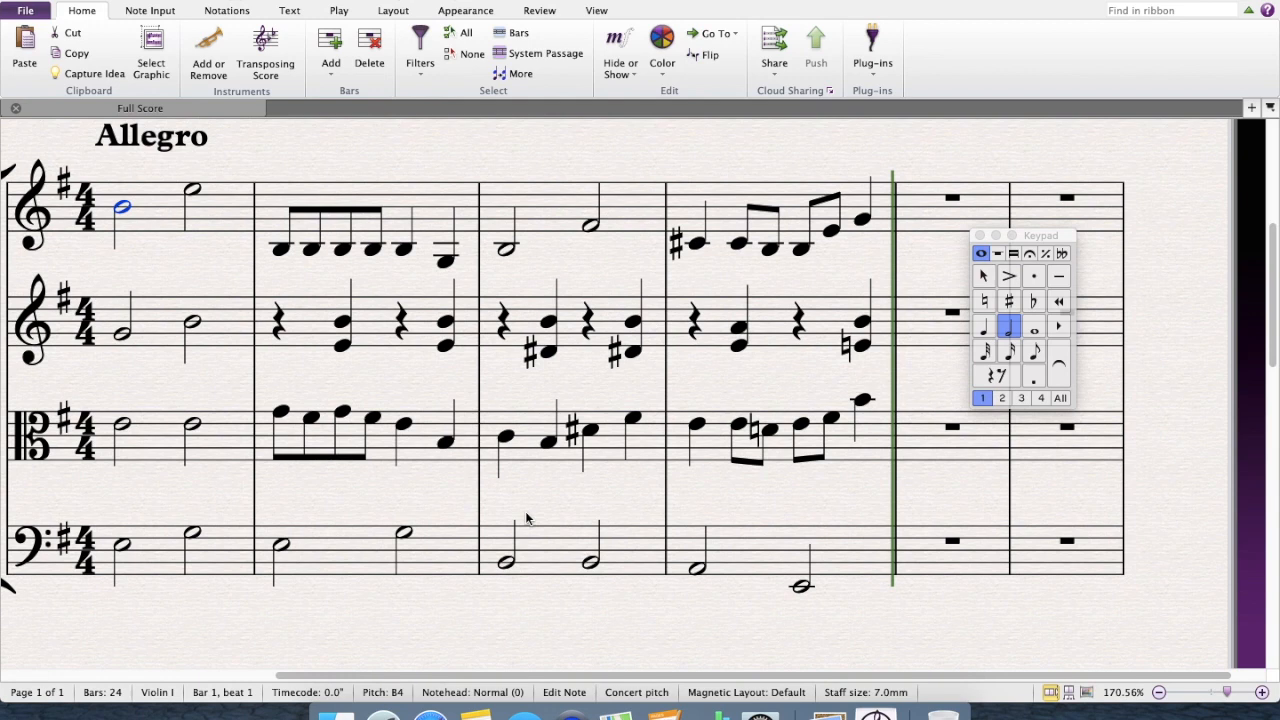
mouse_move(455, 463)
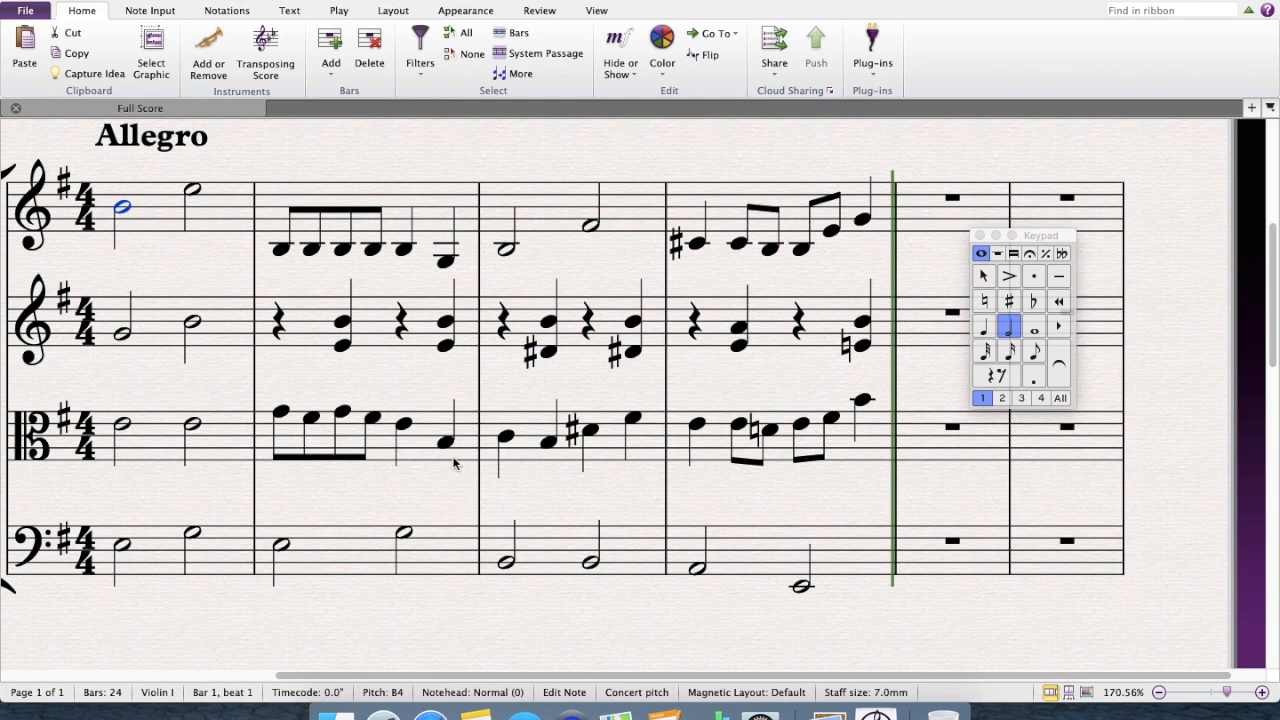
mouse_move(697, 374)
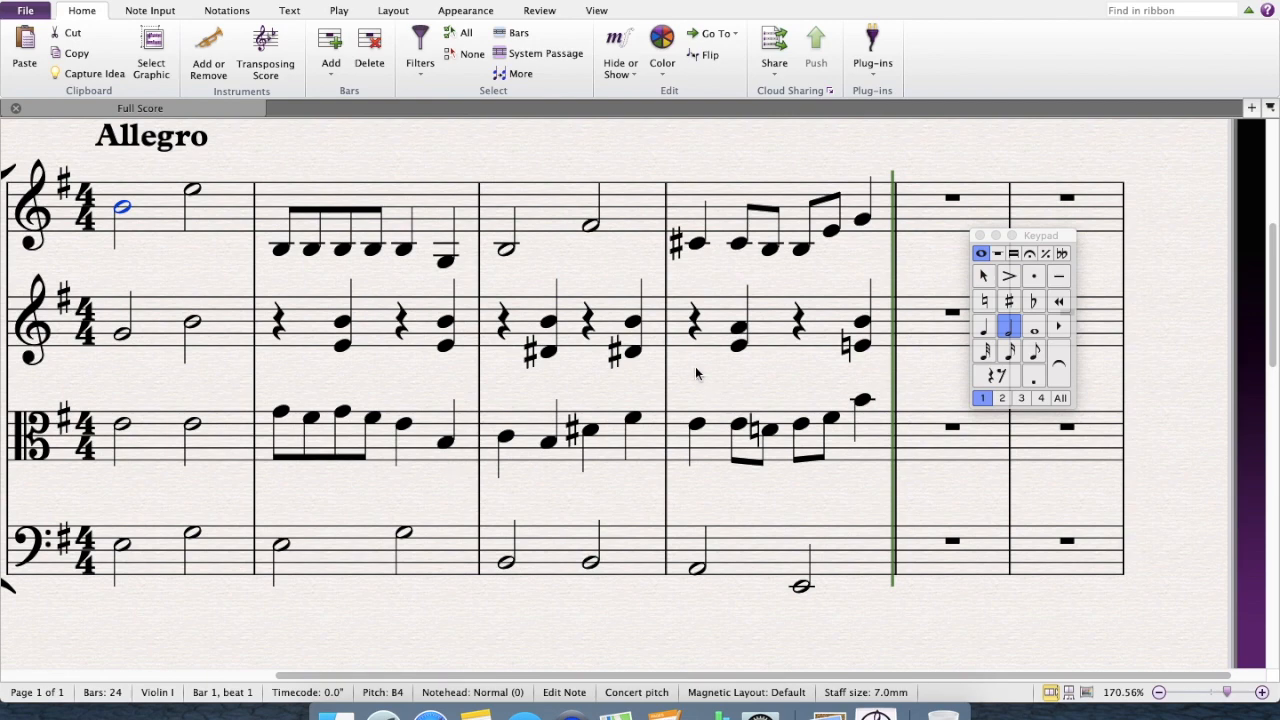
mouse_move(690, 326)
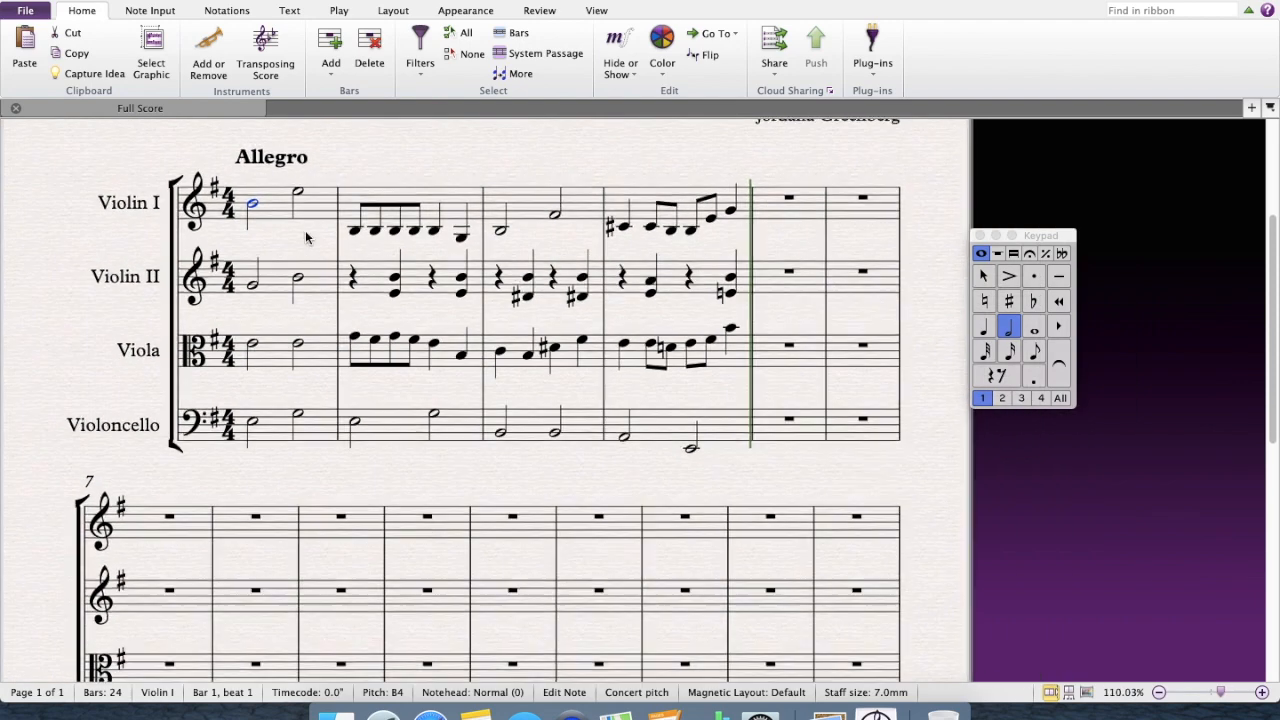
left_click(1262, 692)
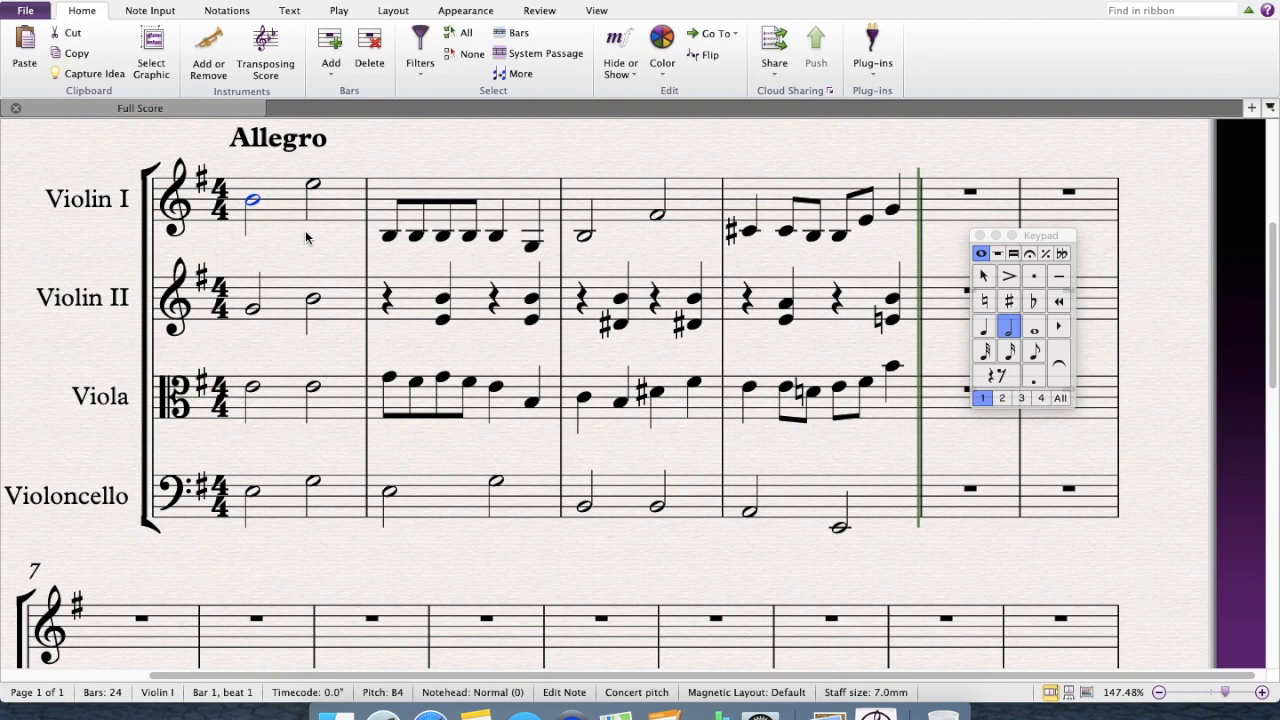
mouse_move(460, 293)
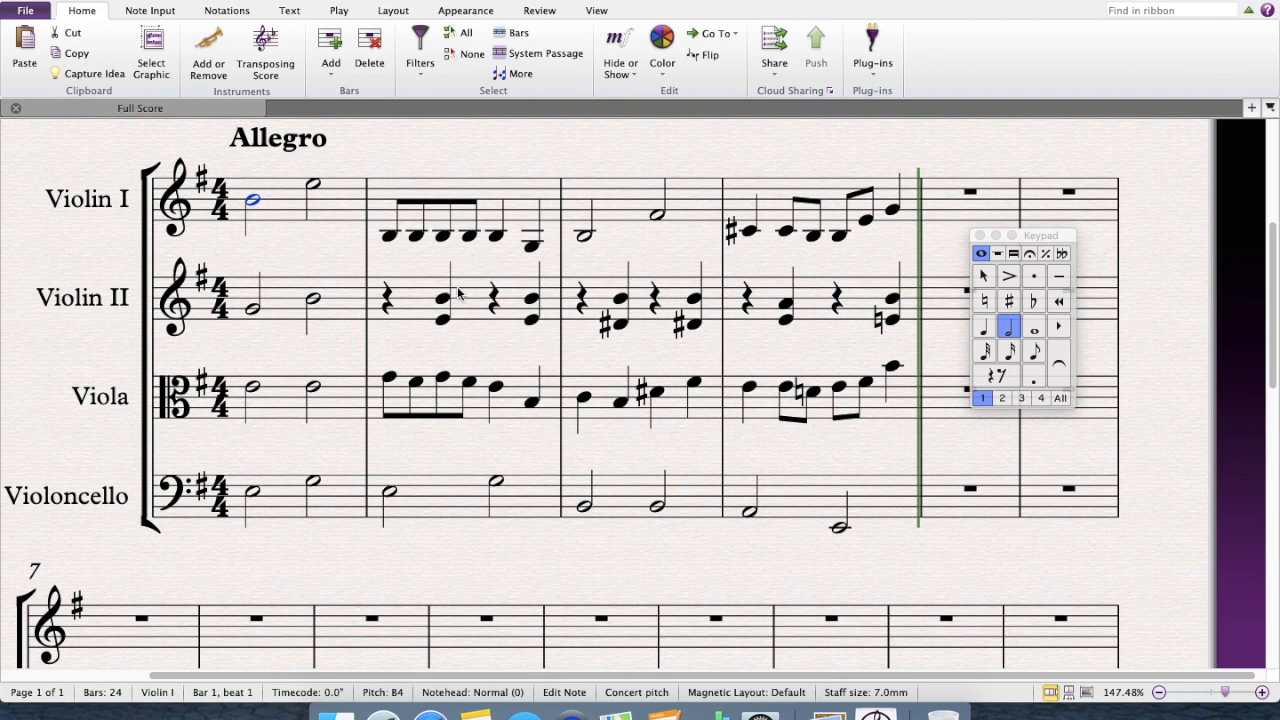
mouse_move(560, 163)
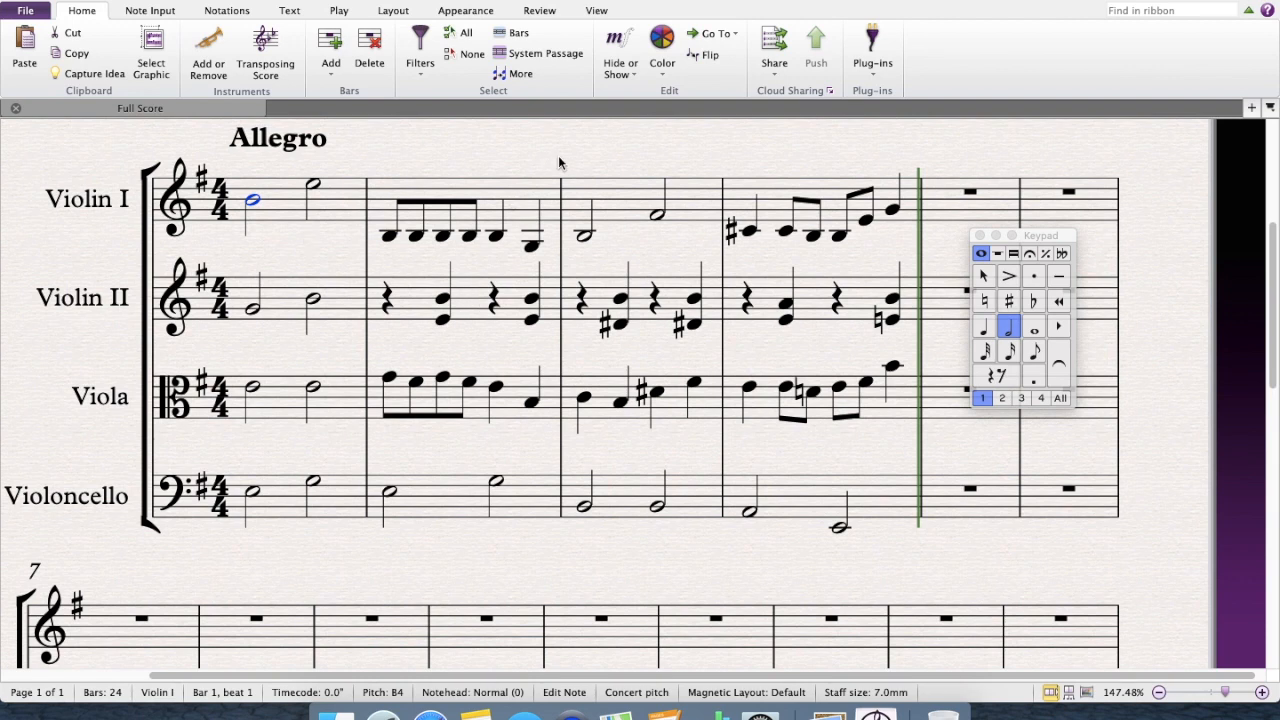
mouse_move(585, 163)
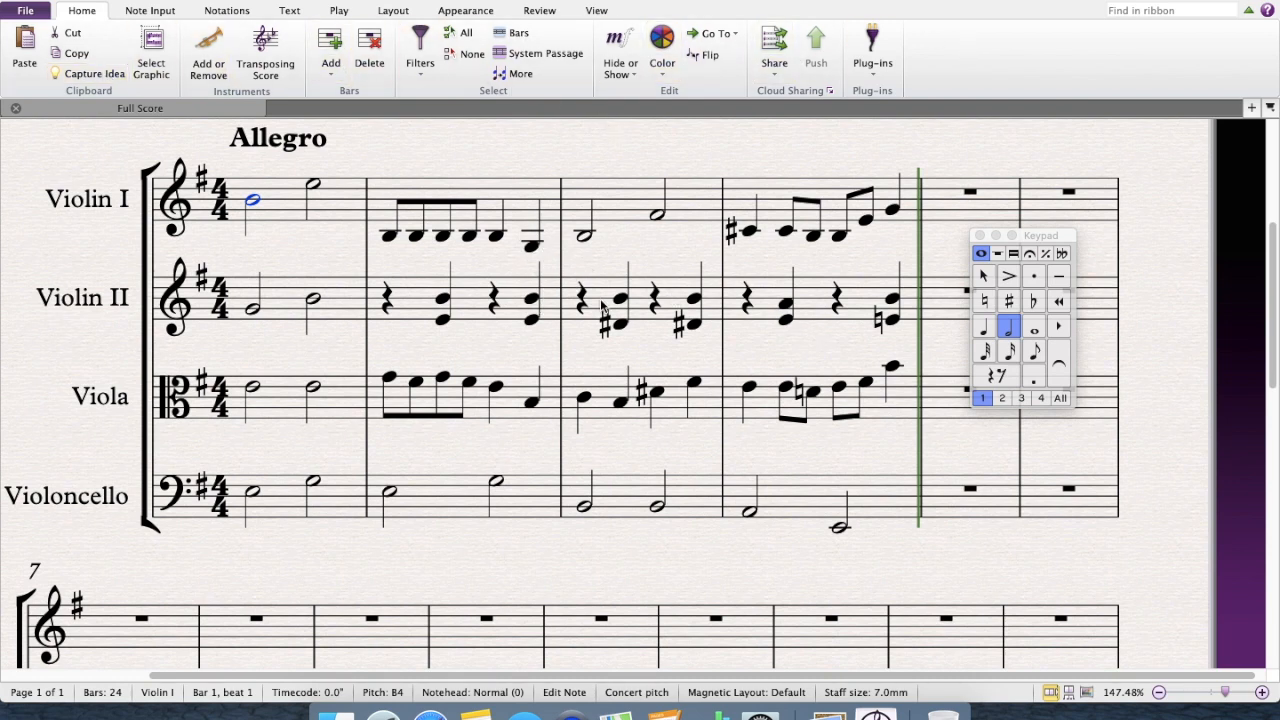
mouse_move(1008, 327)
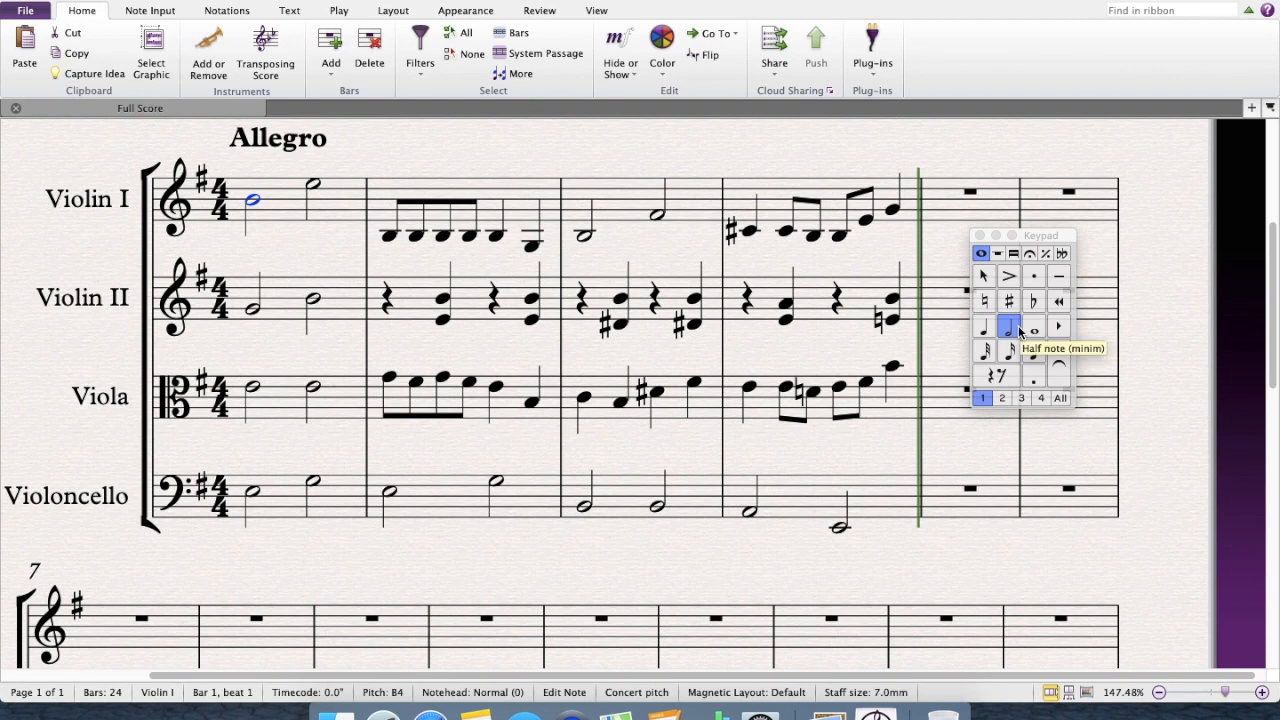
mouse_move(878, 565)
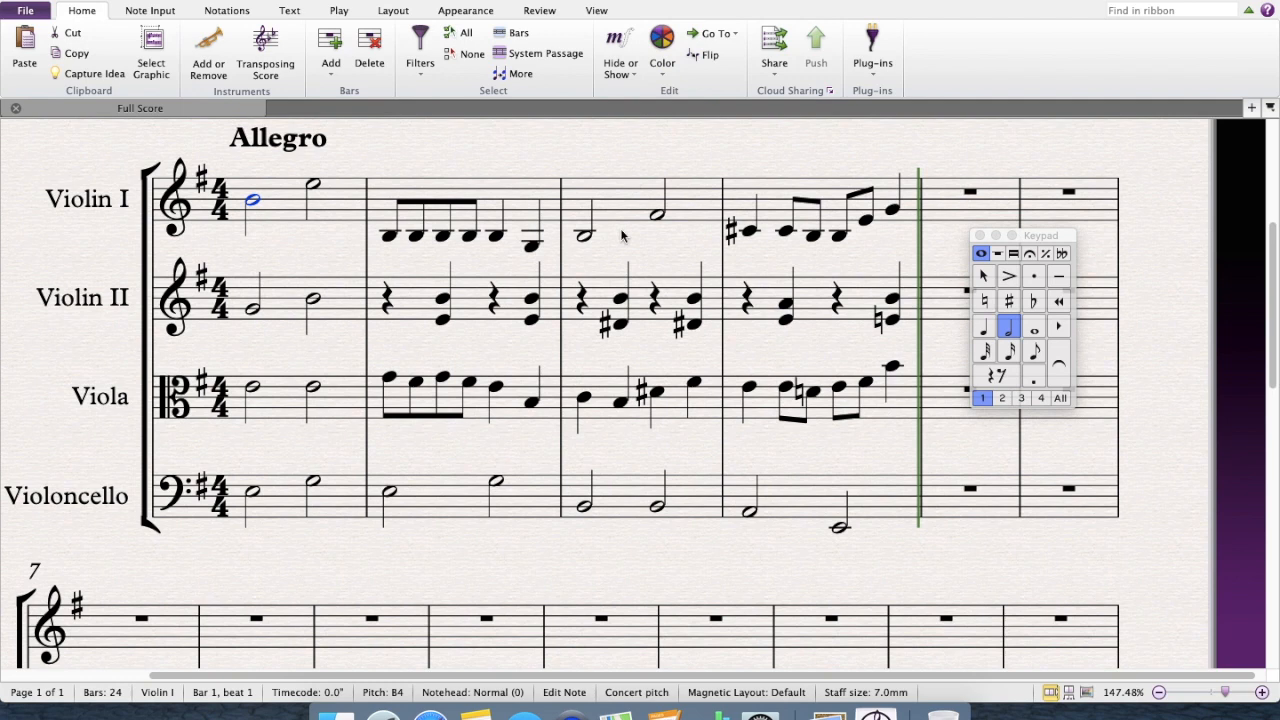
mouse_move(367, 310)
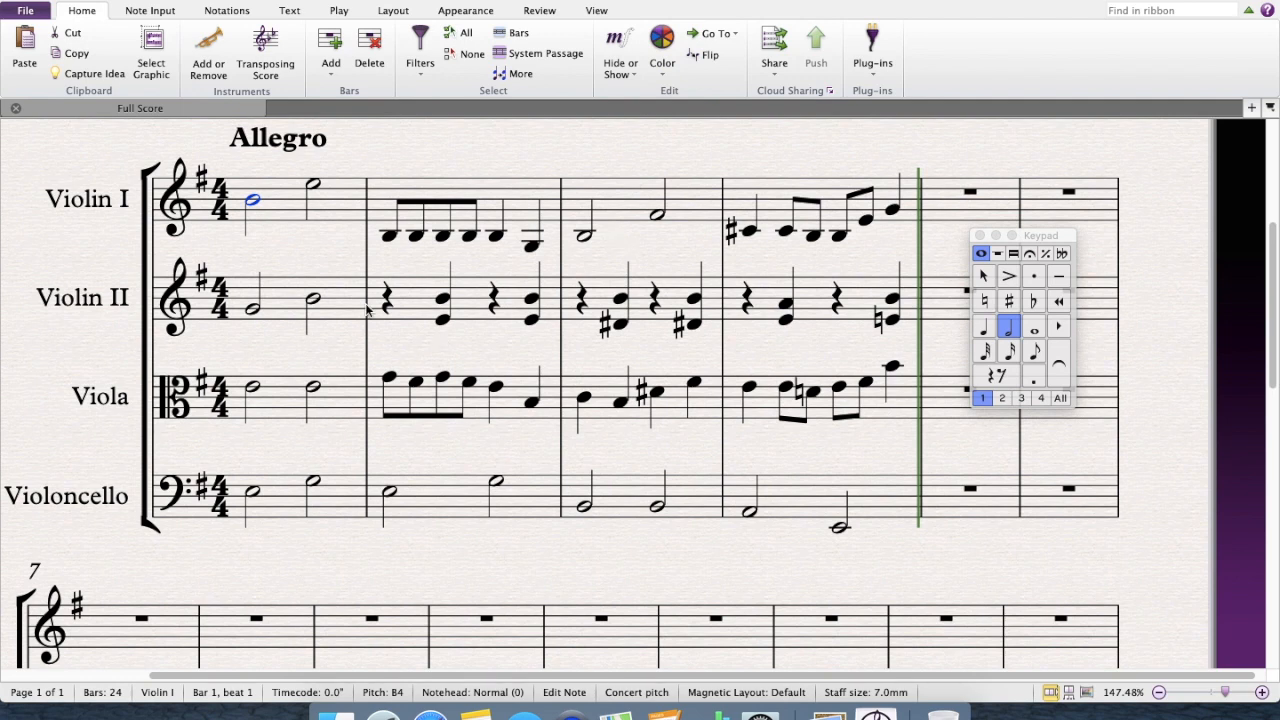
mouse_move(575, 350)
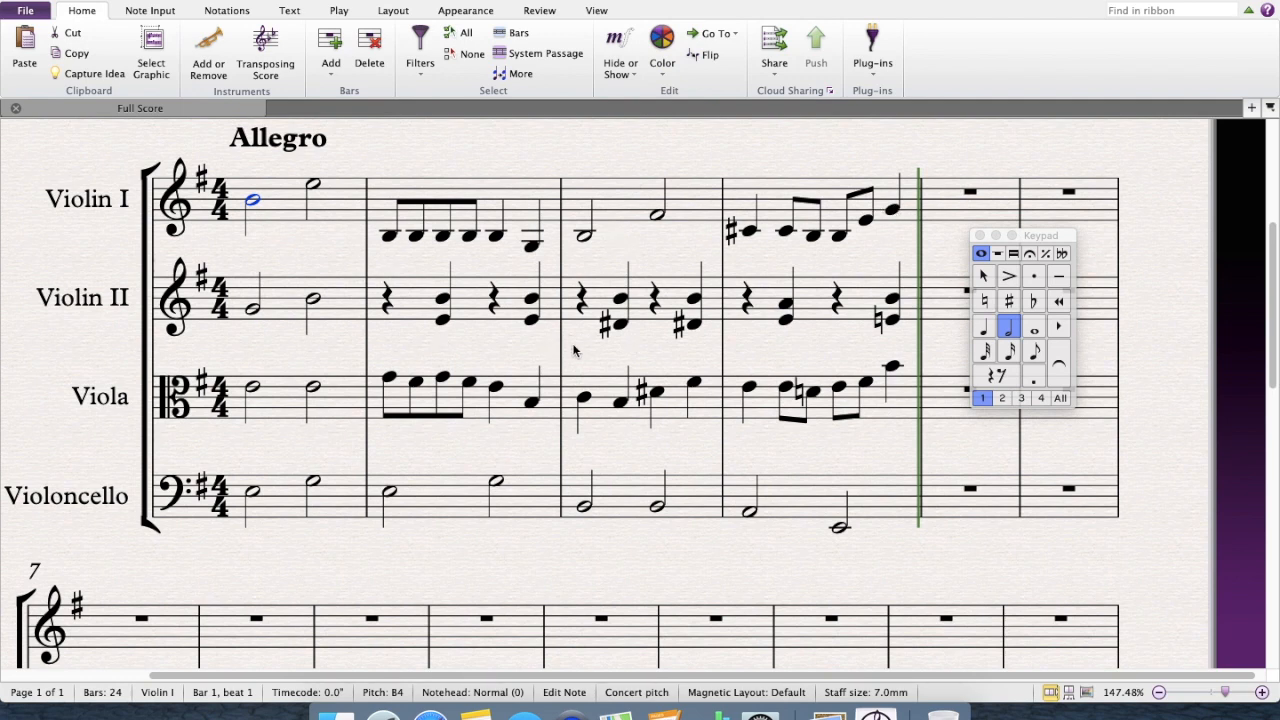
mouse_move(630, 307)
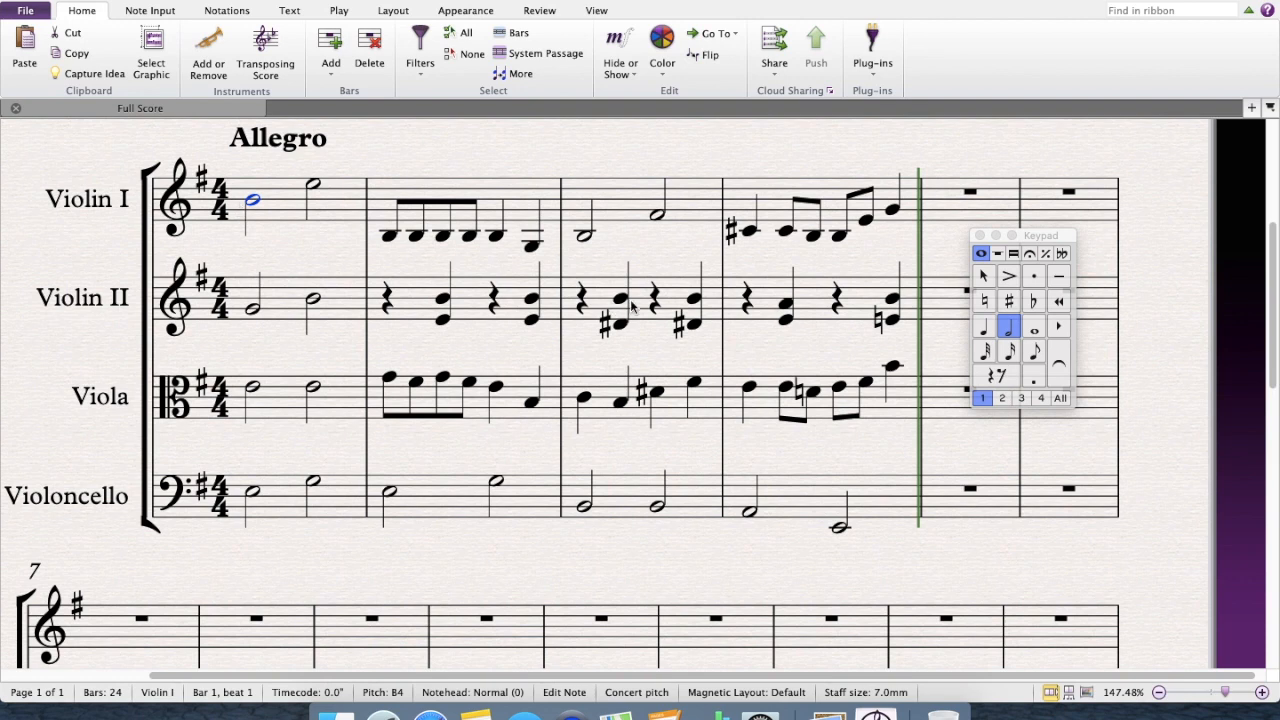
mouse_move(470, 377)
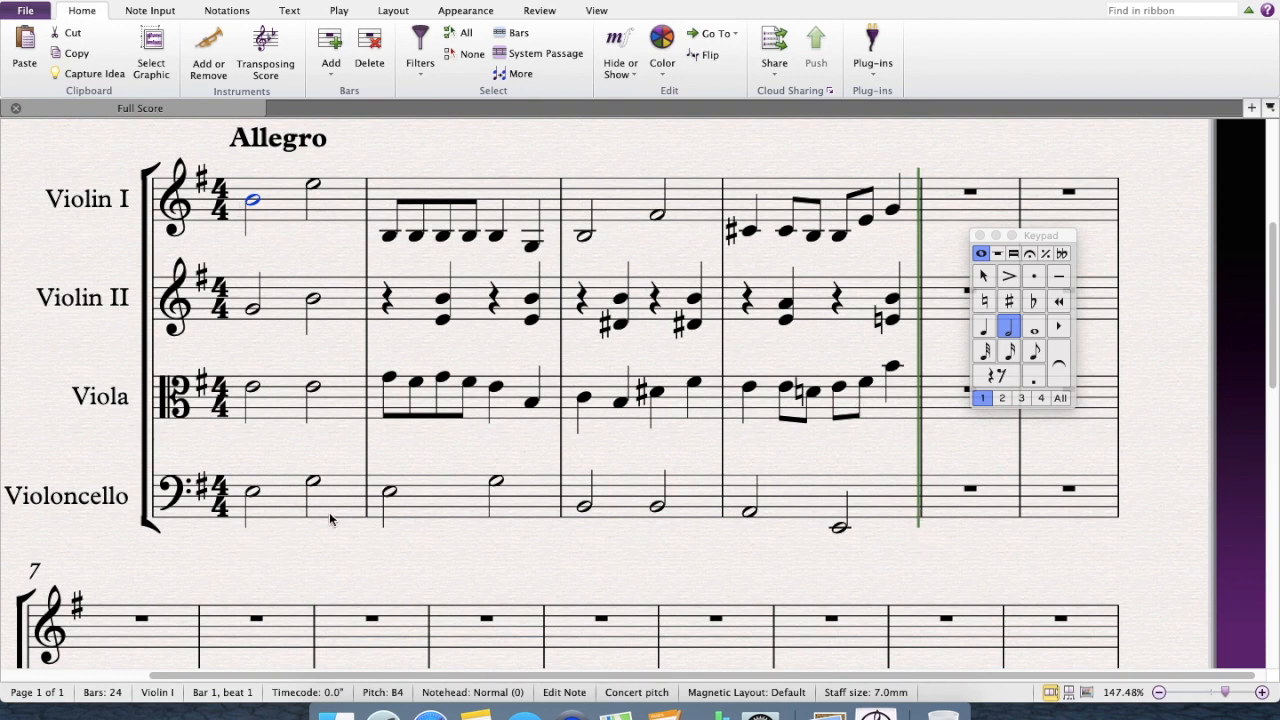
mouse_move(430, 540)
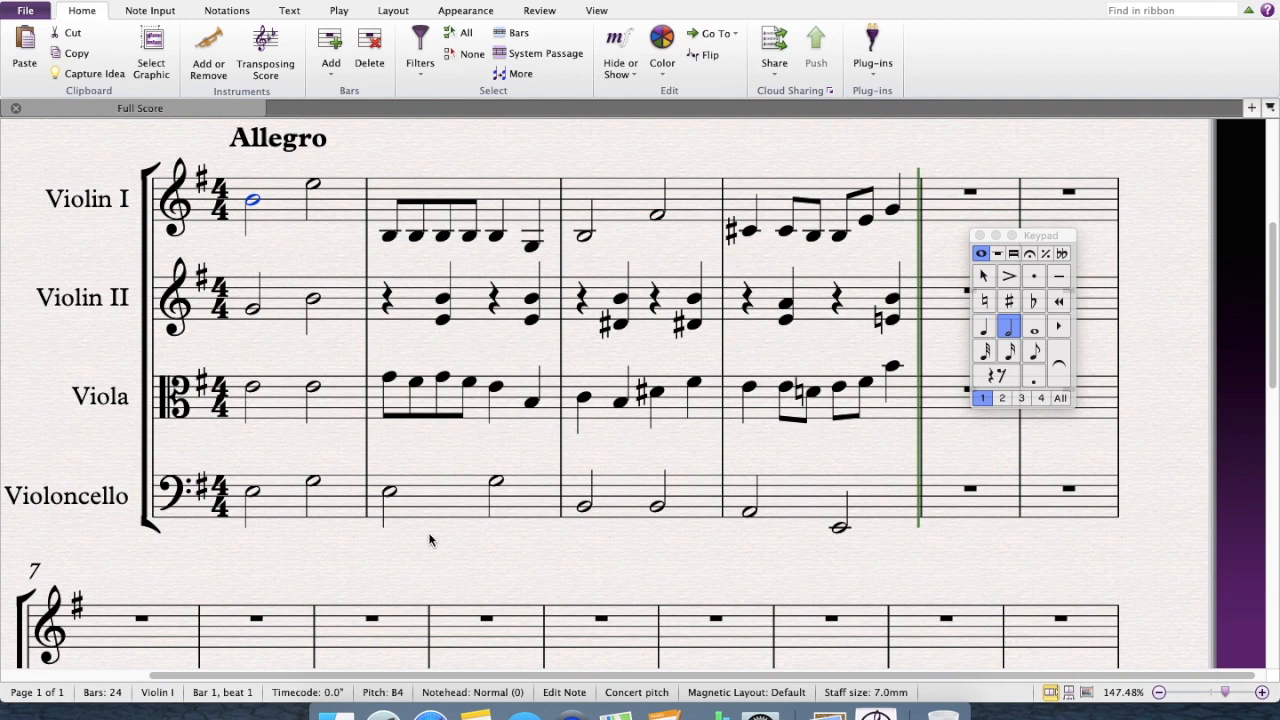
mouse_move(490, 645)
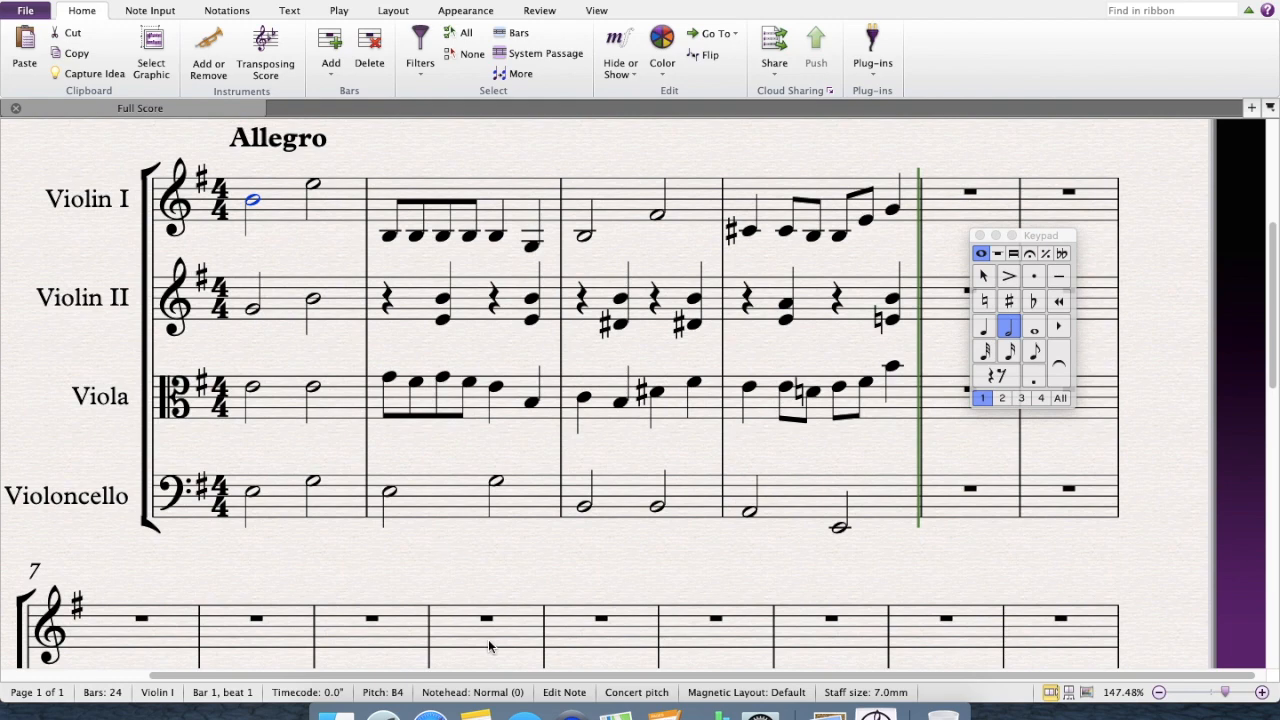